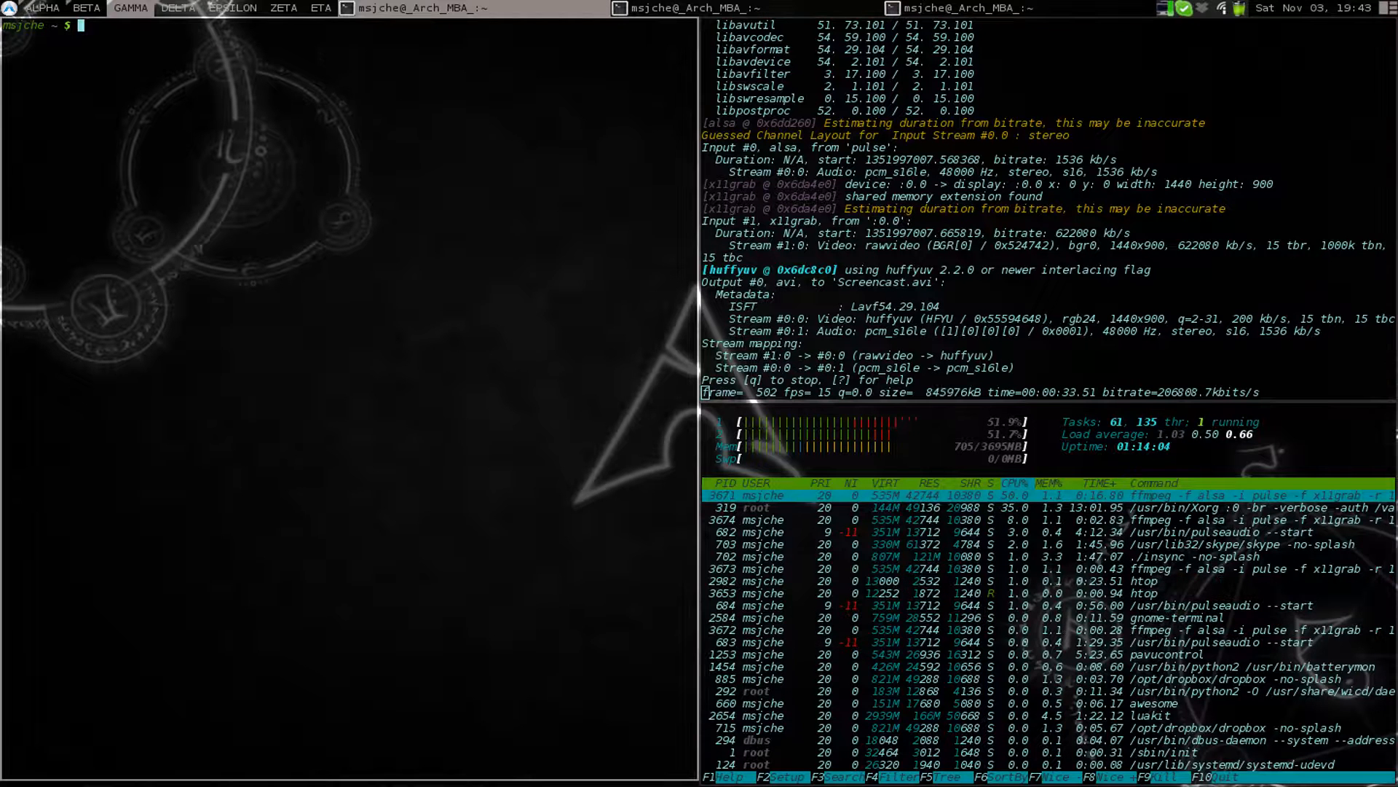
Change into ~/.config/gtk-3.0 and open settings.ini in nano
{"action": "type", "text": "cd gt"}
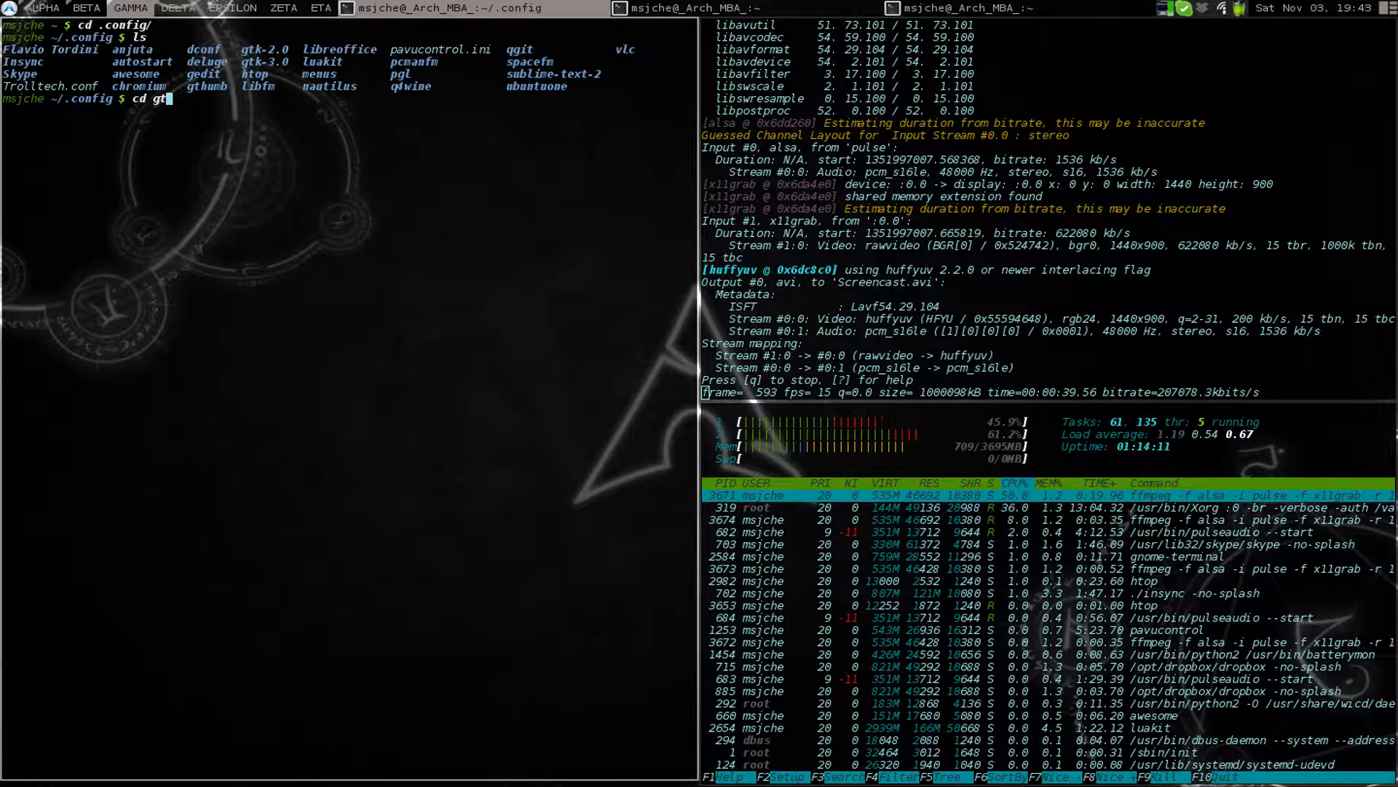
{"action": "type", "text": "k-"}
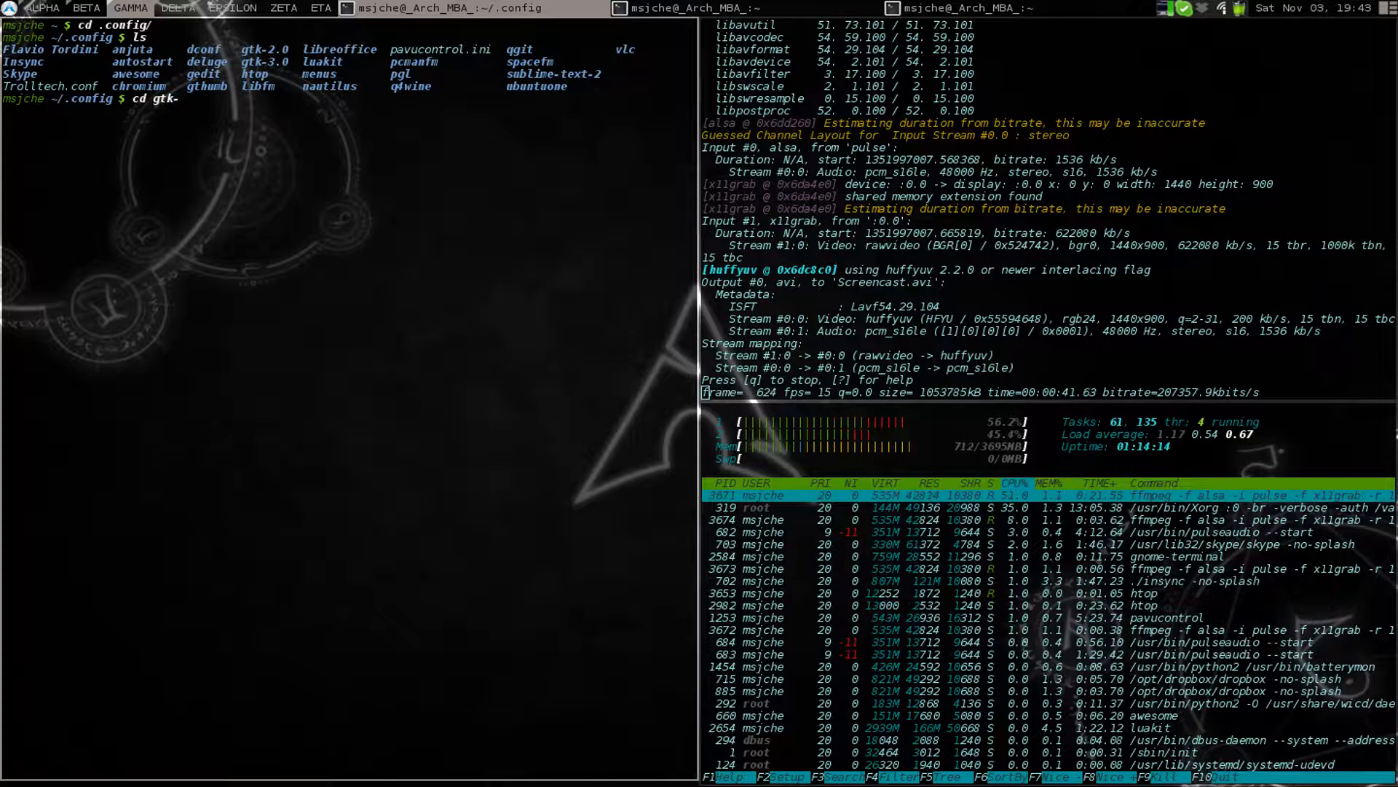
{"action": "key", "text": "Return"}
{"action": "type", "text": "ls"}
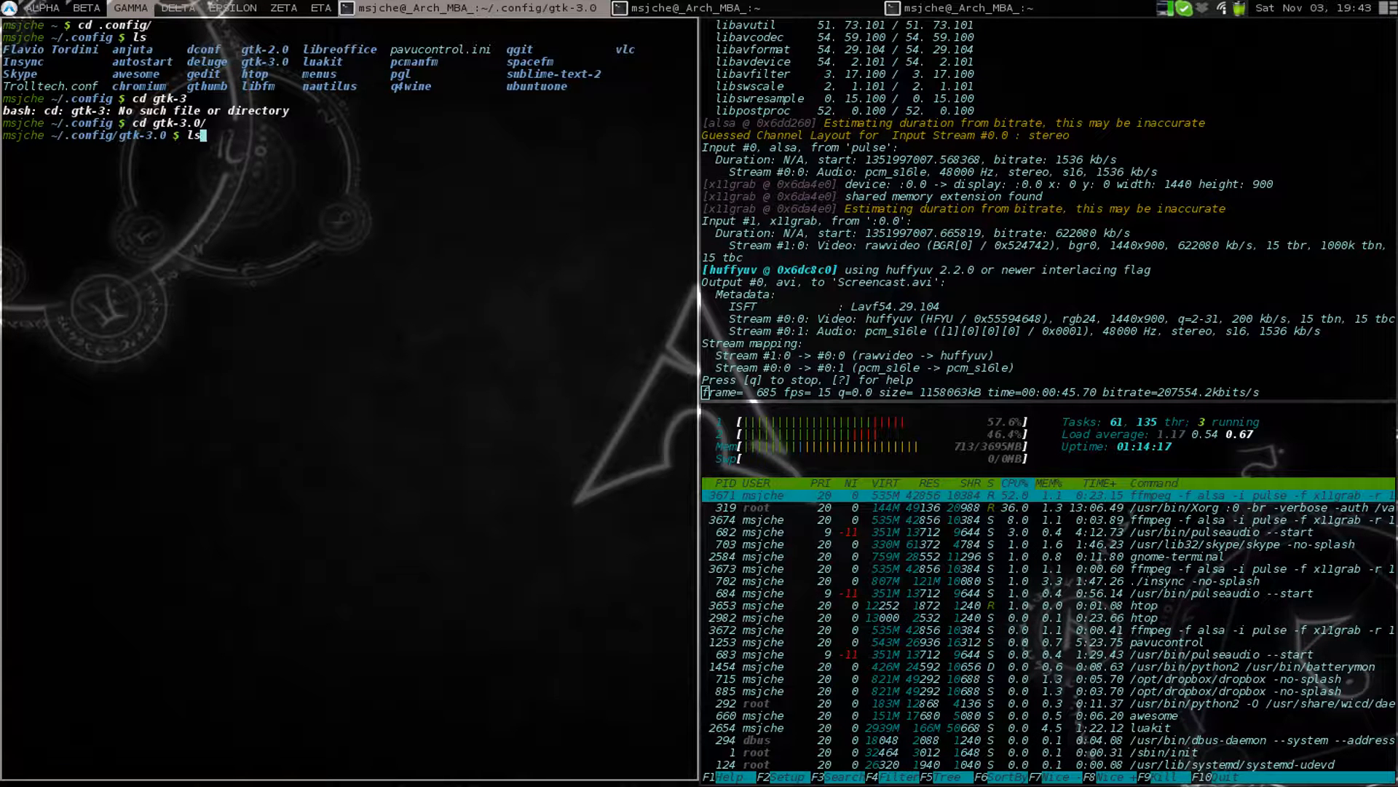
{"action": "type", "text": "nano settings.ini"}
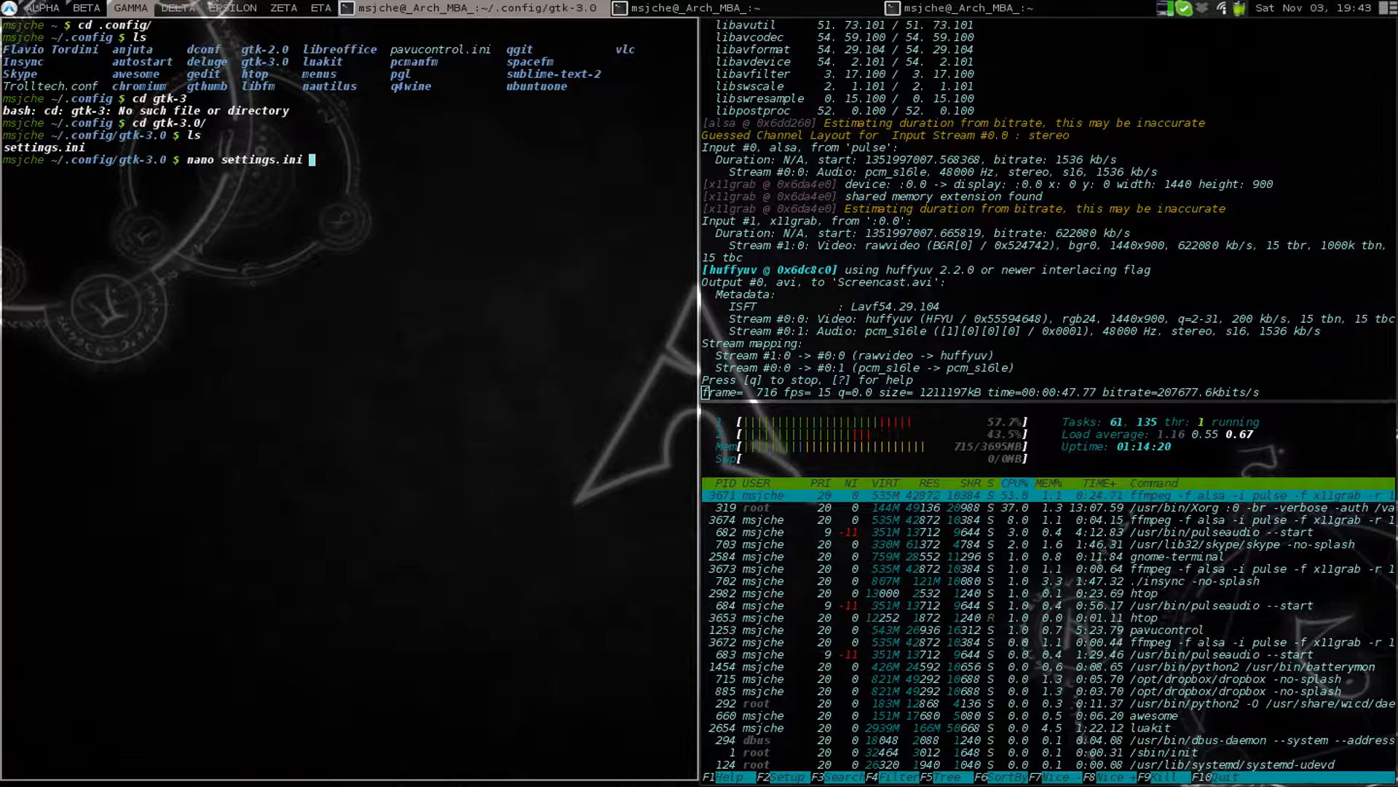
{"action": "key", "text": "Return"}
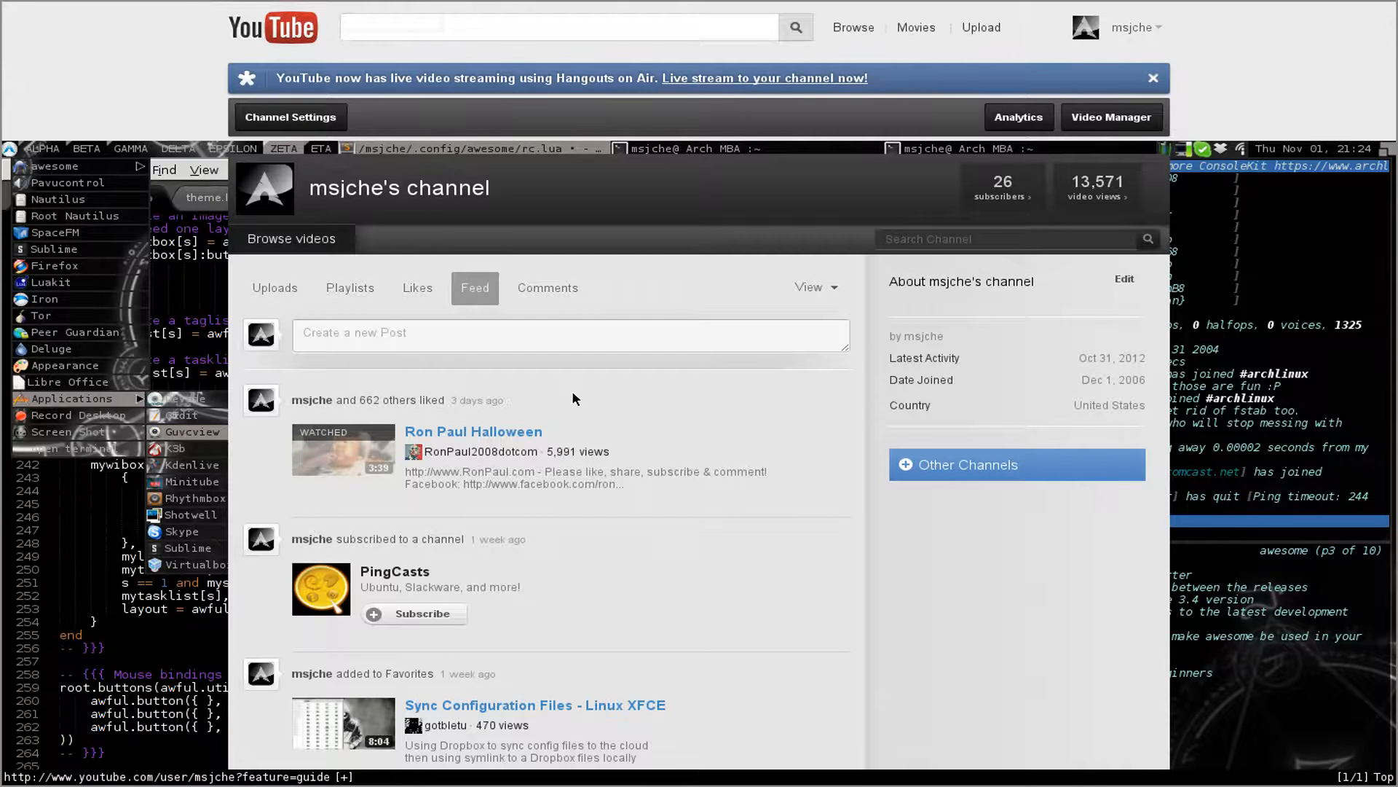
{"action": "mouse_move", "coordinate": [204, 430]}
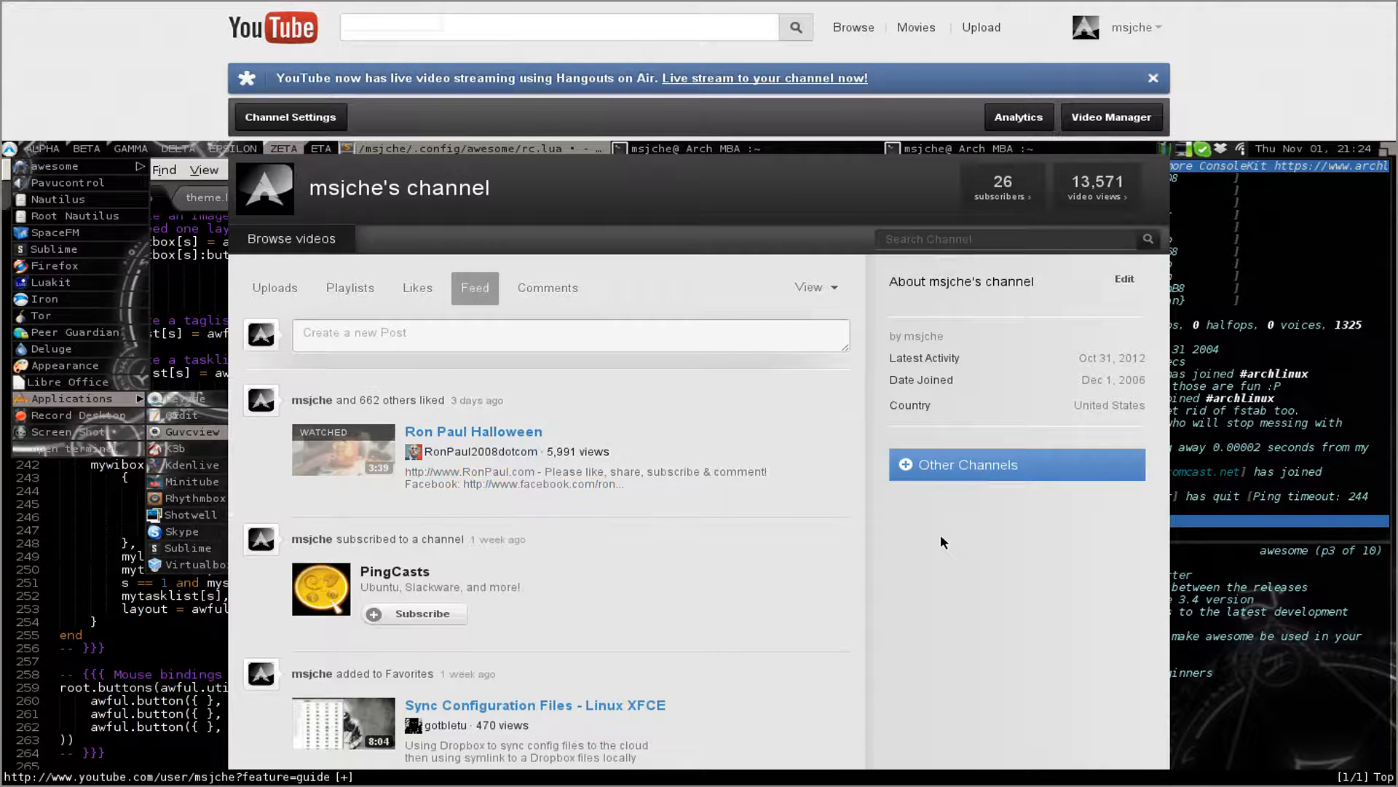
{"action": "mouse_move", "coordinate": [1122, 143]}
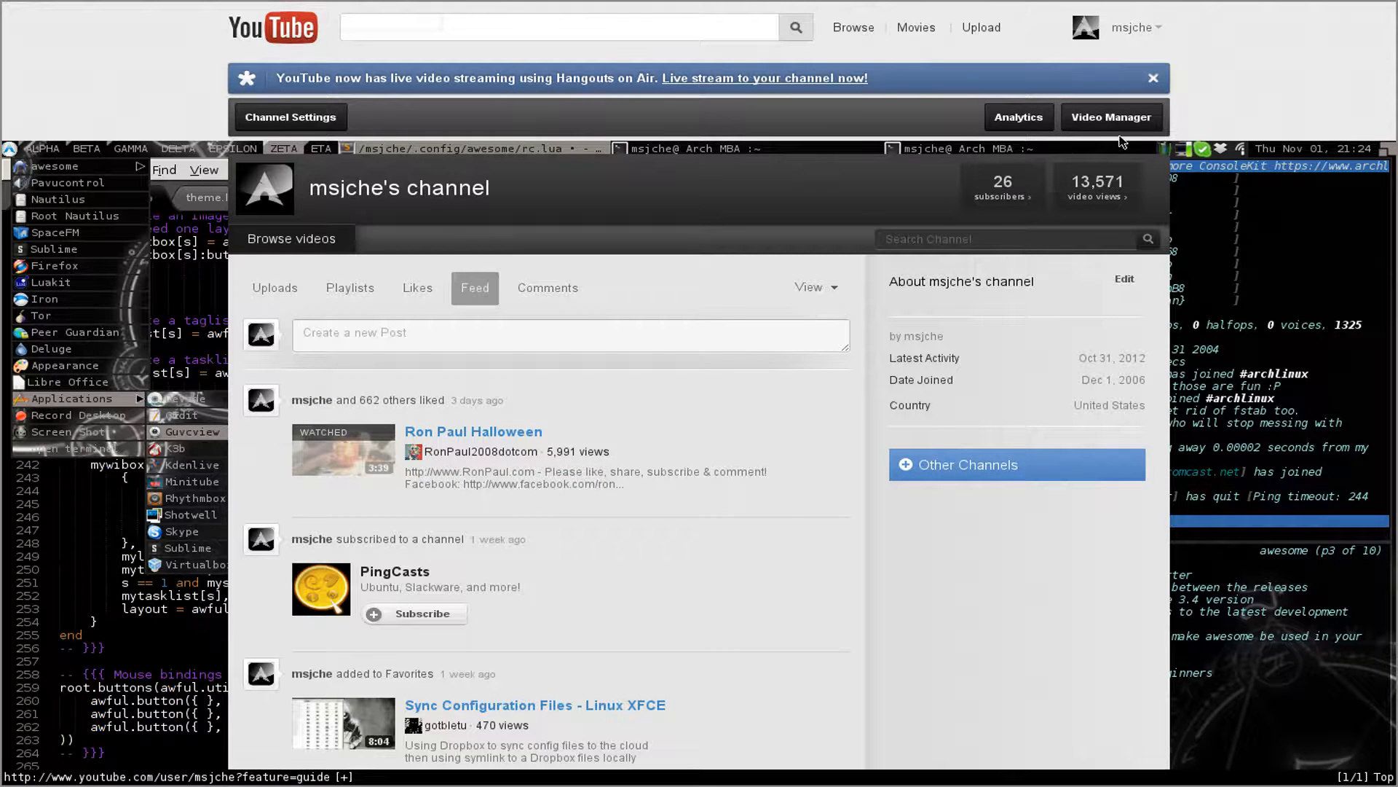
From Video Manager, open the 'Customize Awesome Window Manager pt.1' video, expand its description, and pick link hint 5
{"action": "left_click", "coordinate": [1110, 117]}
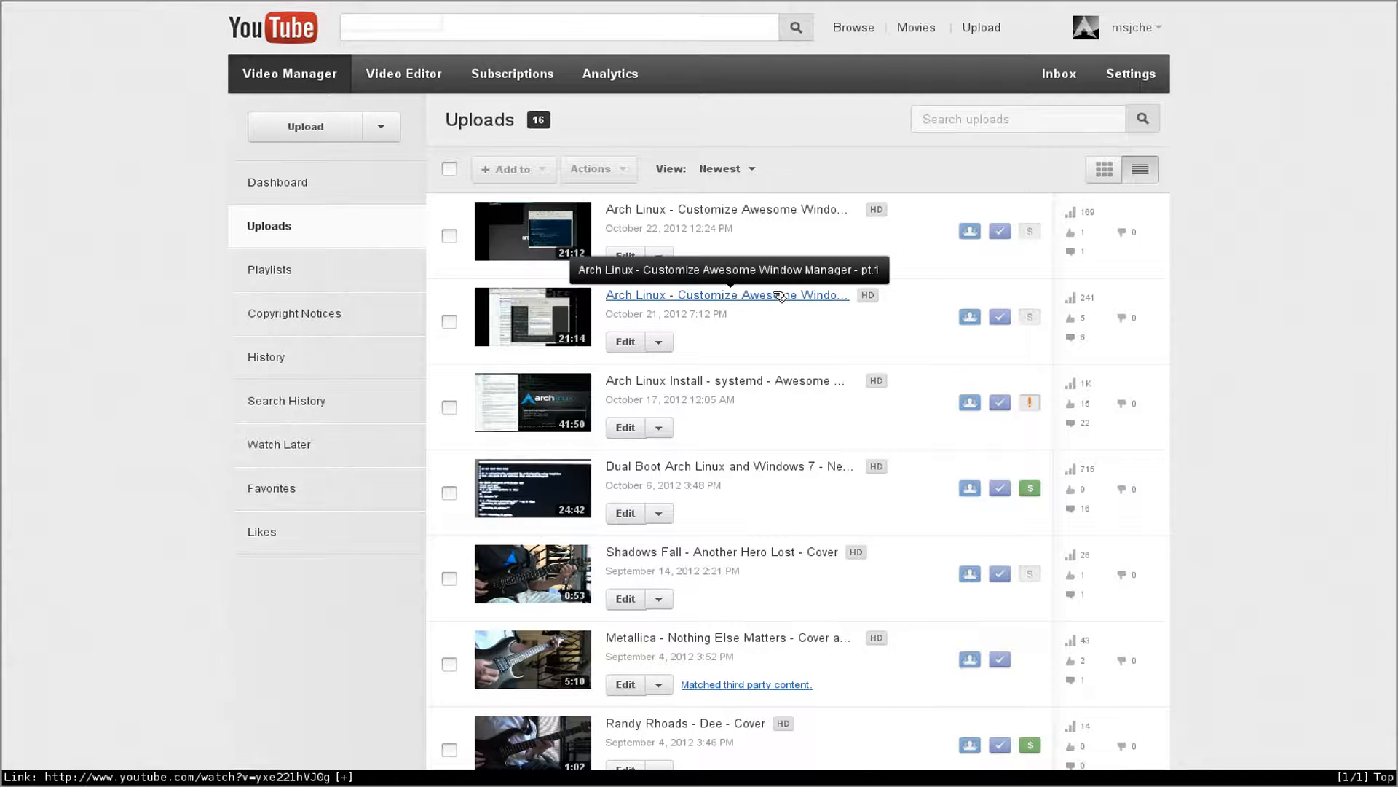
{"action": "left_click", "coordinate": [725, 294]}
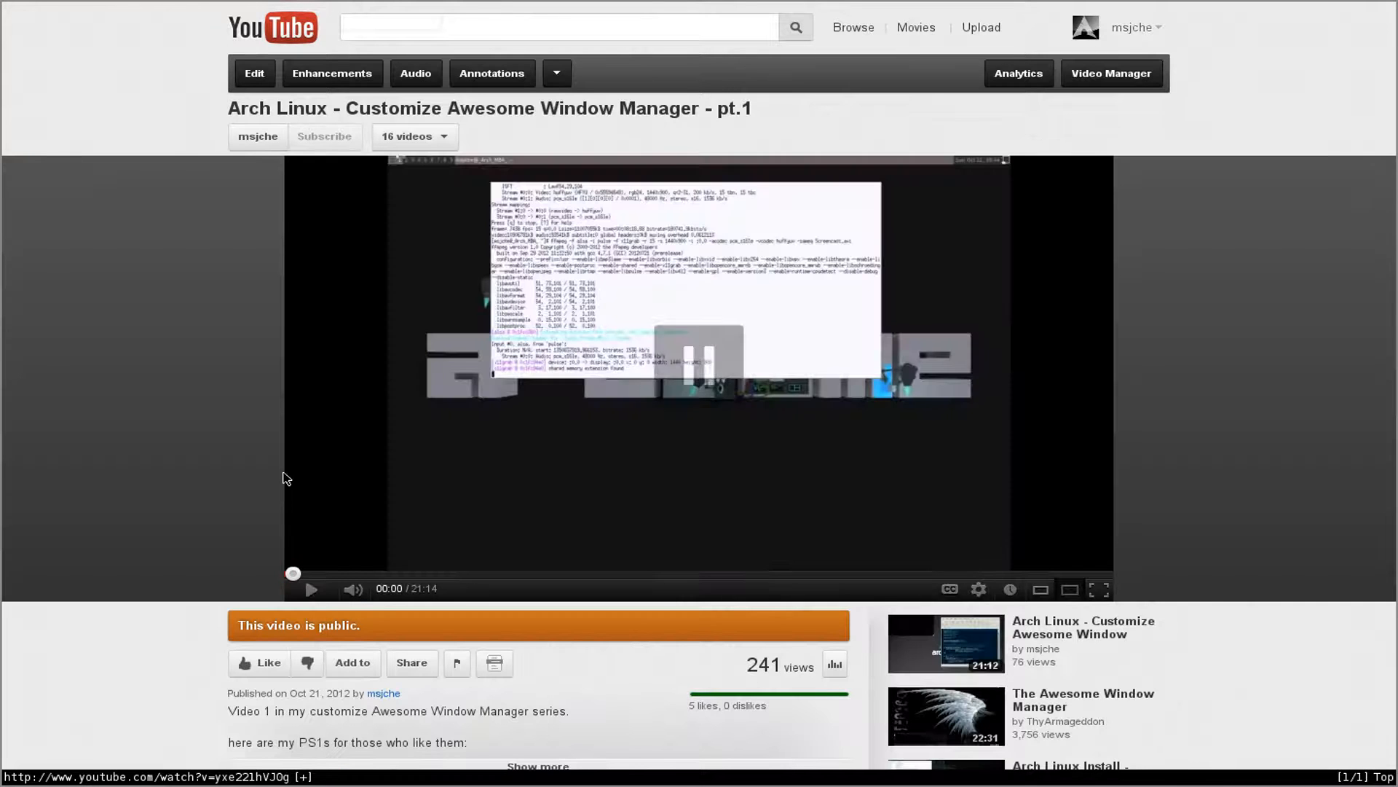
{"action": "scroll", "scroll_direction": "down", "scroll_amount": 3}
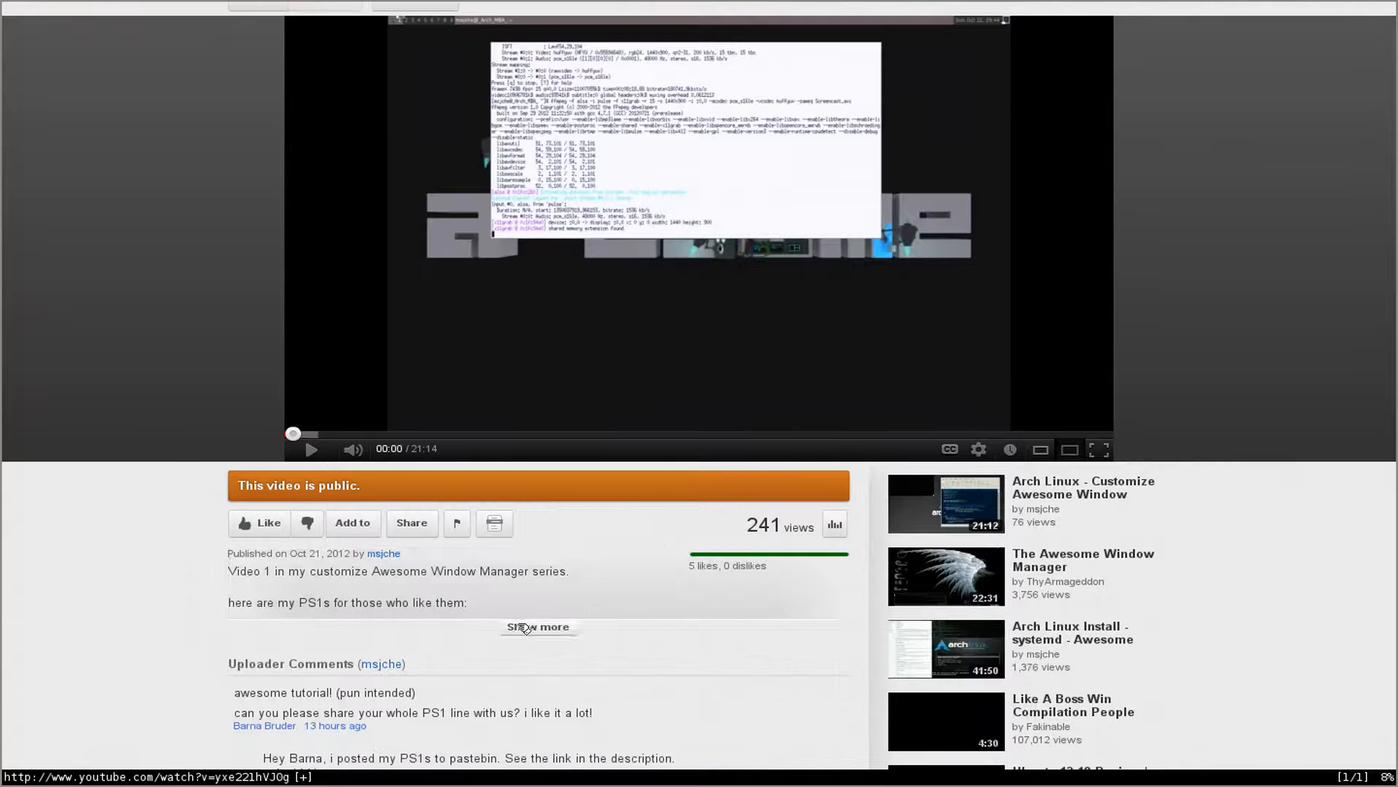
{"action": "left_click", "coordinate": [537, 626]}
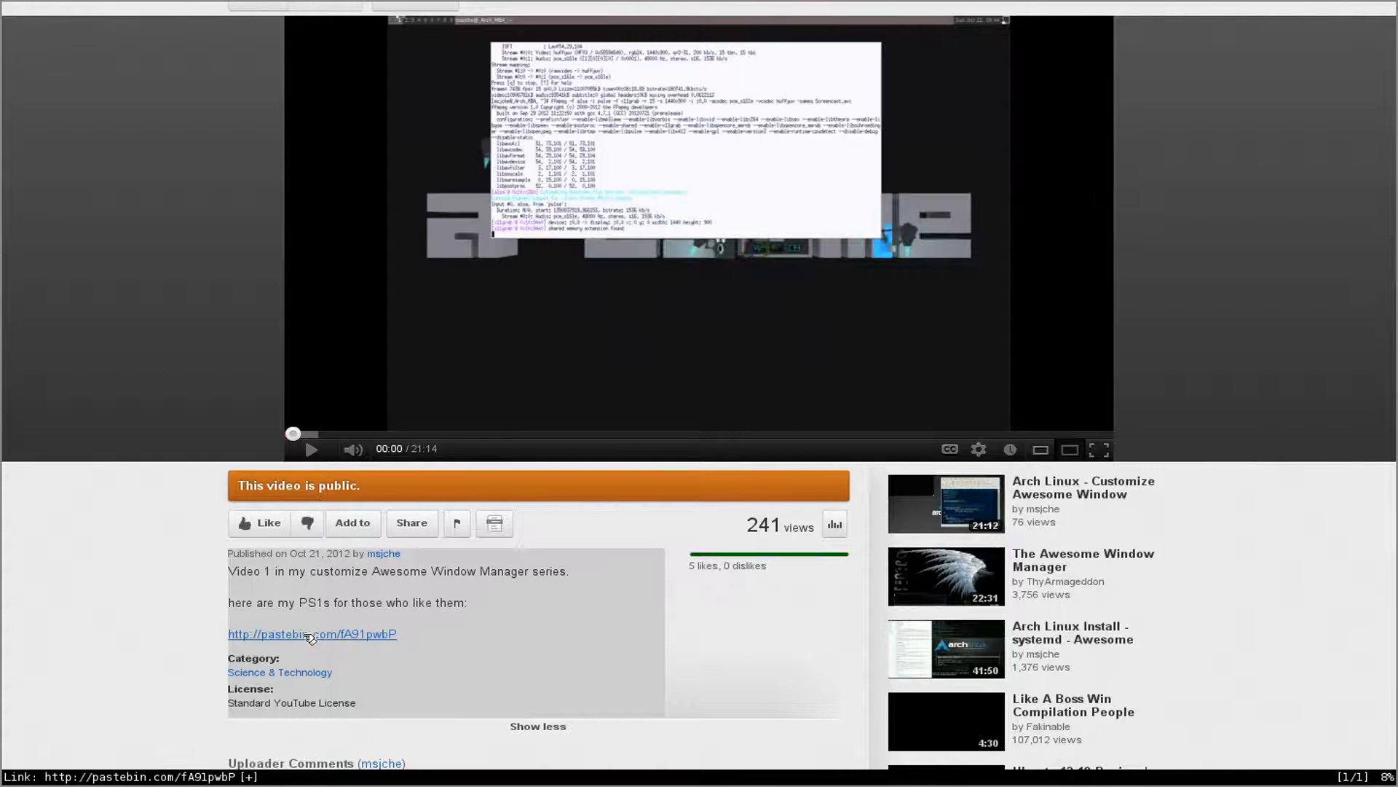
{"action": "mouse_move", "coordinate": [78, 638]}
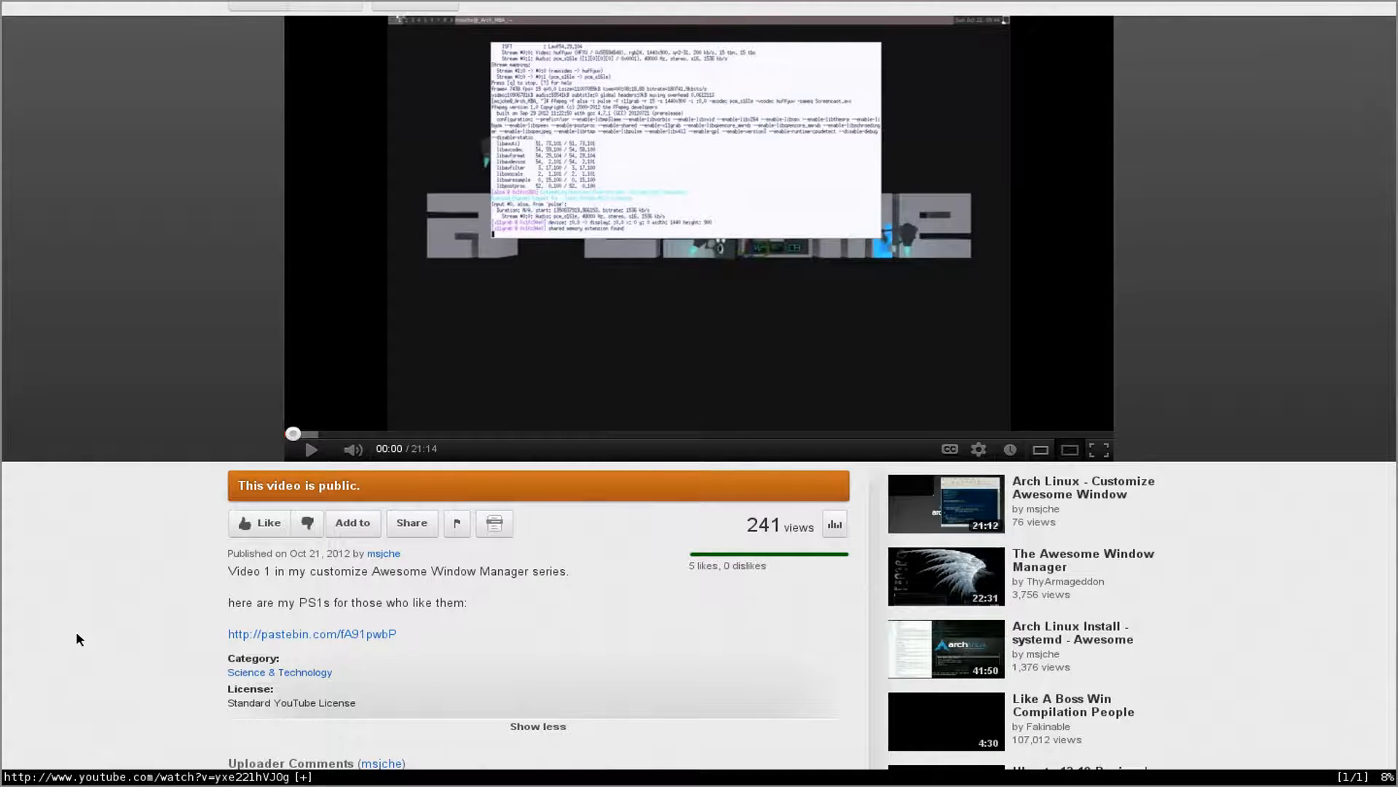
{"action": "key", "text": "f"}
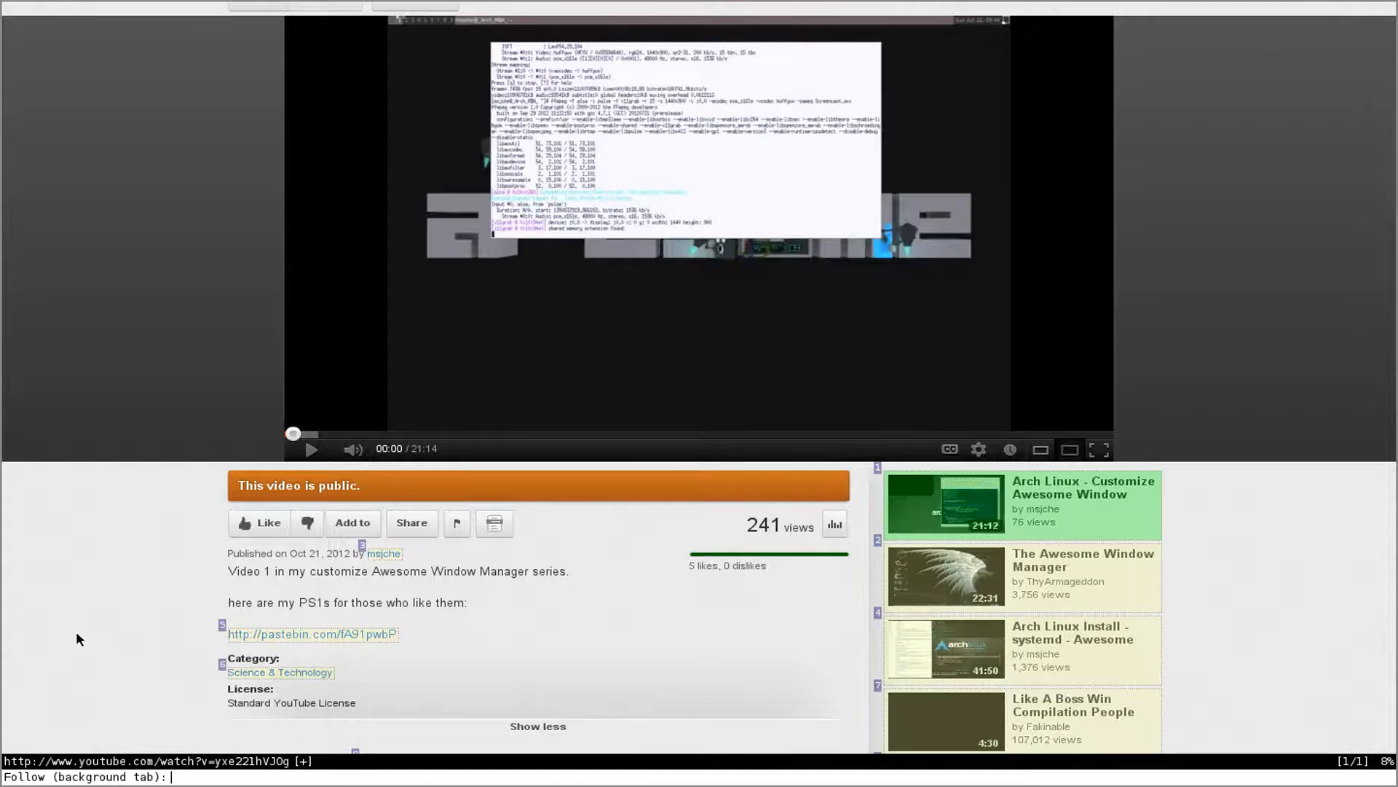
{"action": "type", "text": "5"}
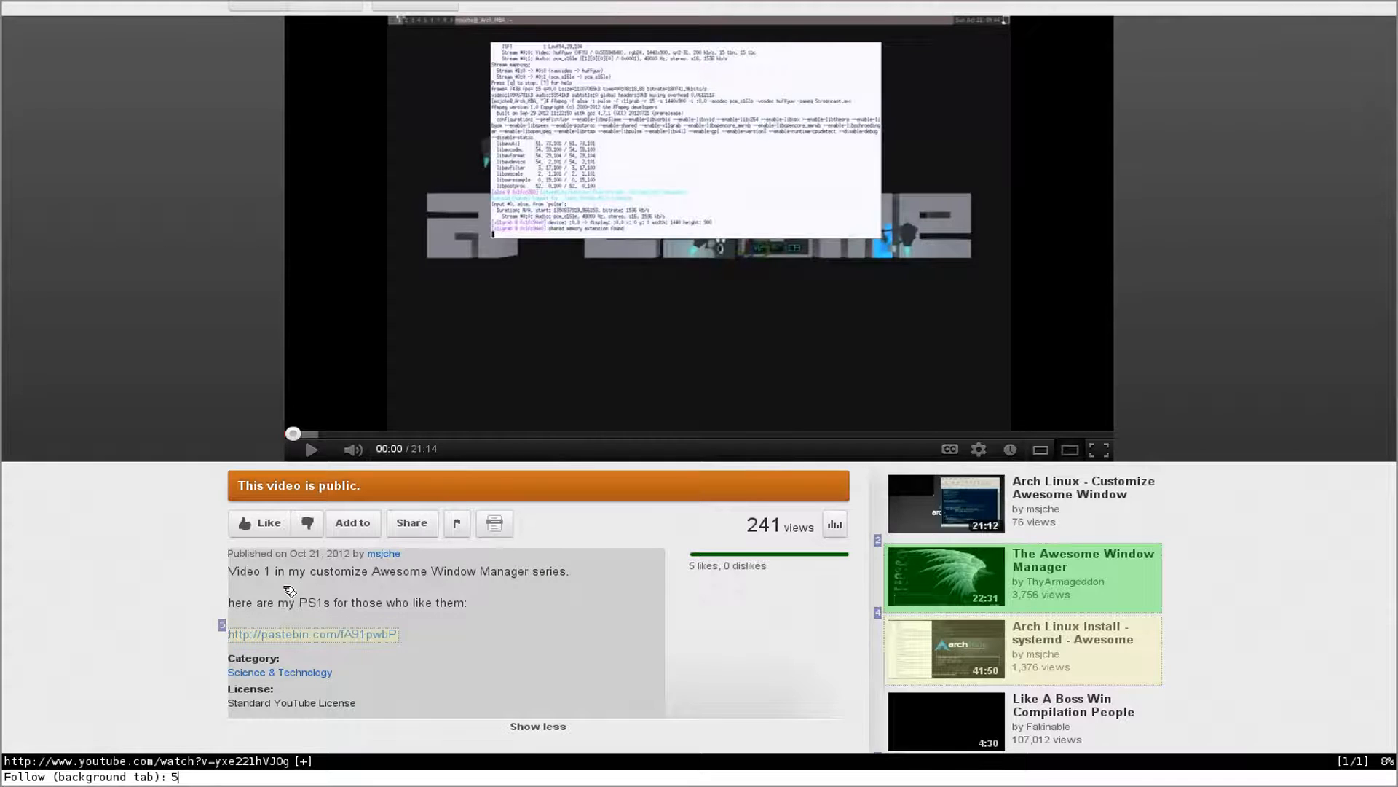
Open 'The Awesome Window Manager' video in a background tab and switch to that tab
{"action": "key", "text": "Return"}
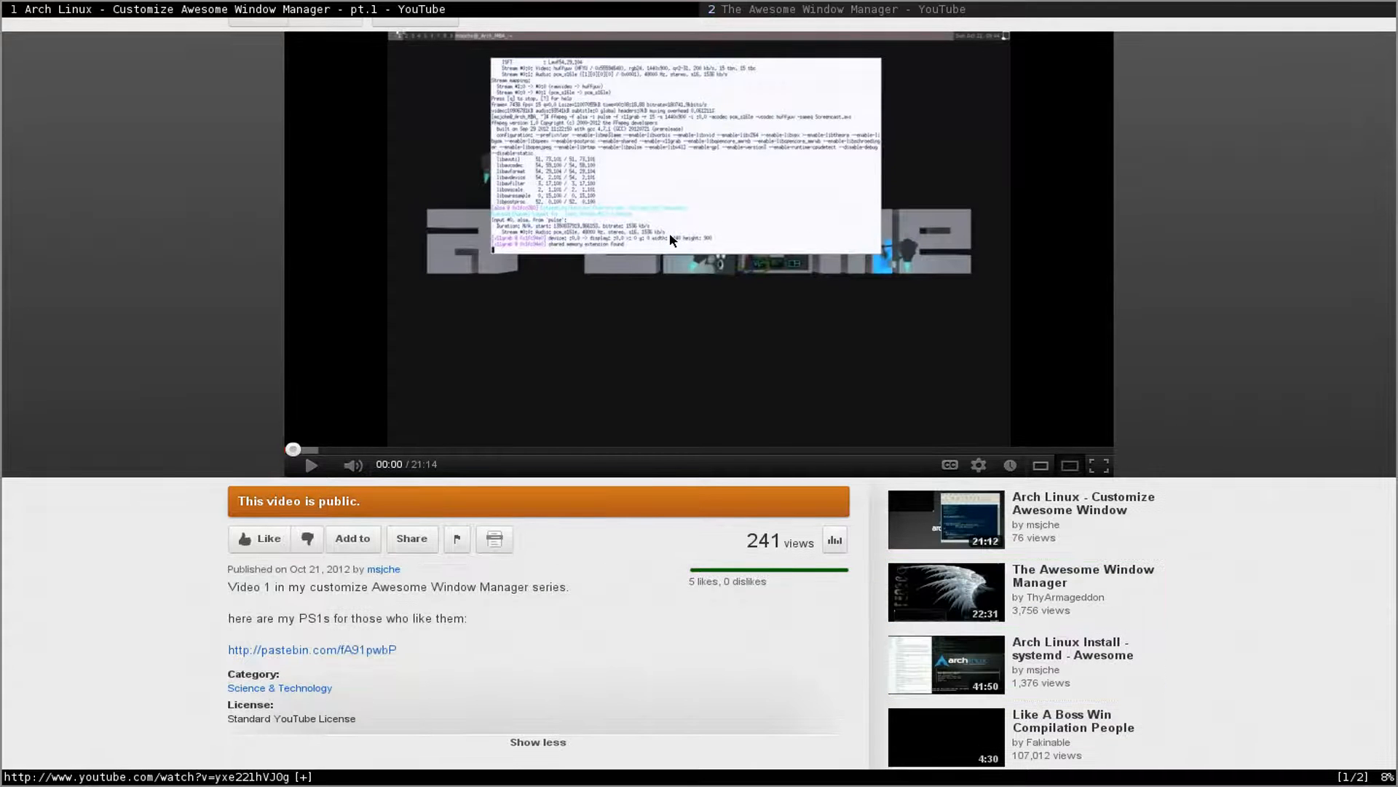
{"action": "left_click", "coordinate": [834, 9]}
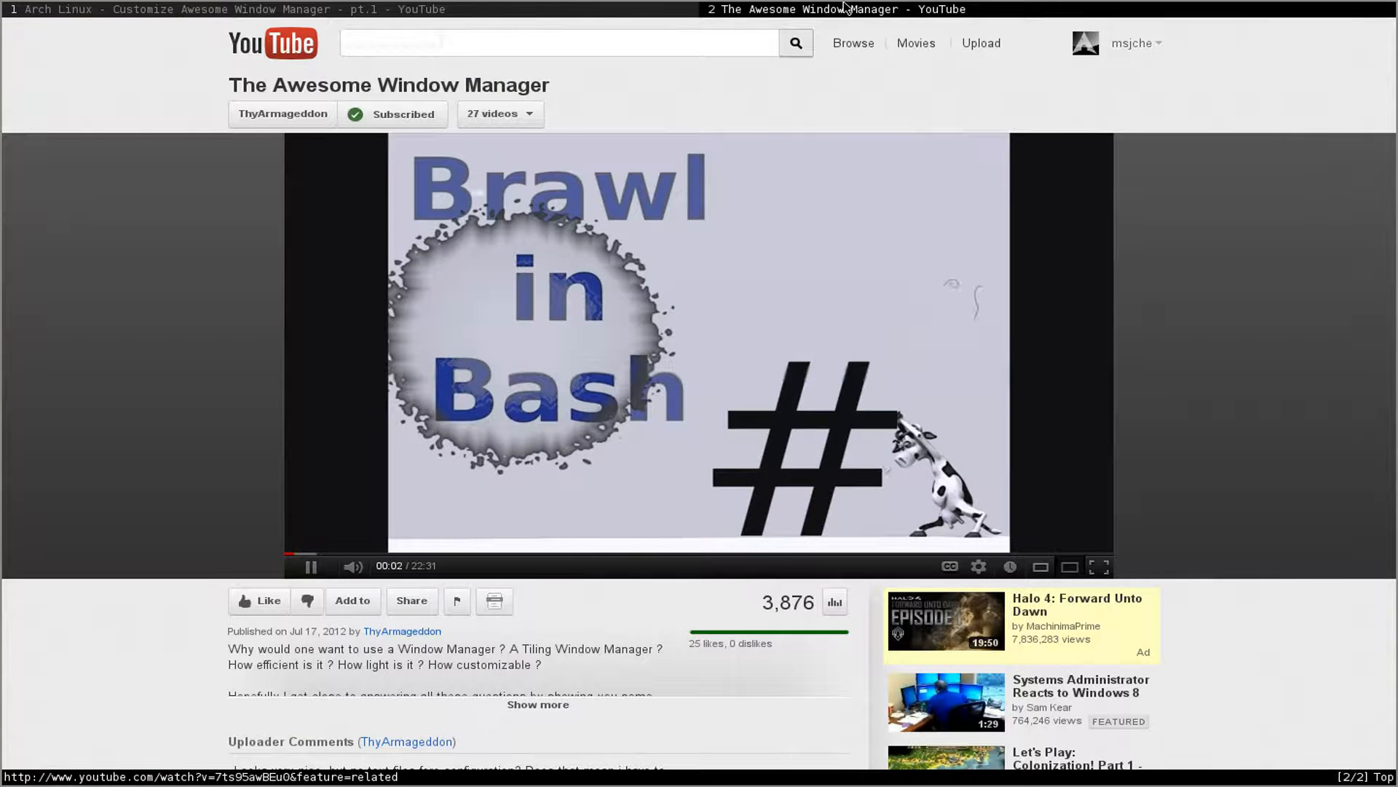
{"action": "right_click", "coordinate": [312, 632]}
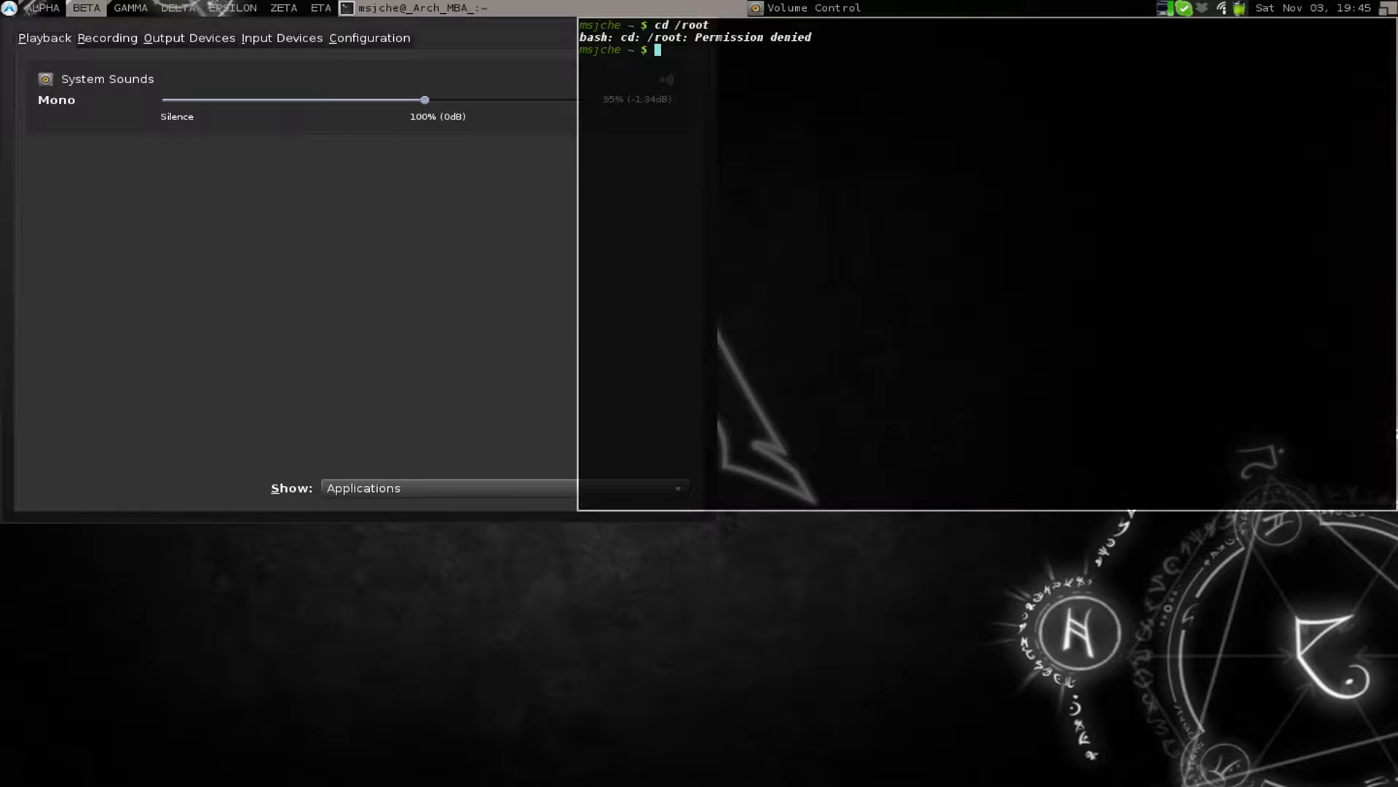
Become root with sudo and go to the /root home folder
{"action": "type", "text": "sudo"}
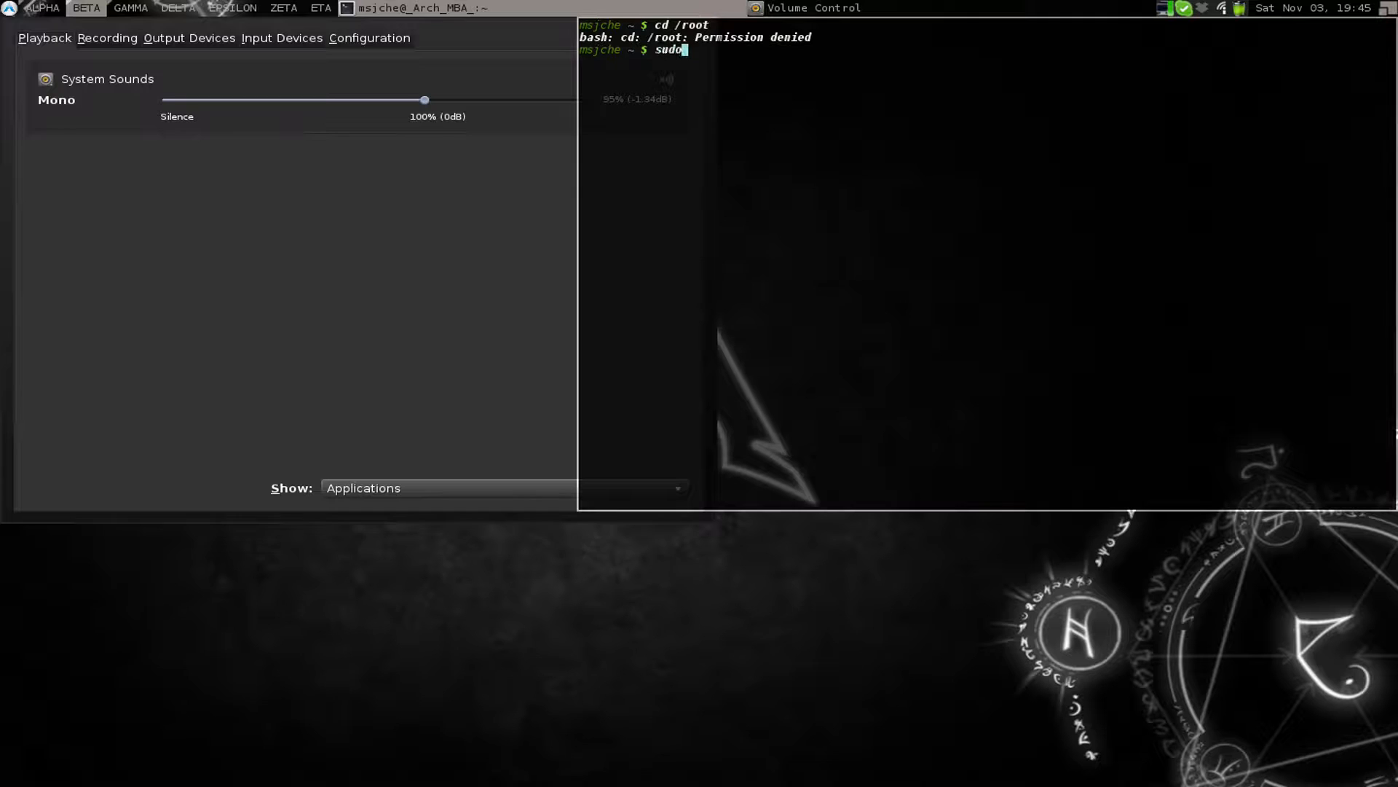
{"action": "type", "text": "cd /t"}
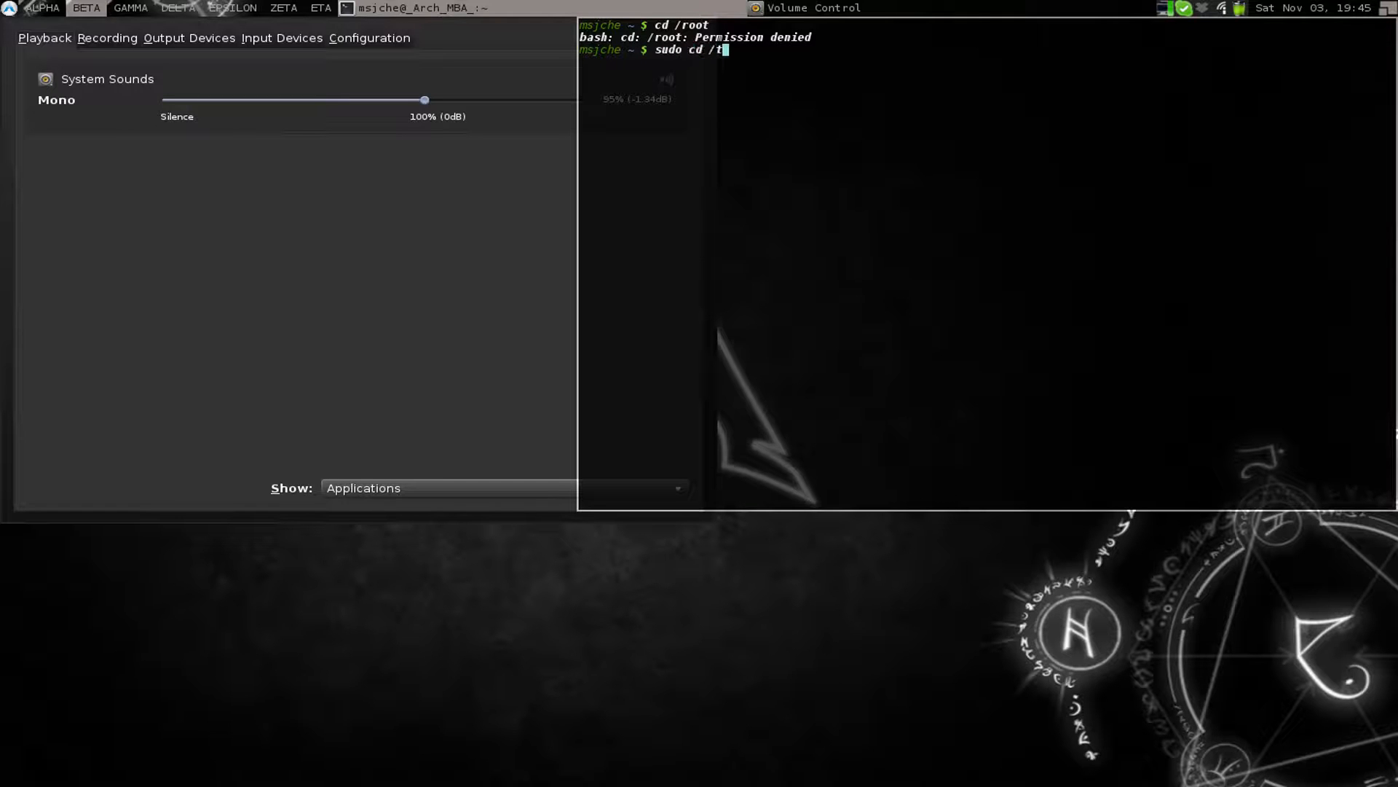
{"action": "key", "text": "Return"}
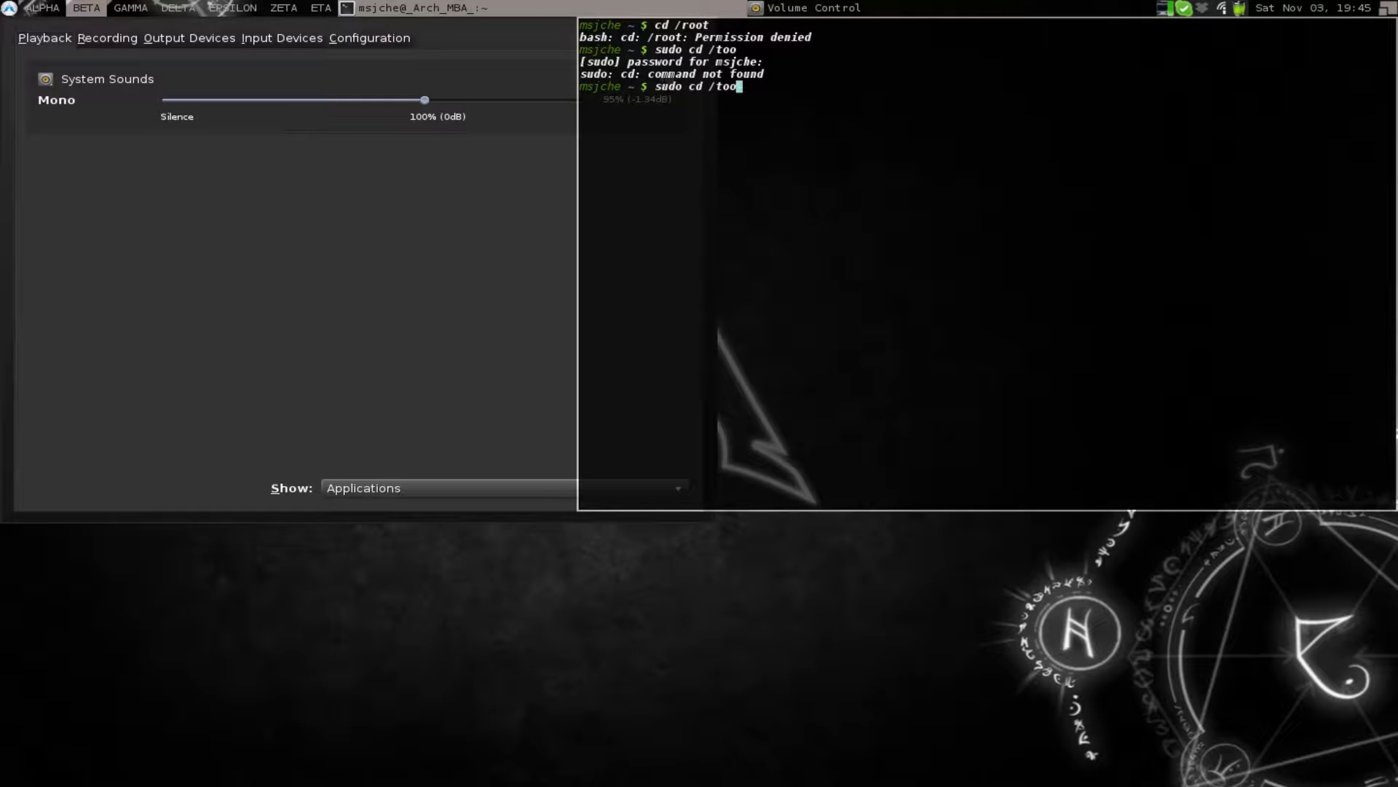
{"action": "type", "text": "root"}
{"action": "key", "text": "Return"}
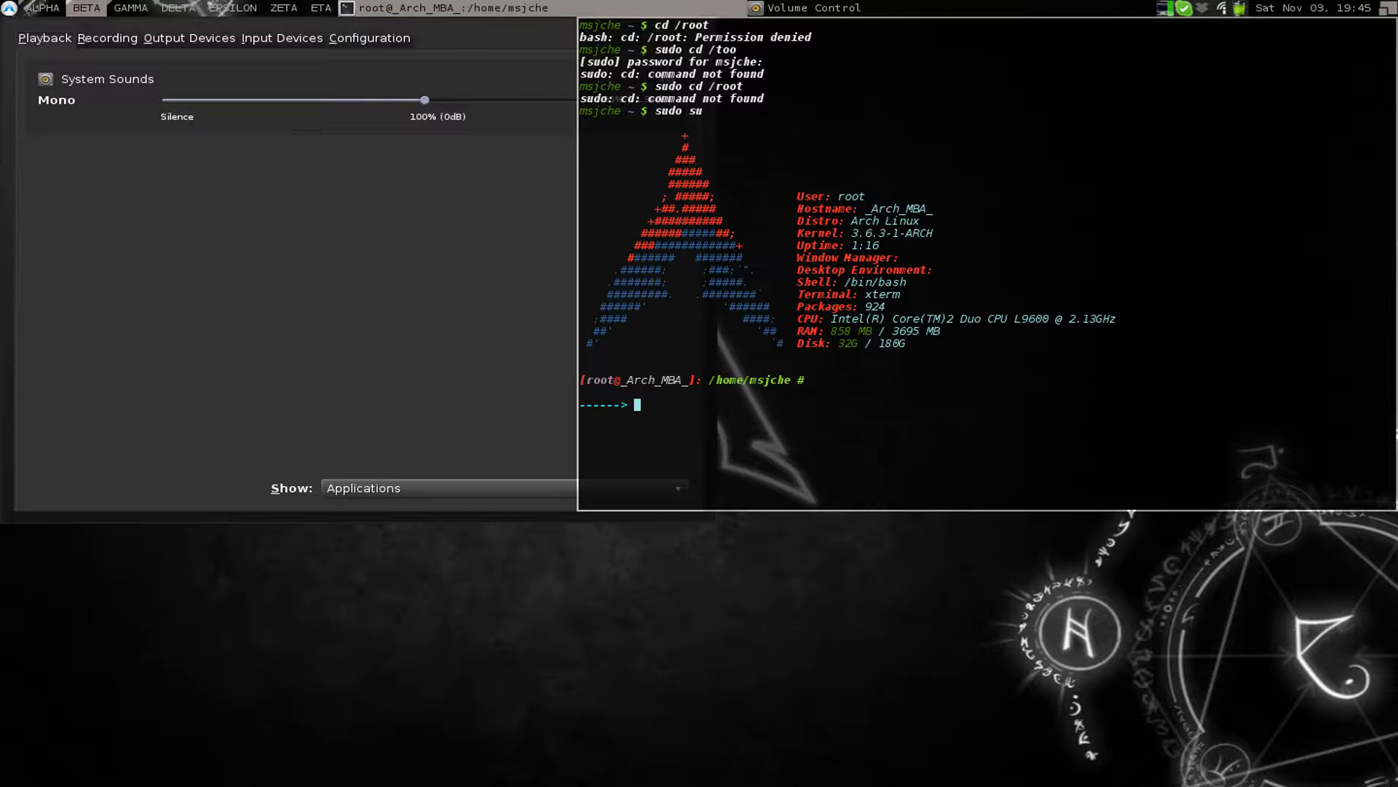
{"action": "type", "text": "cd /roo"}
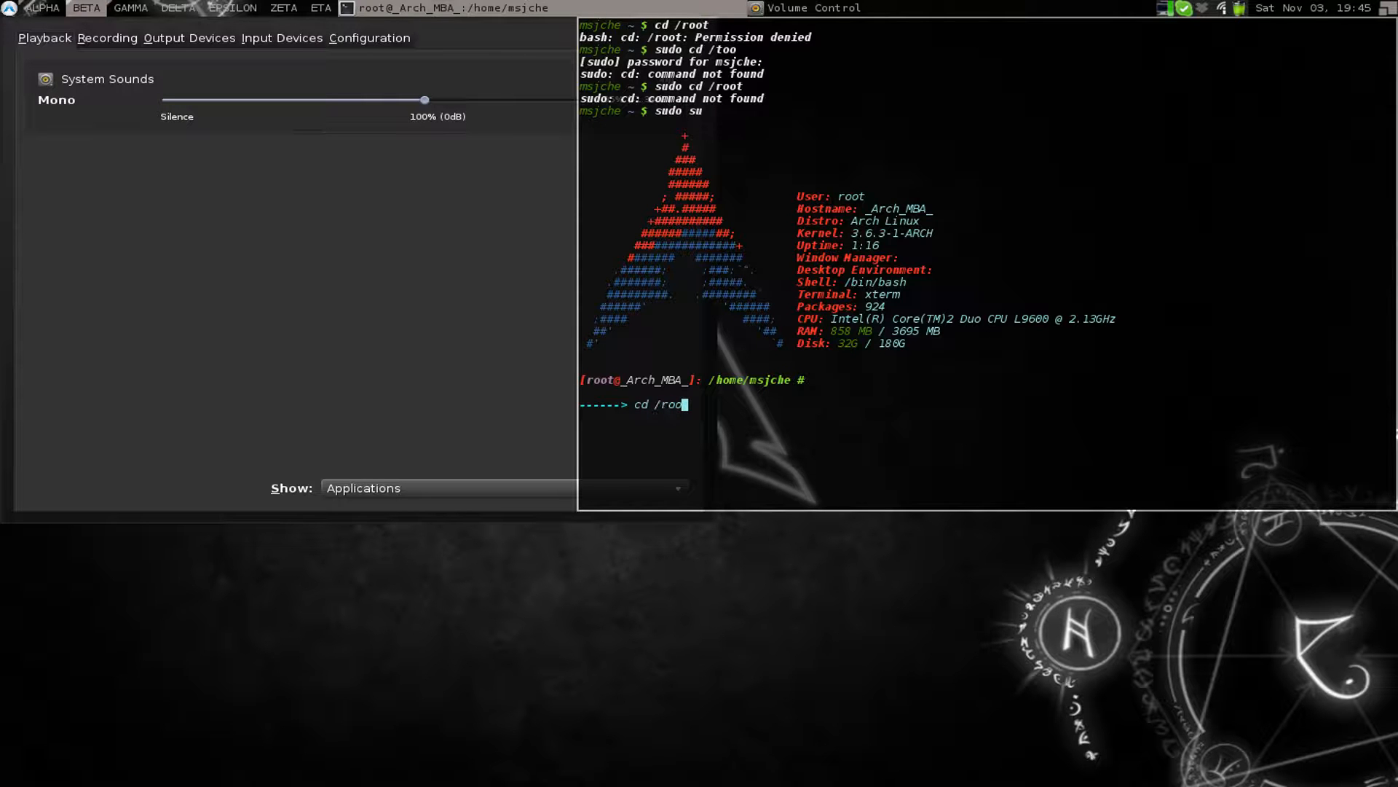
{"action": "key", "text": "Return"}
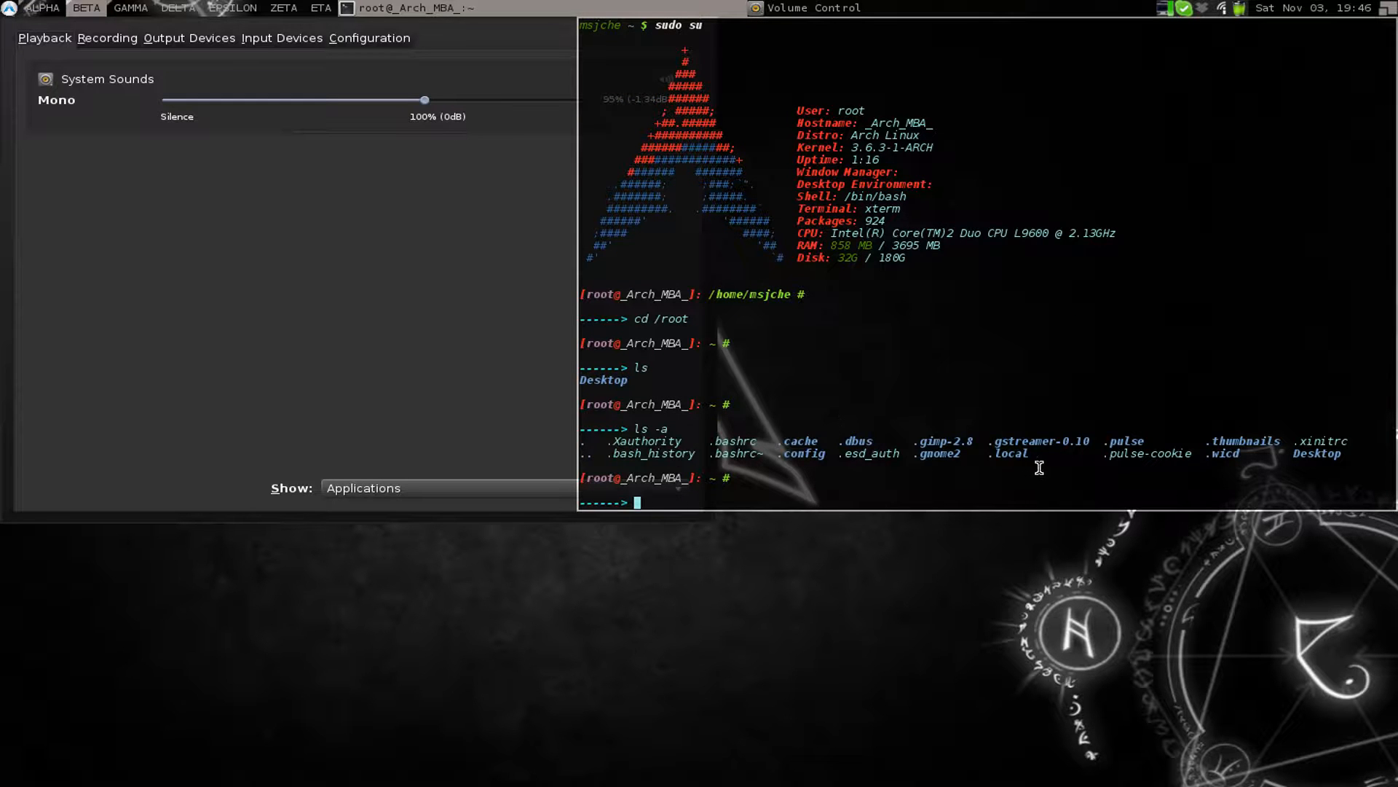
{"action": "mouse_move", "coordinate": [946, 464]}
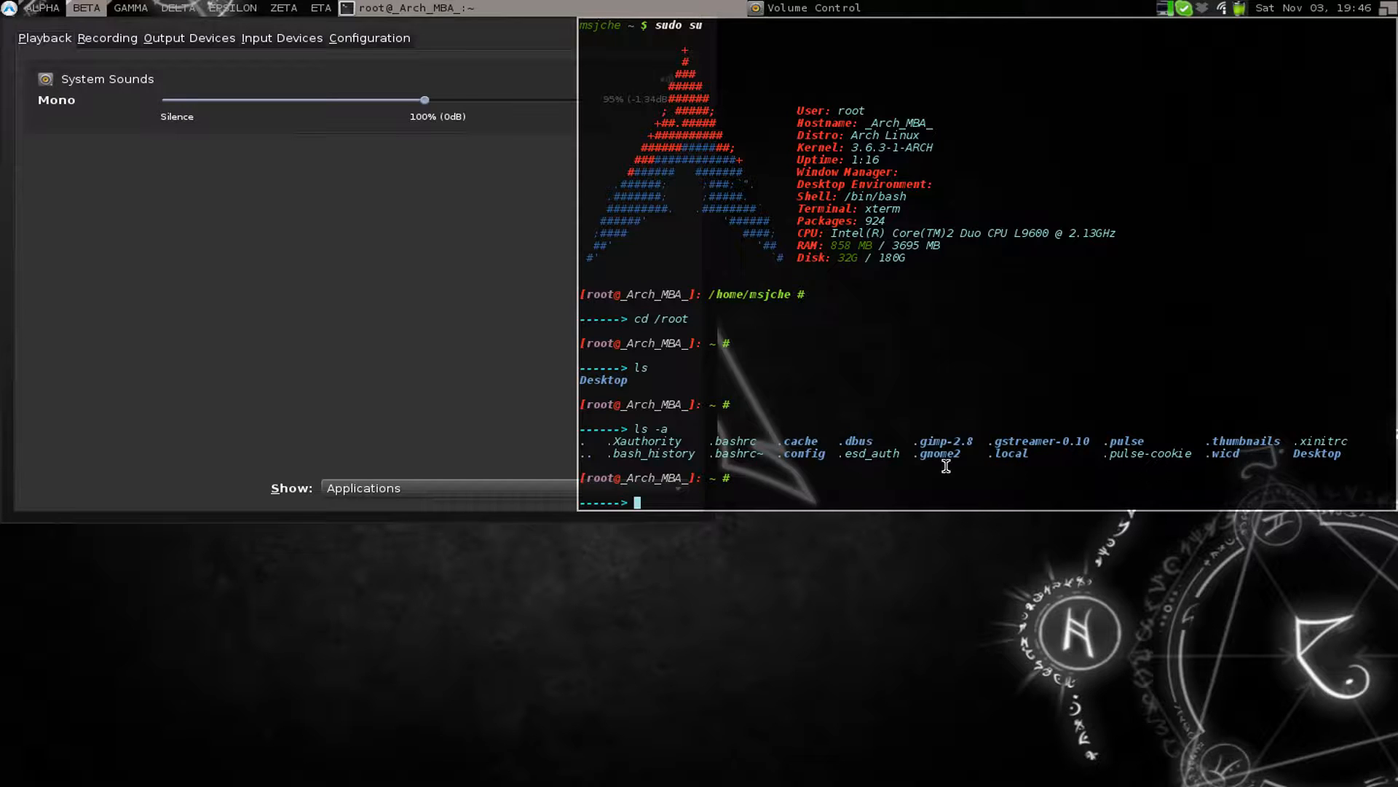
Select the .bashrc file name and start a cp command from /etc/skel
{"action": "double_click", "coordinate": [734, 441]}
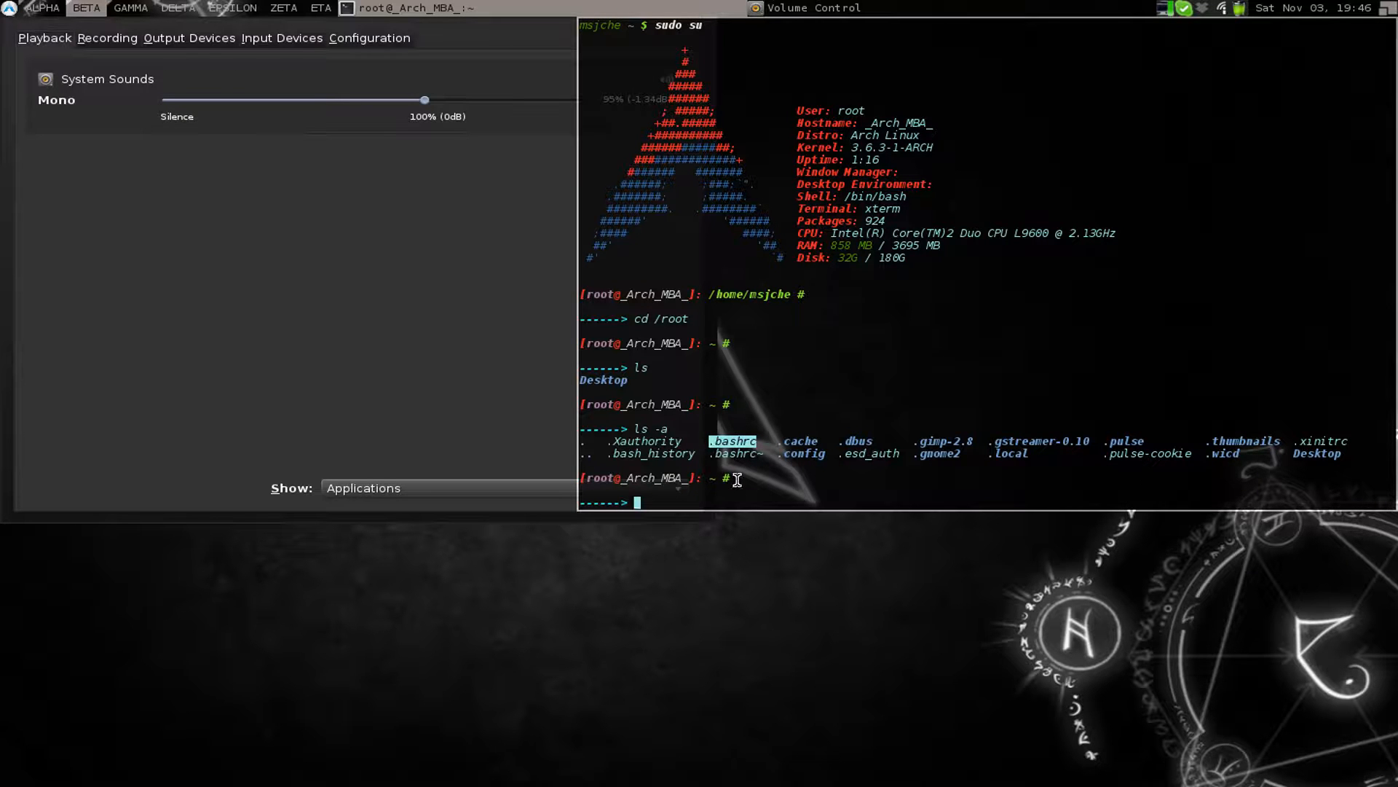
{"action": "type", "text": "cp"}
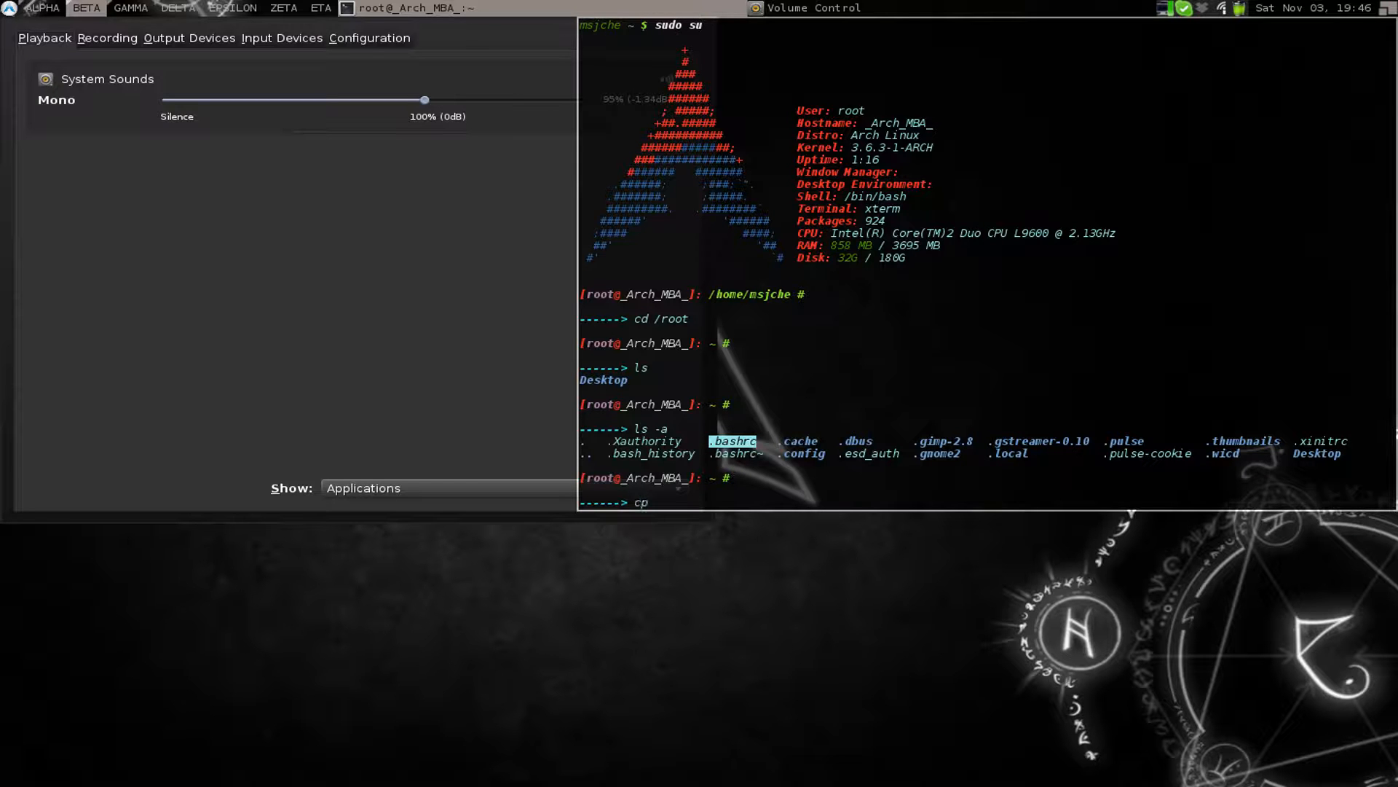
{"action": "type", "text": "/etc/s"}
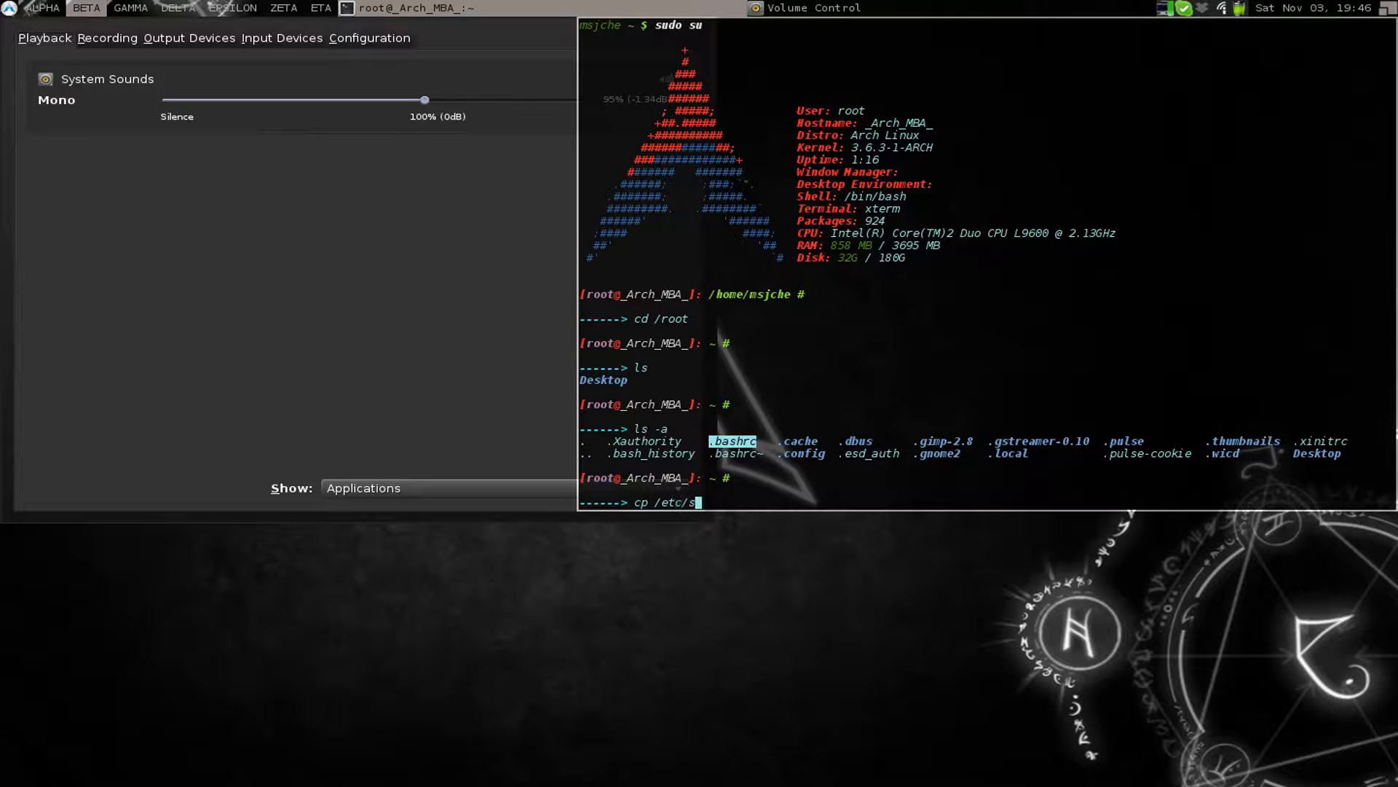
{"action": "type", "text": "kel"}
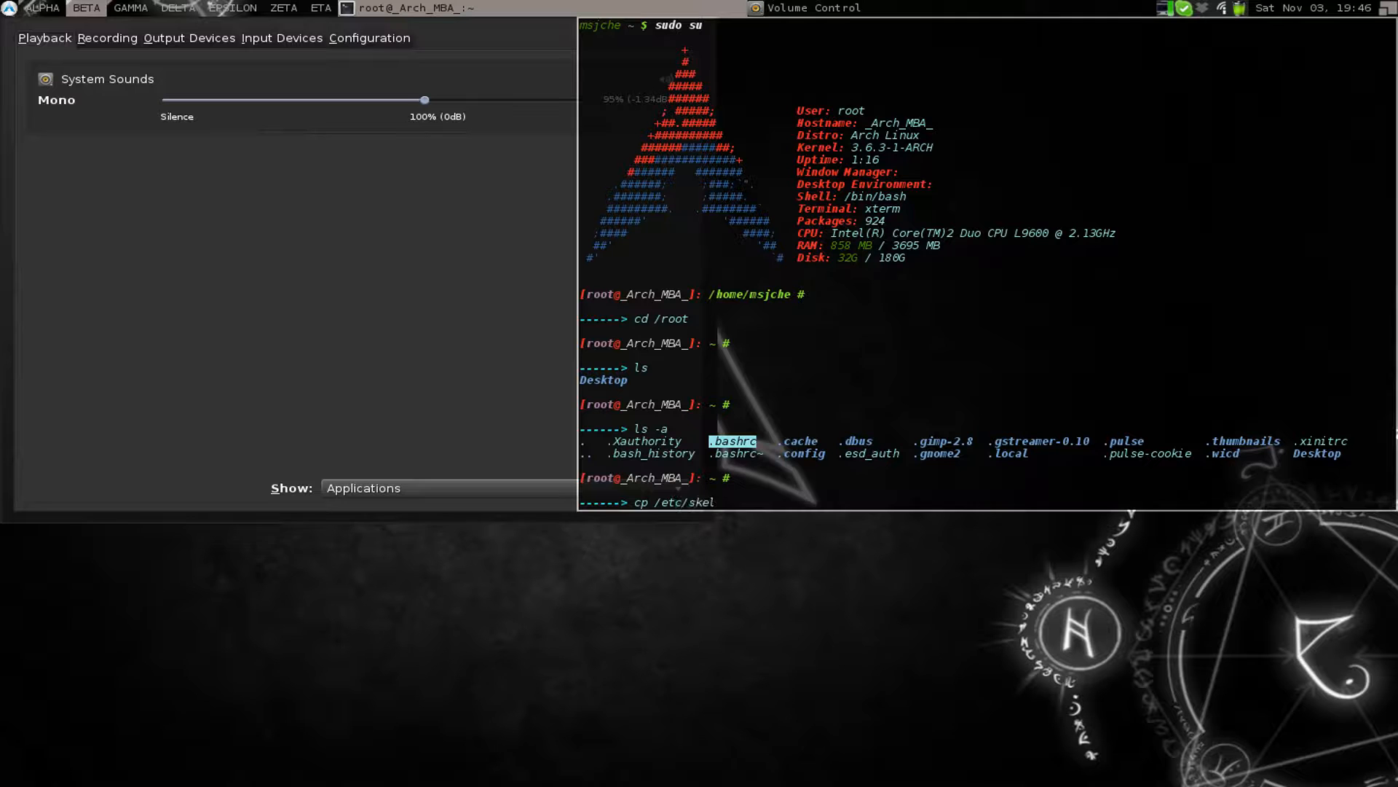
{"action": "type", "text": "cd /"}
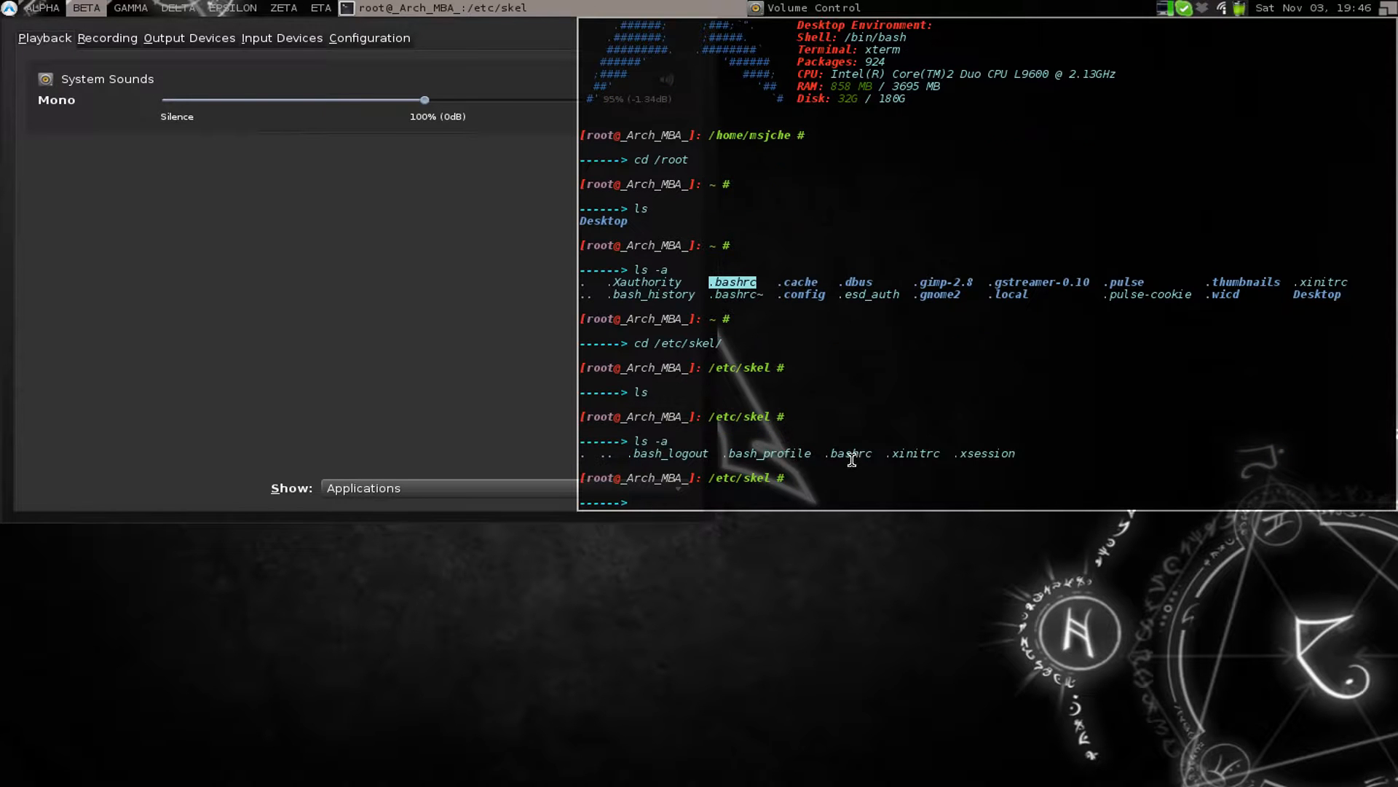
{"action": "mouse_move", "coordinate": [909, 429]}
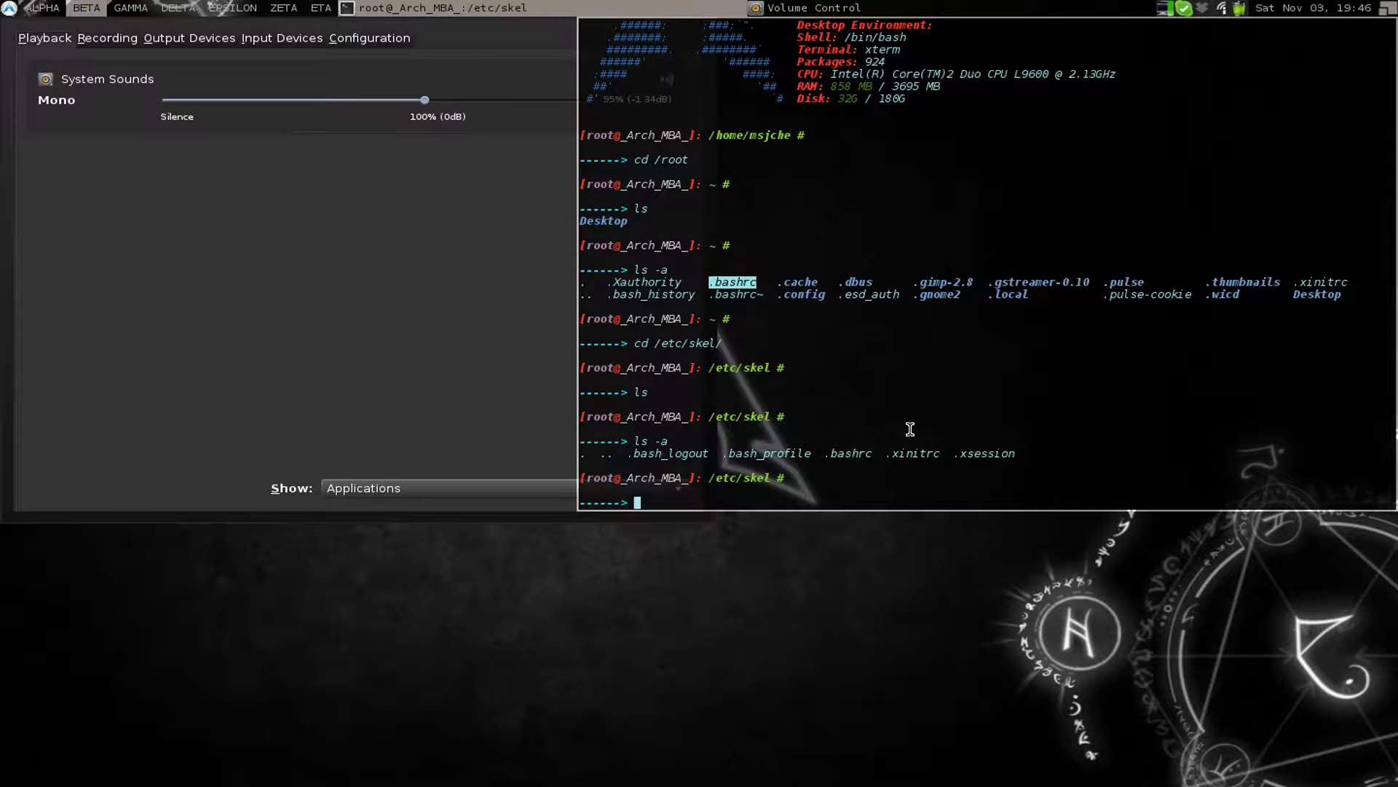
{"action": "mouse_move", "coordinate": [909, 453]}
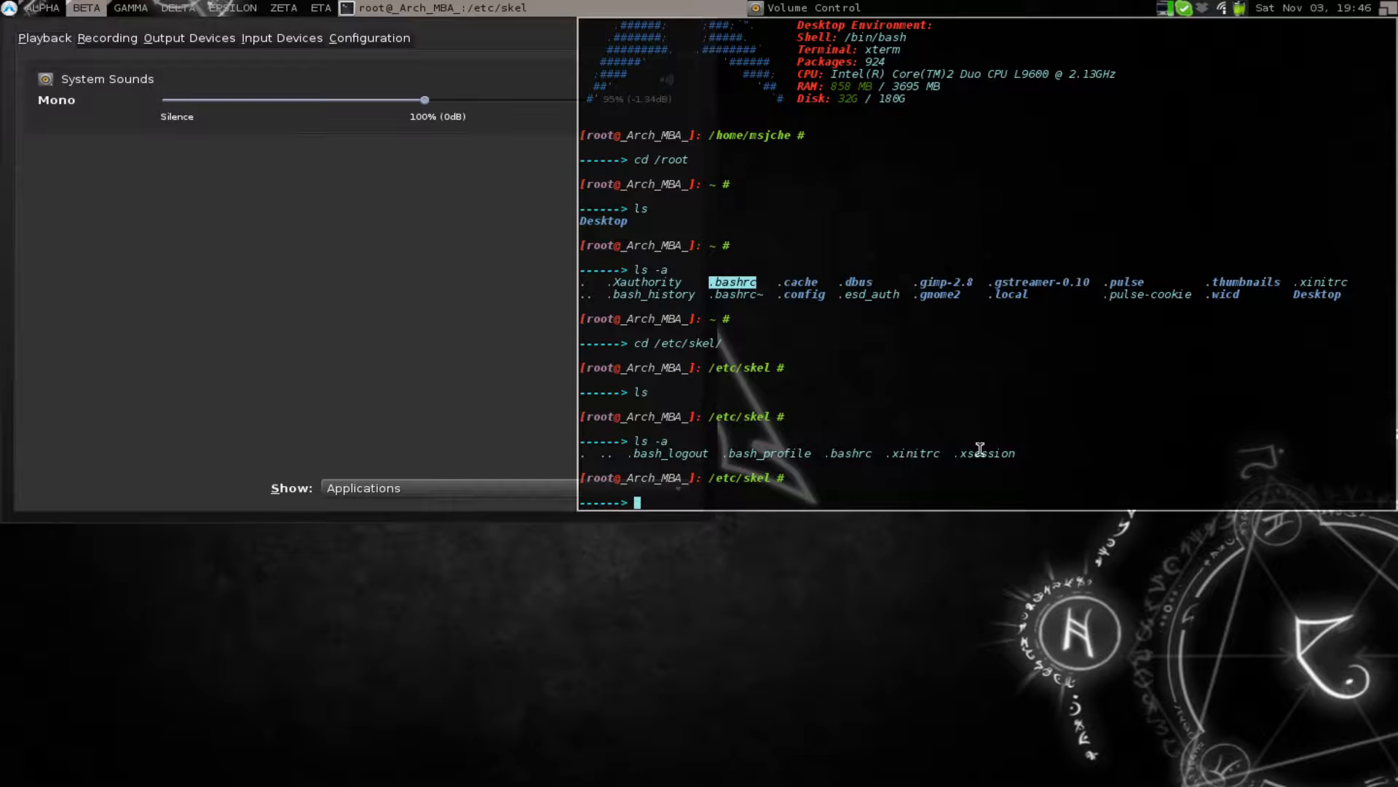
{"action": "mouse_move", "coordinate": [970, 452]}
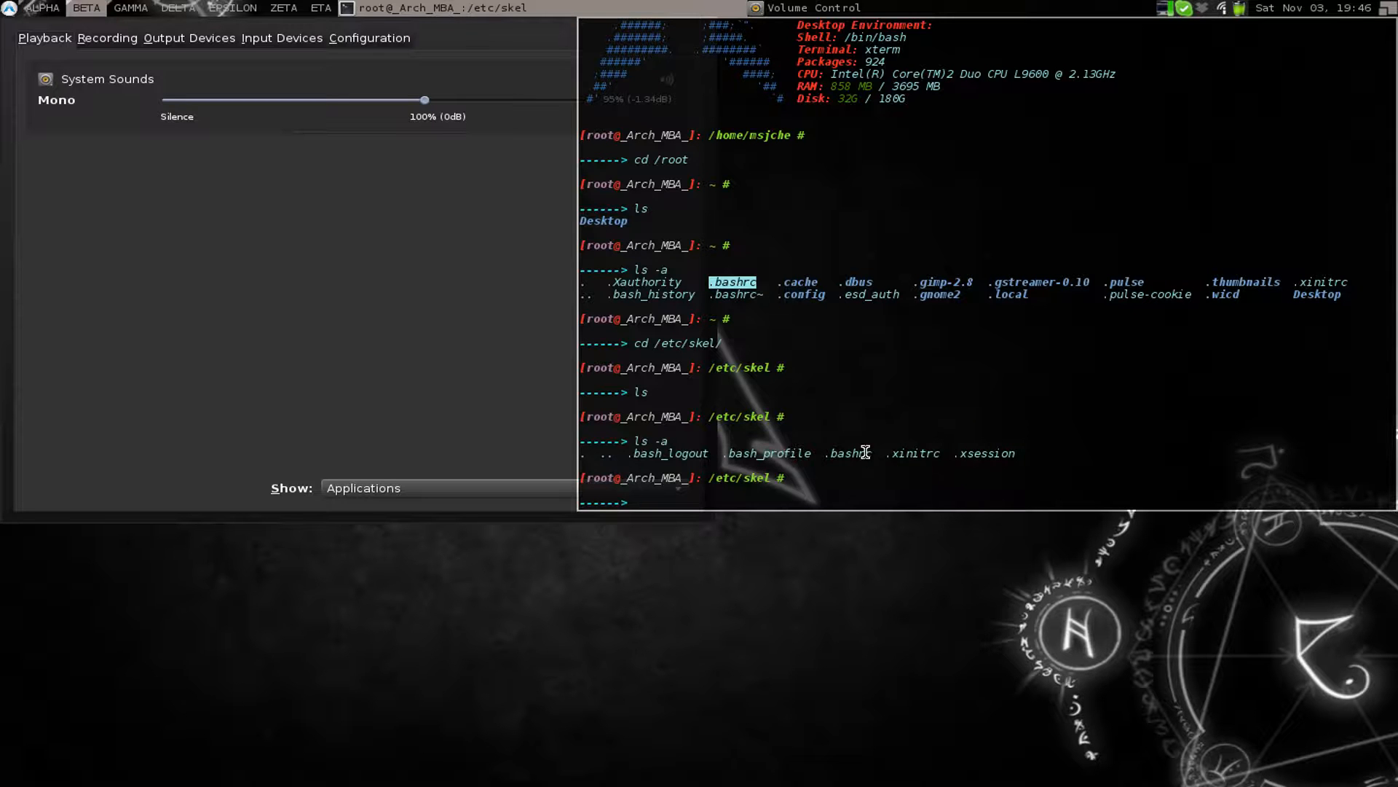
Discard the half-written cp command copying /etc/skel/.bashrc to /root/
{"action": "type", "text": "cp"}
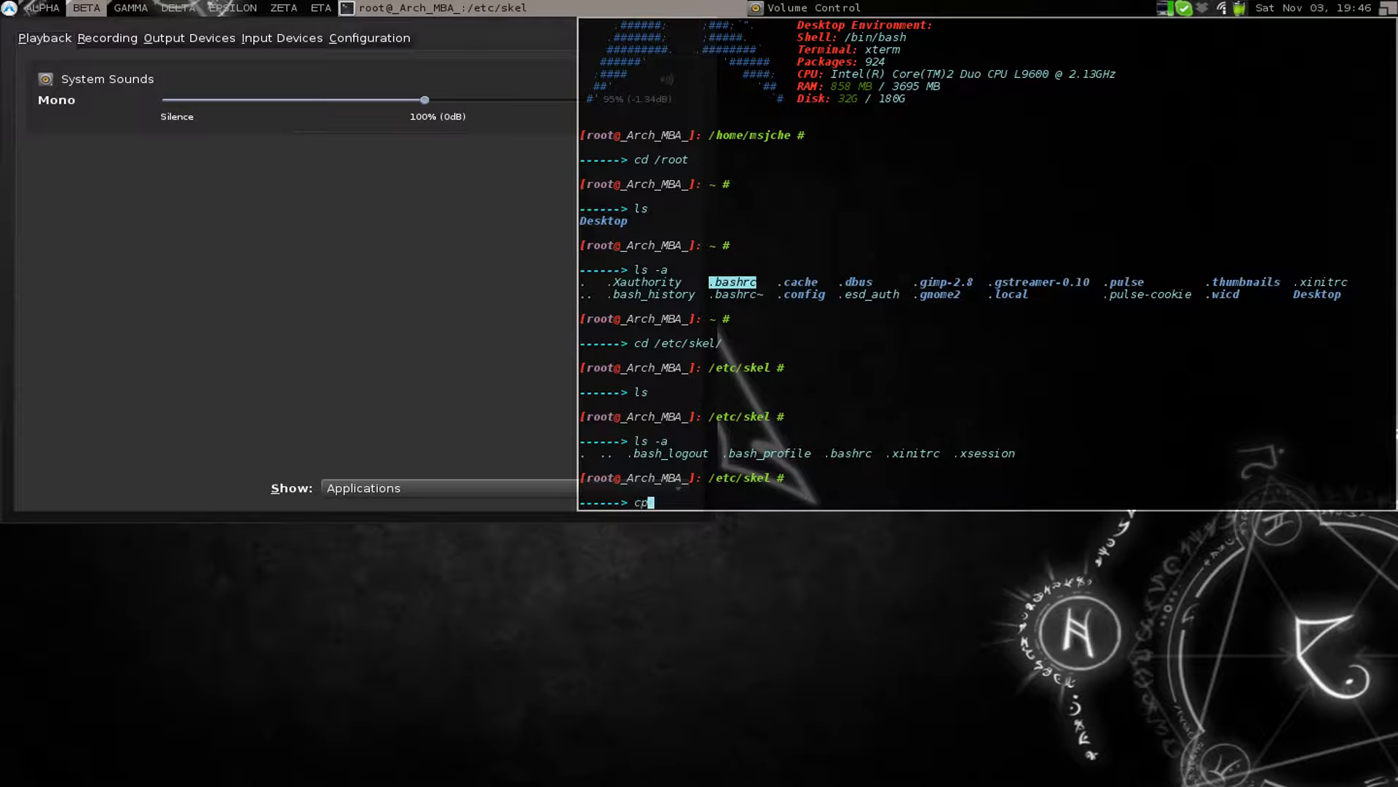
{"action": "type", "text": "/etc/sk"}
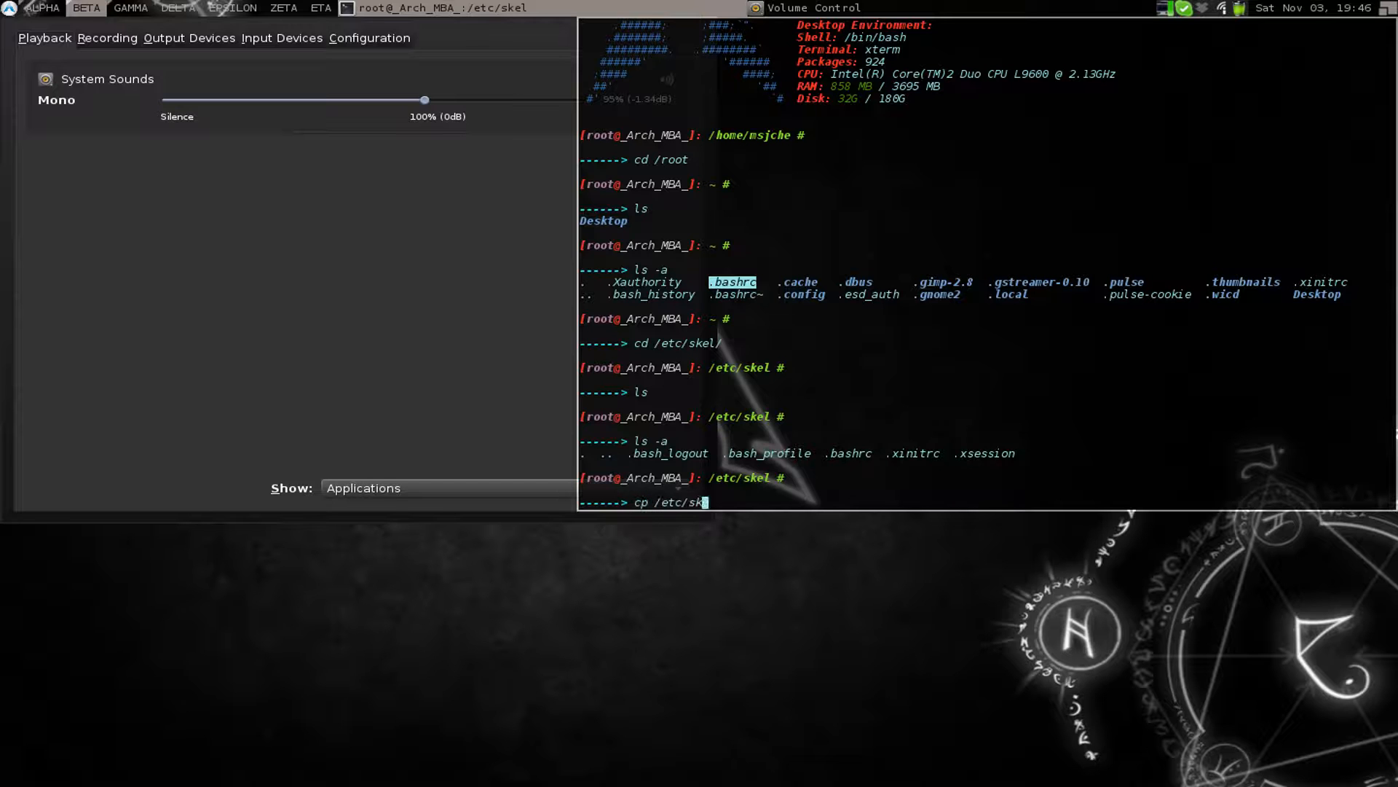
{"action": "type", "text": "el/.bashrc"}
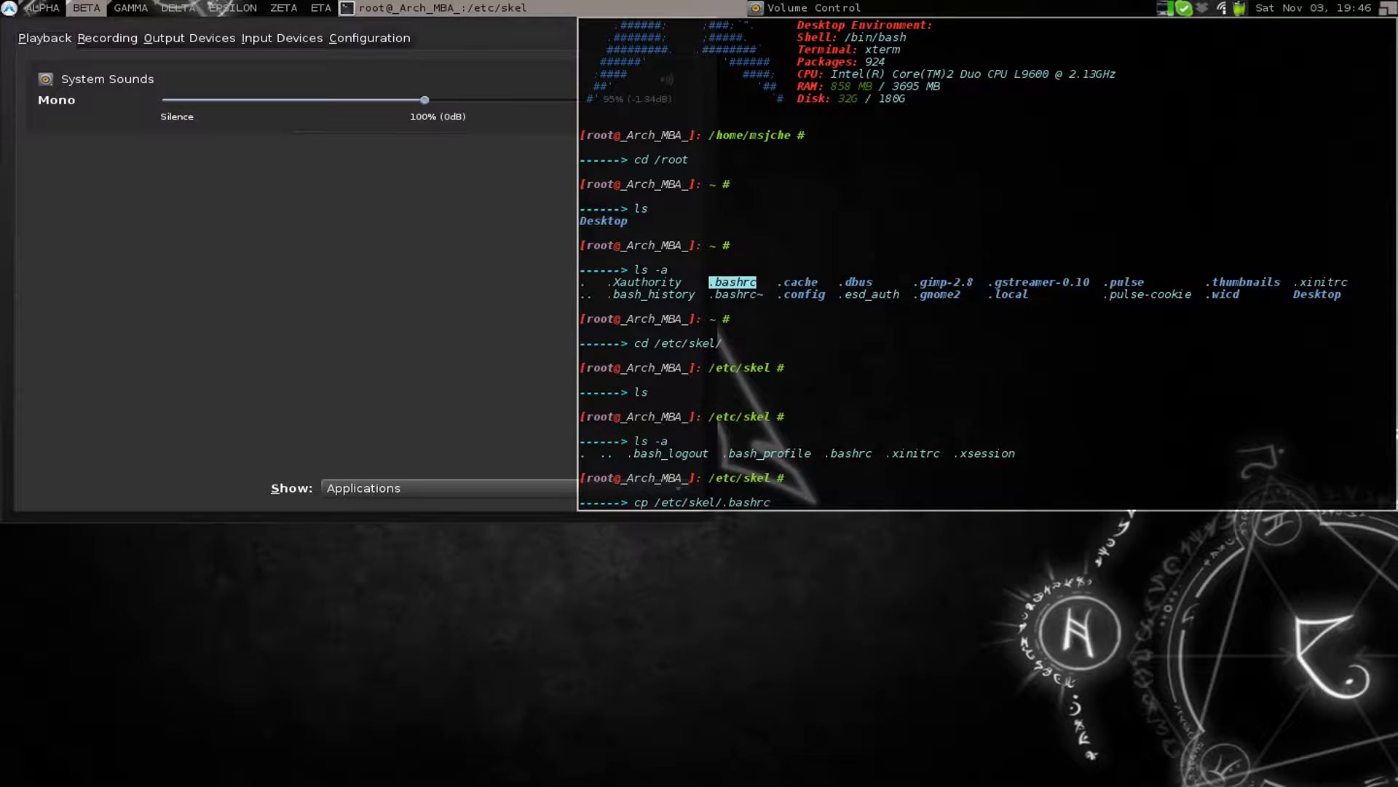
{"action": "type", "text": "/root/"}
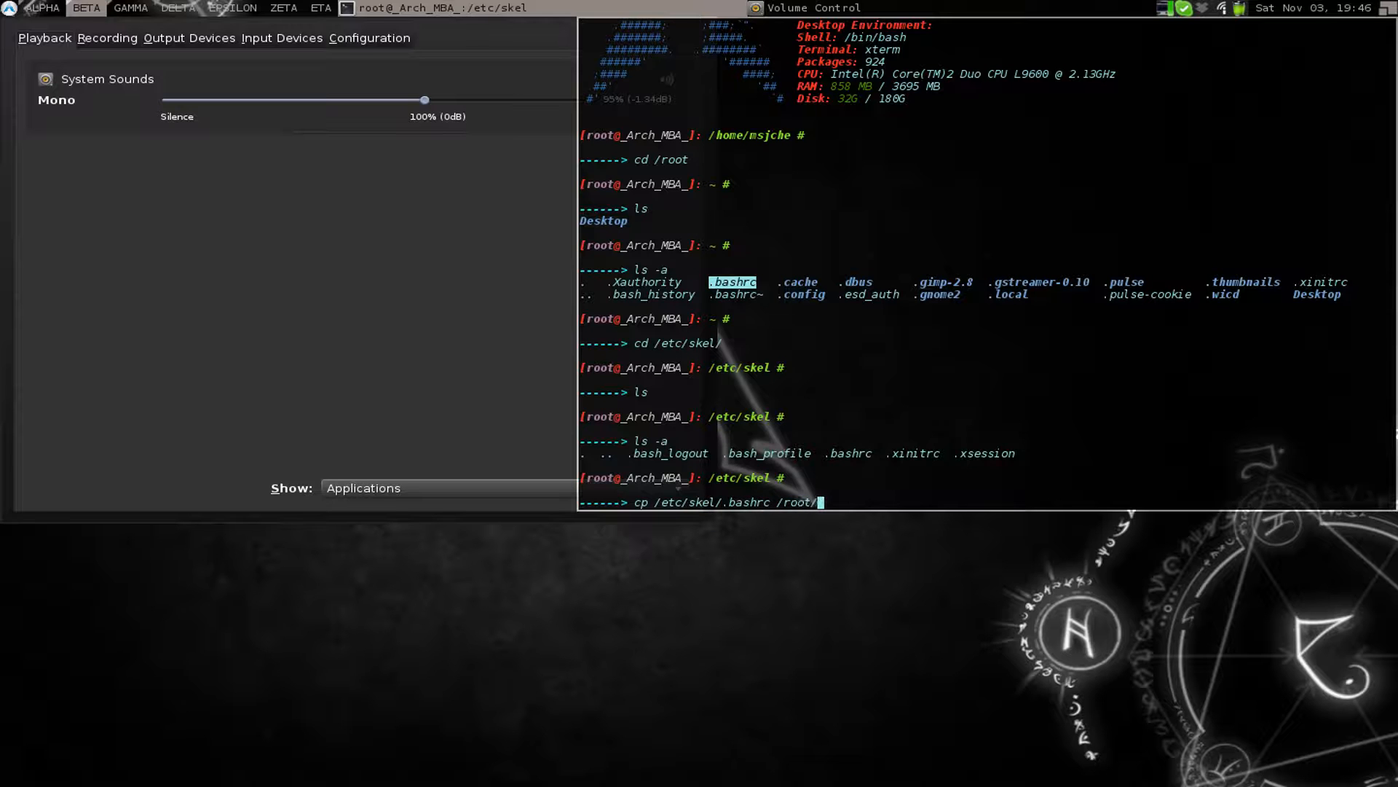
{"action": "mouse_move", "coordinate": [839, 437]}
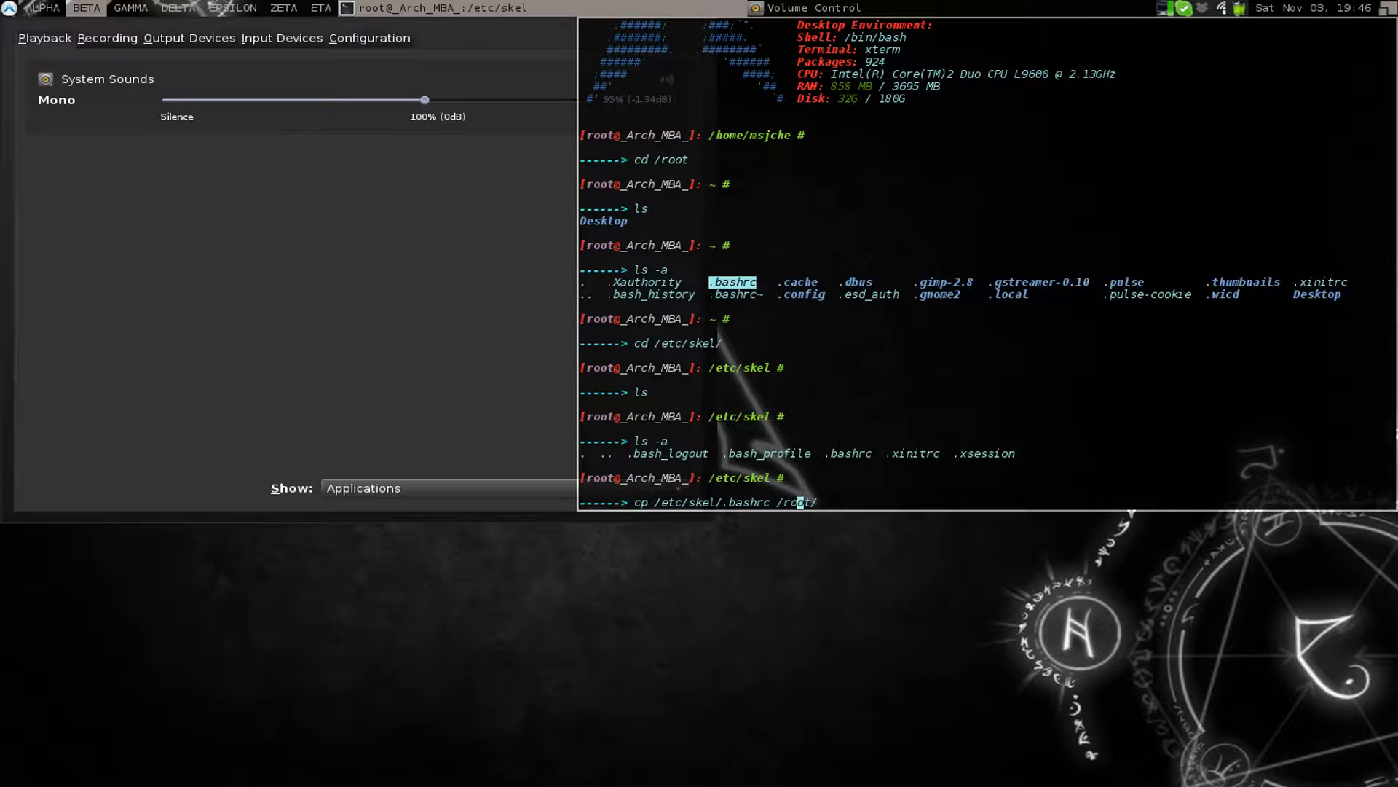
{"action": "key", "text": "Return"}
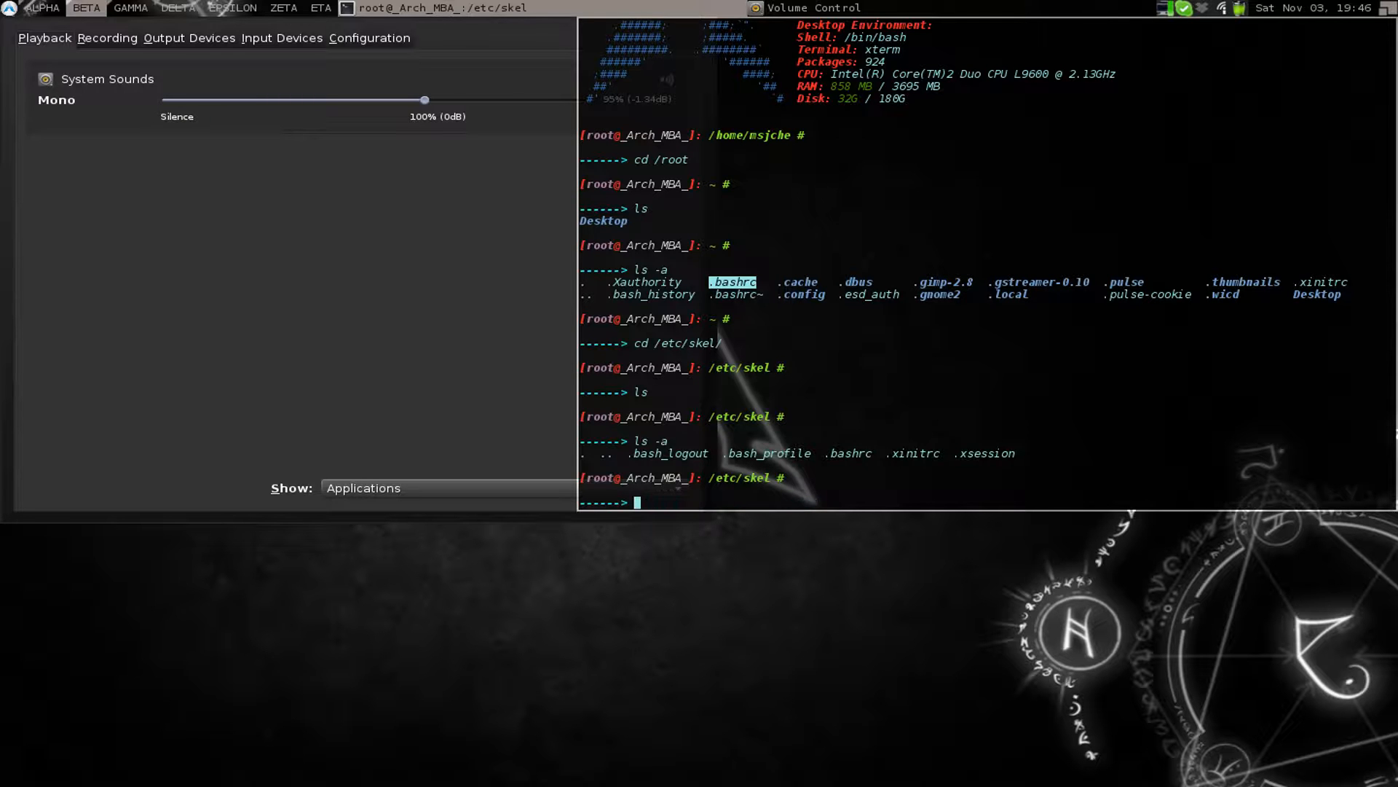
View the skeleton .bashrc in nano and exit without saving
{"action": "type", "text": "nao"}
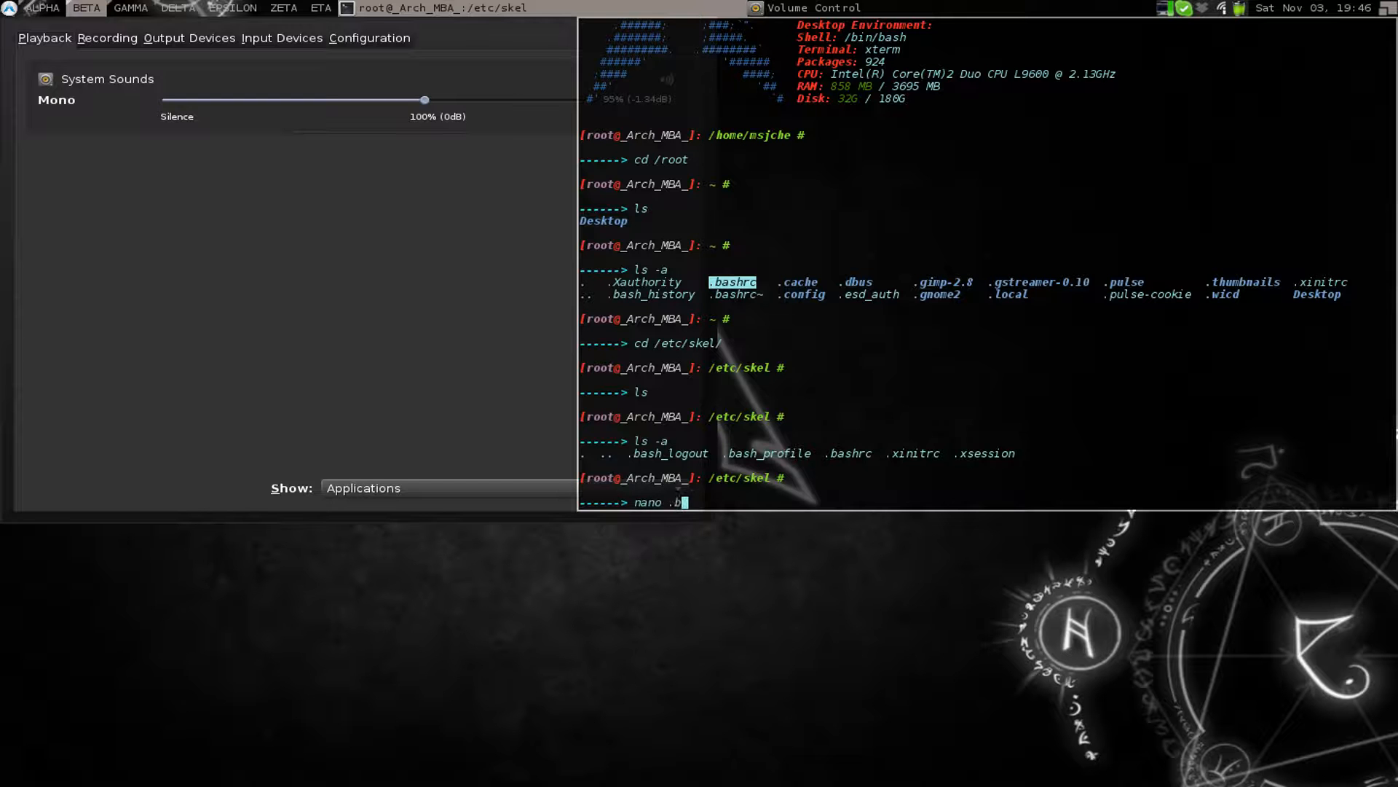
{"action": "type", "text": "ashrc"}
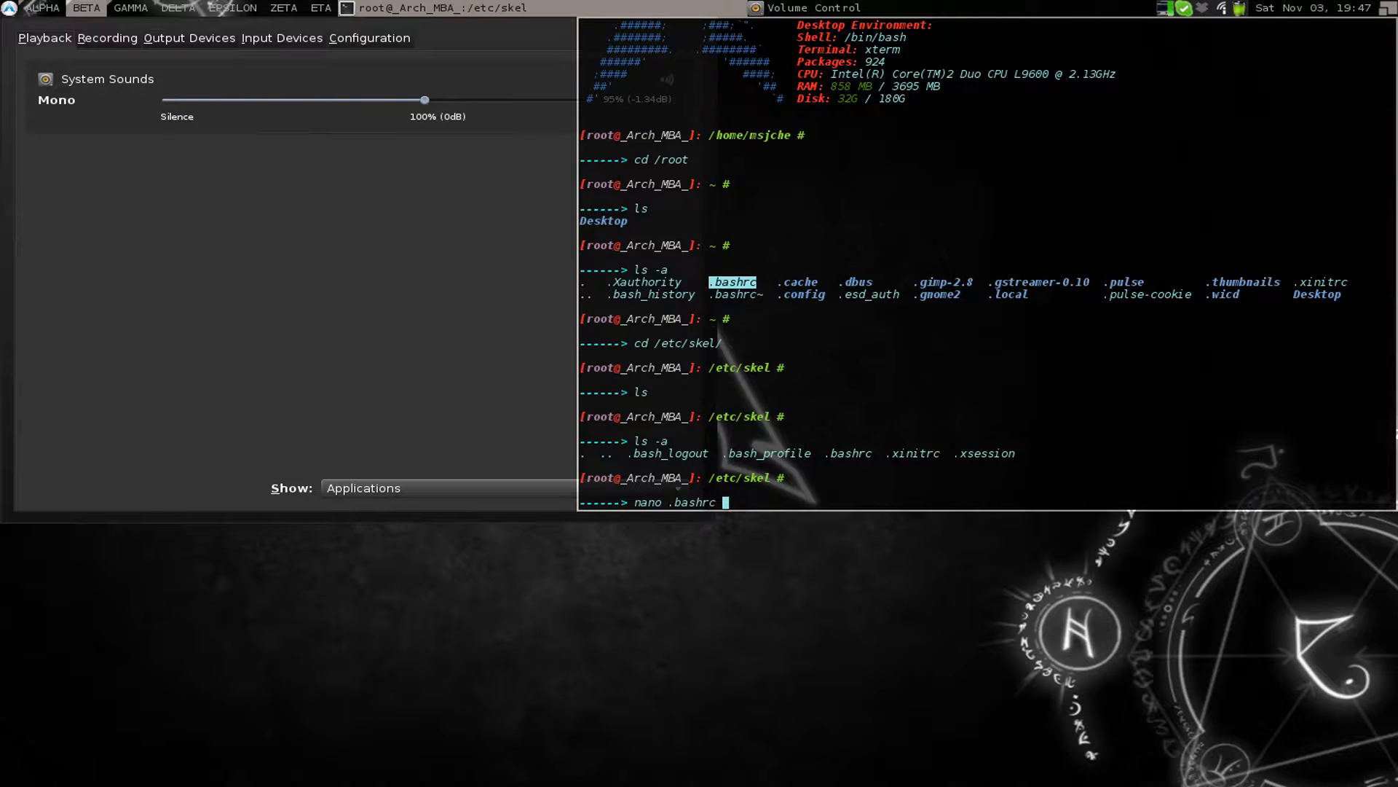
{"action": "key", "text": "Return"}
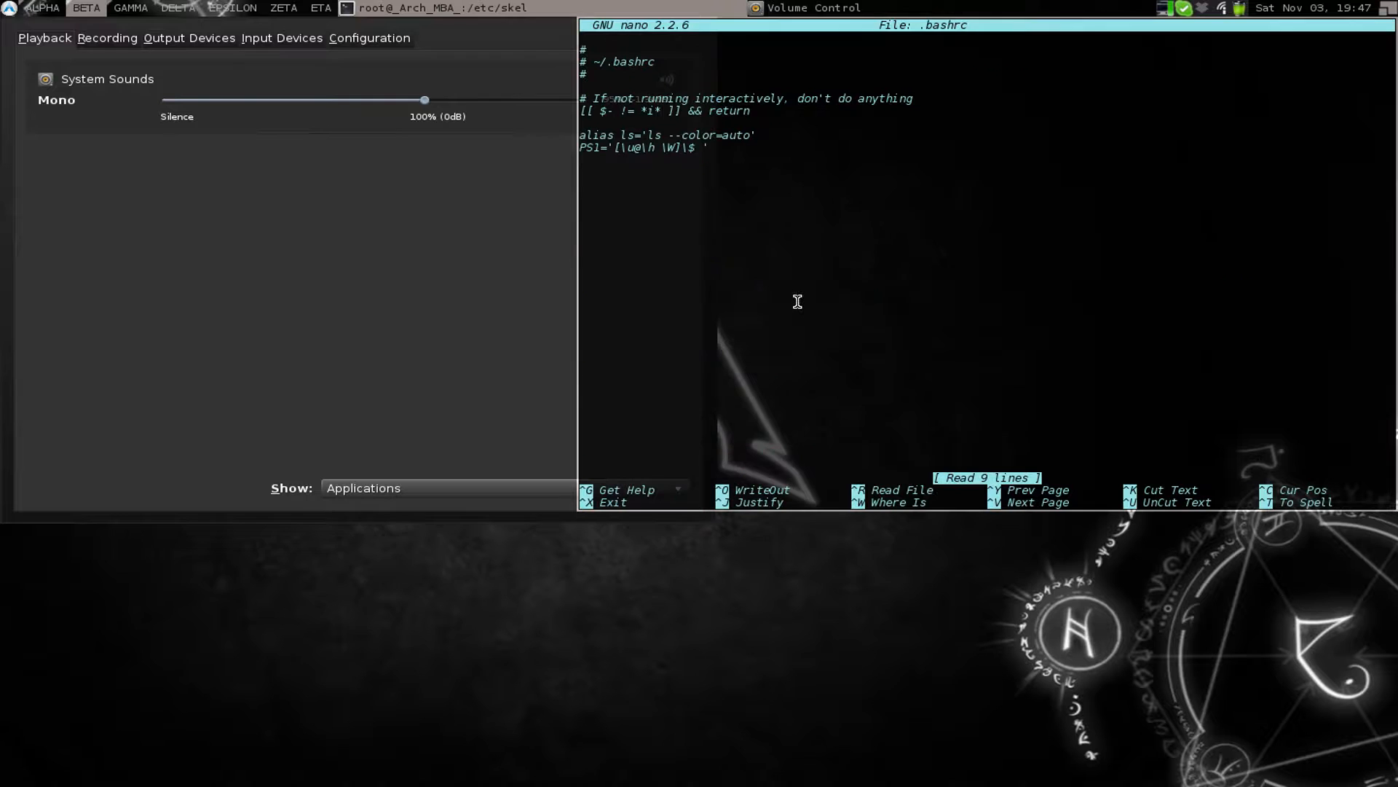
{"action": "key", "text": "ctrl+x"}
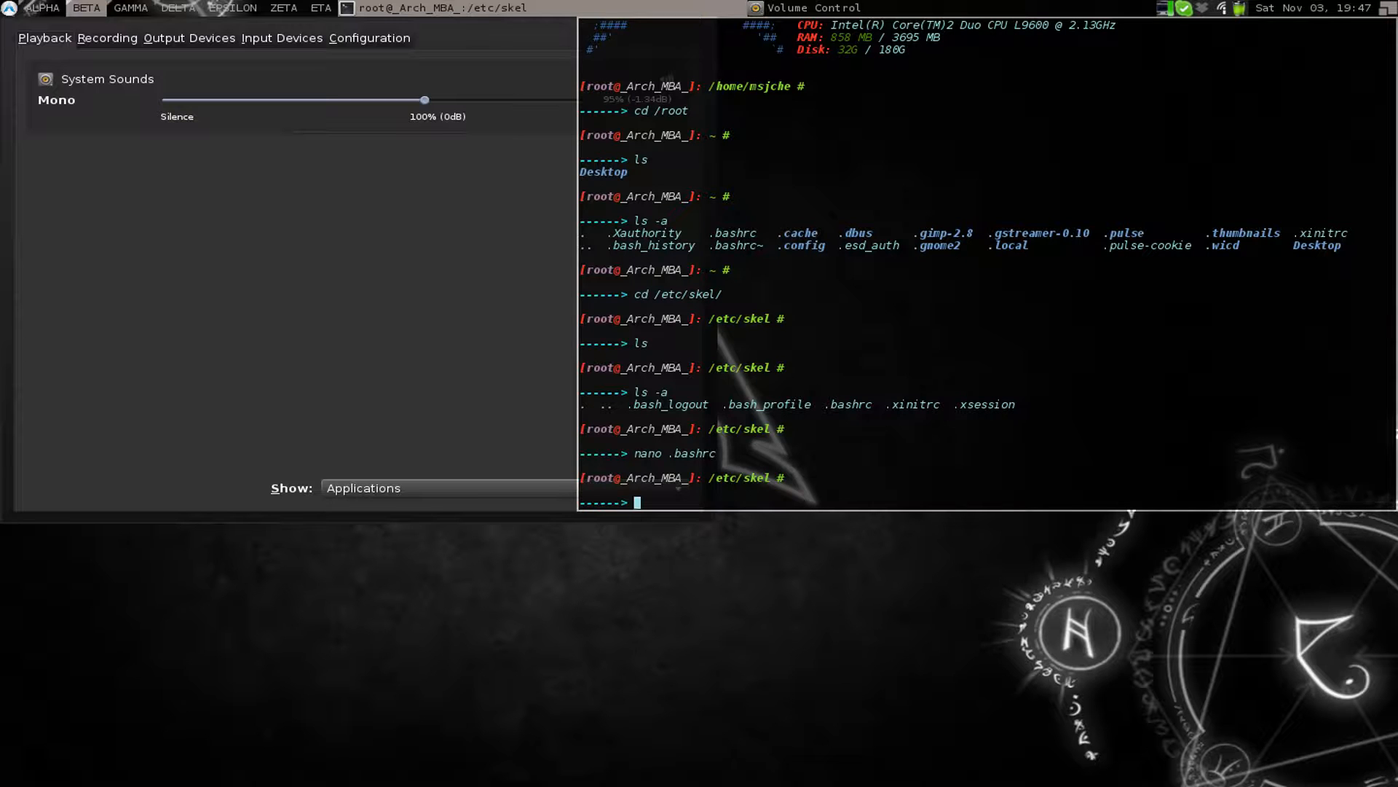
In /root, delete the .bashrc~ backup, confirm it's gone, and enter nano .bashrc
{"action": "type", "text": "cd"}
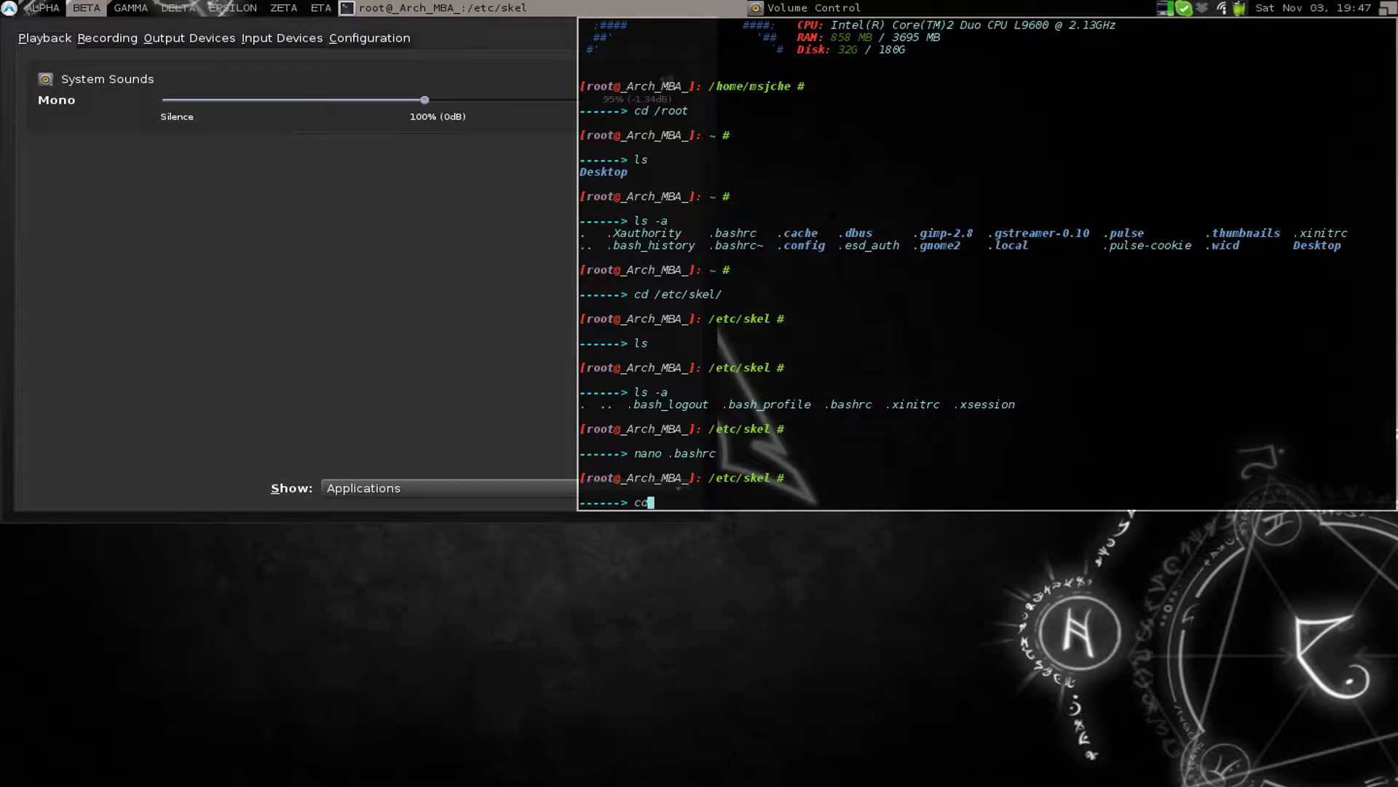
{"action": "key", "text": "Return"}
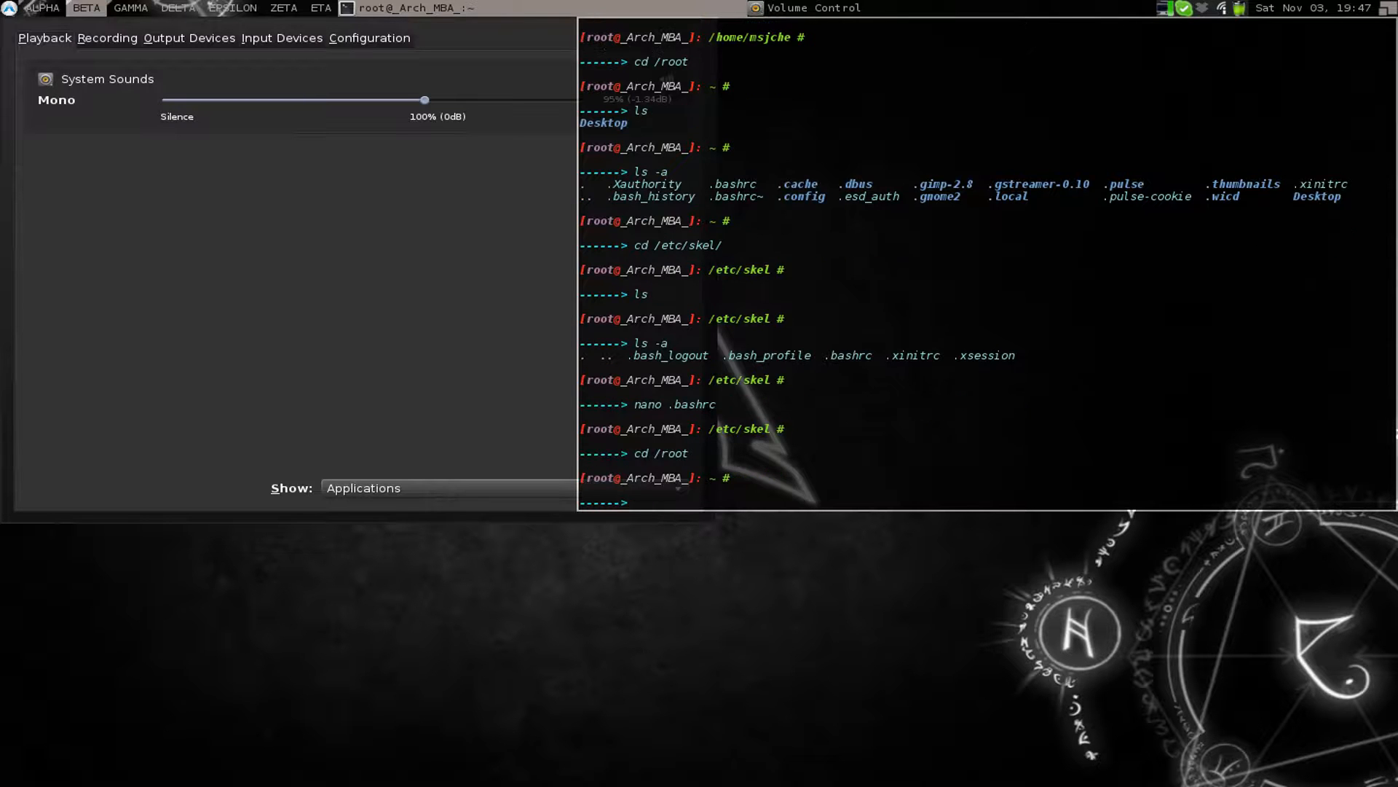
{"action": "type", "text": "nano"}
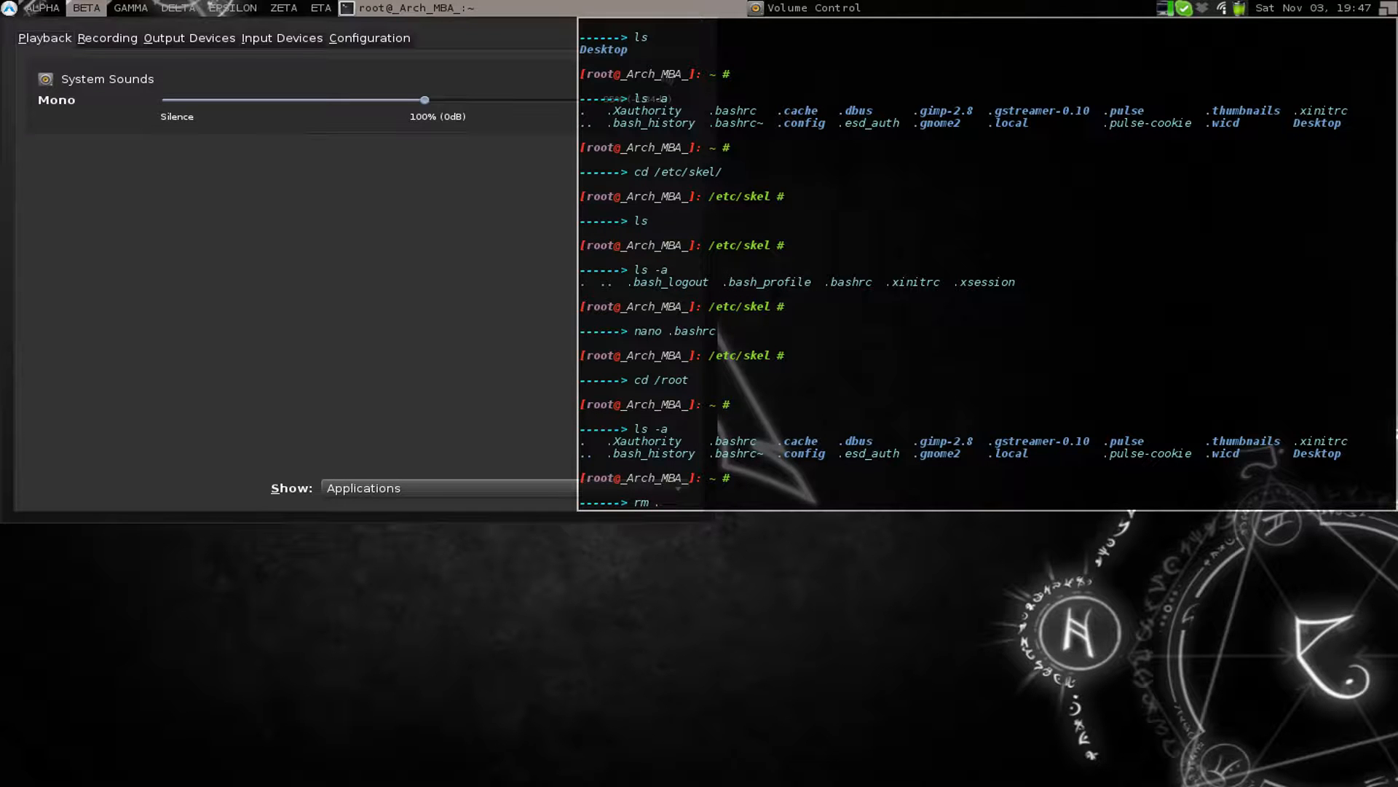
{"action": "type", "text": "bashrc~"}
{"action": "type", "text": "ls -"}
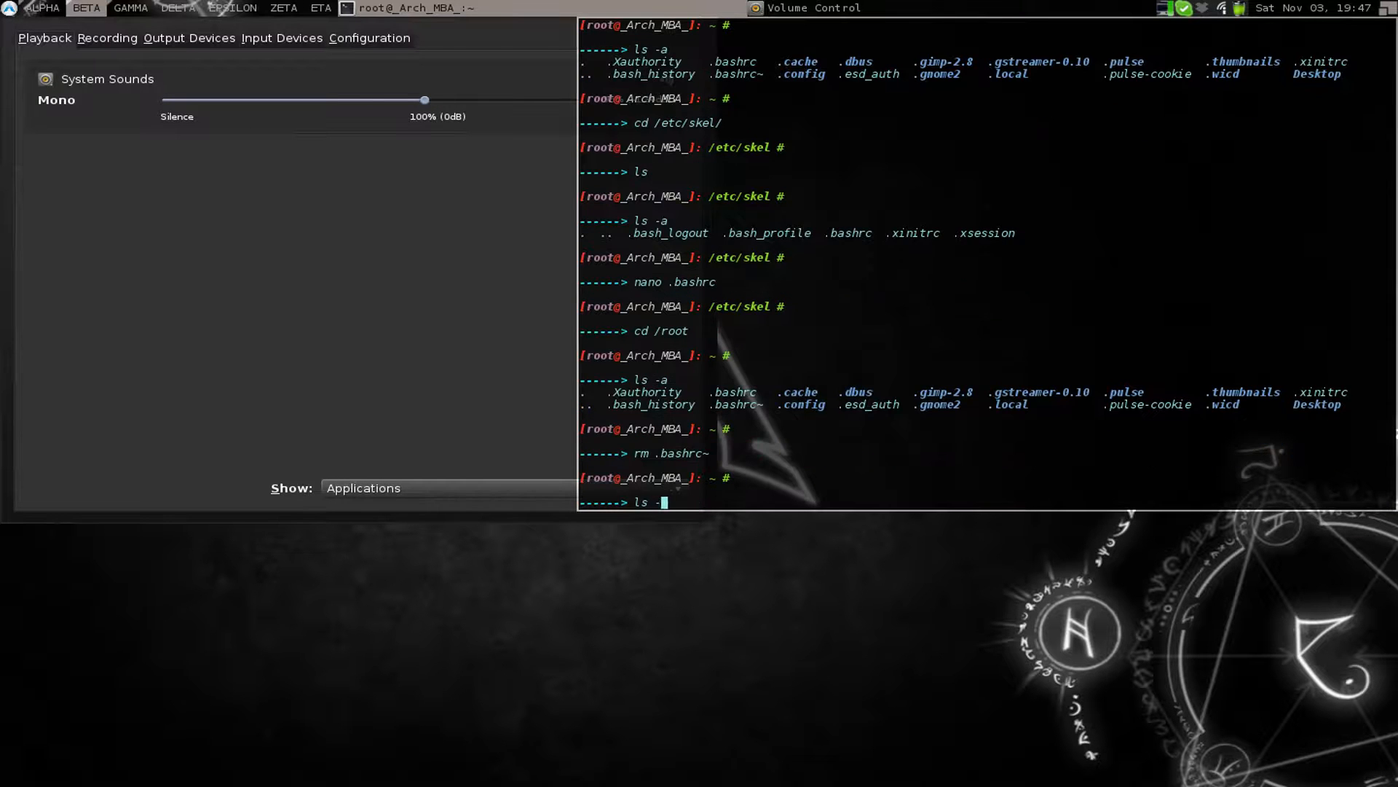
{"action": "key", "text": "Return"}
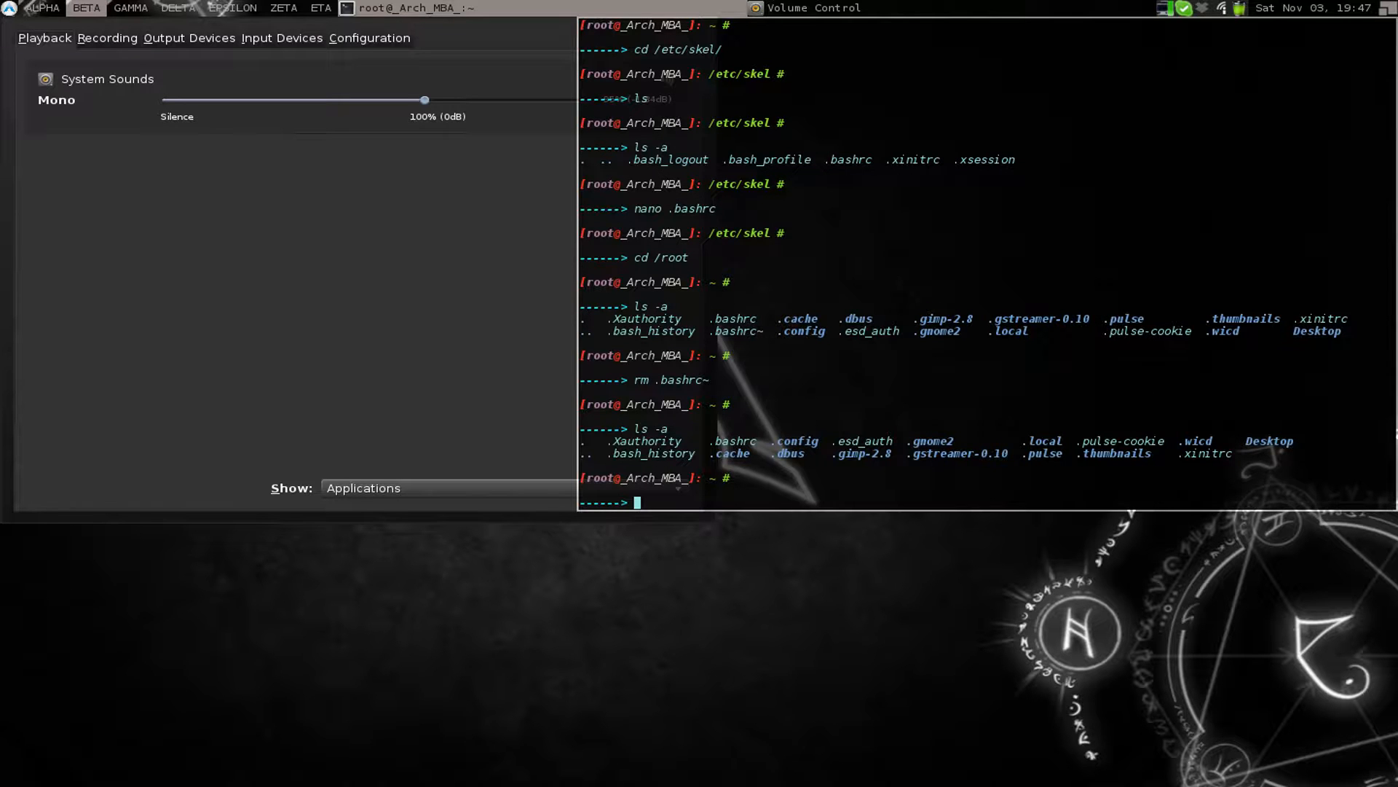
{"action": "type", "text": "nano"}
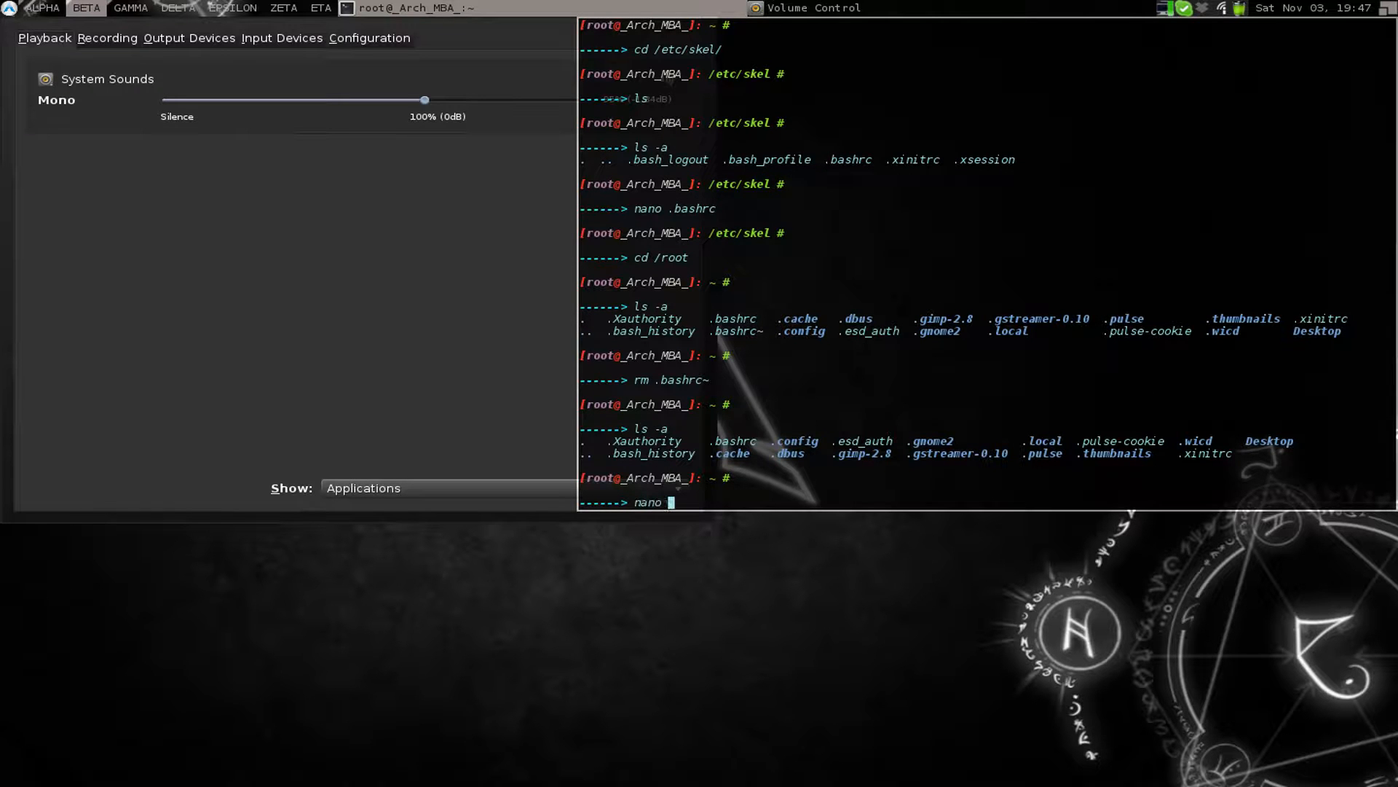
{"action": "type", "text": ".bashrc"}
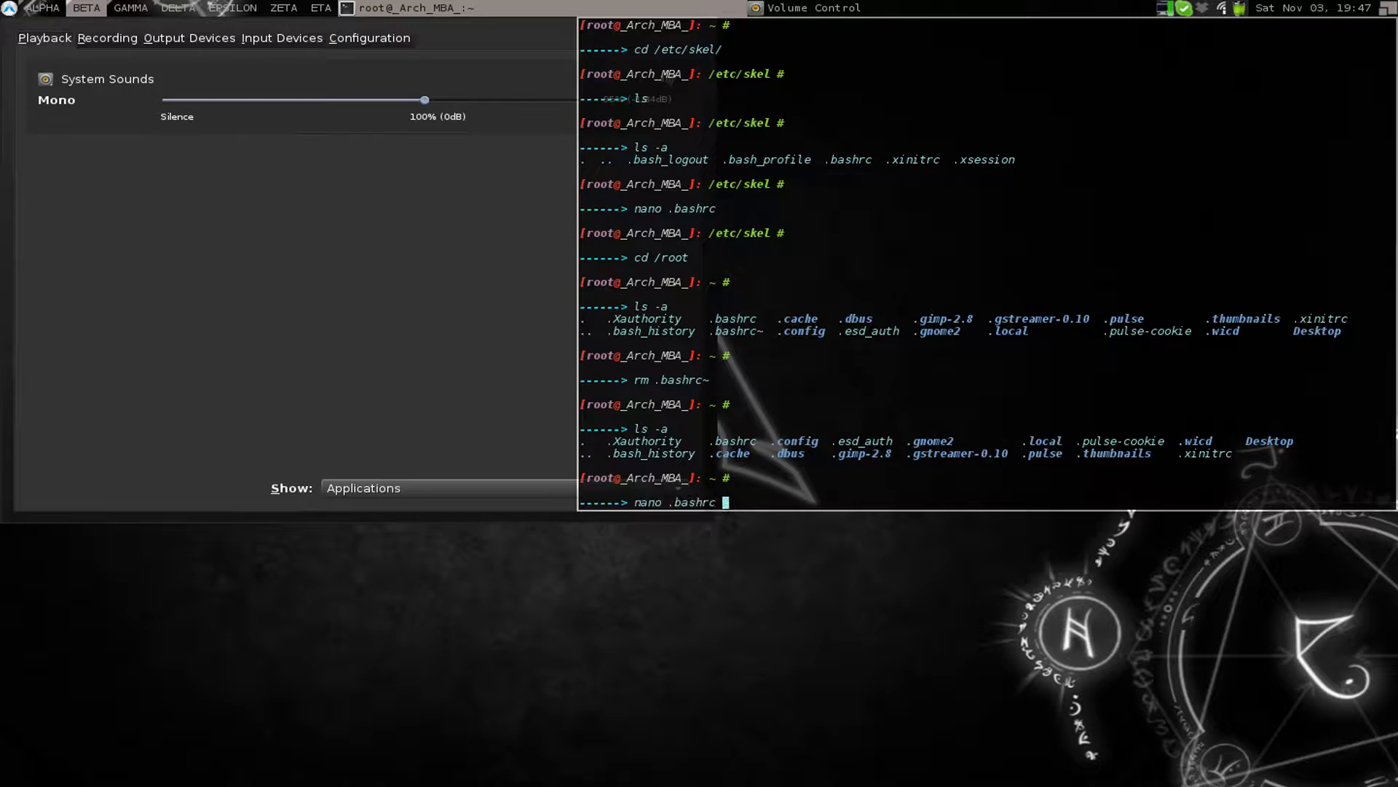
View and close root's .bashrc in nano, run archey, and switch user to msjche
{"action": "key", "text": "Return"}
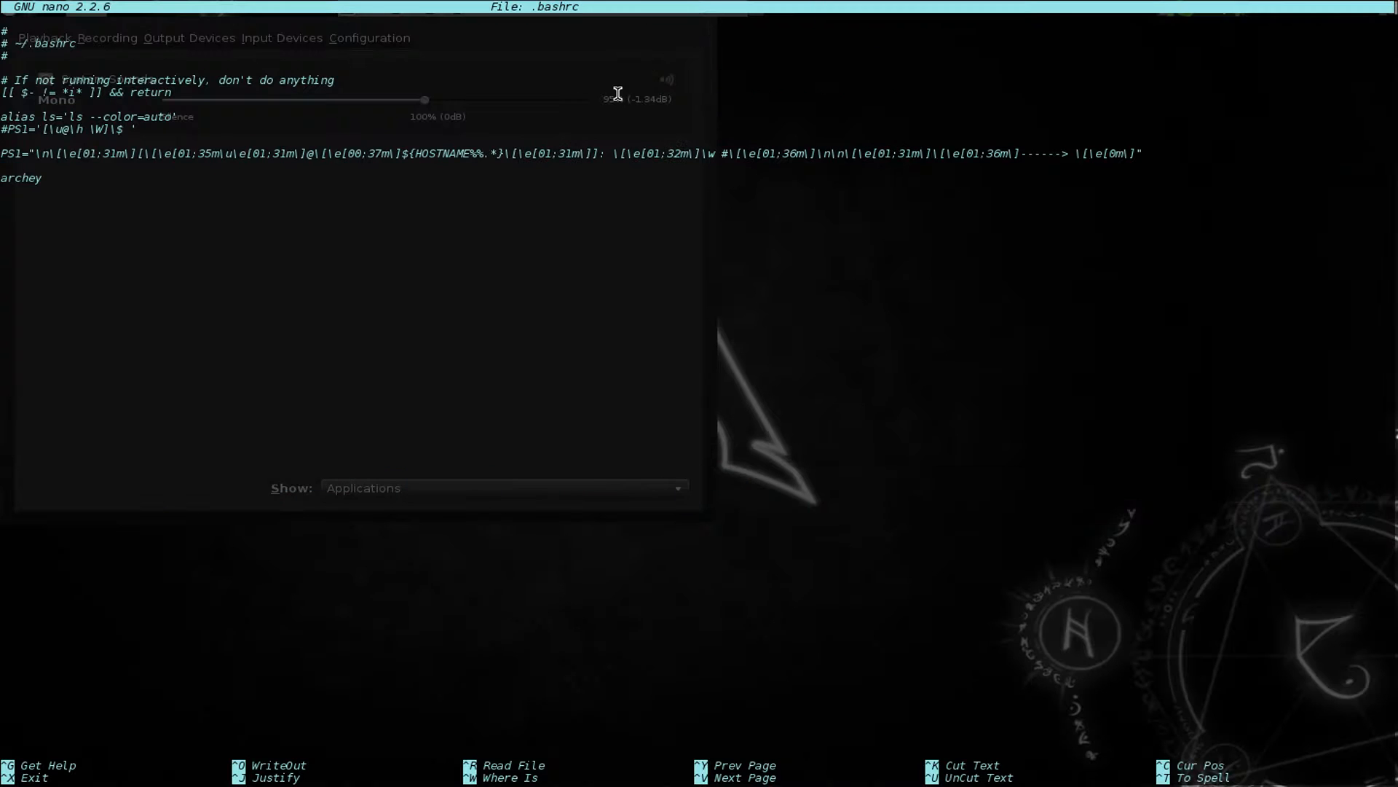
{"action": "left_click", "coordinate": [584, 154]}
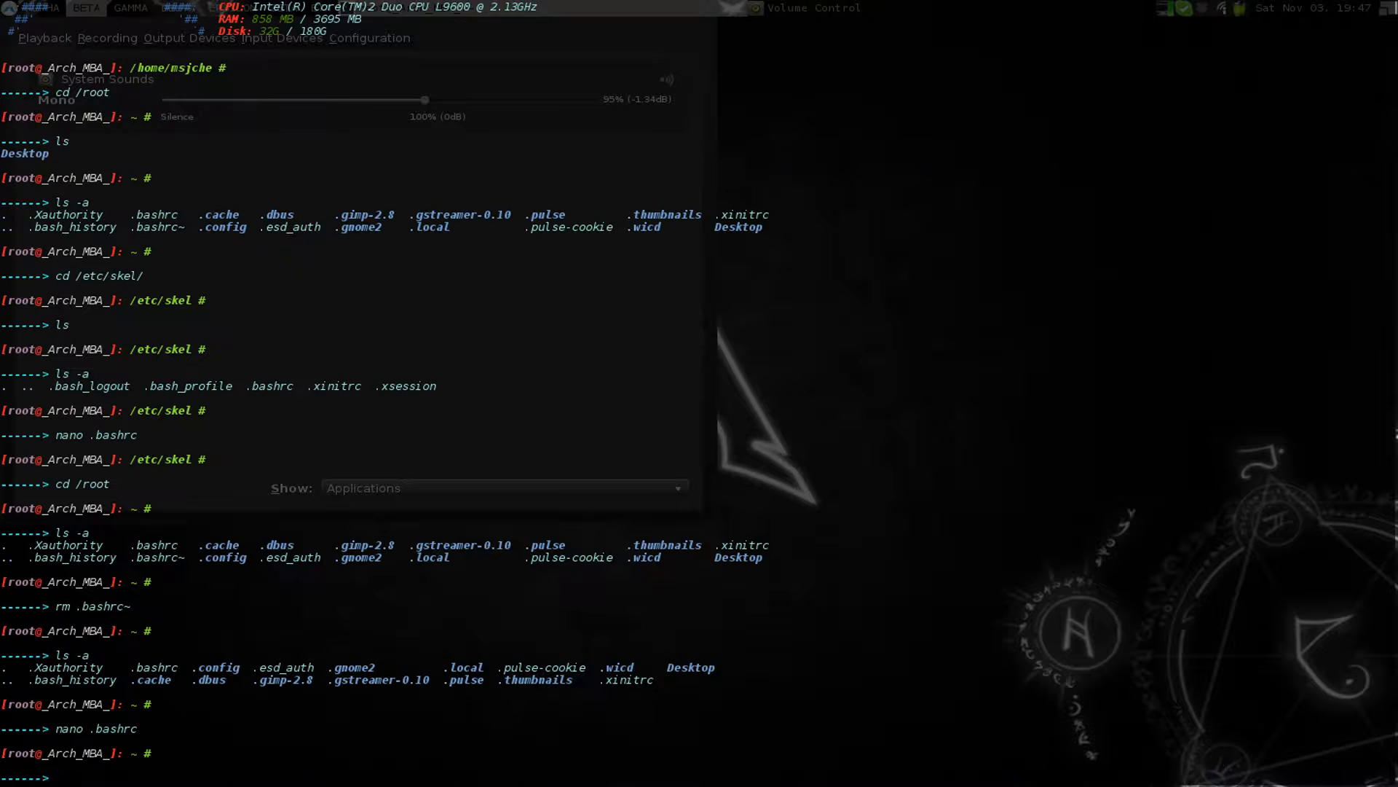
{"action": "type", "text": "archey"}
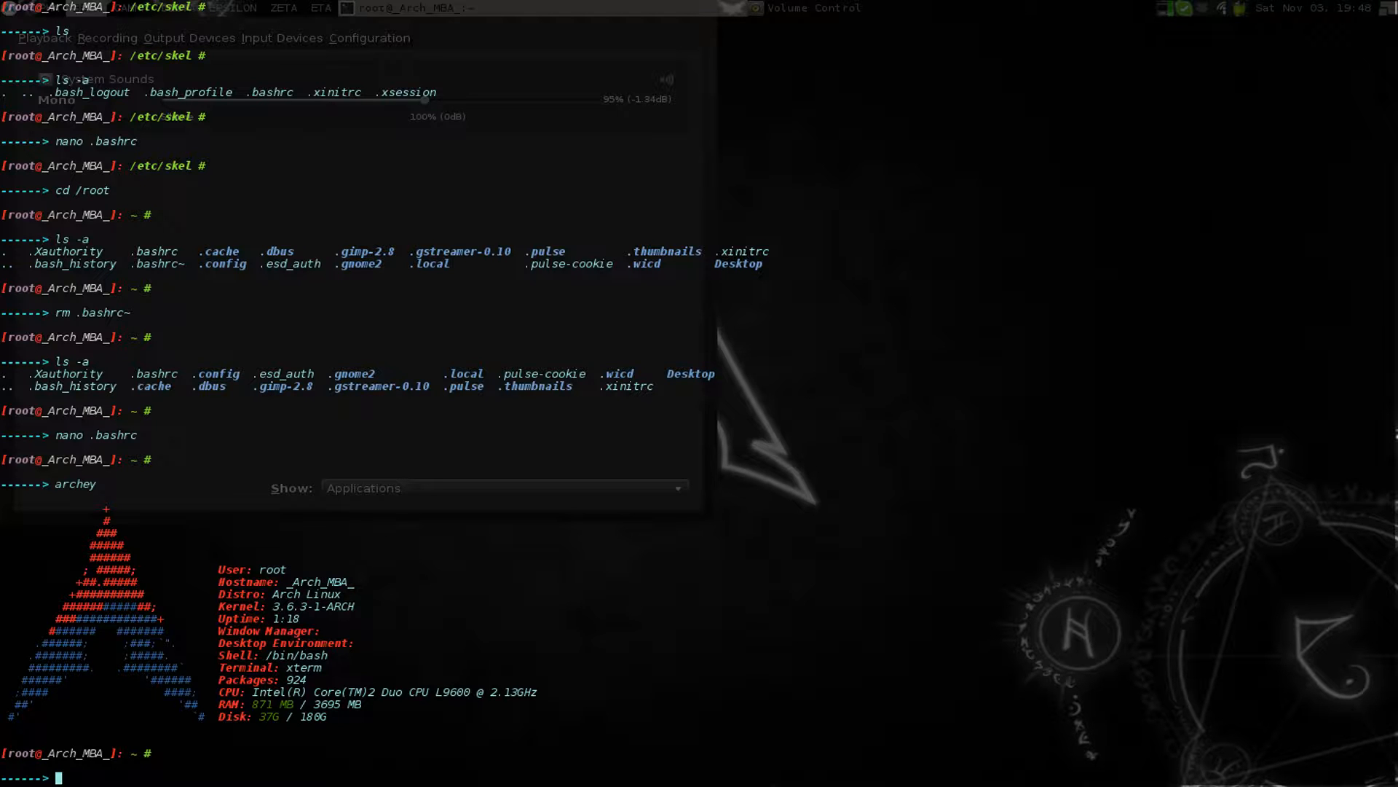
{"action": "type", "text": "cd /"}
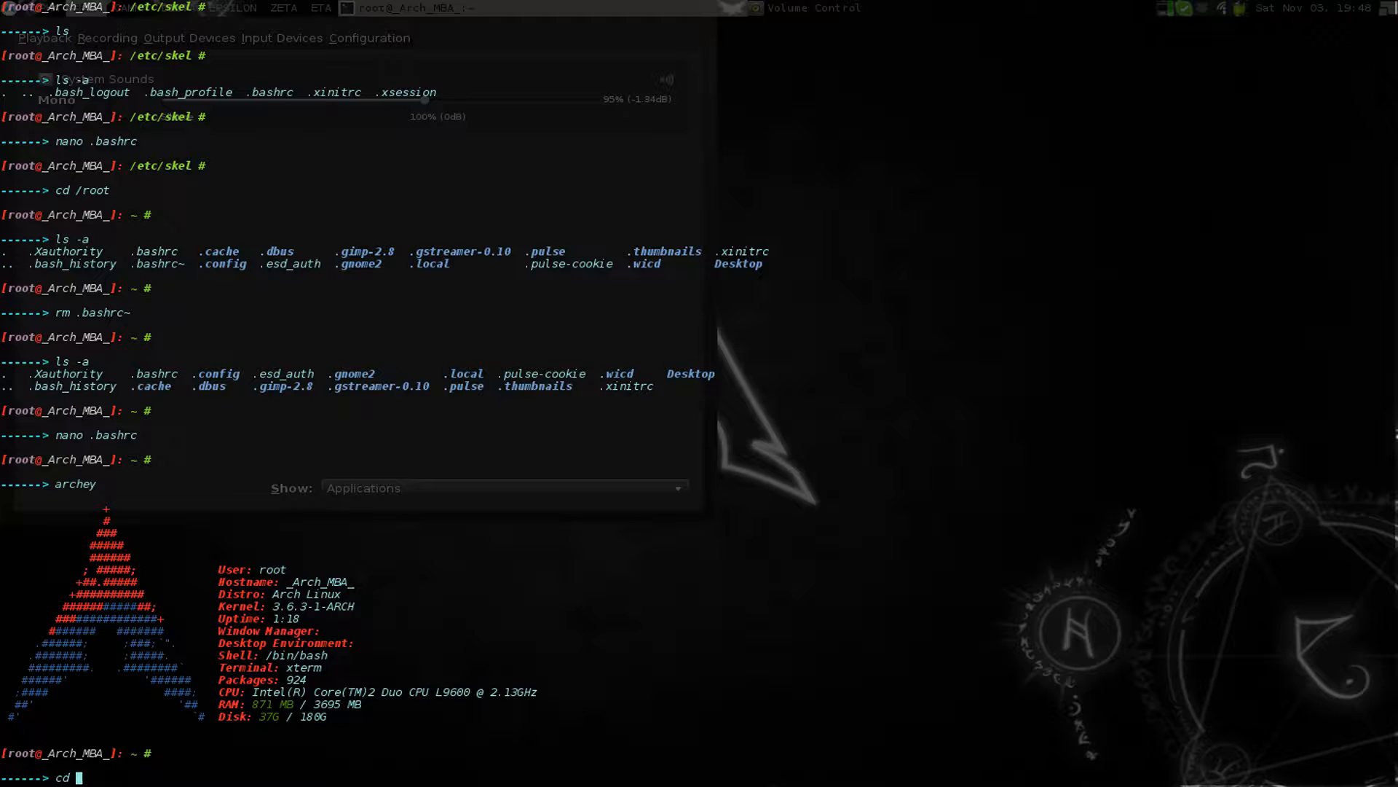
{"action": "type", "text": "su msjche"}
{"action": "type", "text": "cd l"}
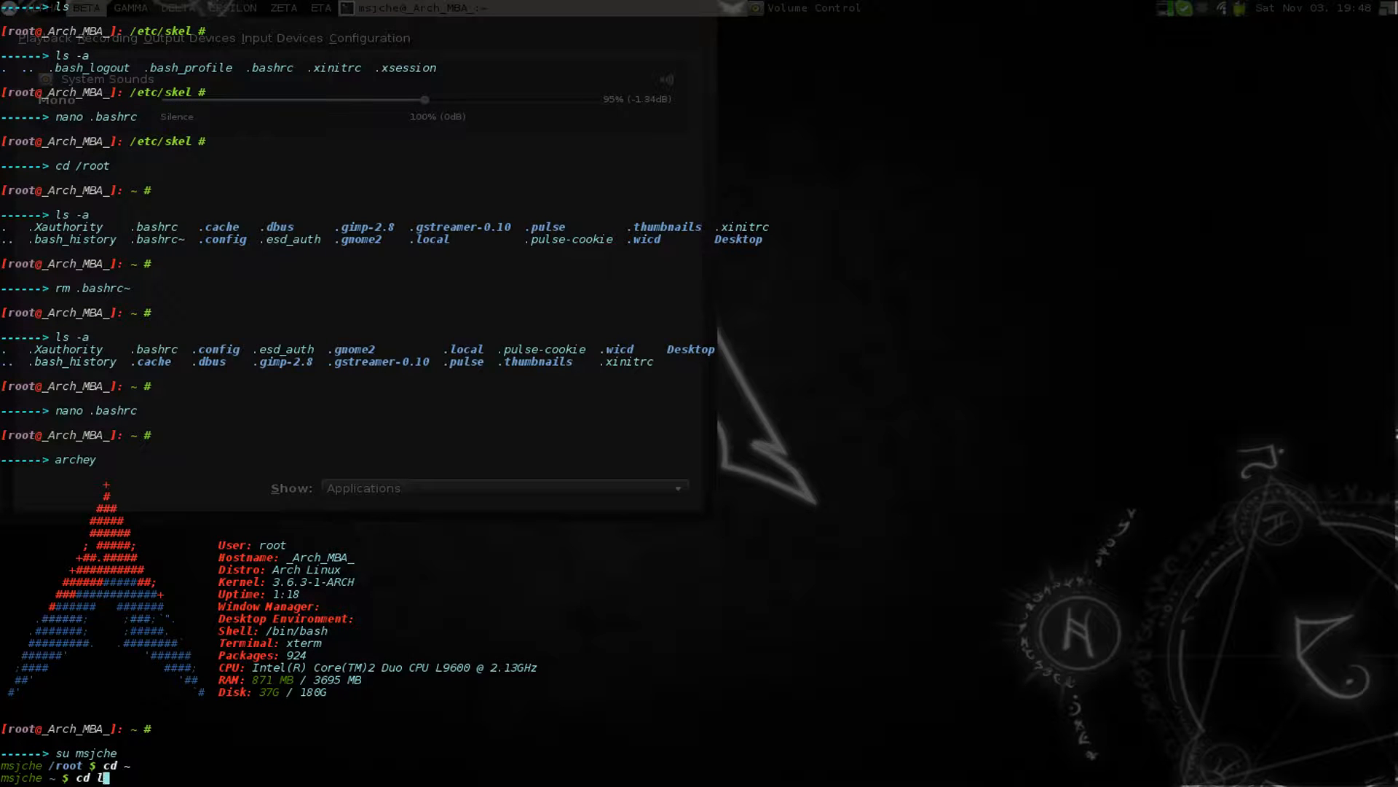
List ~/.config and /etc, then open msjche's .bashrc in nano
{"action": "type", "text": ".config"}
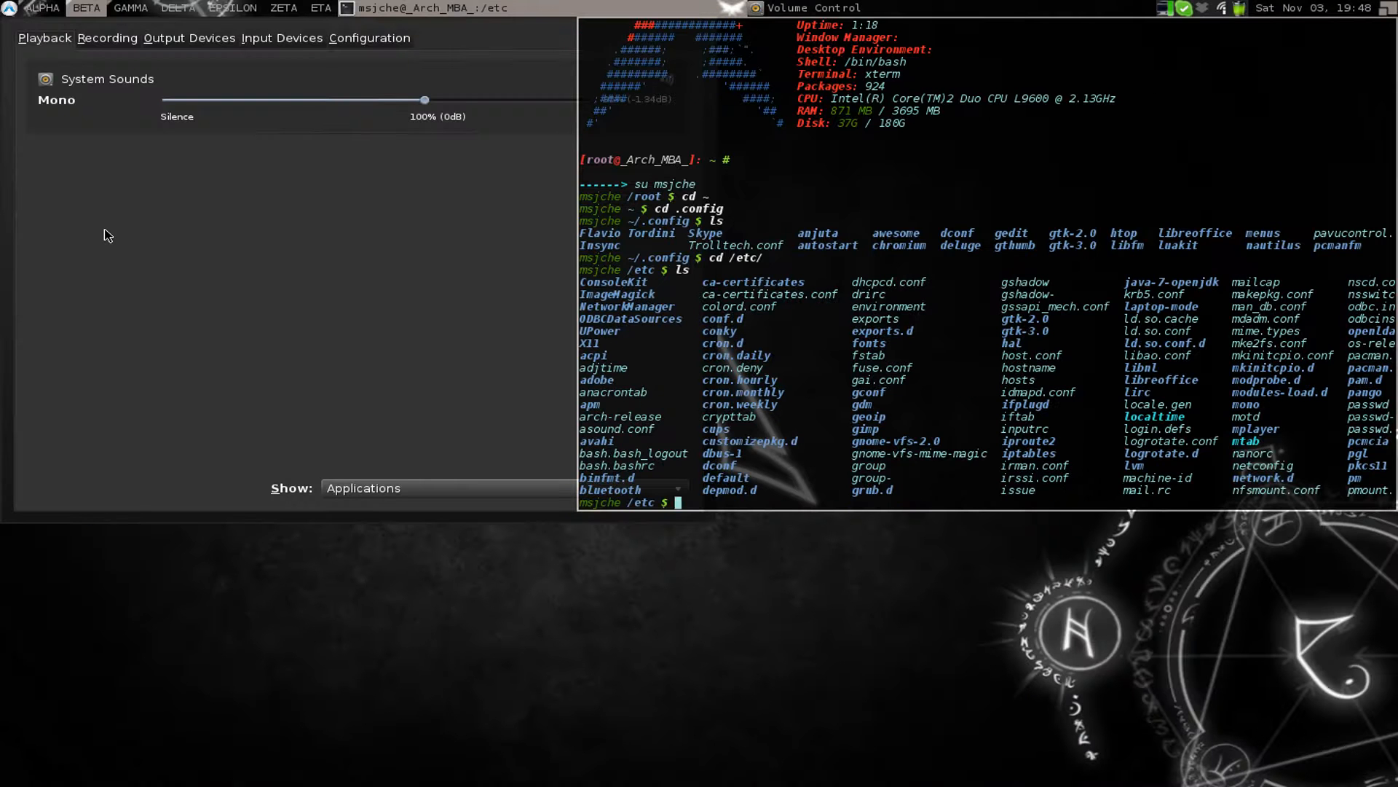
{"action": "mouse_move", "coordinate": [627, 297]}
{"action": "type", "text": "cd ~"}
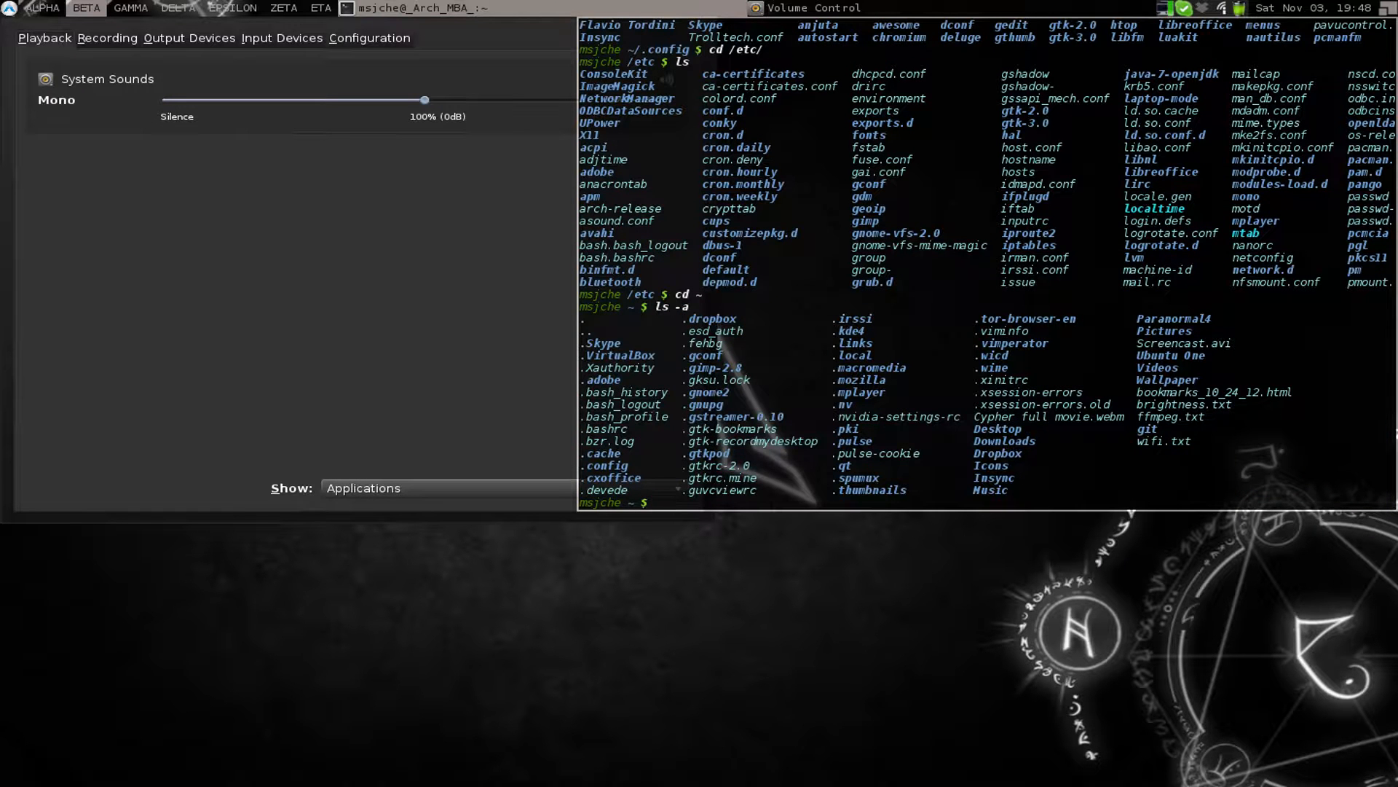
{"action": "type", "text": "nano ."}
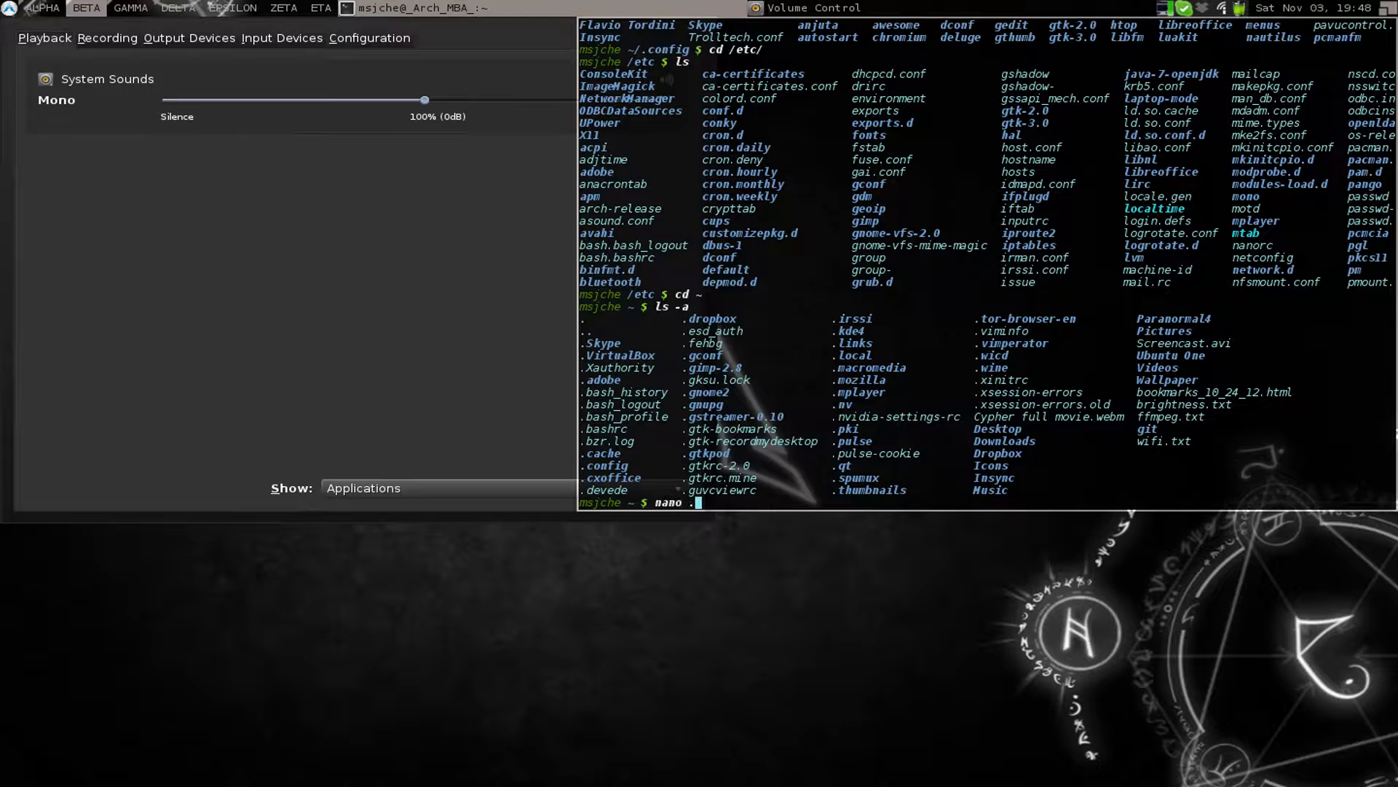
{"action": "key", "text": "Return"}
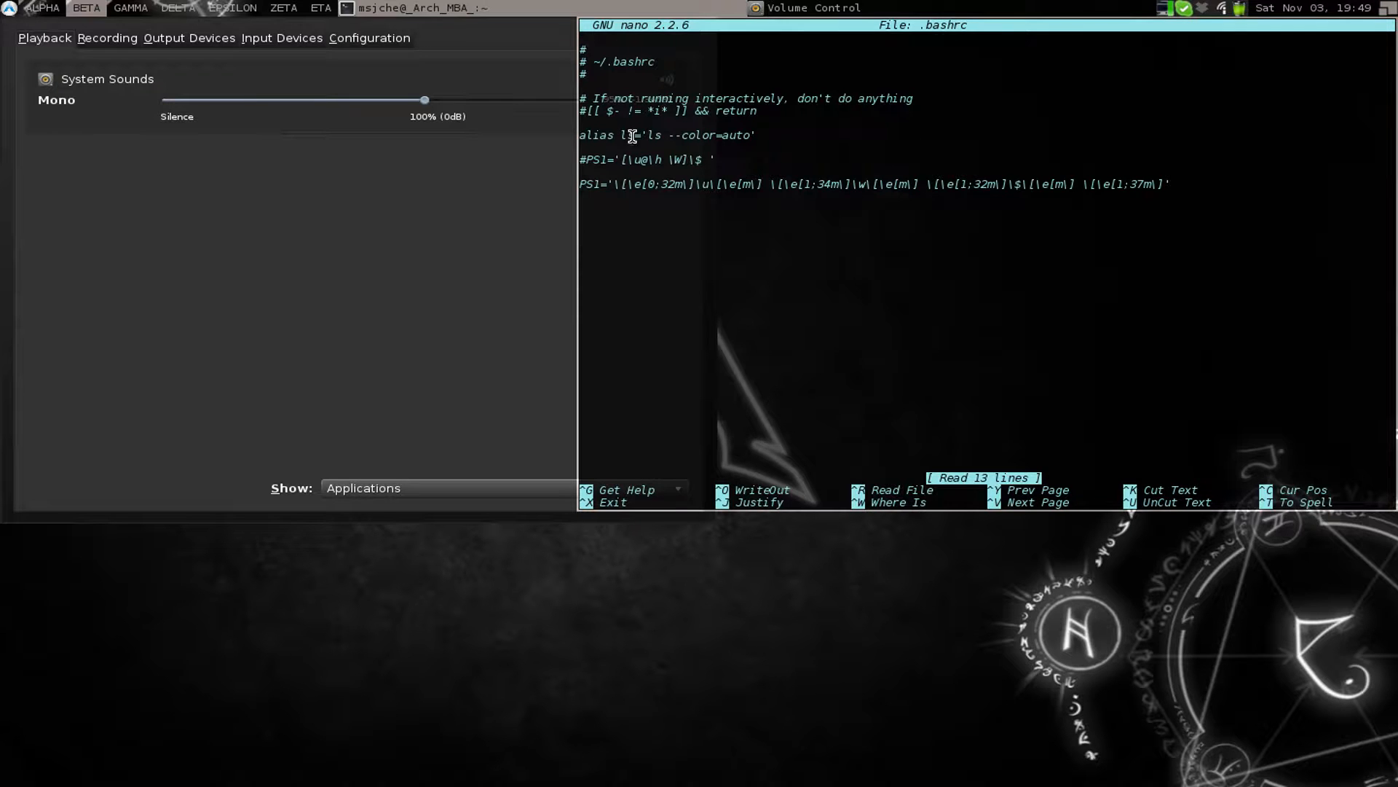
{"action": "mouse_move", "coordinate": [694, 217]}
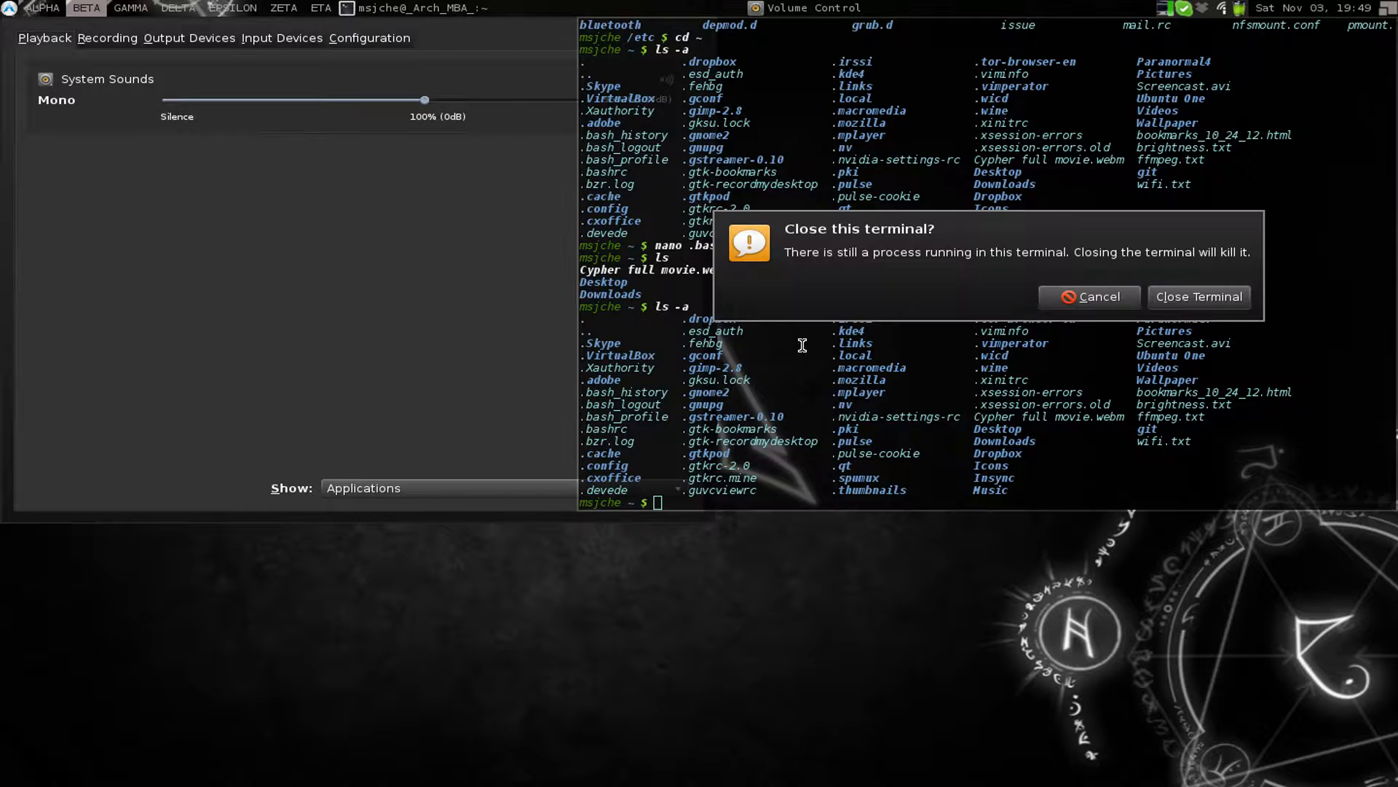
Confirm closing the terminal, then browse the awesome main menu and its Applications submenu
{"action": "left_click", "coordinate": [1197, 297]}
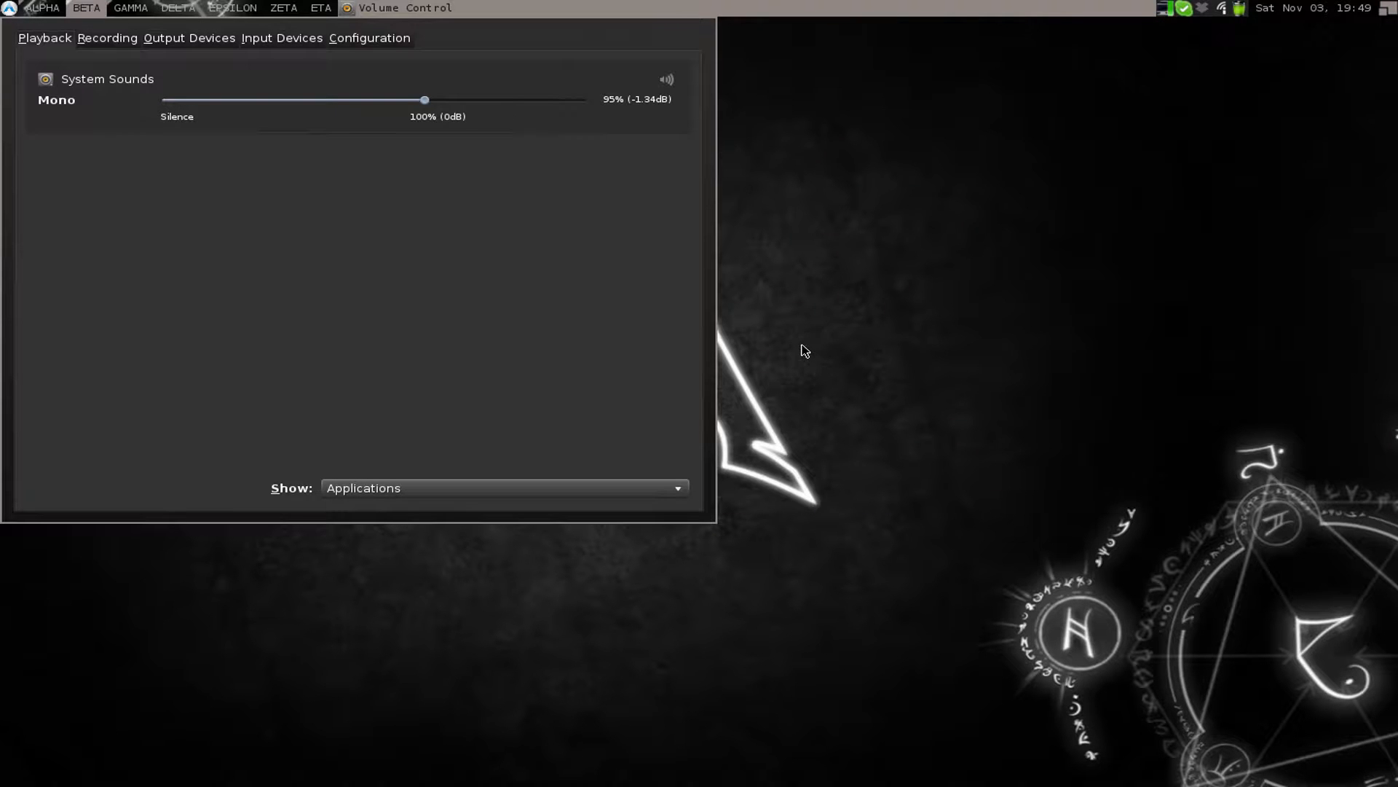
{"action": "mouse_move", "coordinate": [829, 89]}
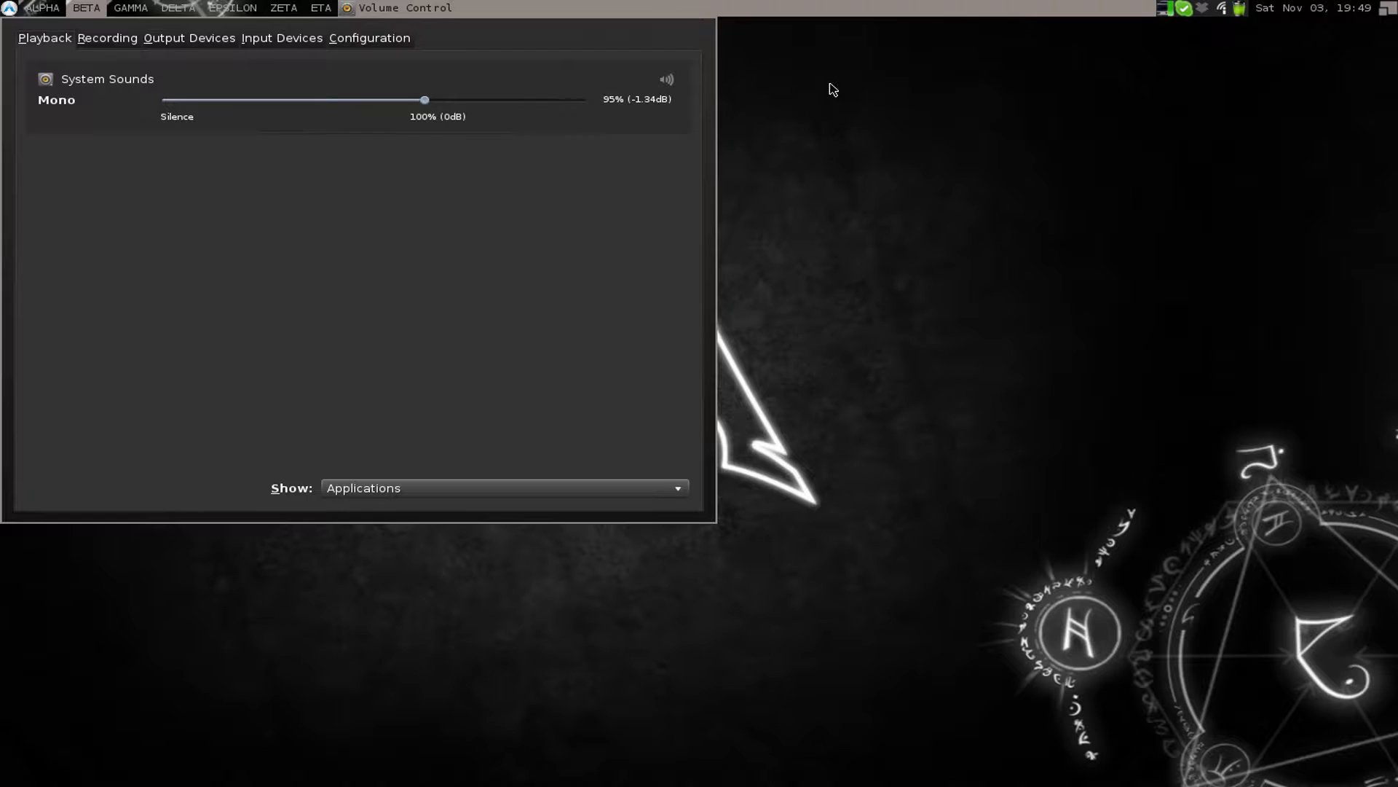
{"action": "right_click", "coordinate": [829, 89]}
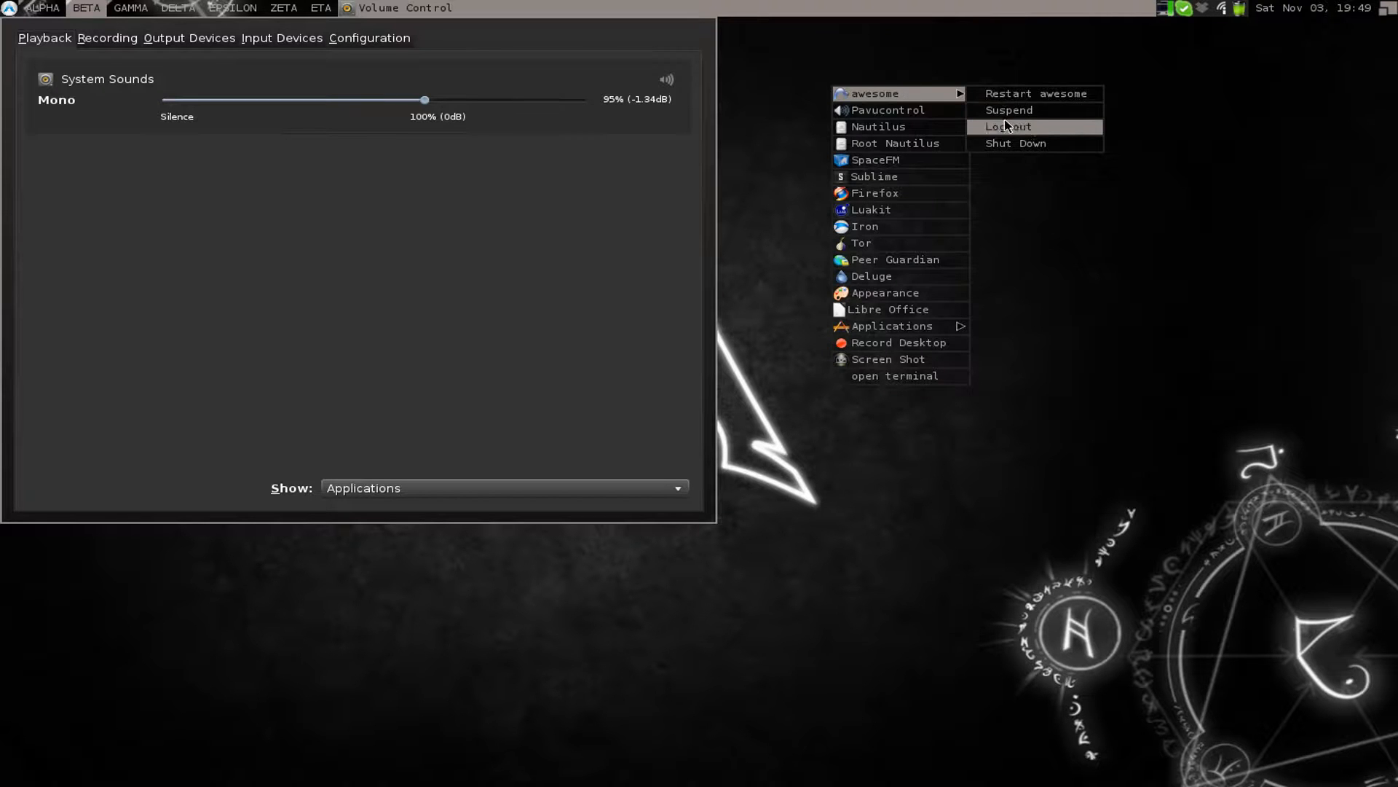
{"action": "mouse_move", "coordinate": [1012, 148]}
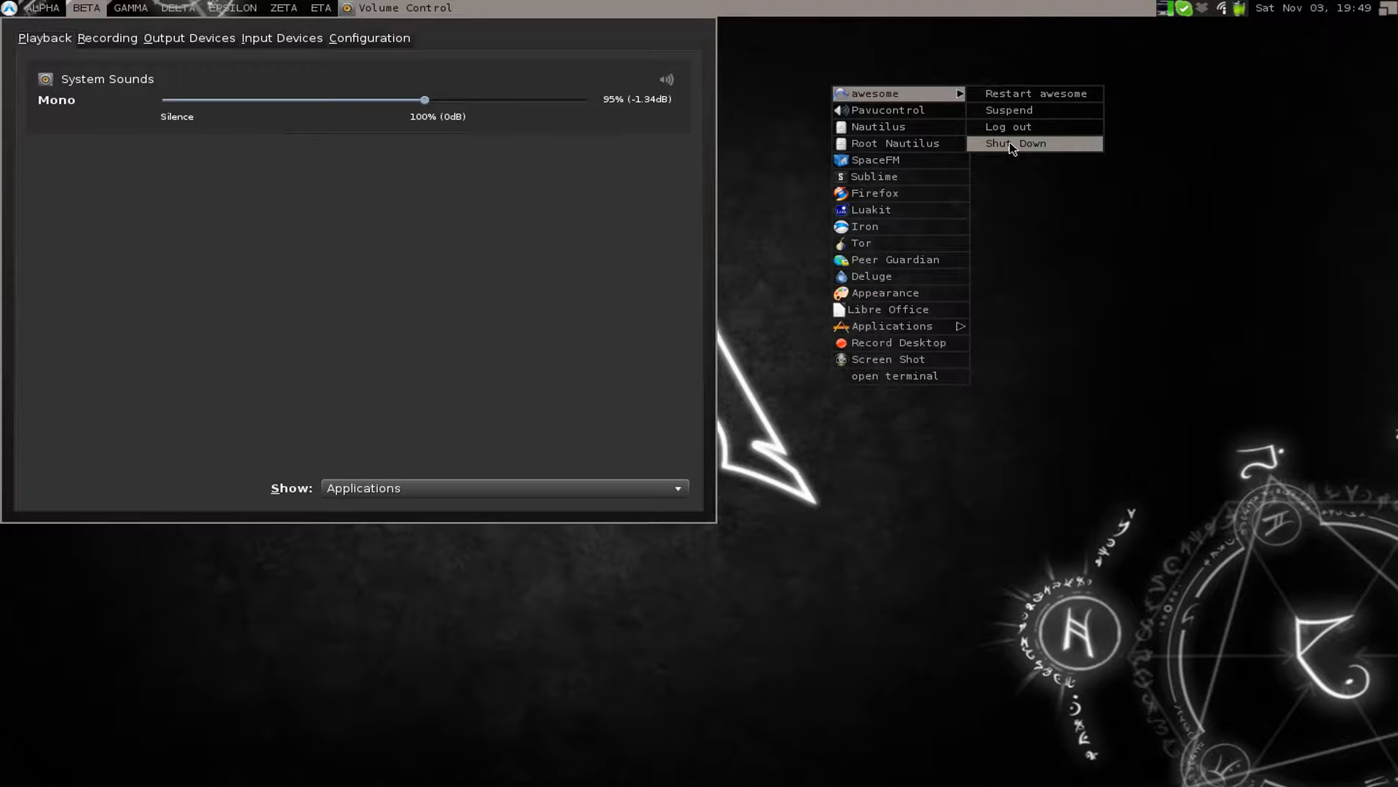
{"action": "mouse_move", "coordinate": [1009, 126]}
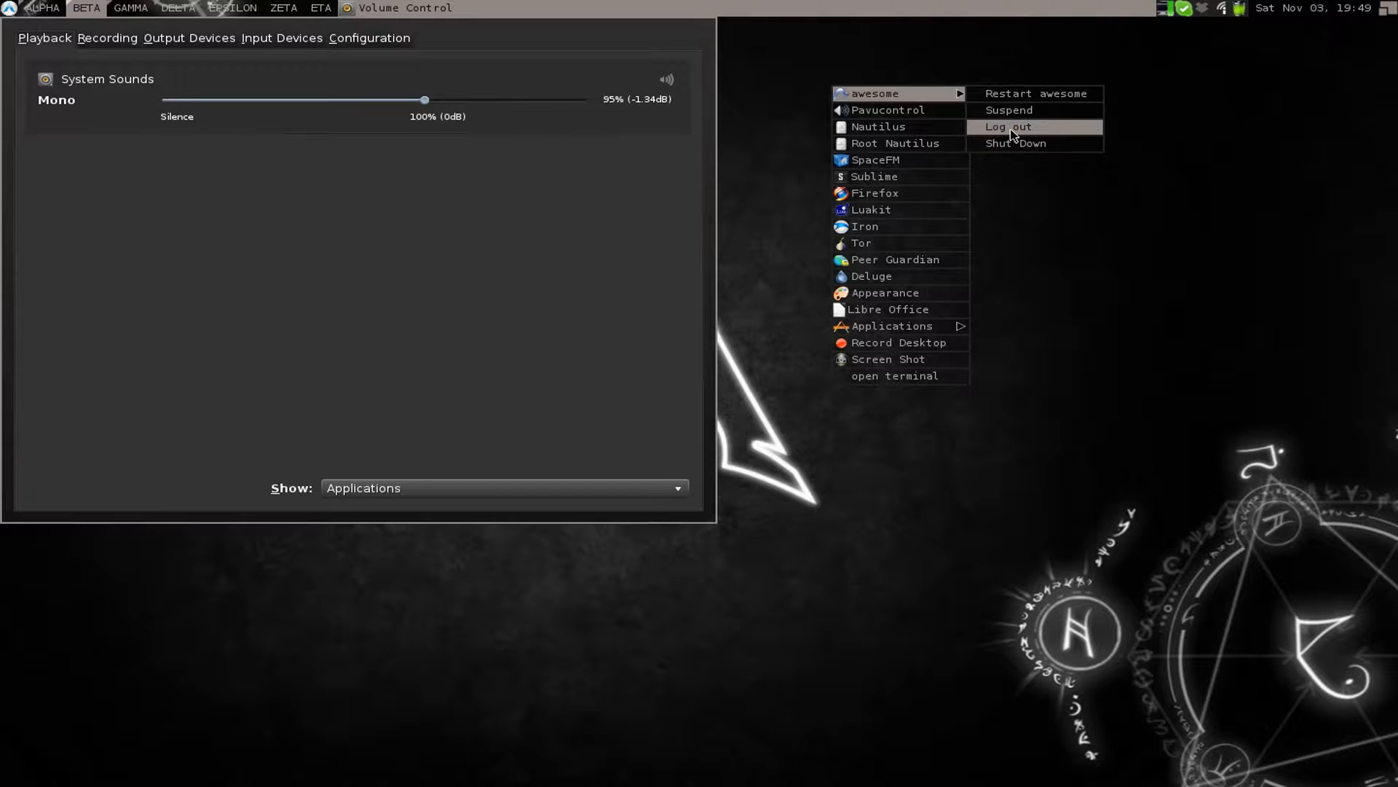
{"action": "mouse_move", "coordinate": [891, 110]}
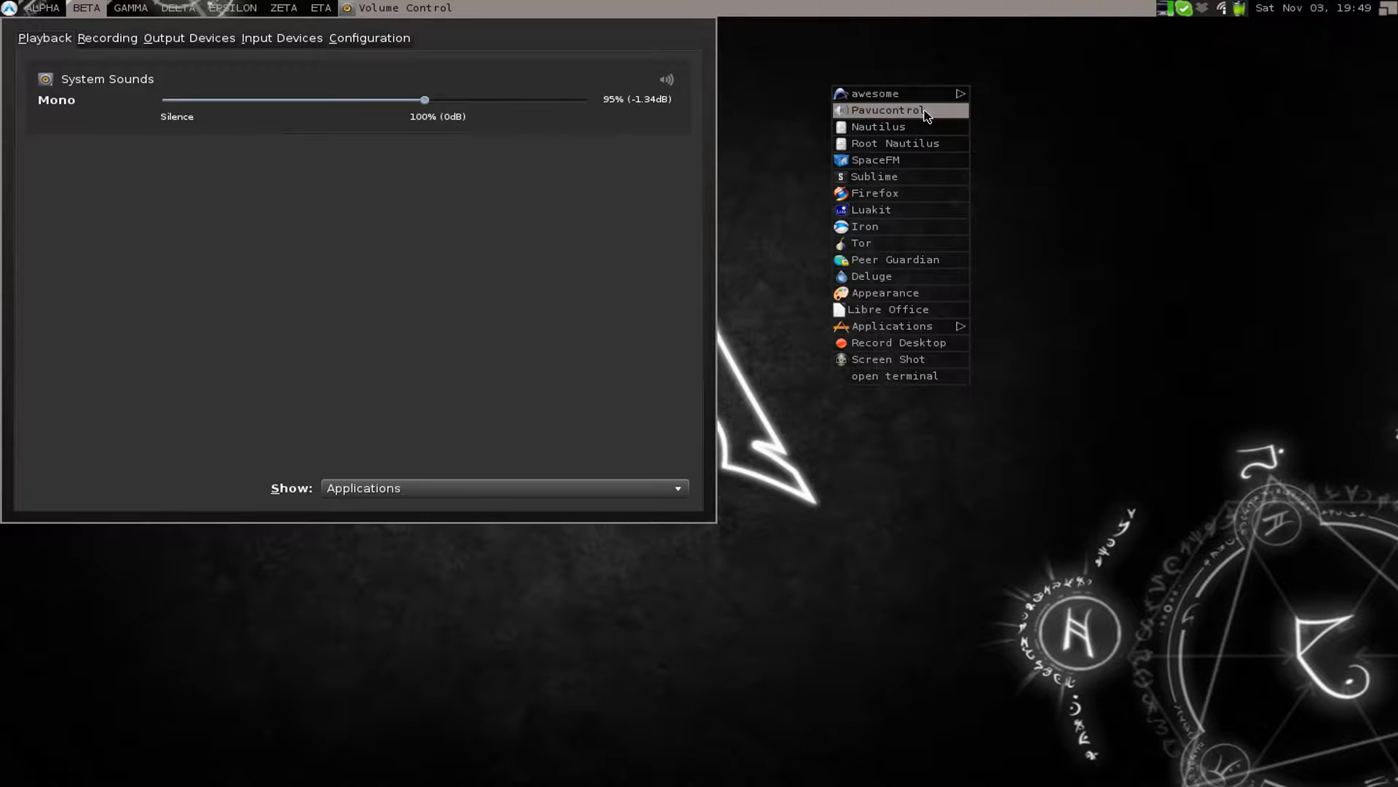
{"action": "mouse_move", "coordinate": [900, 309]}
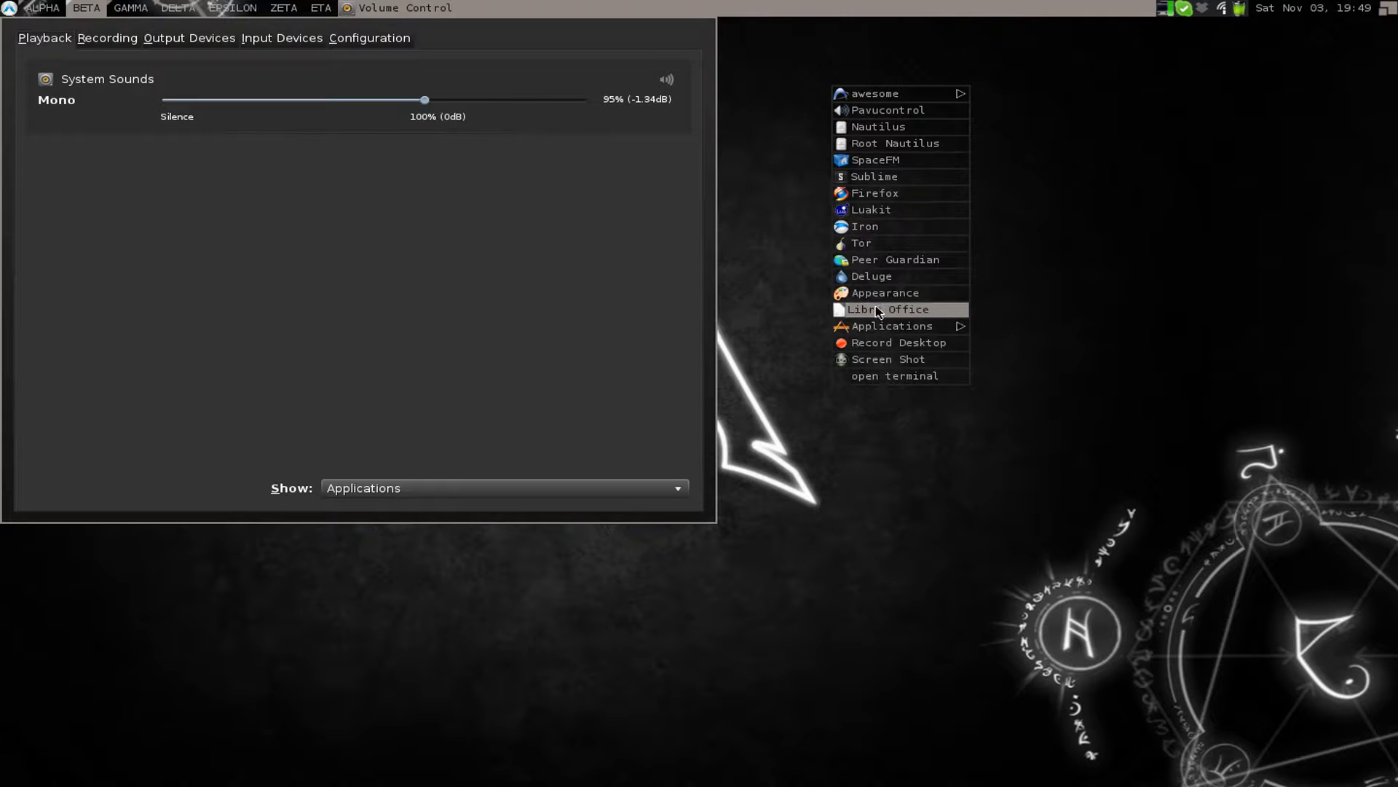
{"action": "left_click", "coordinate": [891, 326]}
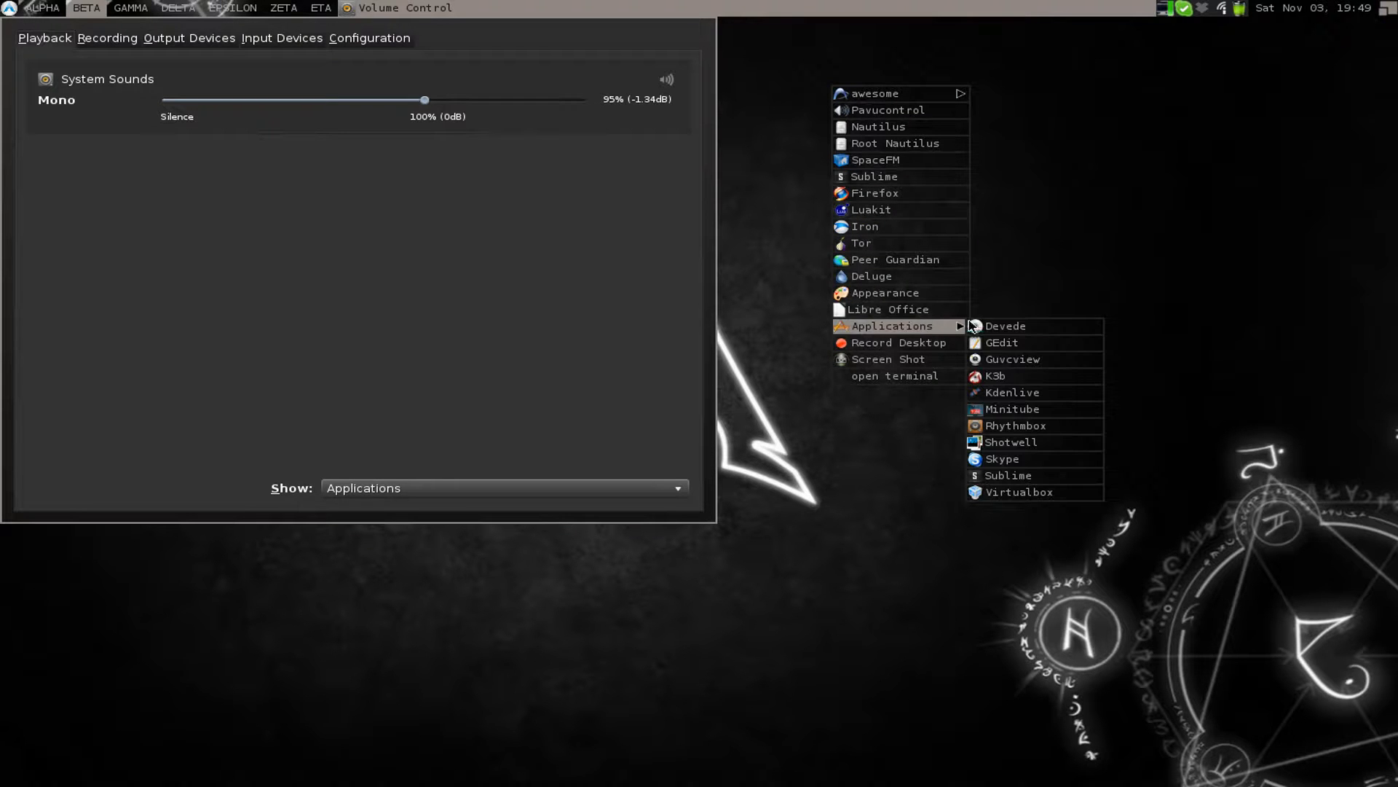
{"action": "mouse_move", "coordinate": [914, 429]}
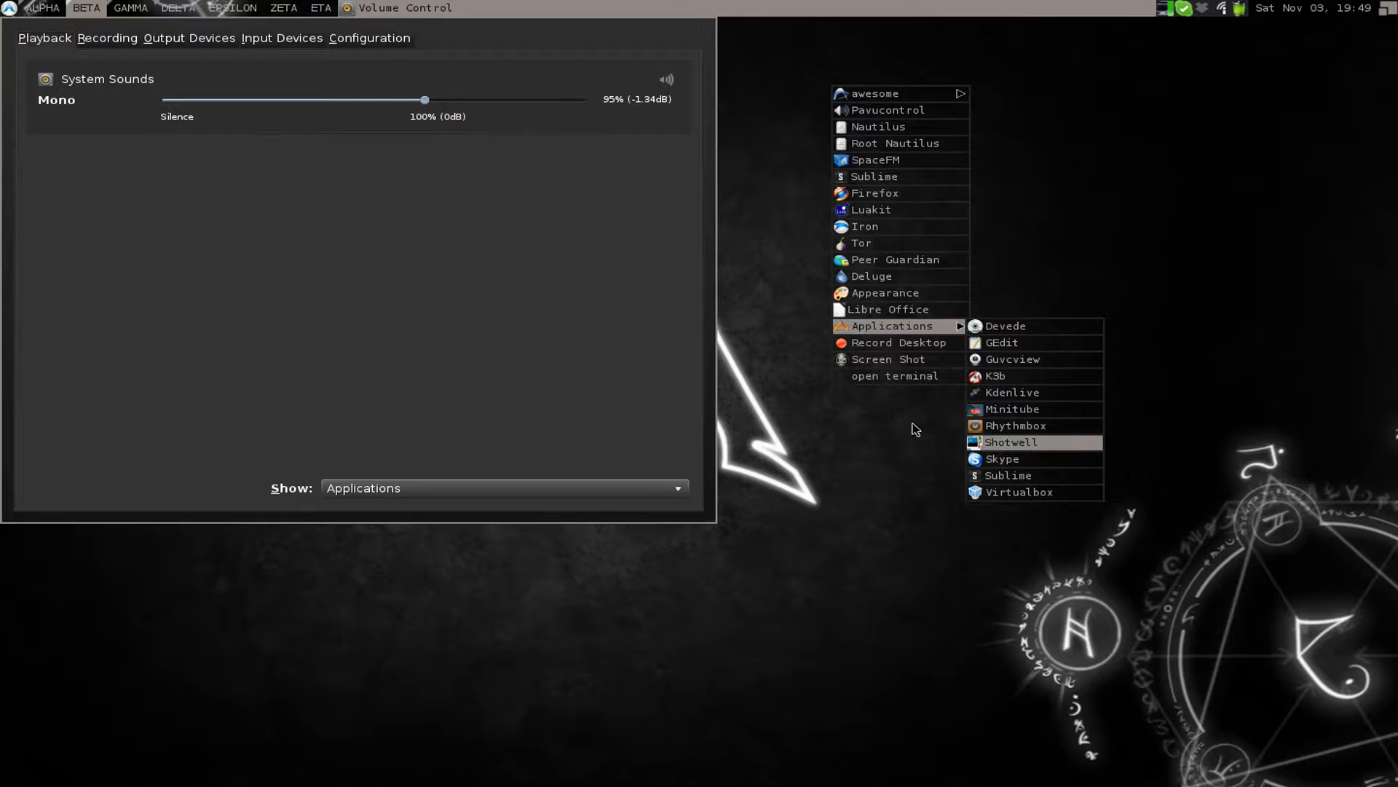
{"action": "left_click", "coordinate": [913, 429]}
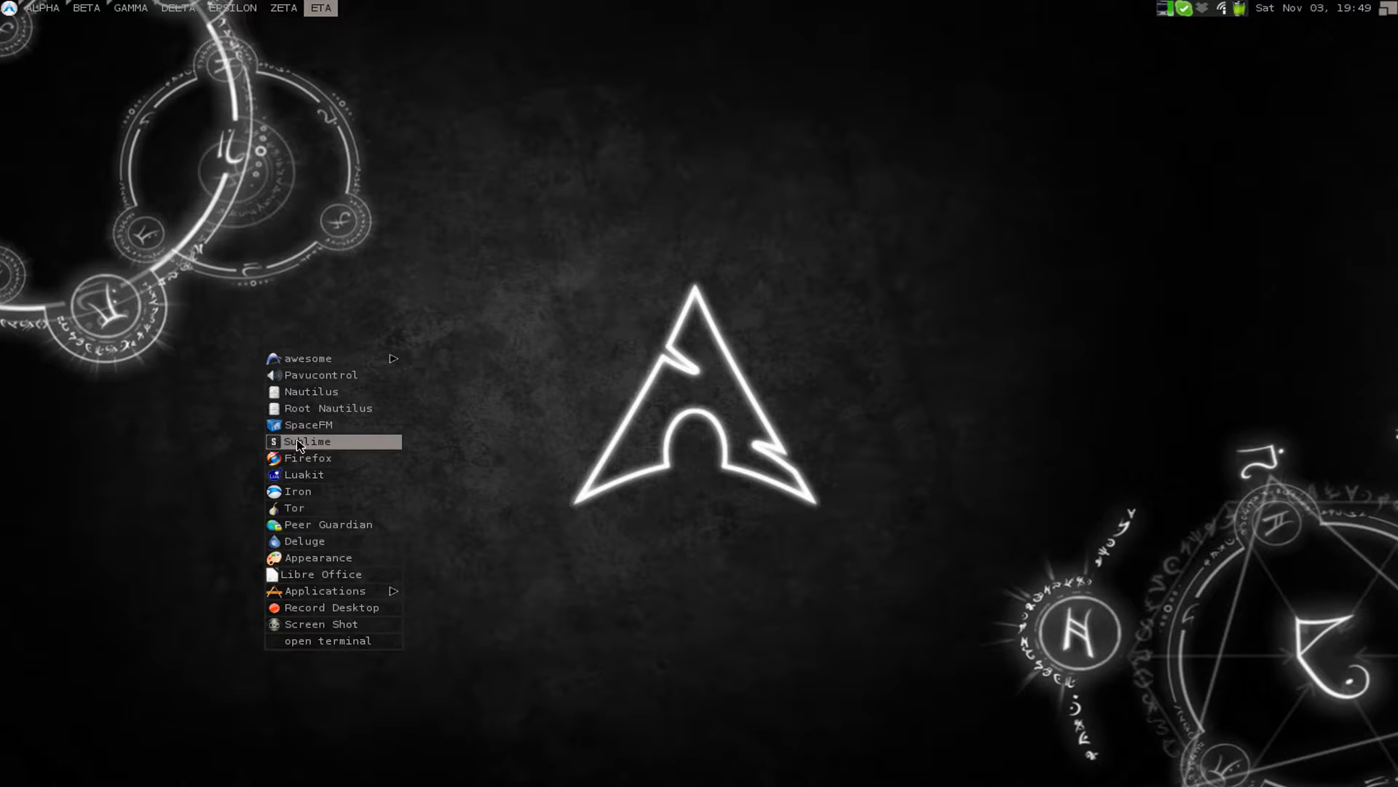
{"action": "left_click", "coordinate": [309, 441]}
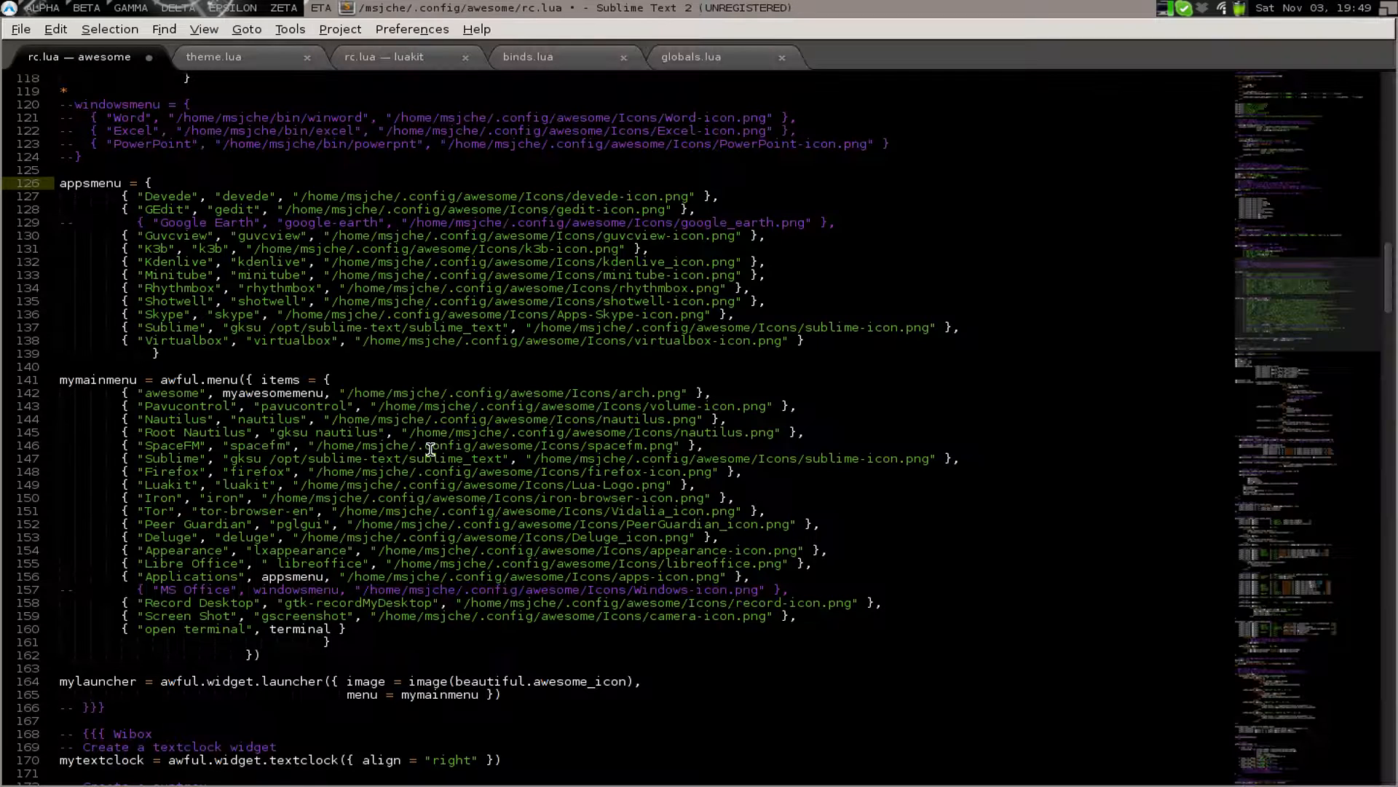
{"action": "scroll", "scroll_direction": "up", "scroll_amount": 3}
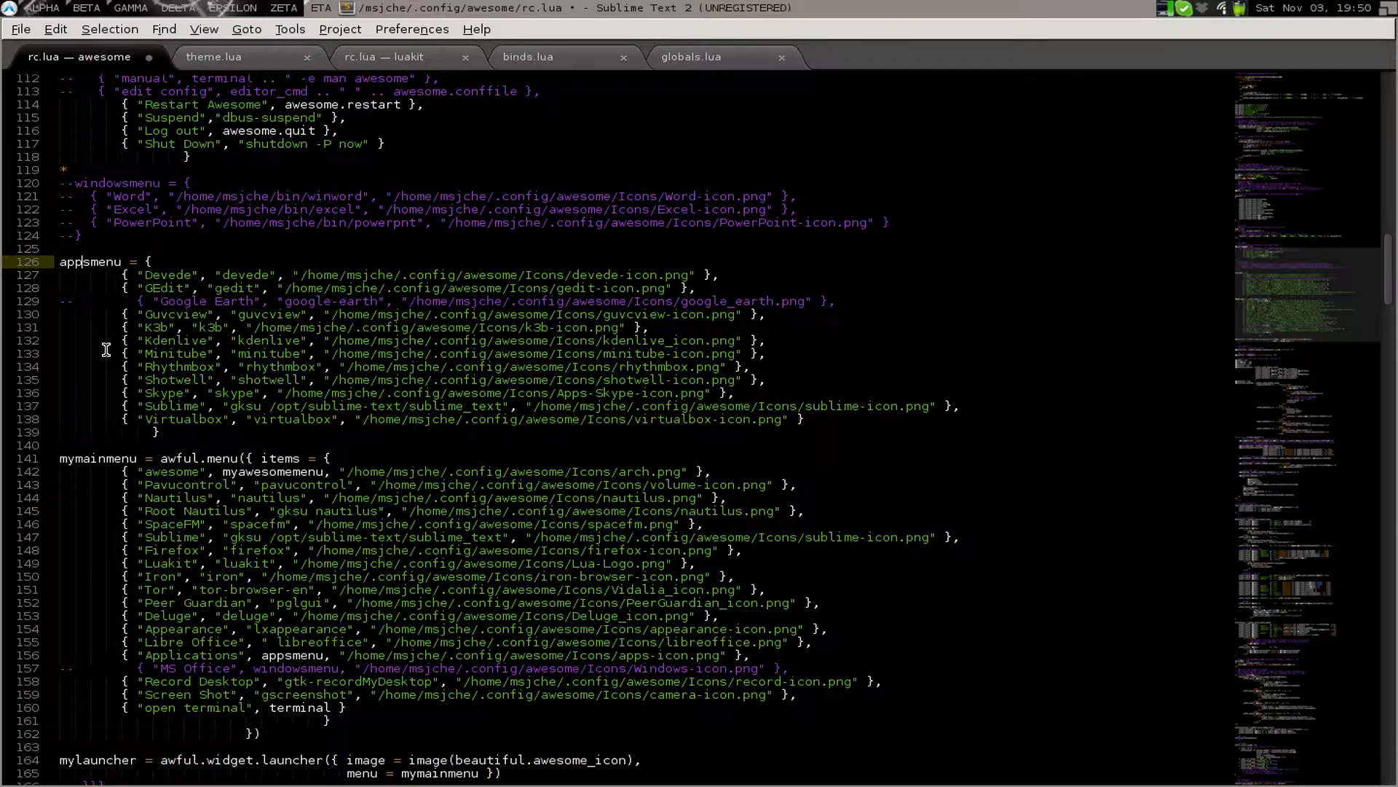
{"action": "scroll", "scroll_direction": "up", "scroll_amount": 3}
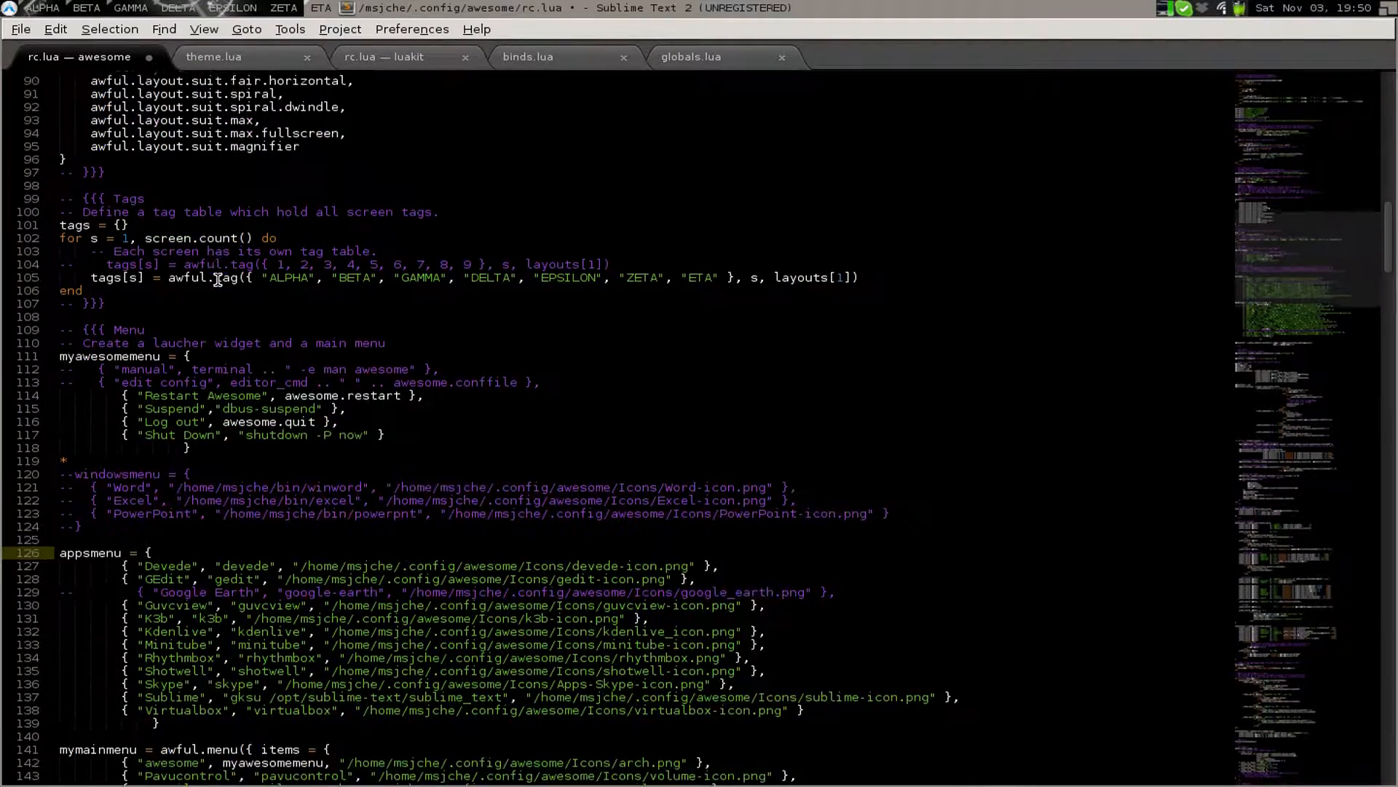
{"action": "scroll", "scroll_direction": "up", "scroll_amount": 3}
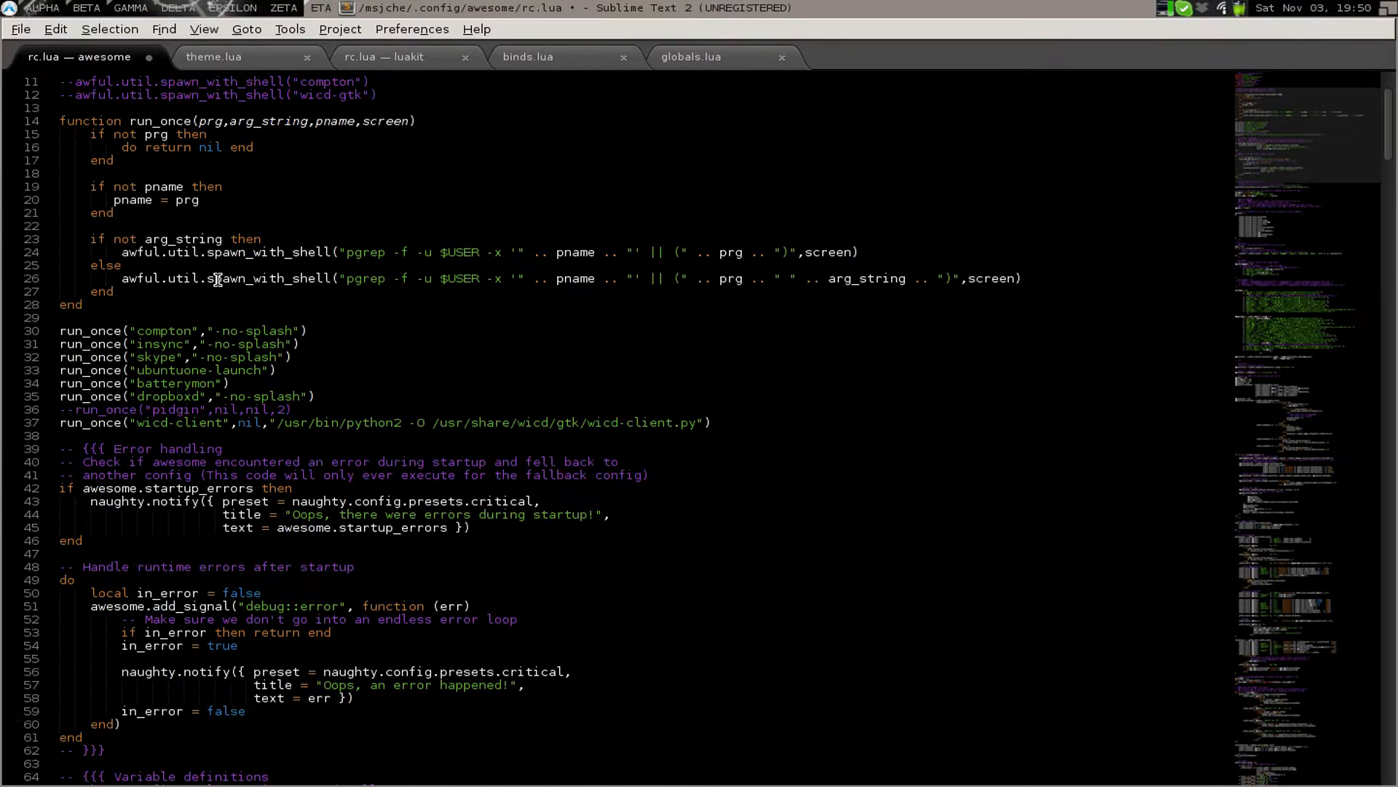
{"action": "scroll", "scroll_direction": "up", "scroll_amount": 3}
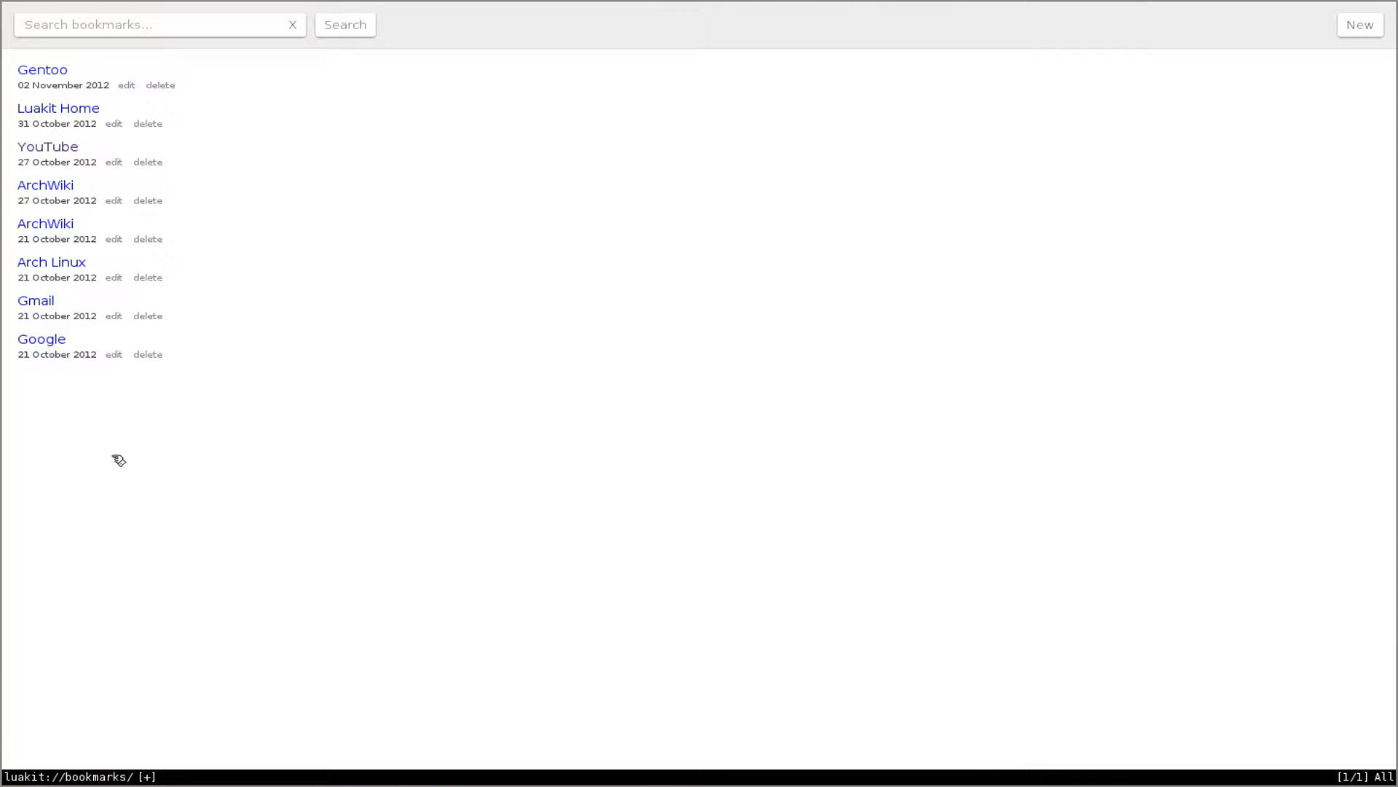
Google 'awesome window manager wiki' in Luakit and open the awesome wiki result
{"action": "type", "text": ":op"}
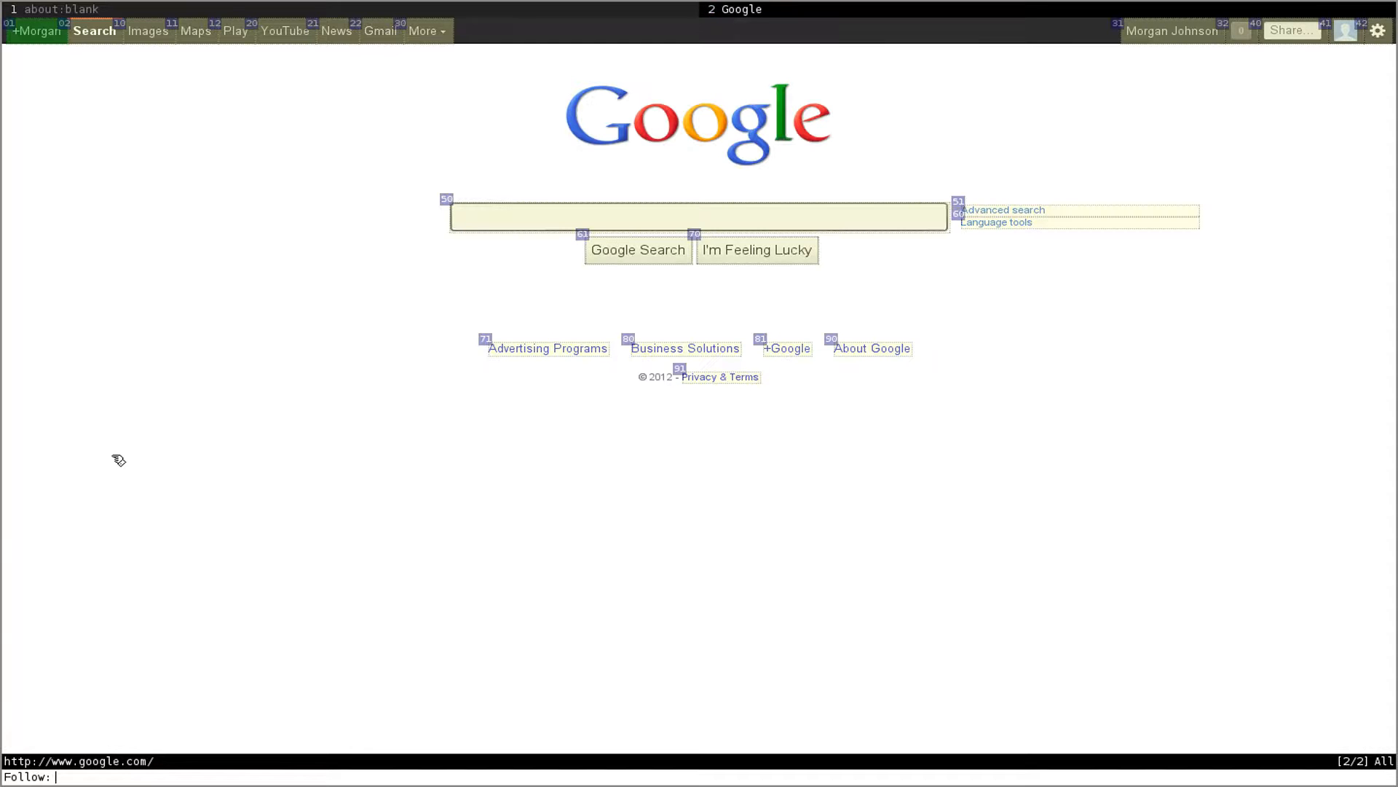
{"action": "left_click", "coordinate": [698, 216]}
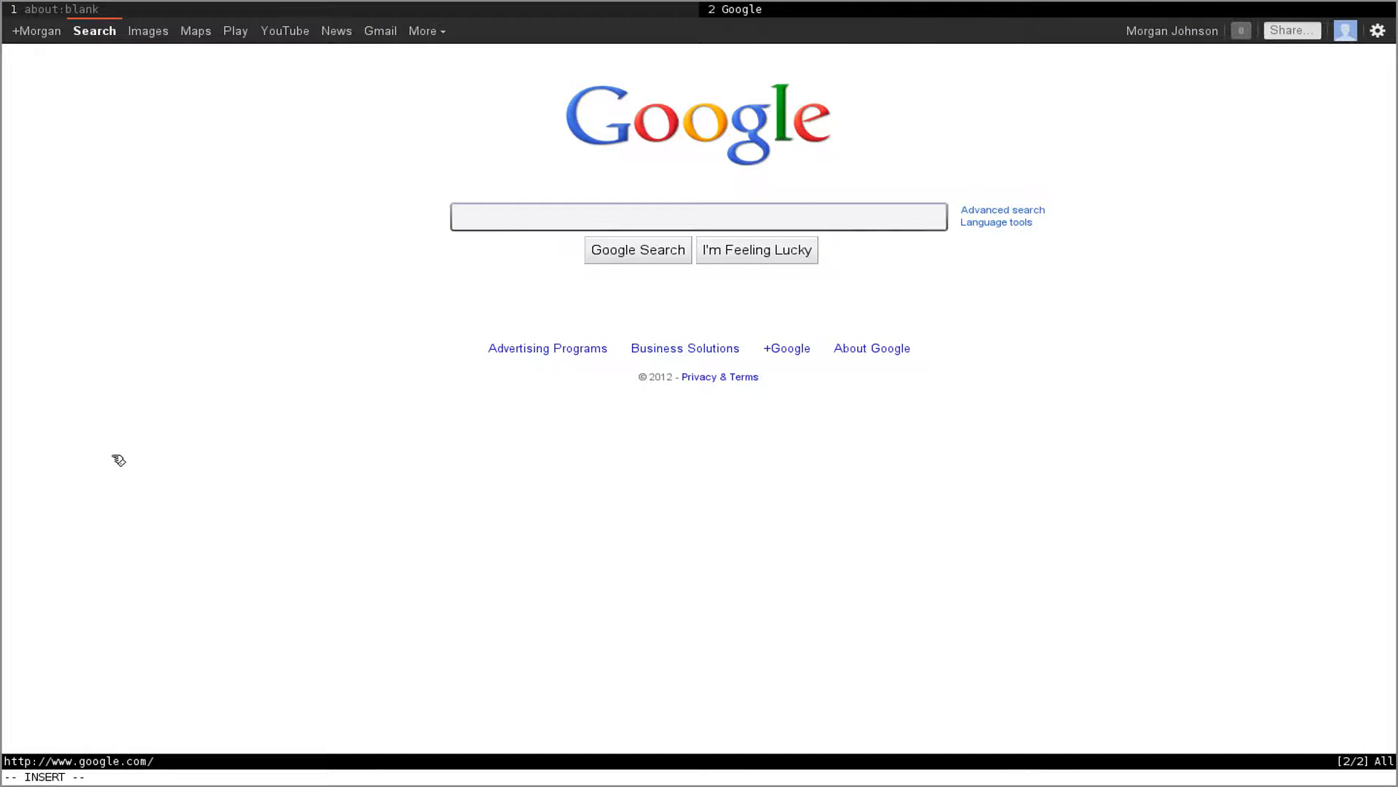
{"action": "type", "text": "awesome window manager"}
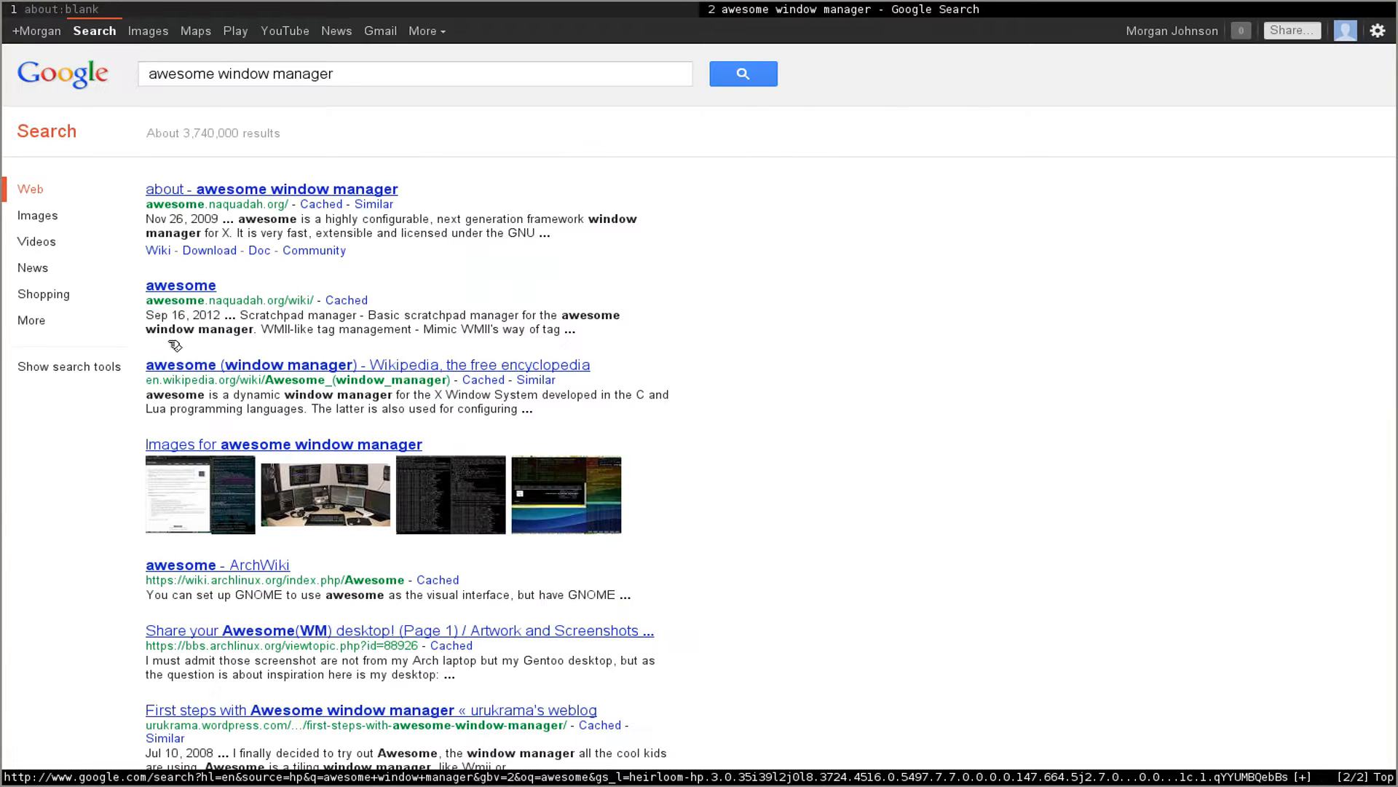
{"action": "type", "text": "wiki"}
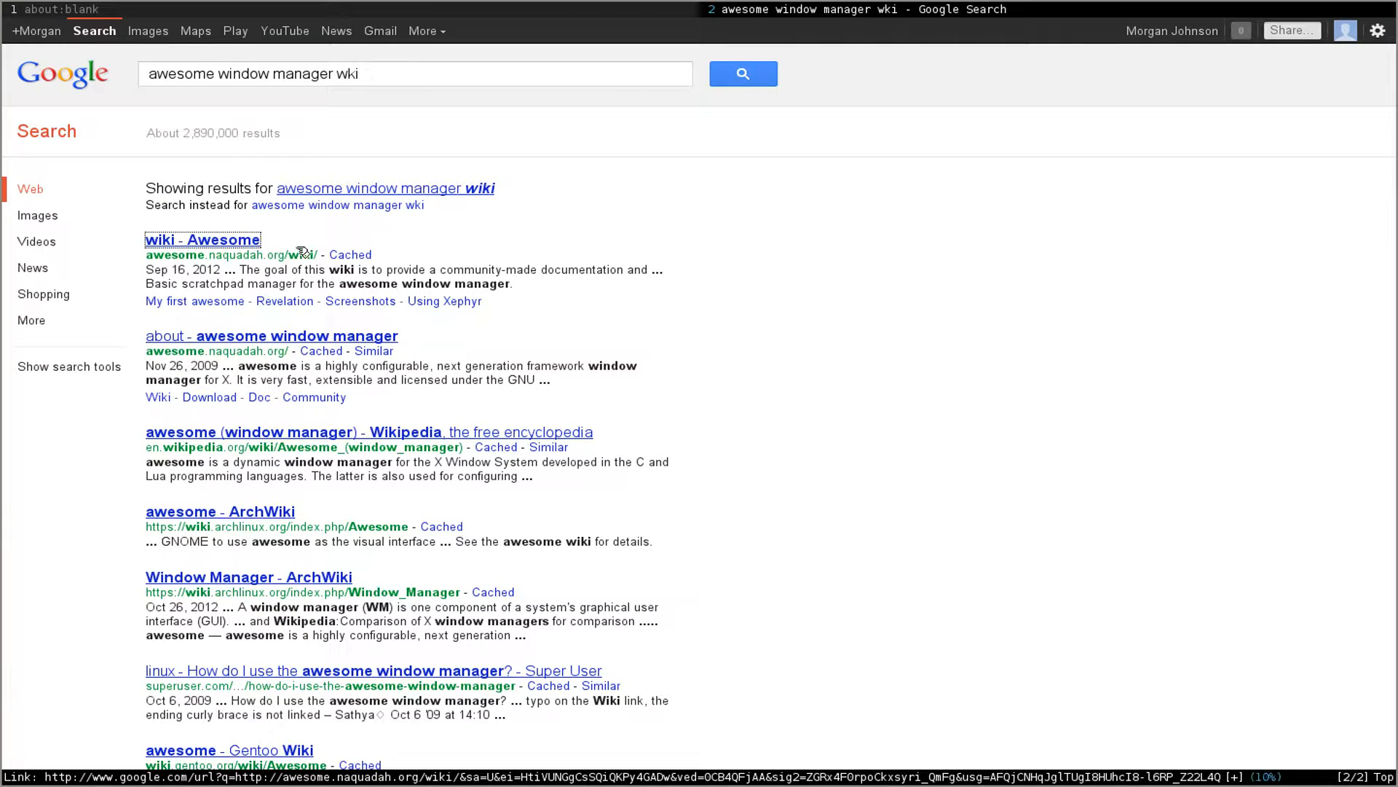
{"action": "left_click", "coordinate": [202, 239]}
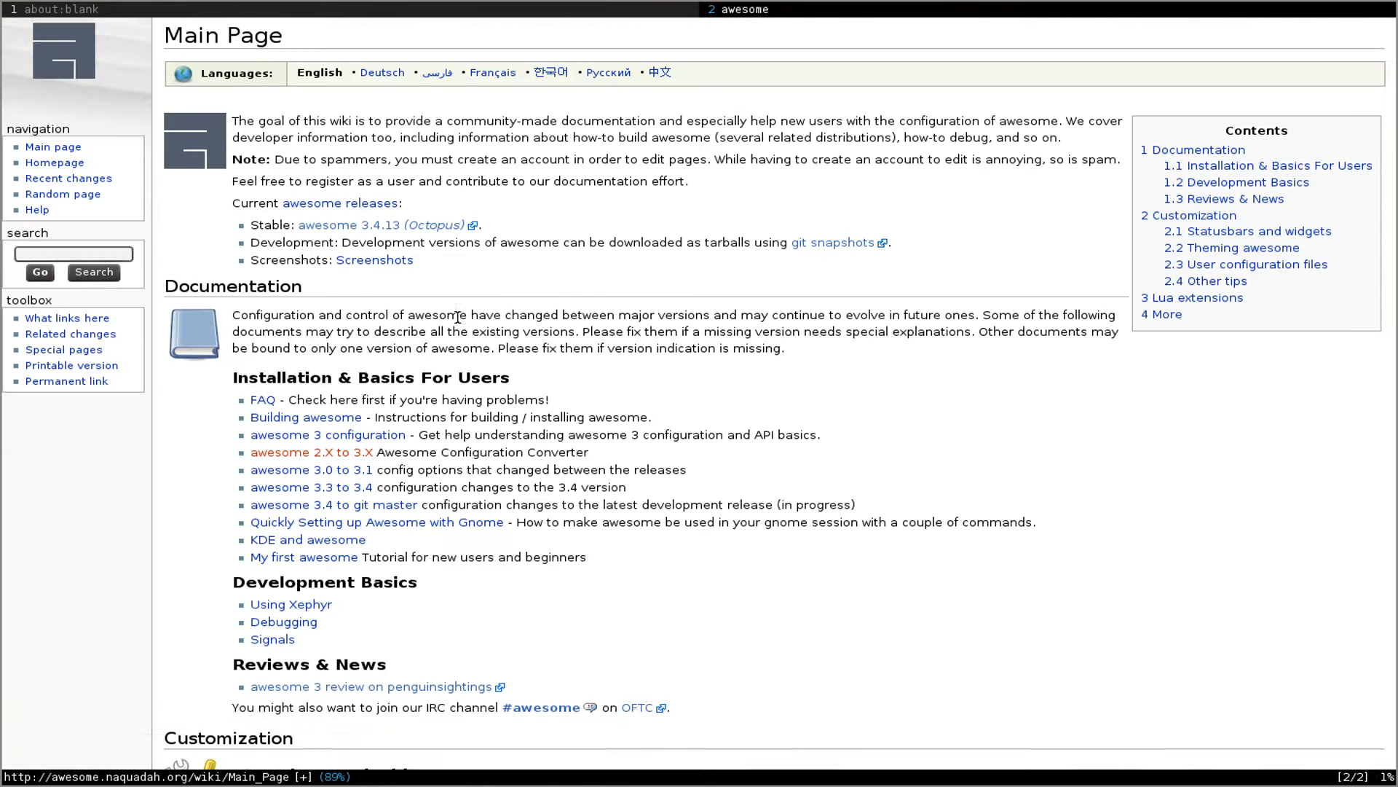
Open the wiki's Autostart page and scroll down to the run_once example
{"action": "scroll", "scroll_direction": "down", "scroll_amount": 3}
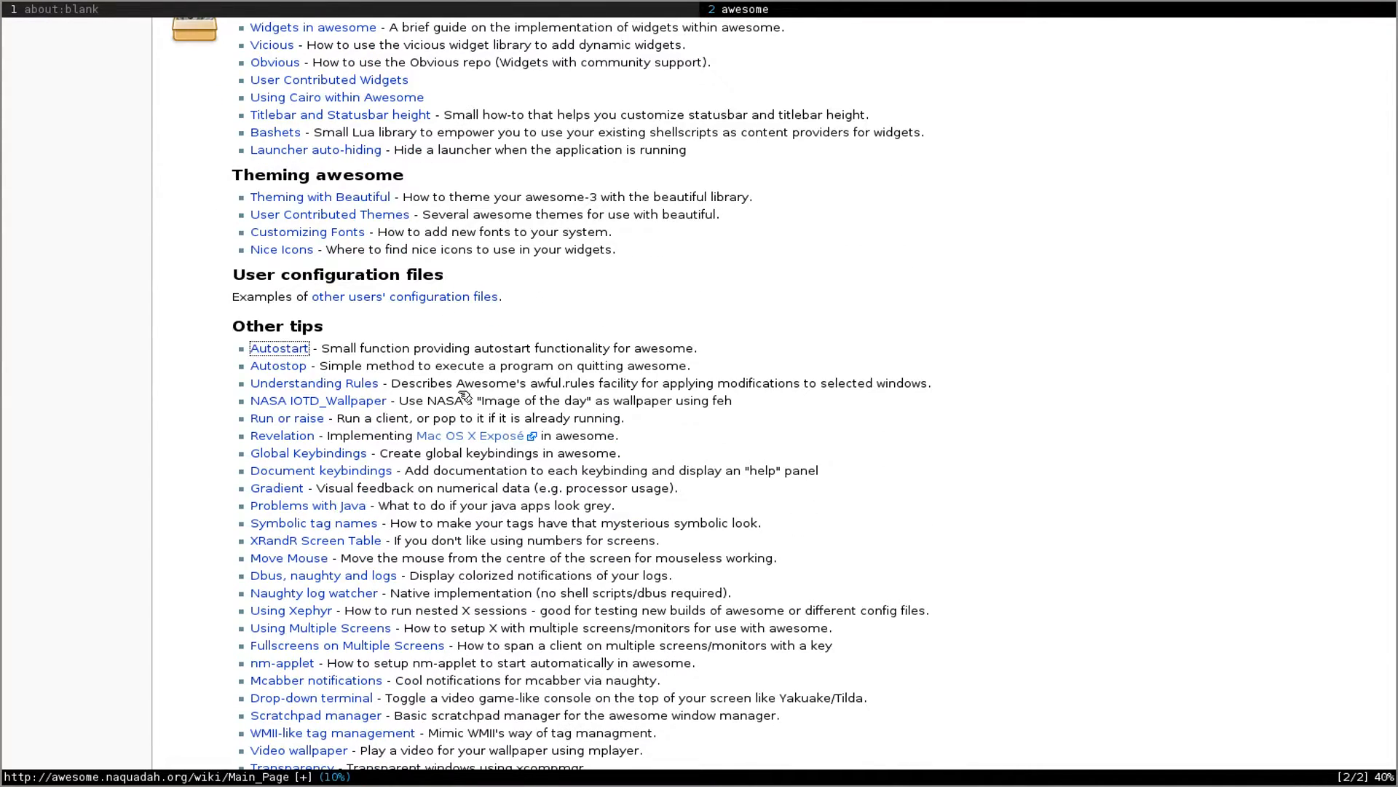
{"action": "left_click", "coordinate": [278, 348]}
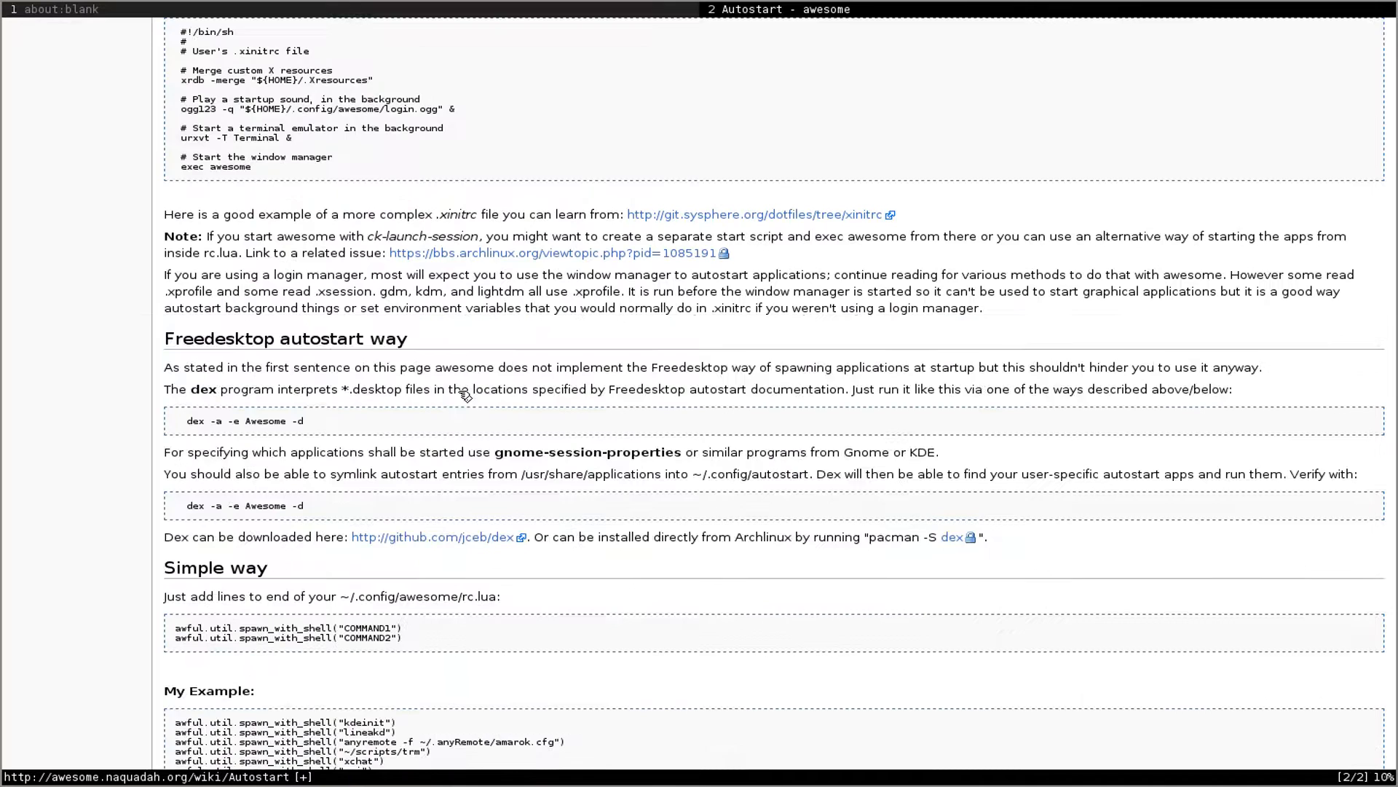
{"action": "scroll", "scroll_direction": "down", "scroll_amount": 3}
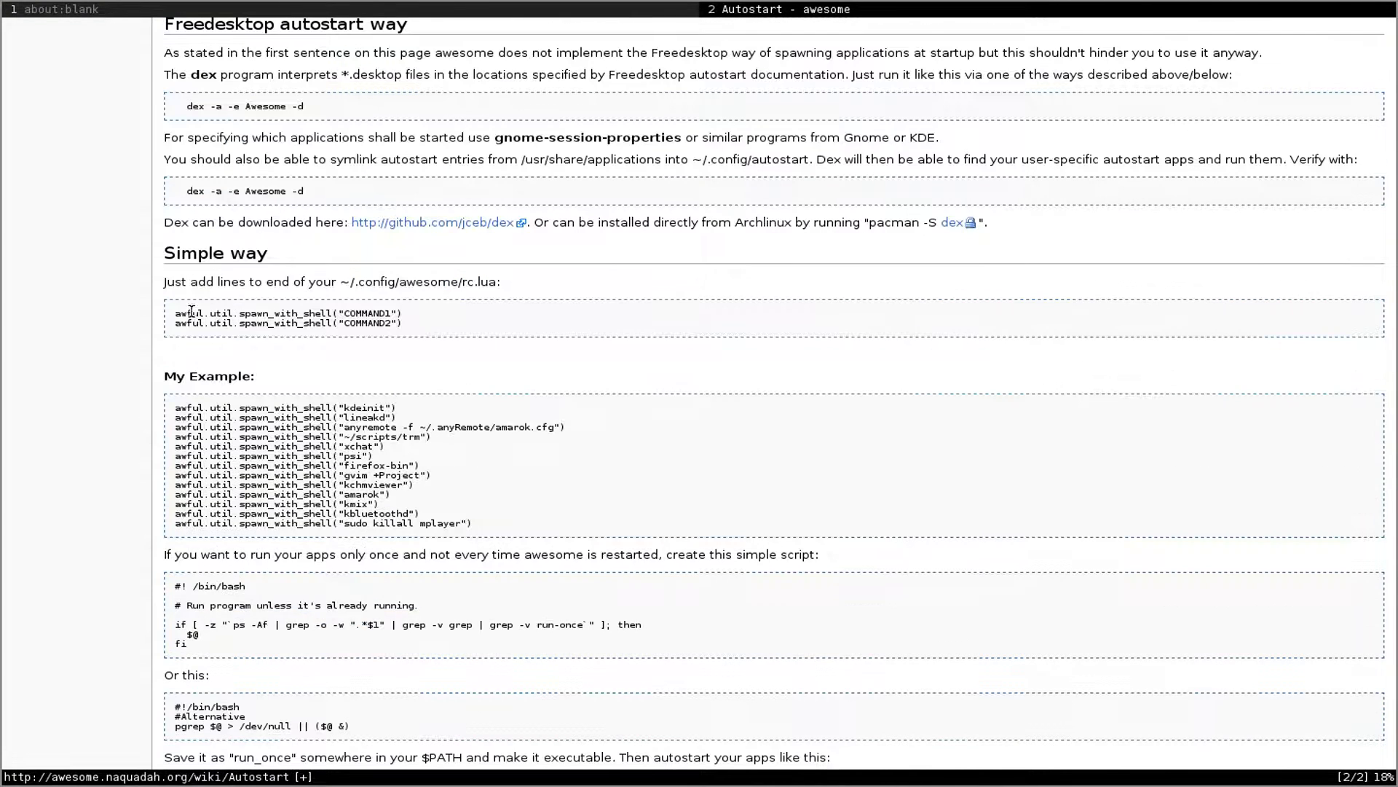
{"action": "scroll", "scroll_direction": "down", "scroll_amount": 3}
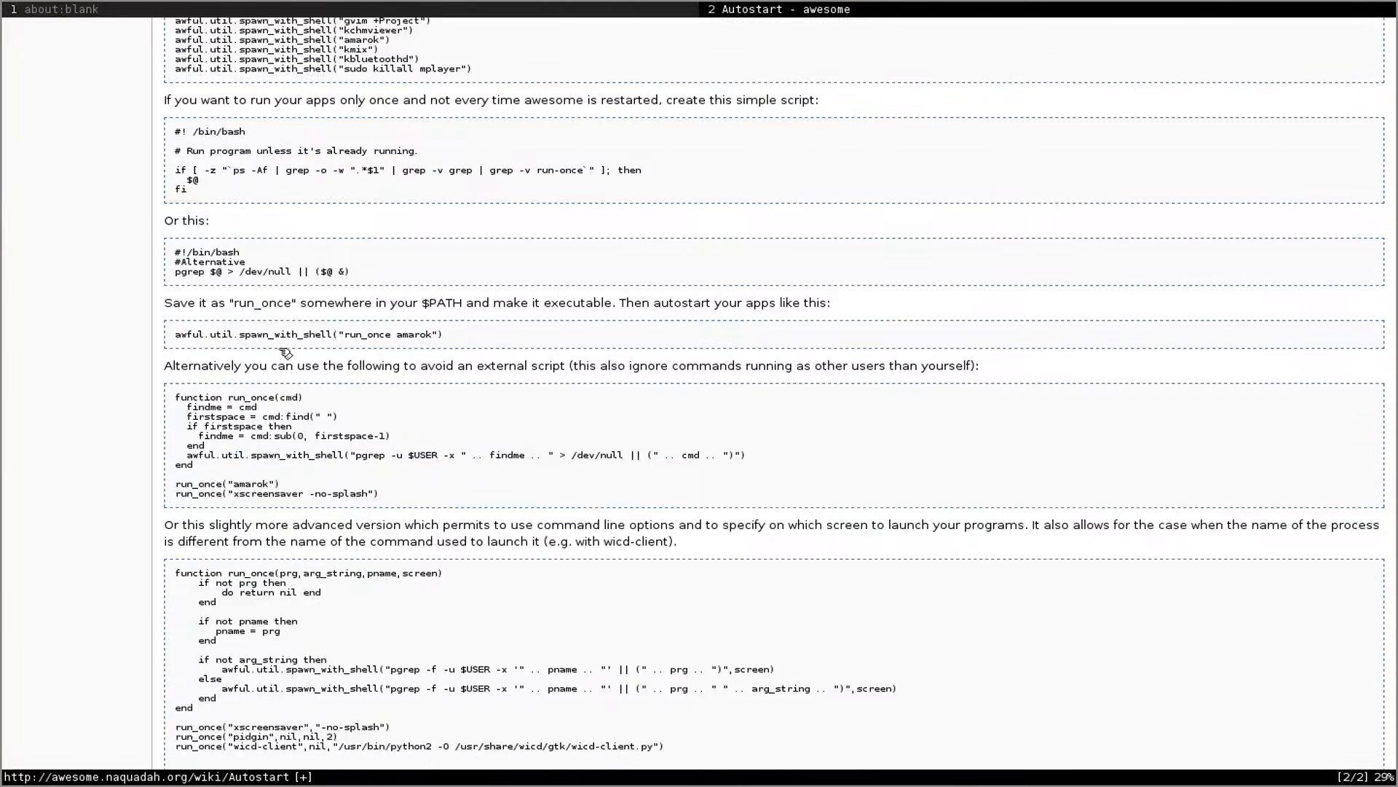
{"action": "scroll", "scroll_direction": "down", "scroll_amount": 3}
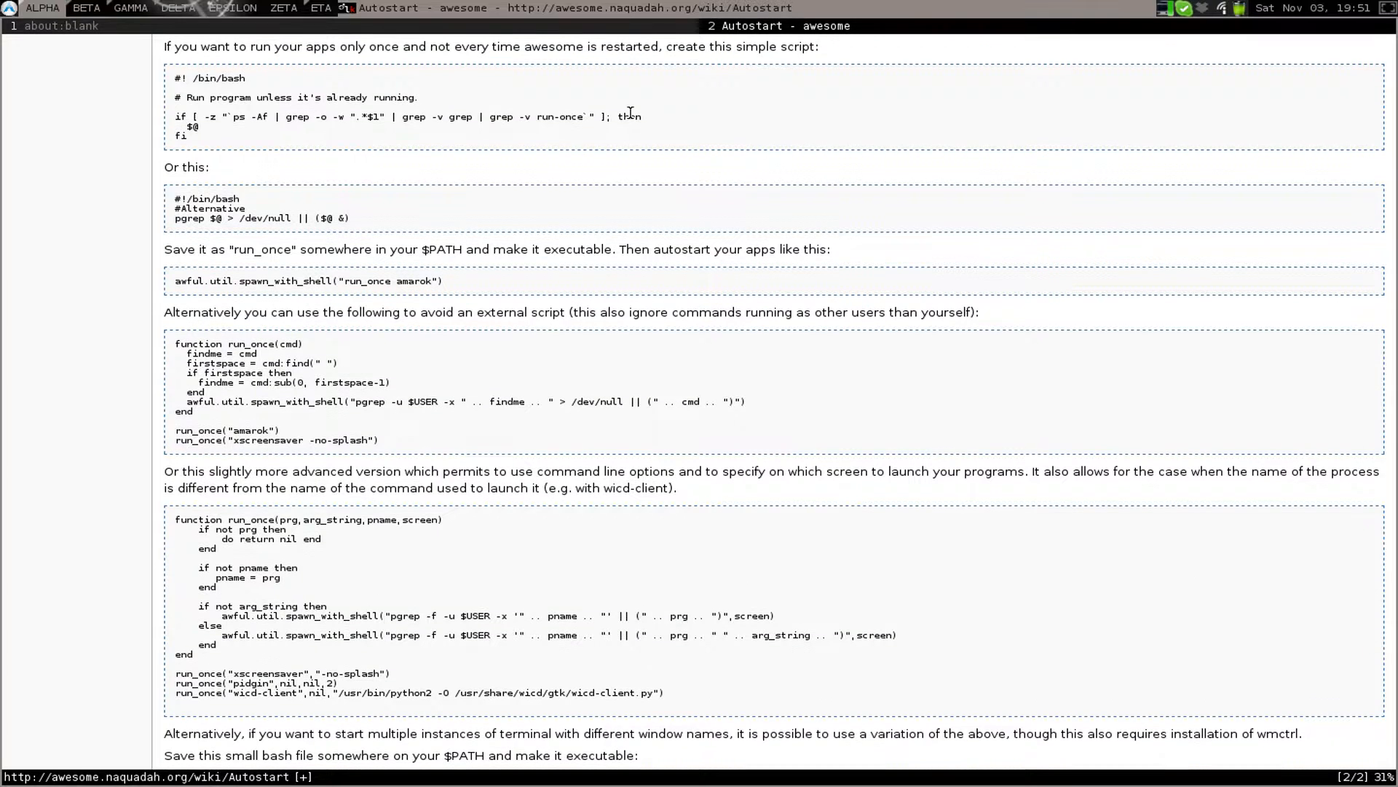
{"action": "mouse_move", "coordinate": [905, 59]}
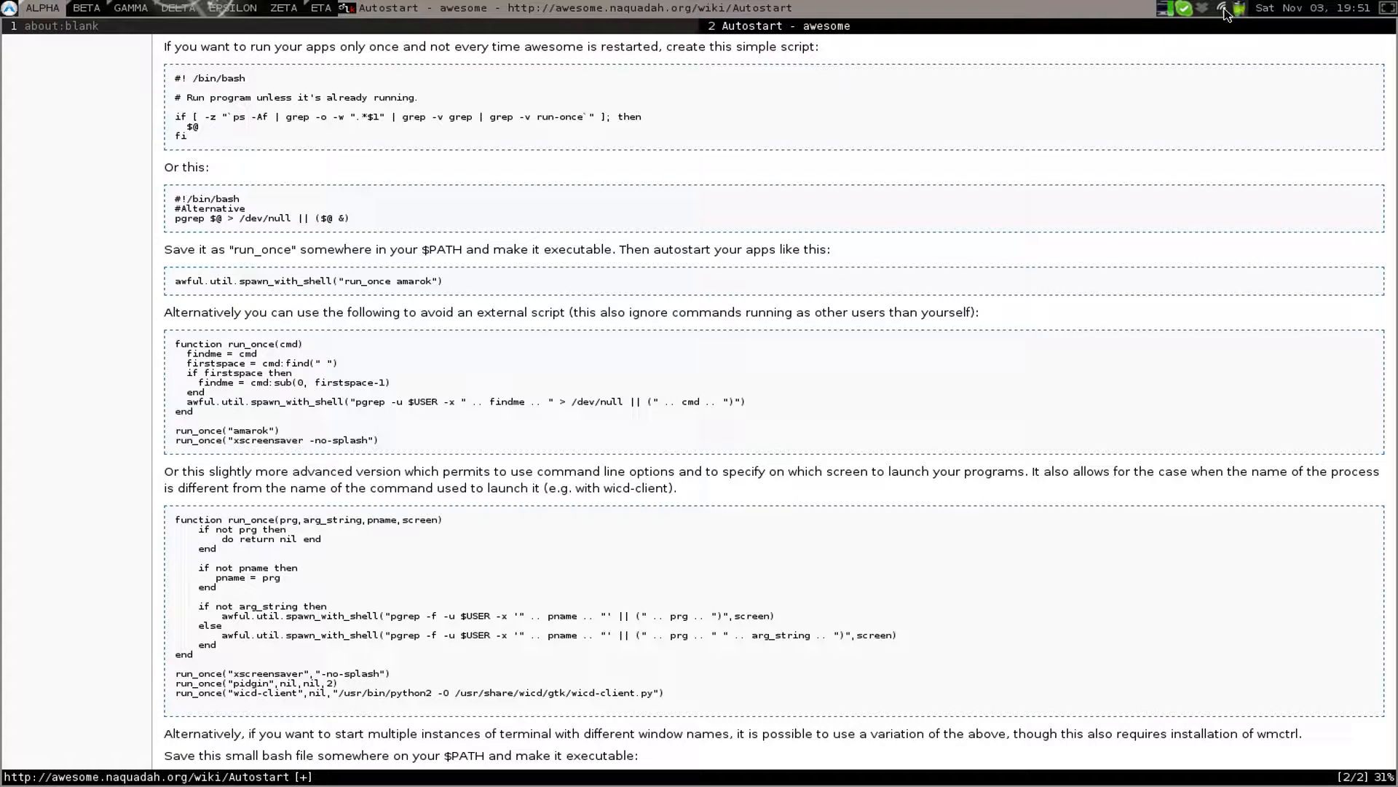
{"action": "mouse_move", "coordinate": [1203, 20]}
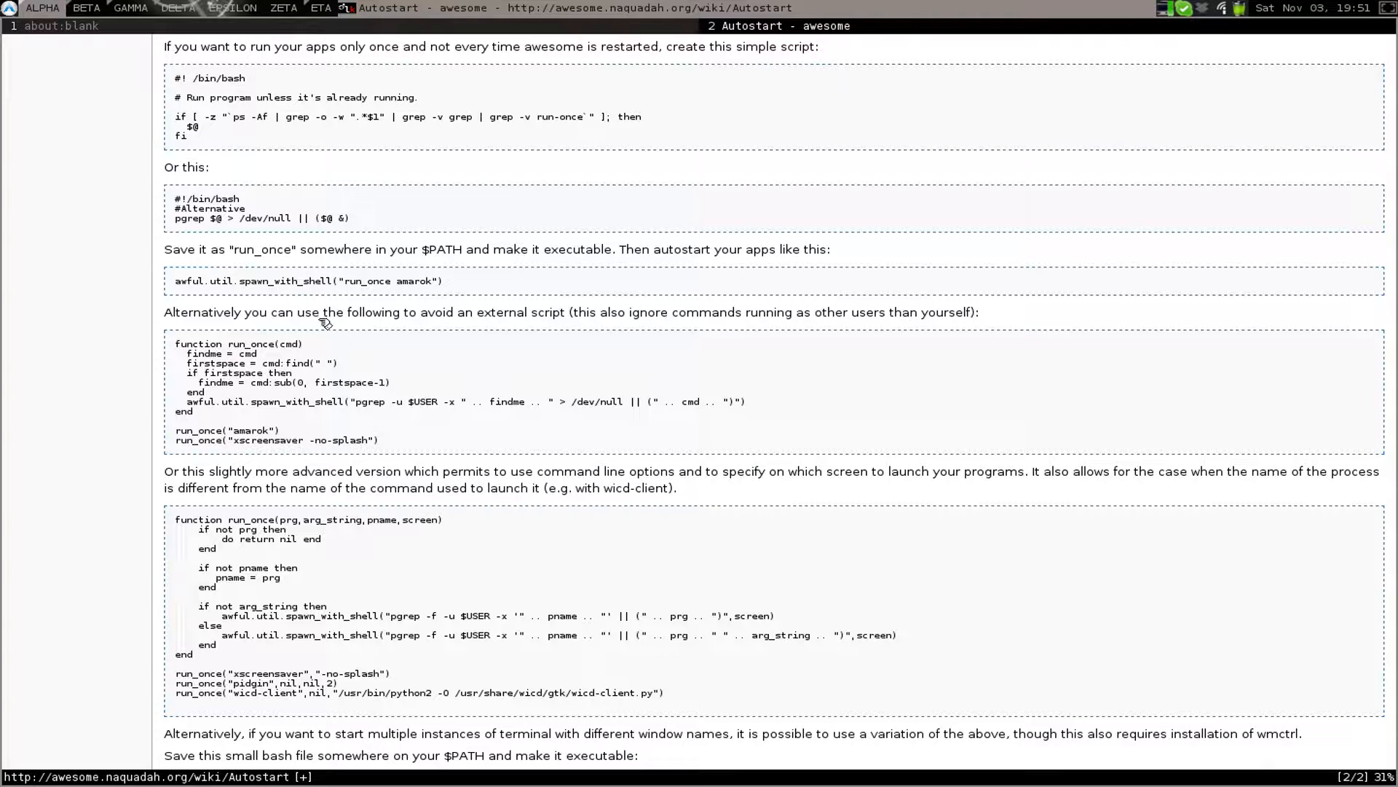
{"action": "scroll", "scroll_direction": "down", "scroll_amount": 3}
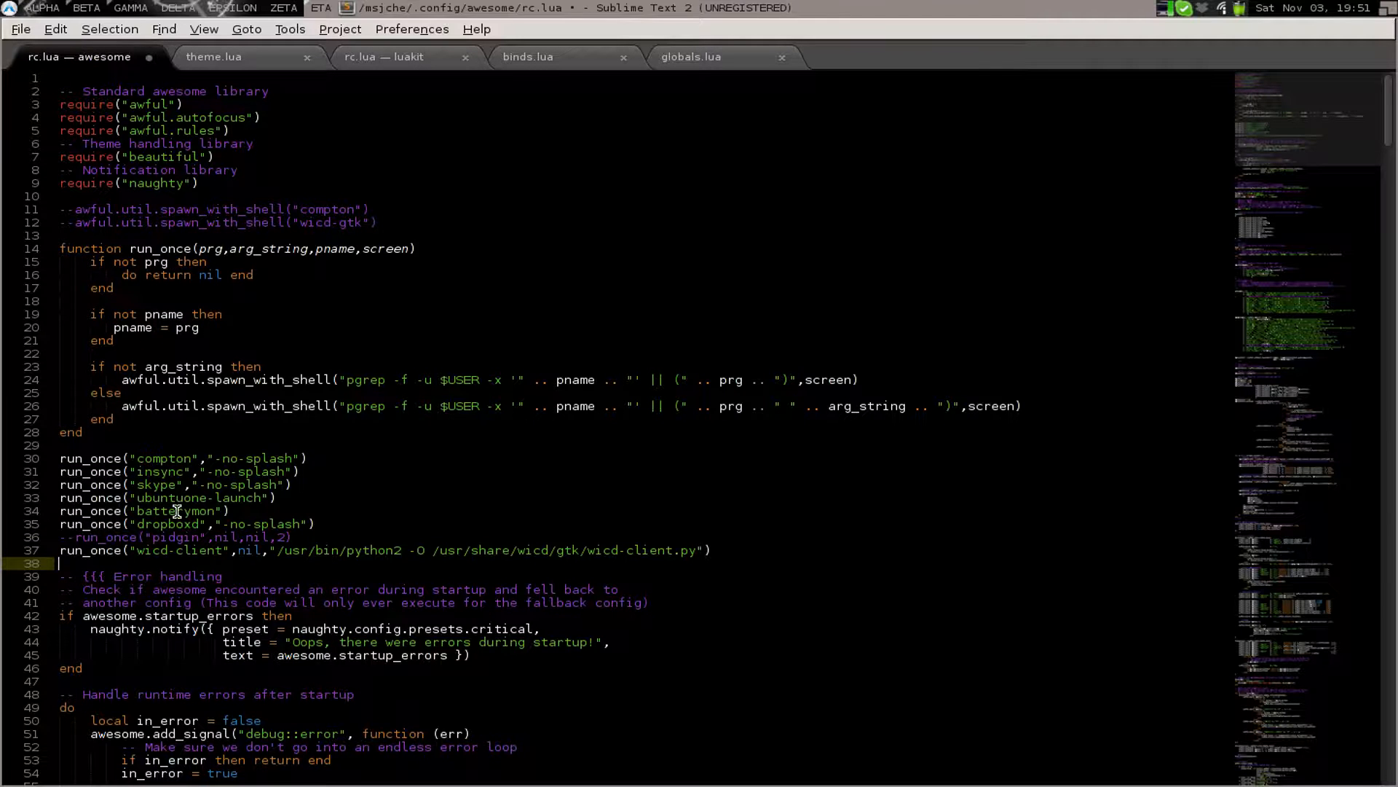
{"action": "double_click", "coordinate": [174, 510]}
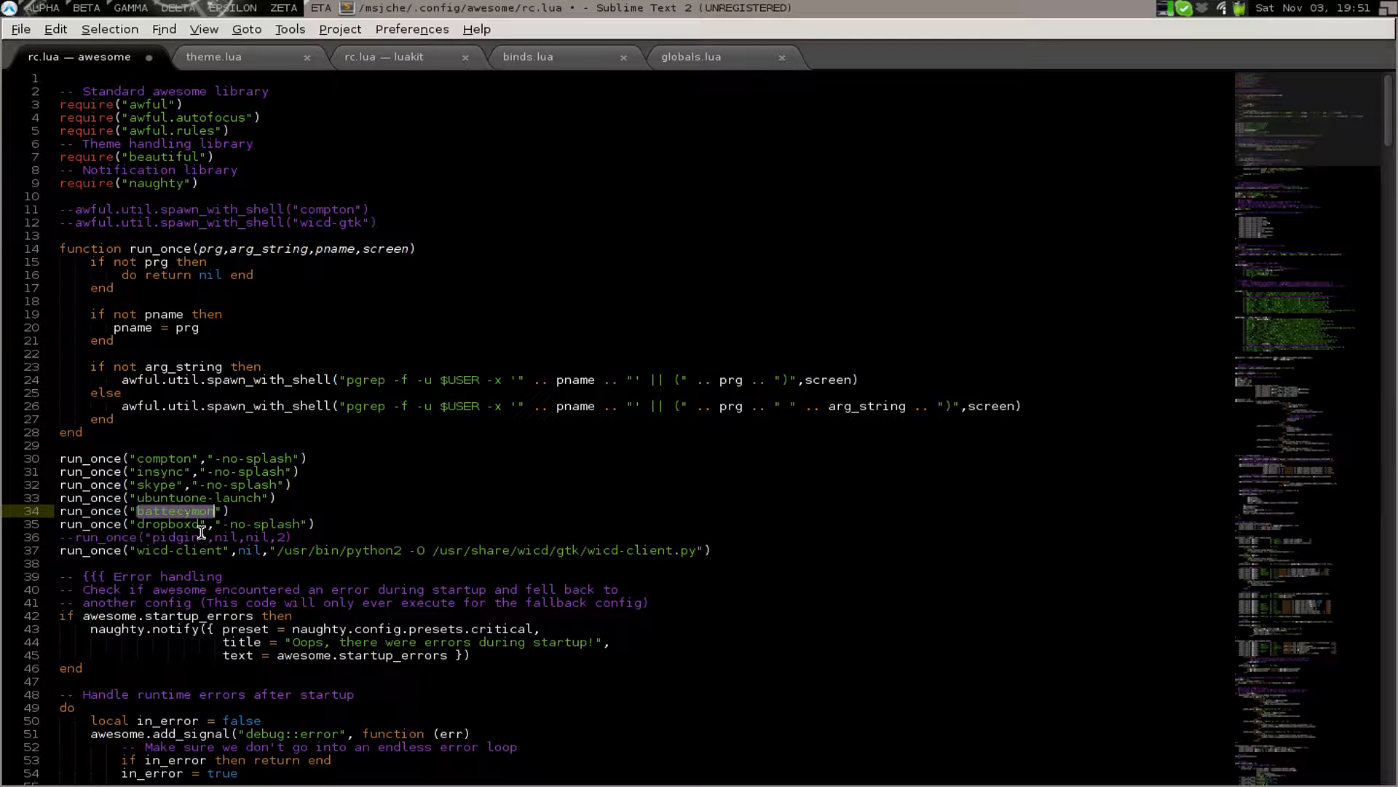
{"action": "mouse_move", "coordinate": [266, 557]}
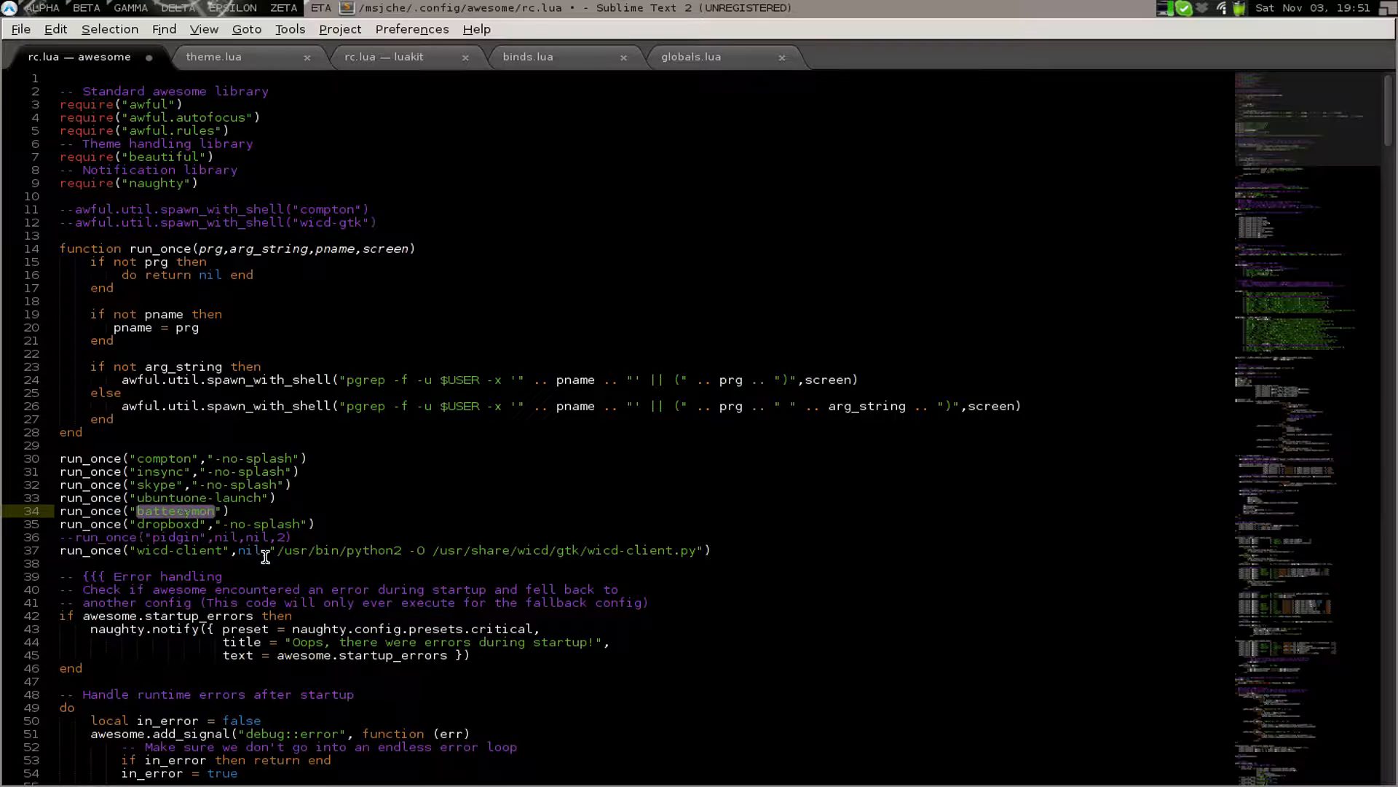
{"action": "scroll", "scroll_direction": "down", "scroll_amount": 3}
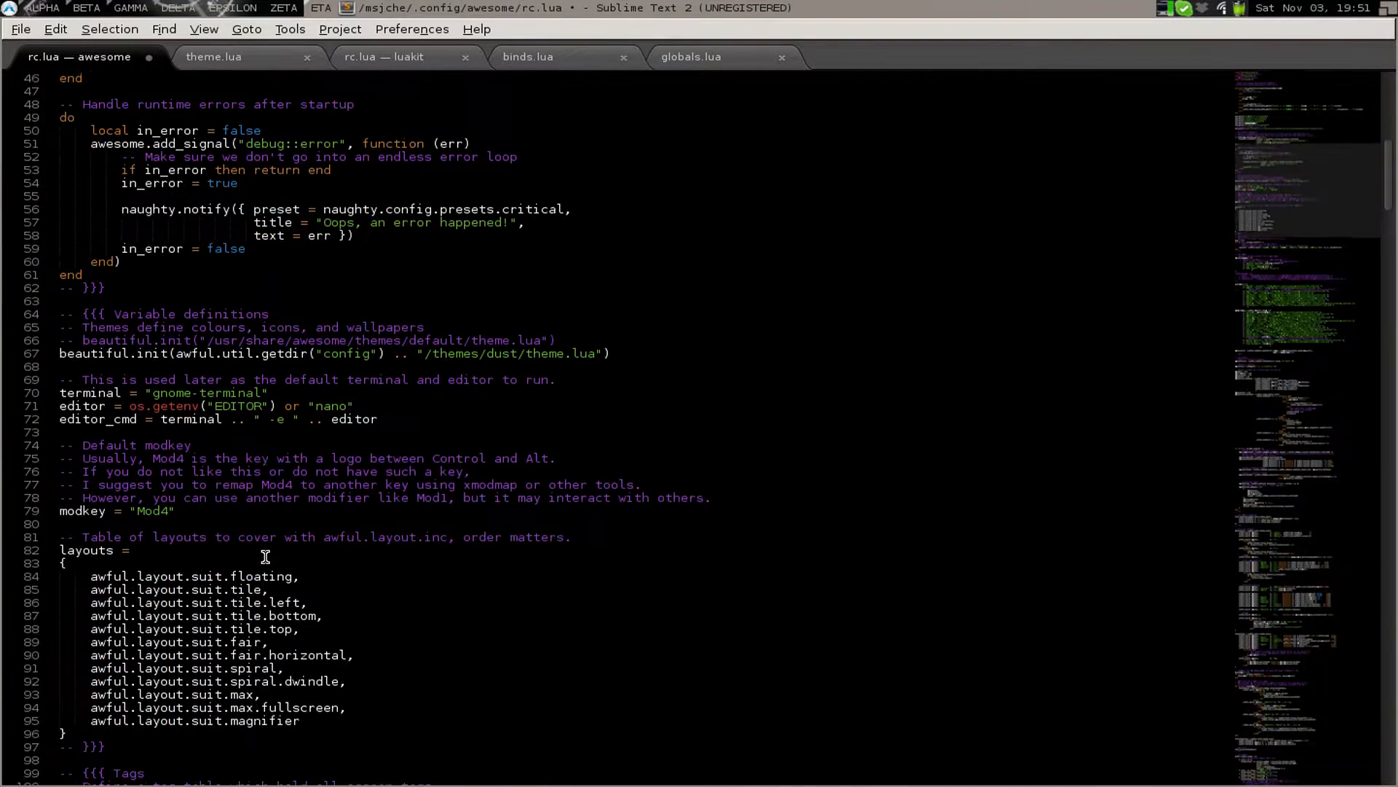
{"action": "scroll", "scroll_direction": "down", "scroll_amount": 3}
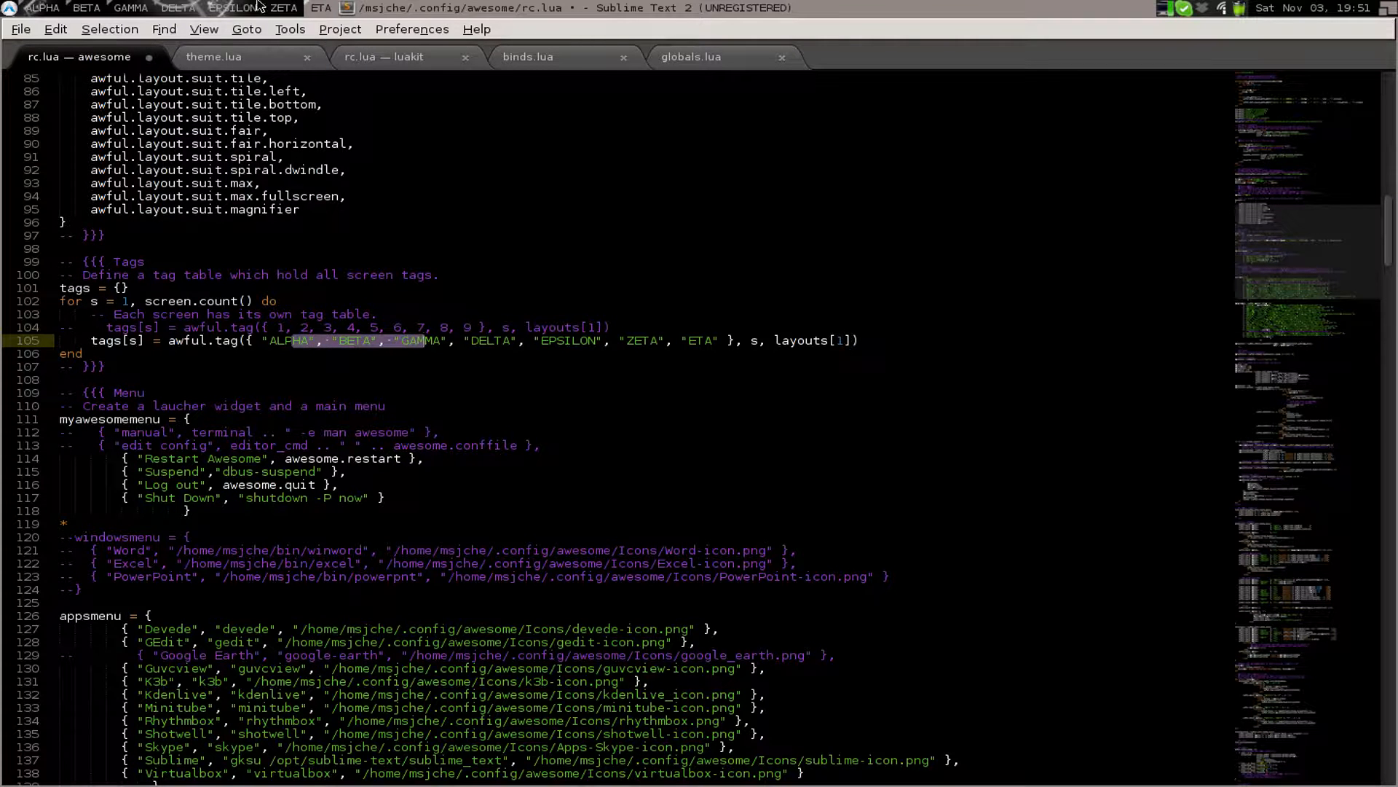
{"action": "left_click", "coordinate": [373, 372]}
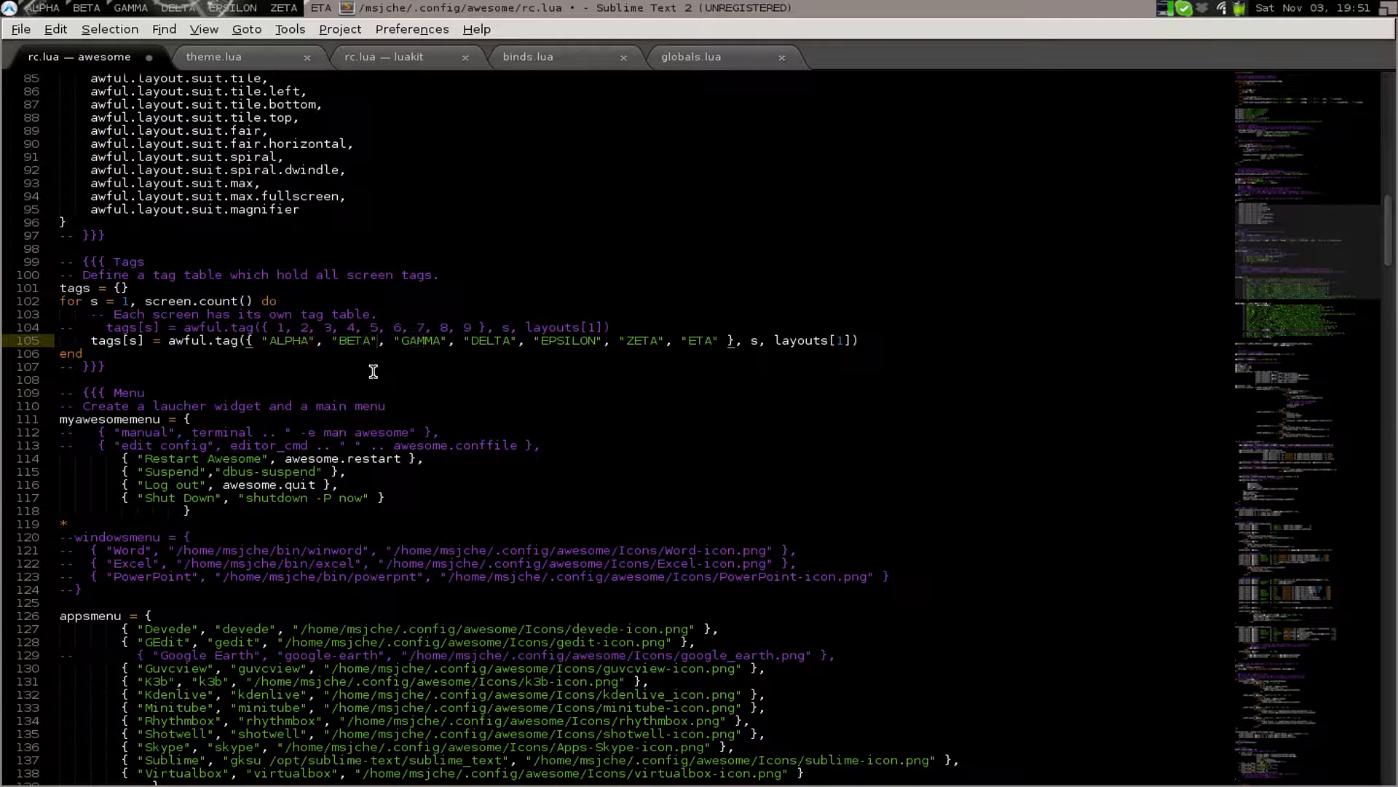
{"action": "scroll", "scroll_direction": "down", "scroll_amount": 3}
{"action": "type", "text": "yaourt"}
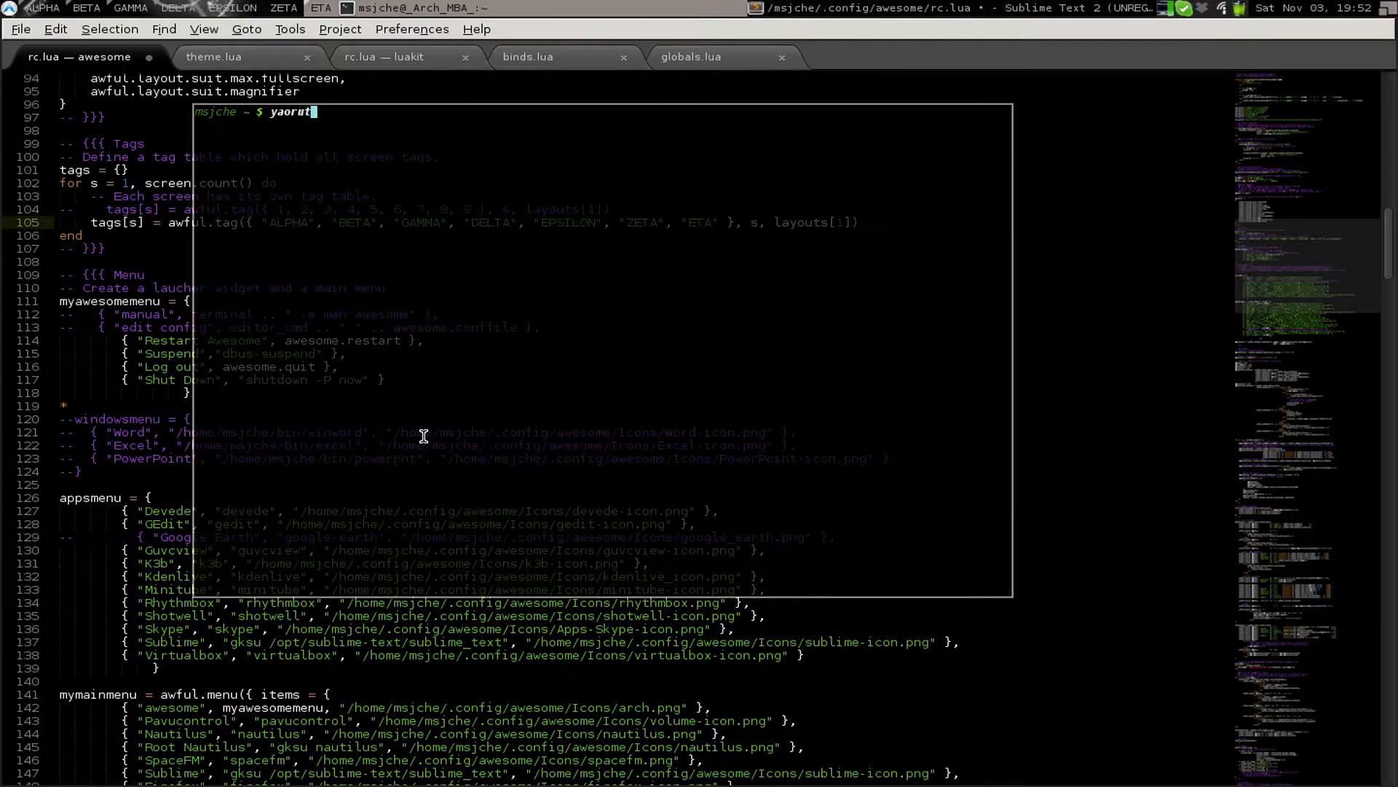
Search yaourt for 'dbus suspend', showing dbus-shutdown installed, then become root with sudo su
{"action": "type", "text": "d"}
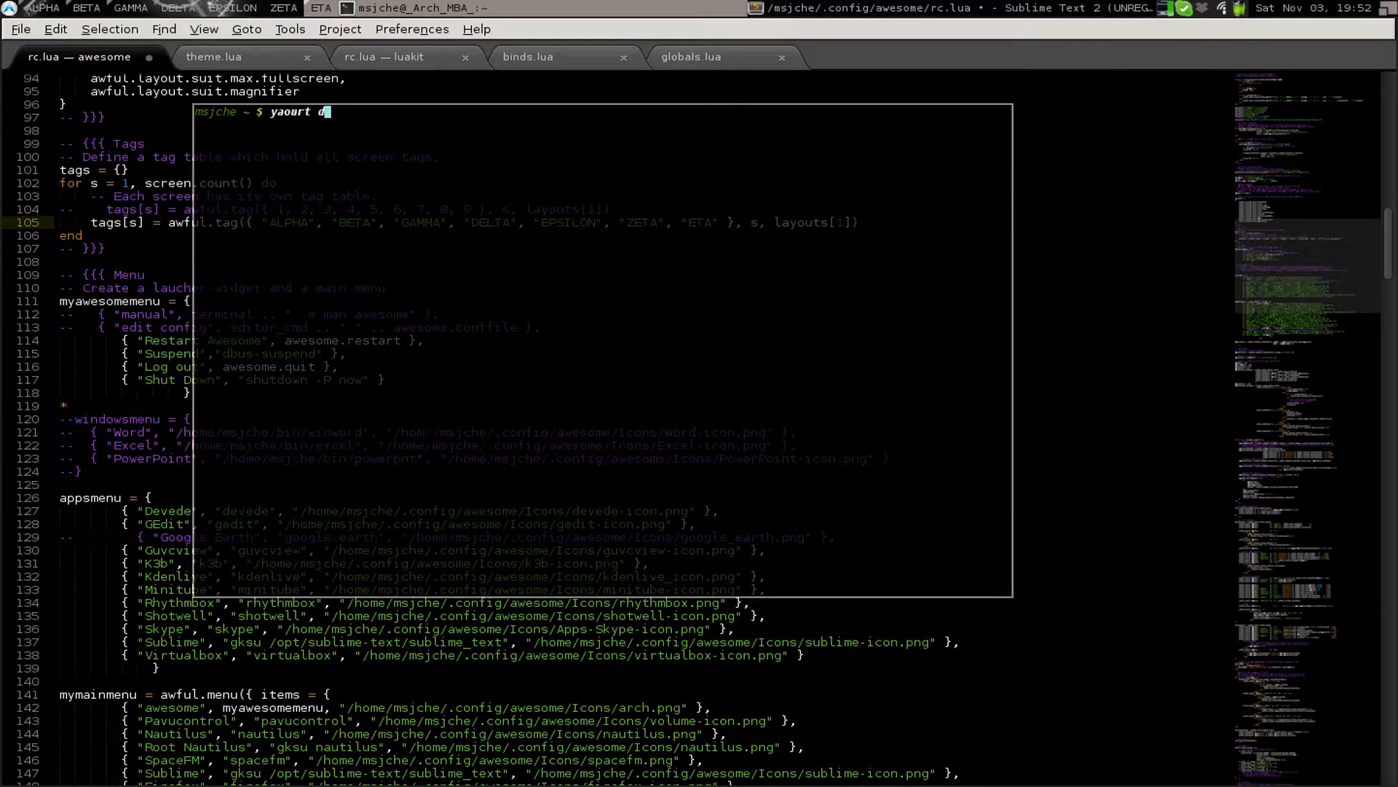
{"action": "type", "text": "bus suspend"}
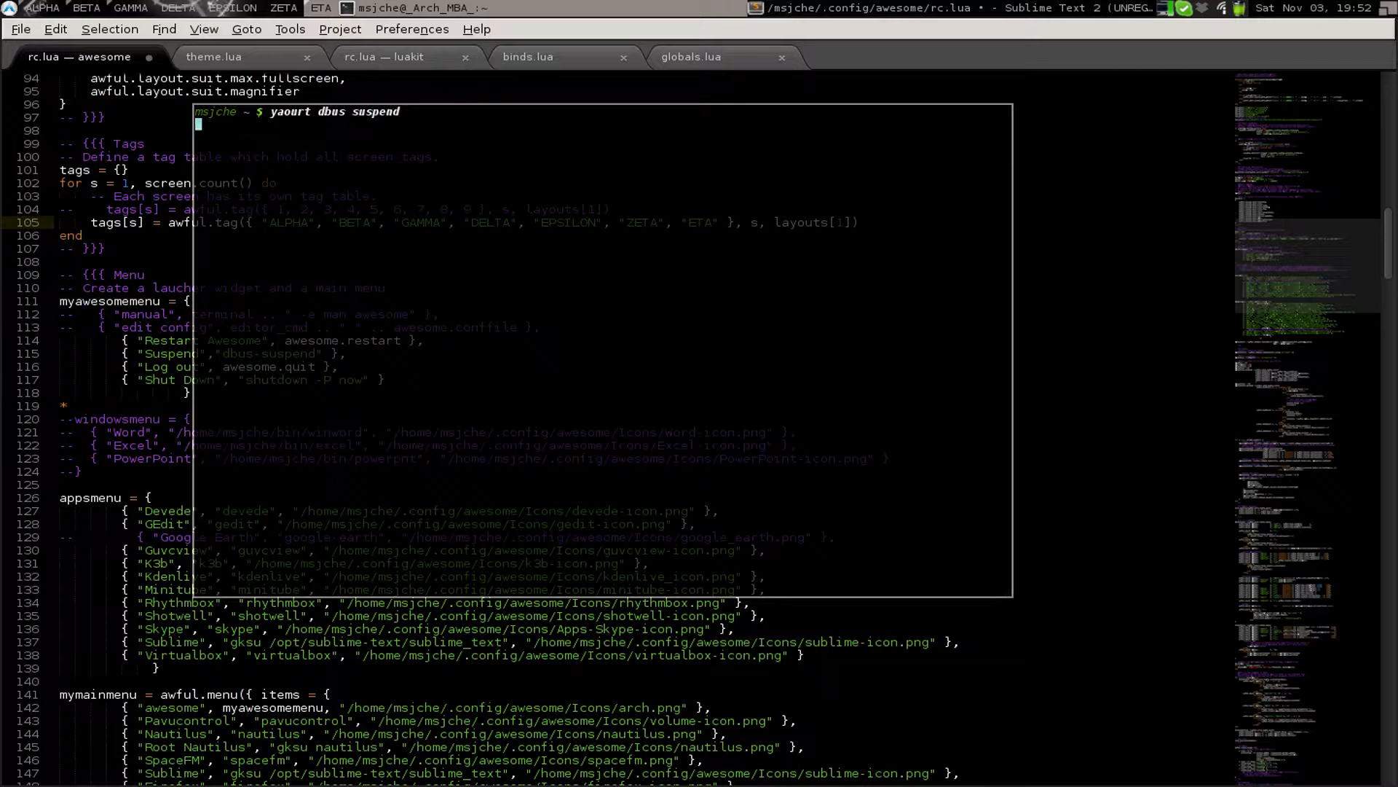
{"action": "key", "text": "Return"}
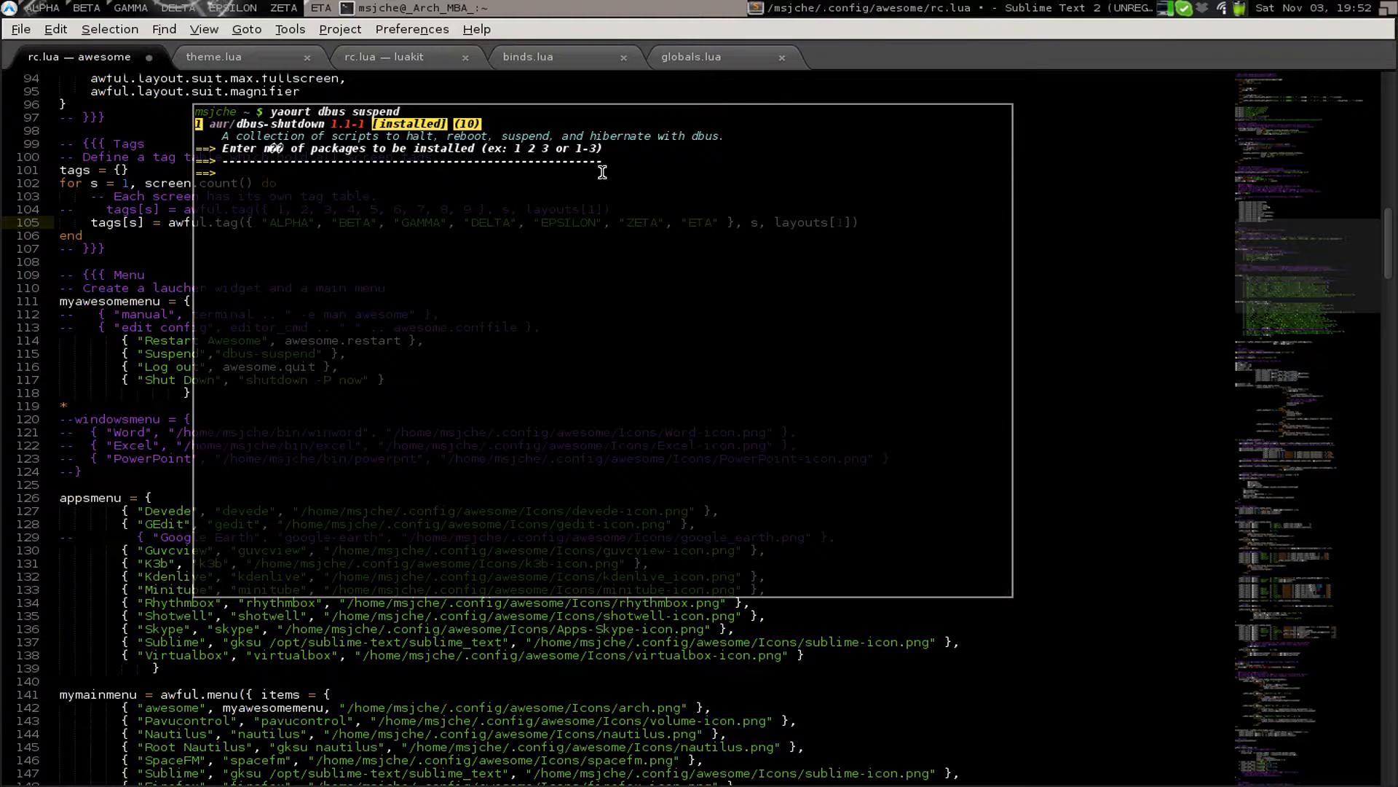
{"action": "type", "text": "sudo s"}
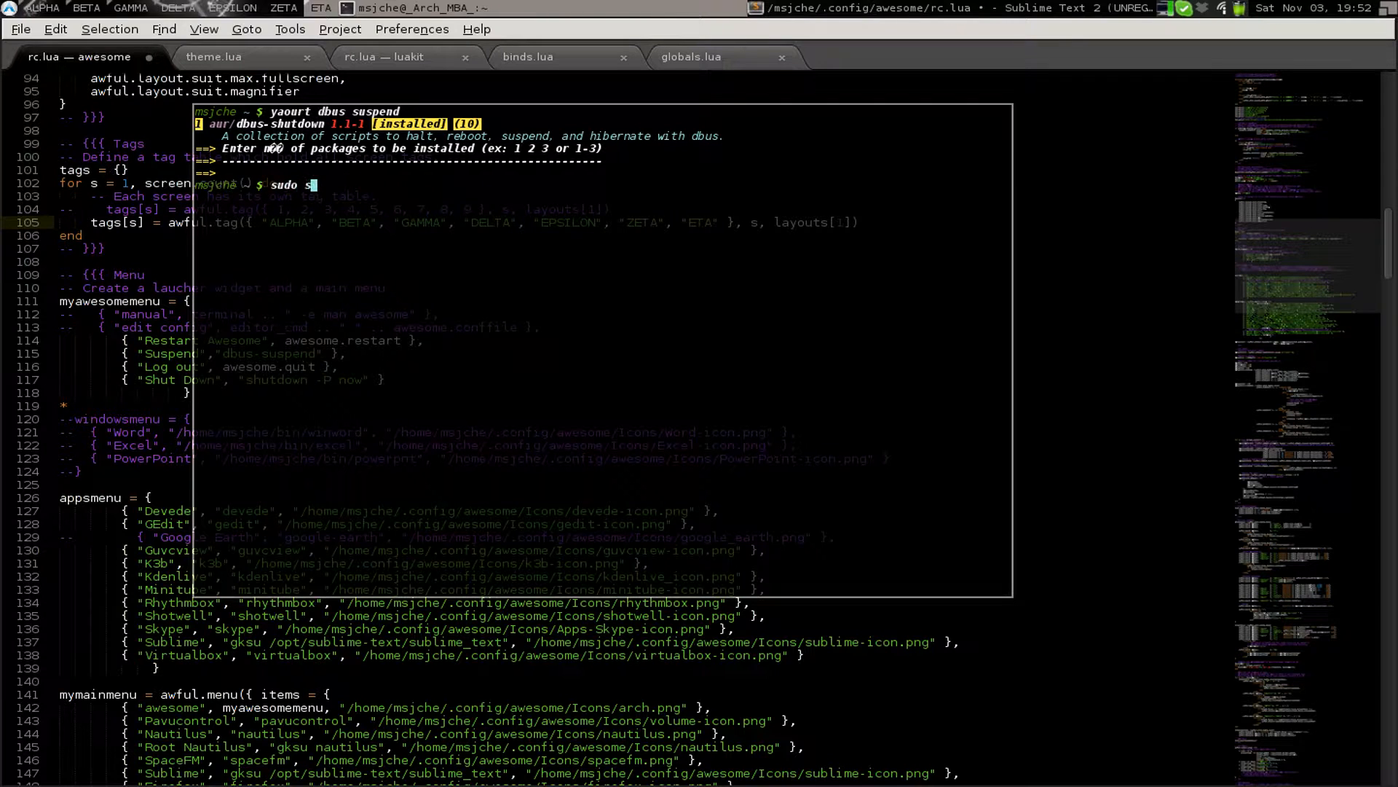
{"action": "key", "text": "Return"}
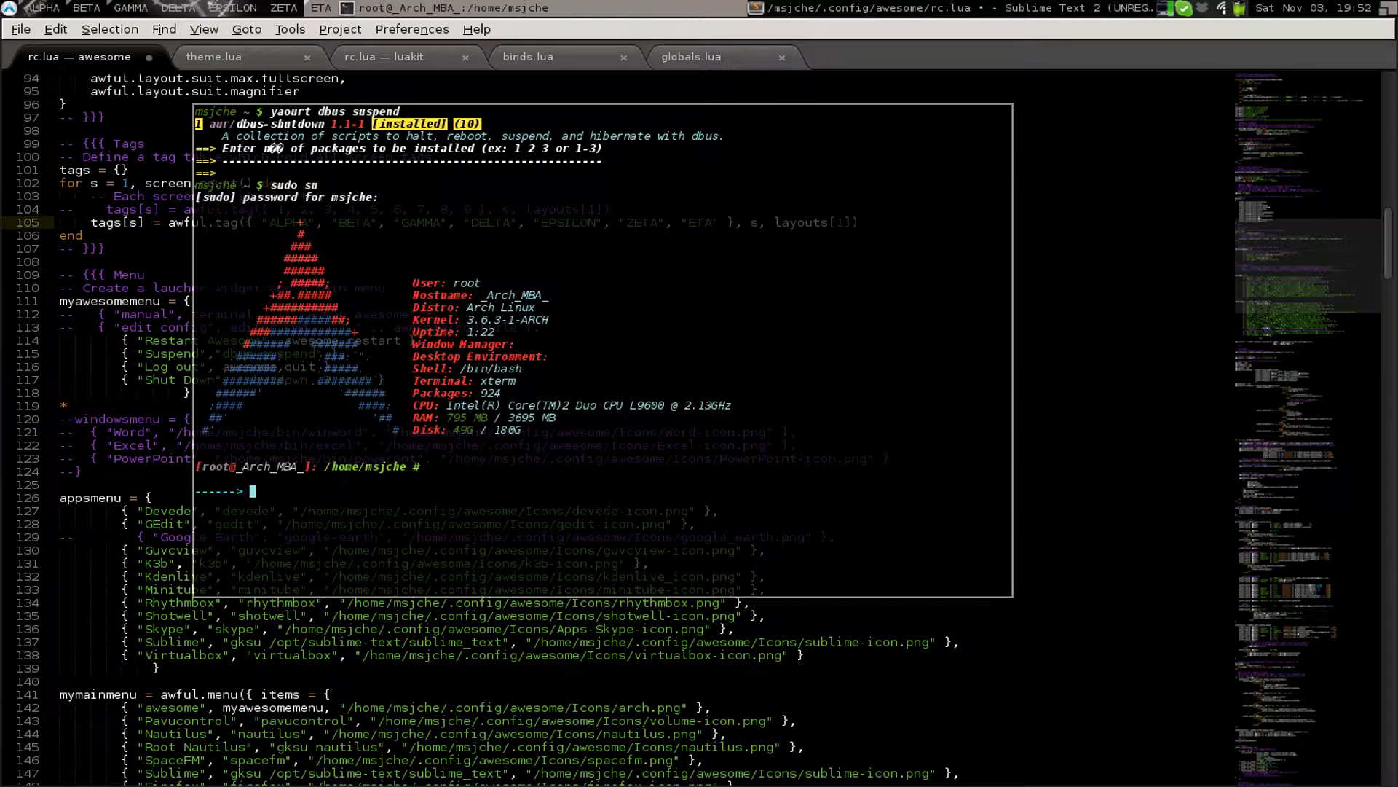
{"action": "type", "text": "dbus sud"}
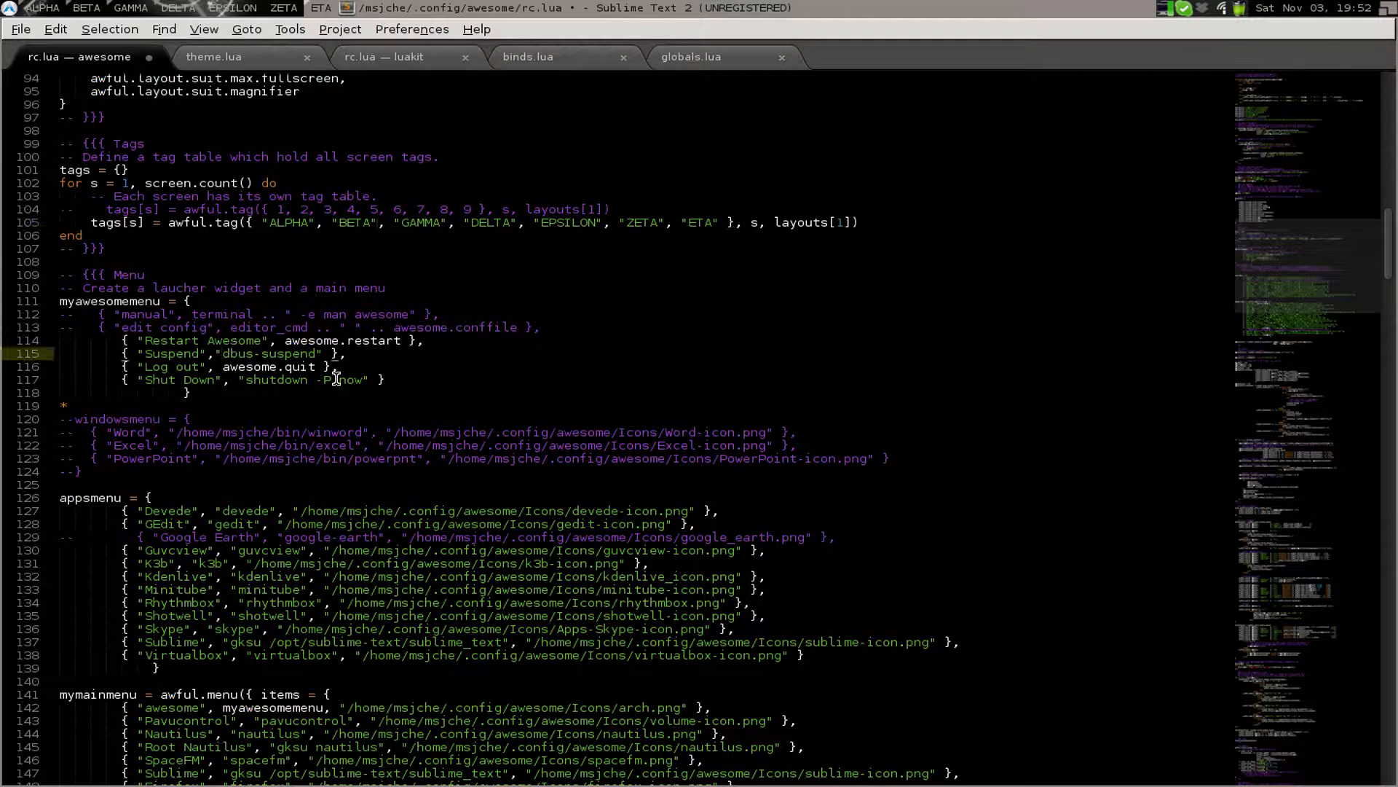
{"action": "type", "text": "gksu"}
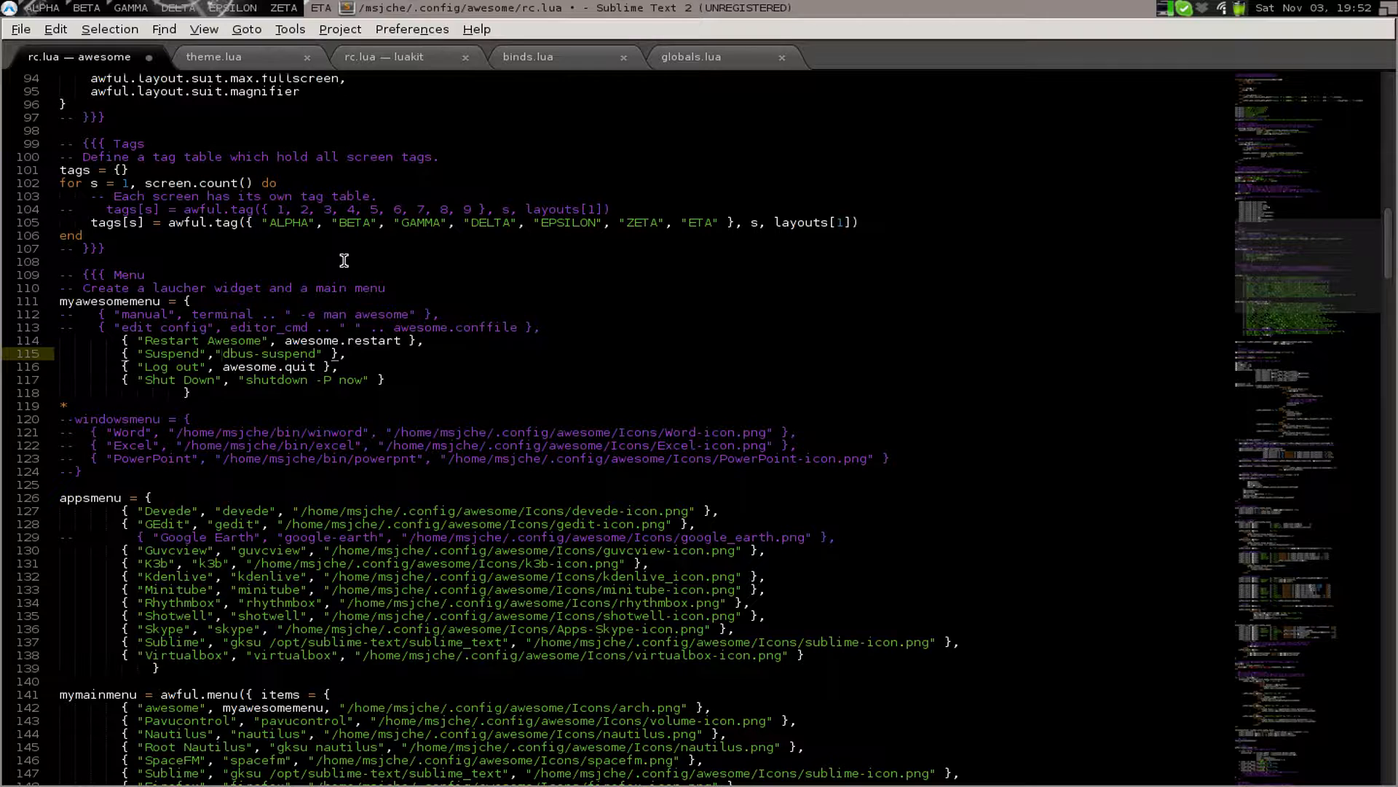
{"action": "mouse_move", "coordinate": [275, 378]}
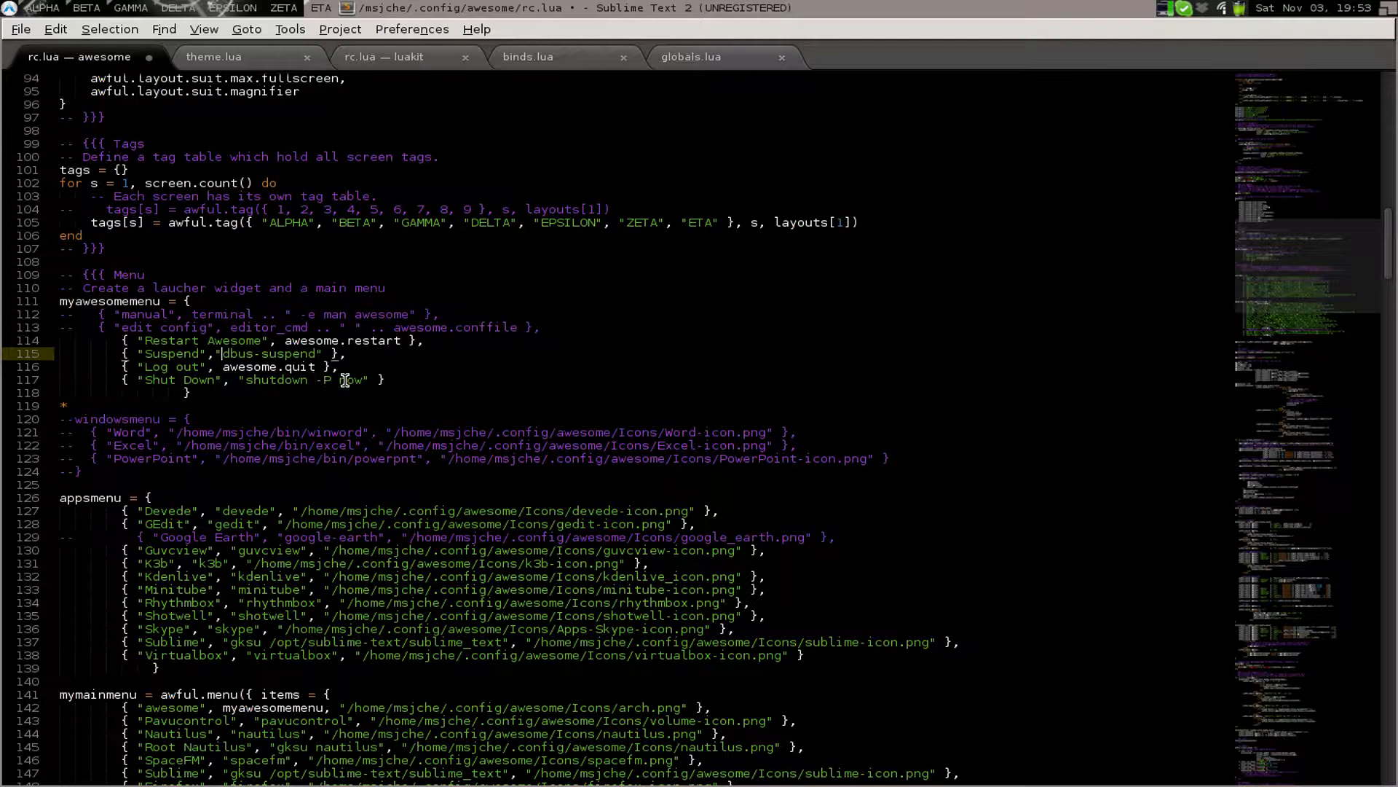
{"action": "mouse_move", "coordinate": [150, 432]}
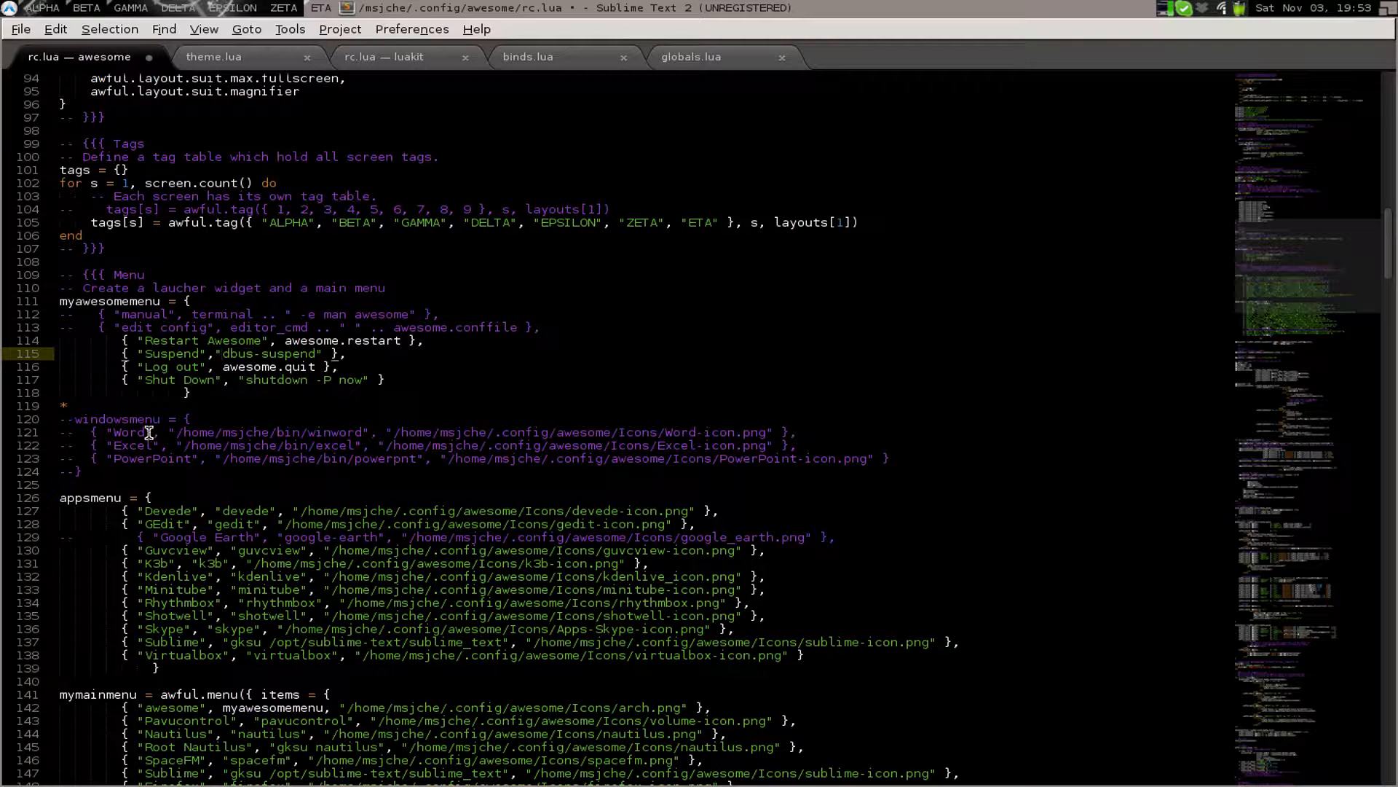
{"action": "mouse_move", "coordinate": [139, 470]}
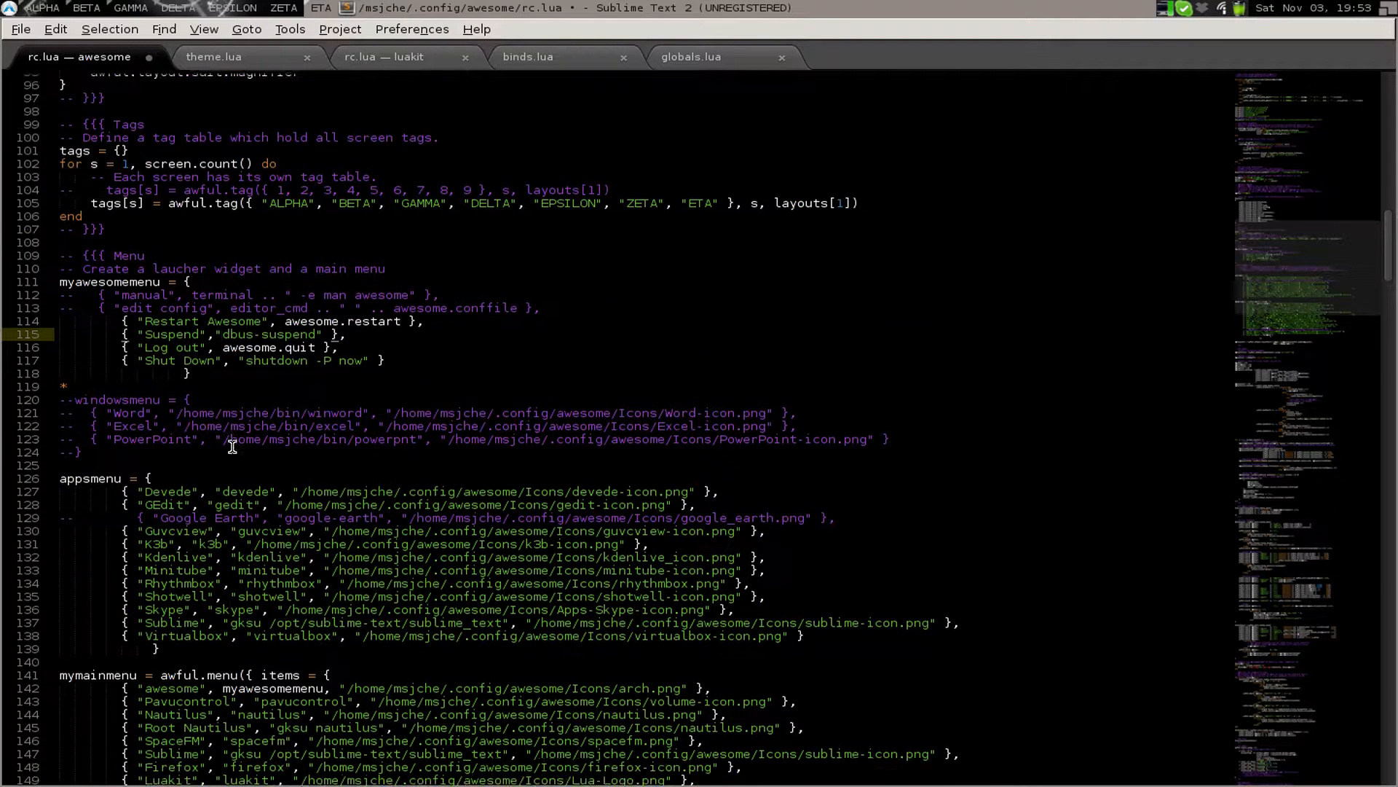
{"action": "scroll", "scroll_direction": "down", "scroll_amount": 3}
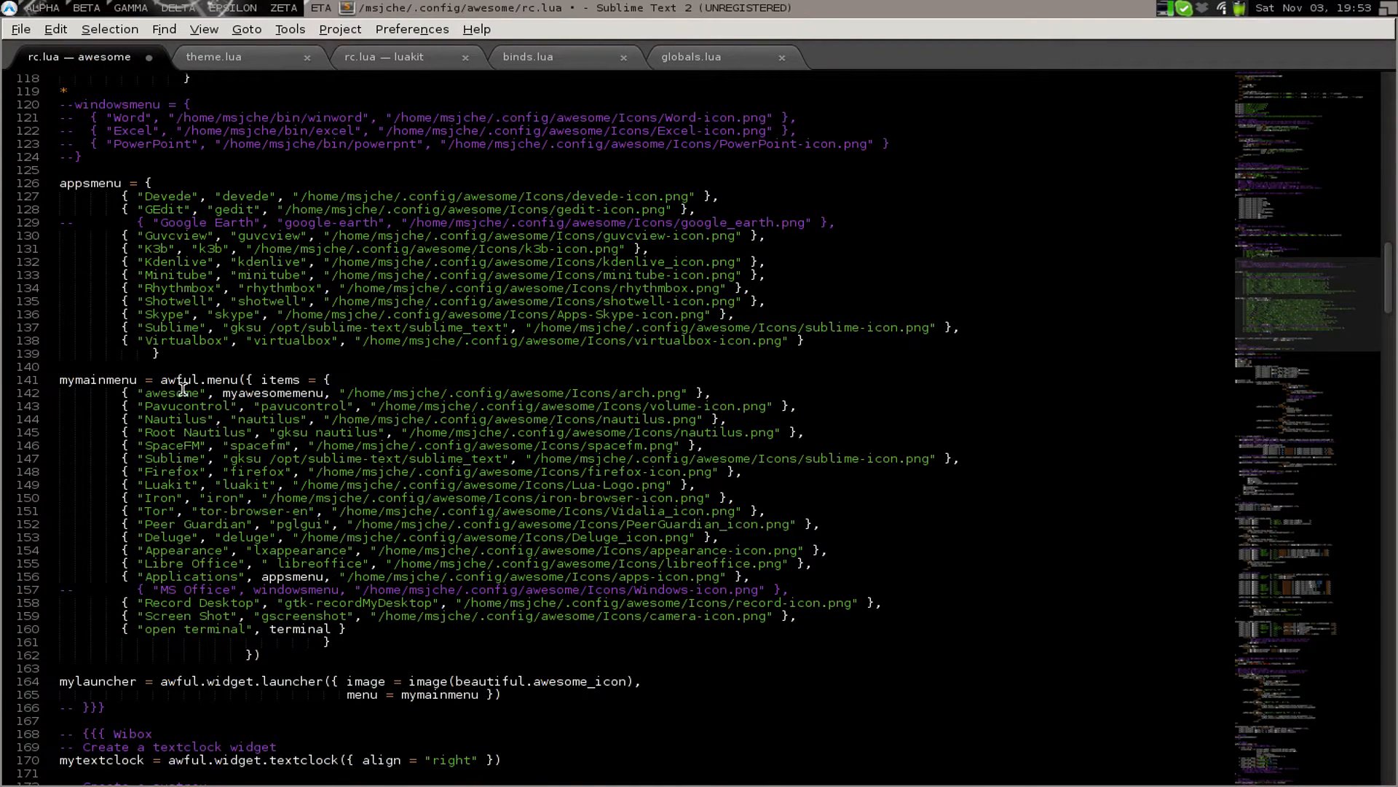
{"action": "mouse_move", "coordinate": [171, 406]}
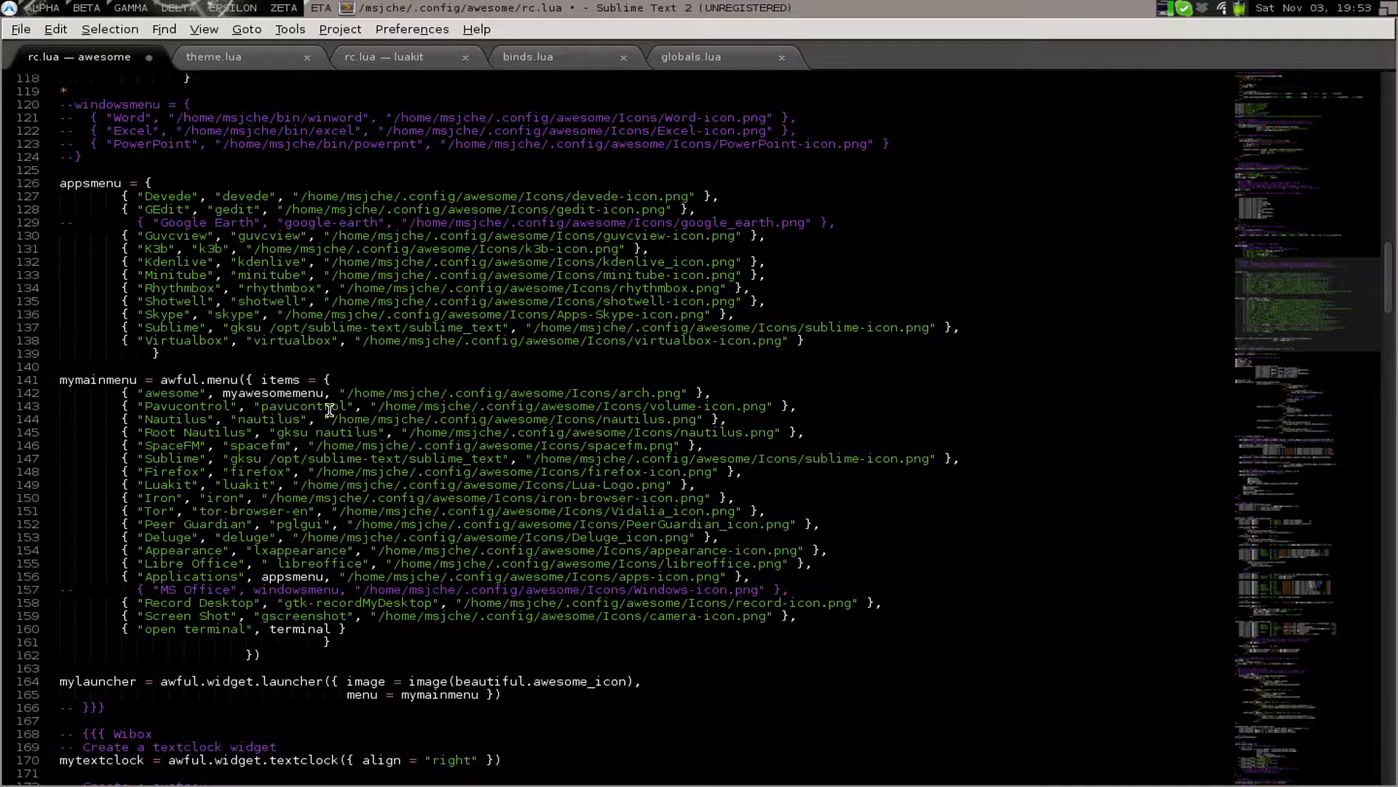
{"action": "mouse_move", "coordinate": [301, 9]}
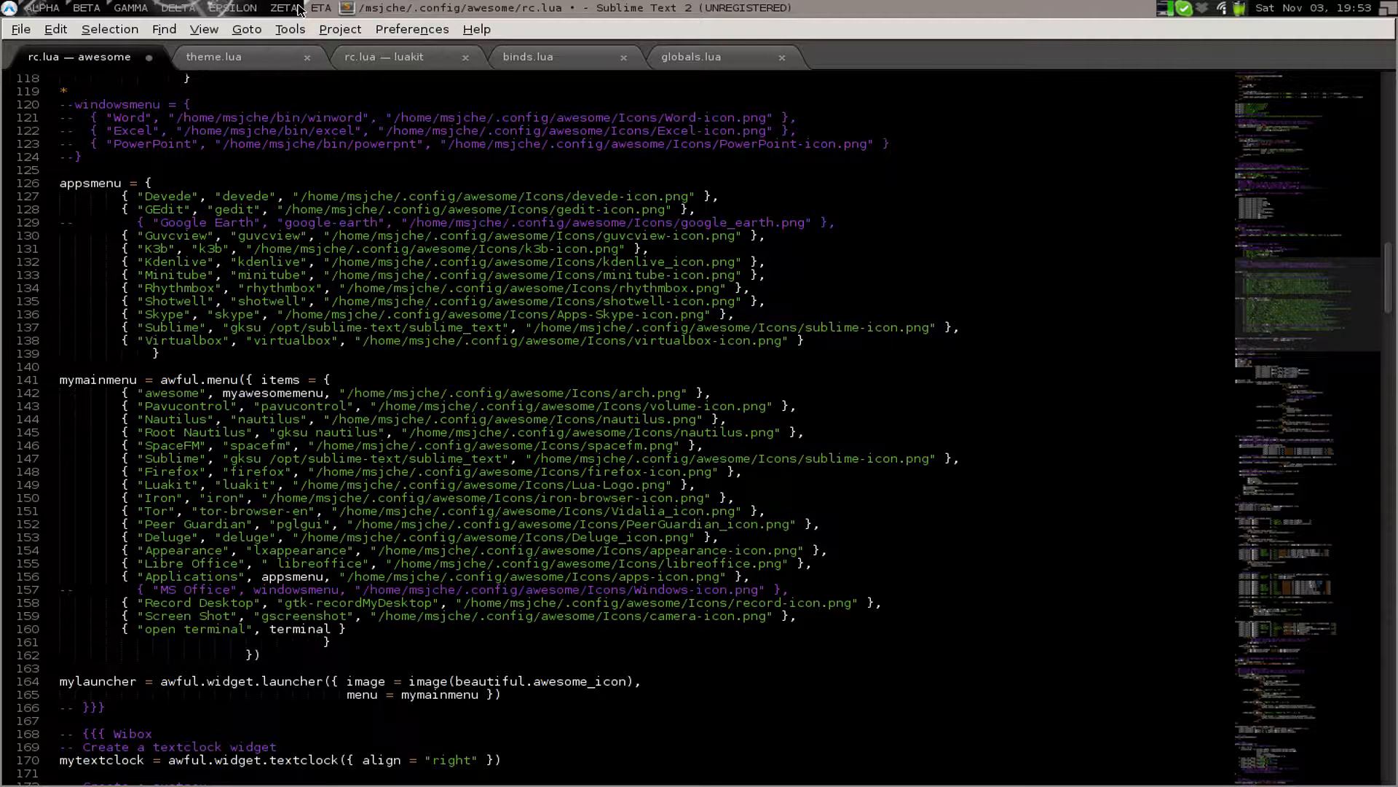
{"action": "mouse_move", "coordinate": [321, 24]}
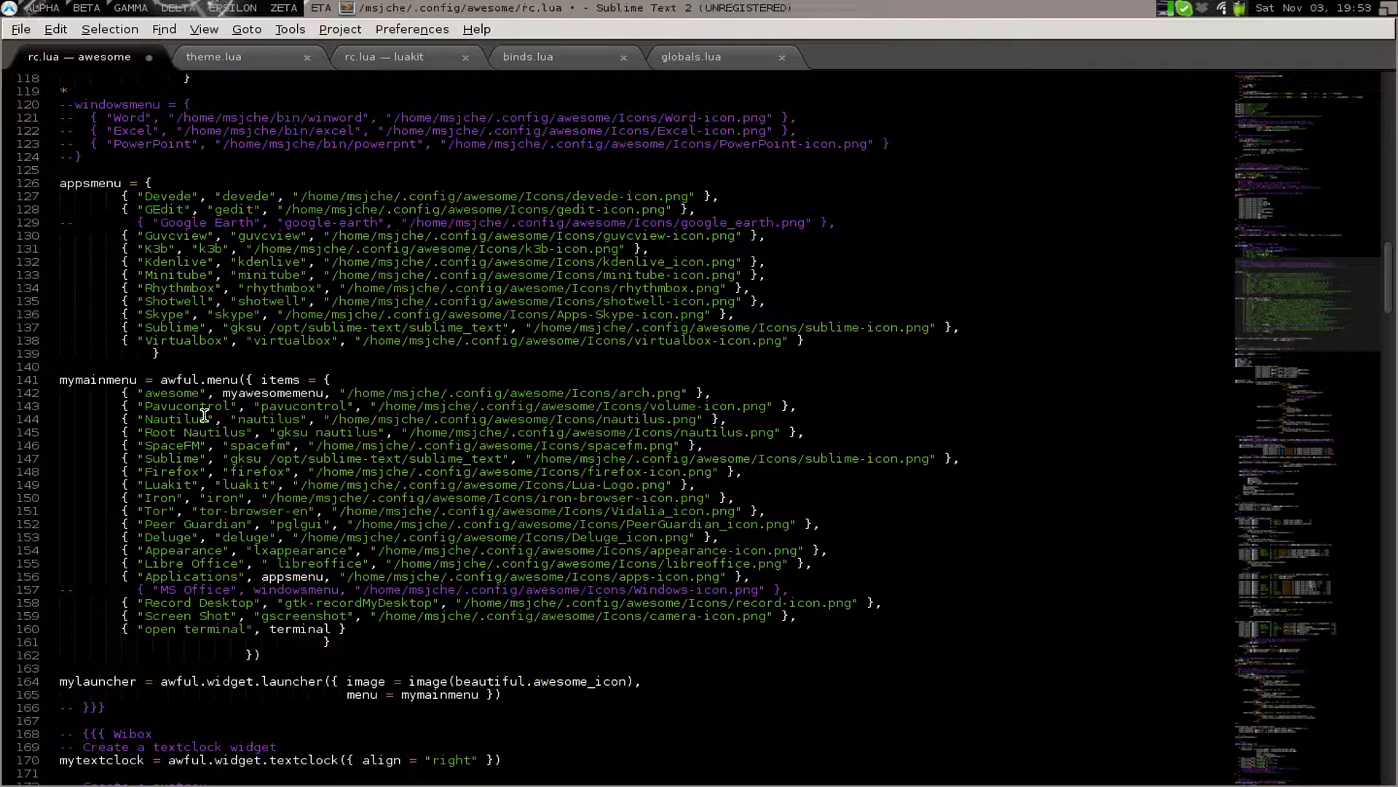
{"action": "left_click", "coordinate": [357, 405]}
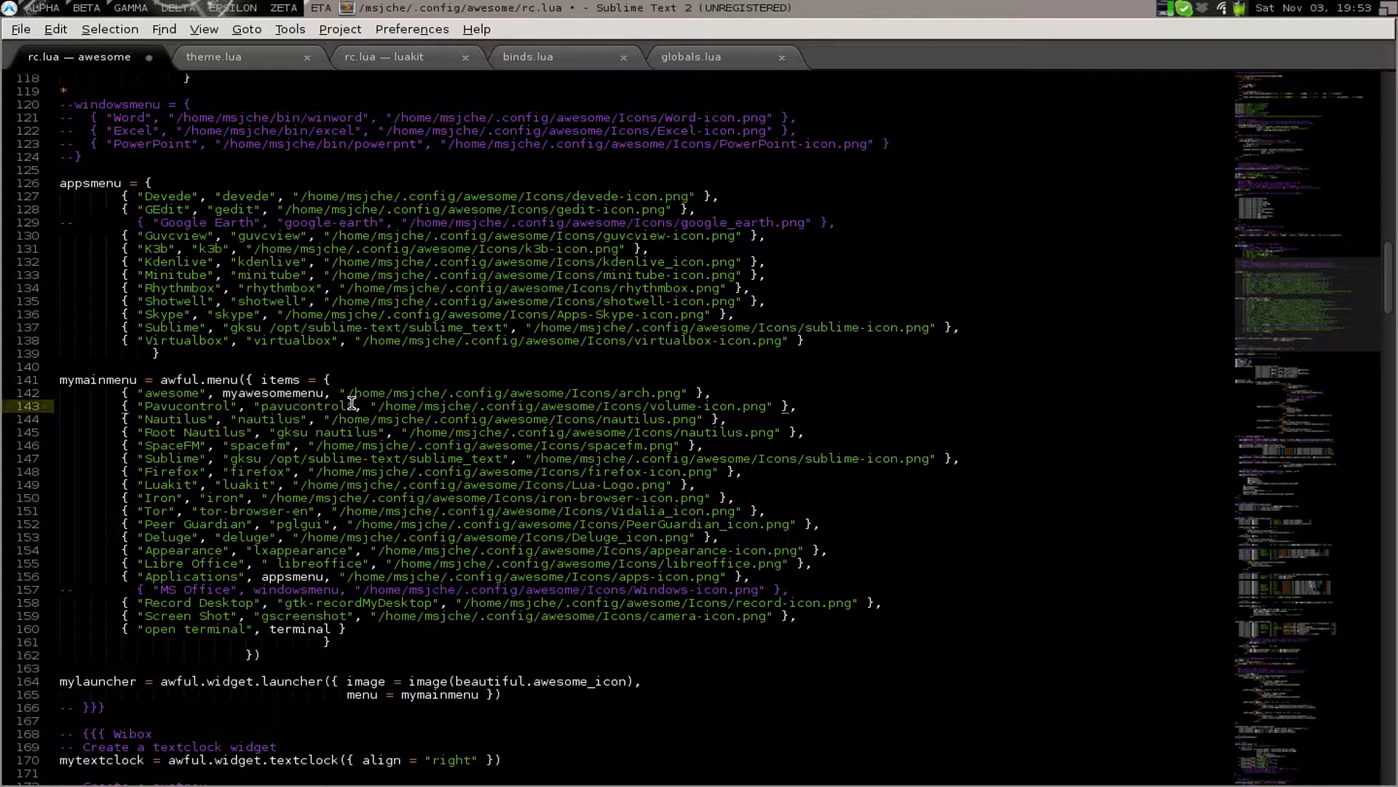
{"action": "double_click", "coordinate": [580, 406]}
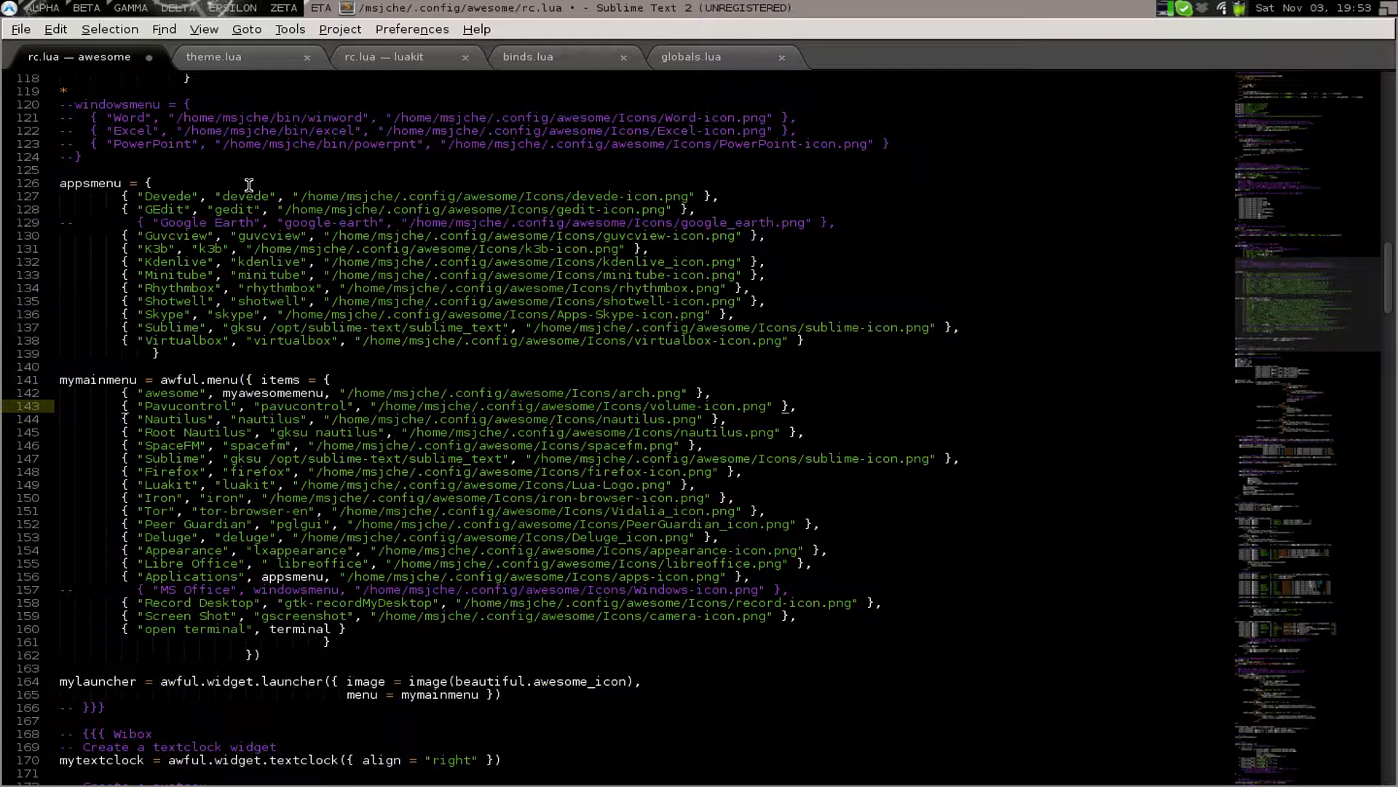
{"action": "left_click", "coordinate": [13, 8]}
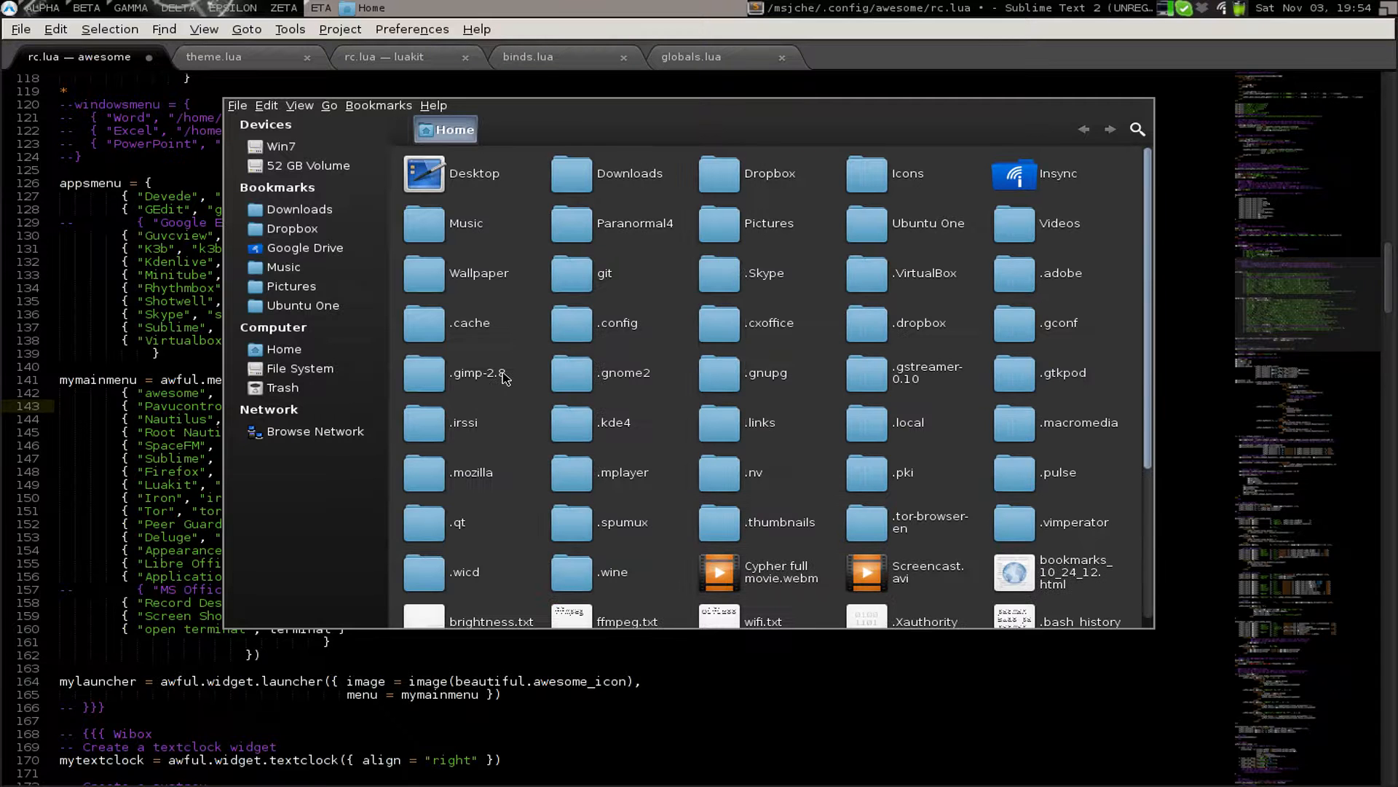
Browse into .config/awesome and open a second, root file manager on the msjche home folder
{"action": "double_click", "coordinate": [617, 322]}
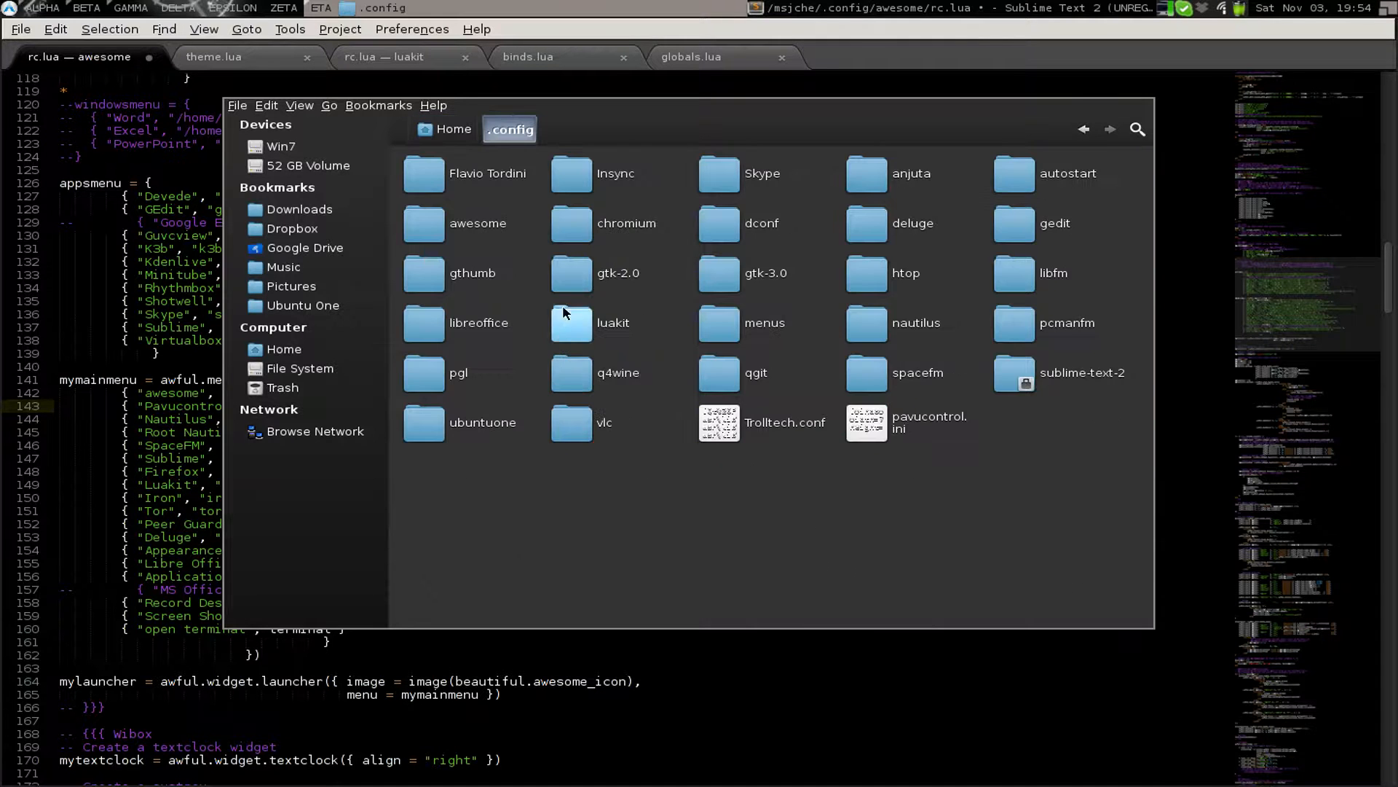
{"action": "double_click", "coordinate": [477, 223]}
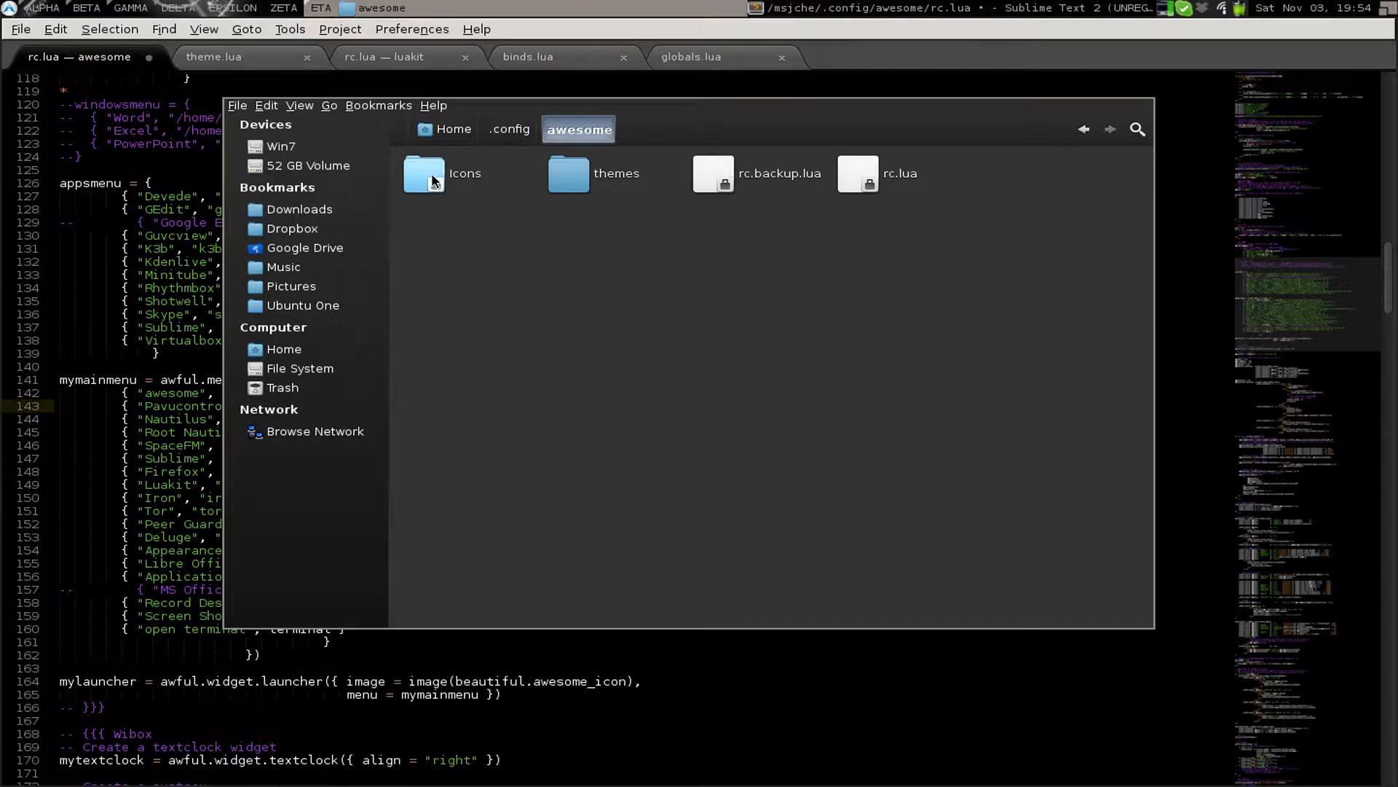
{"action": "mouse_move", "coordinate": [434, 185]}
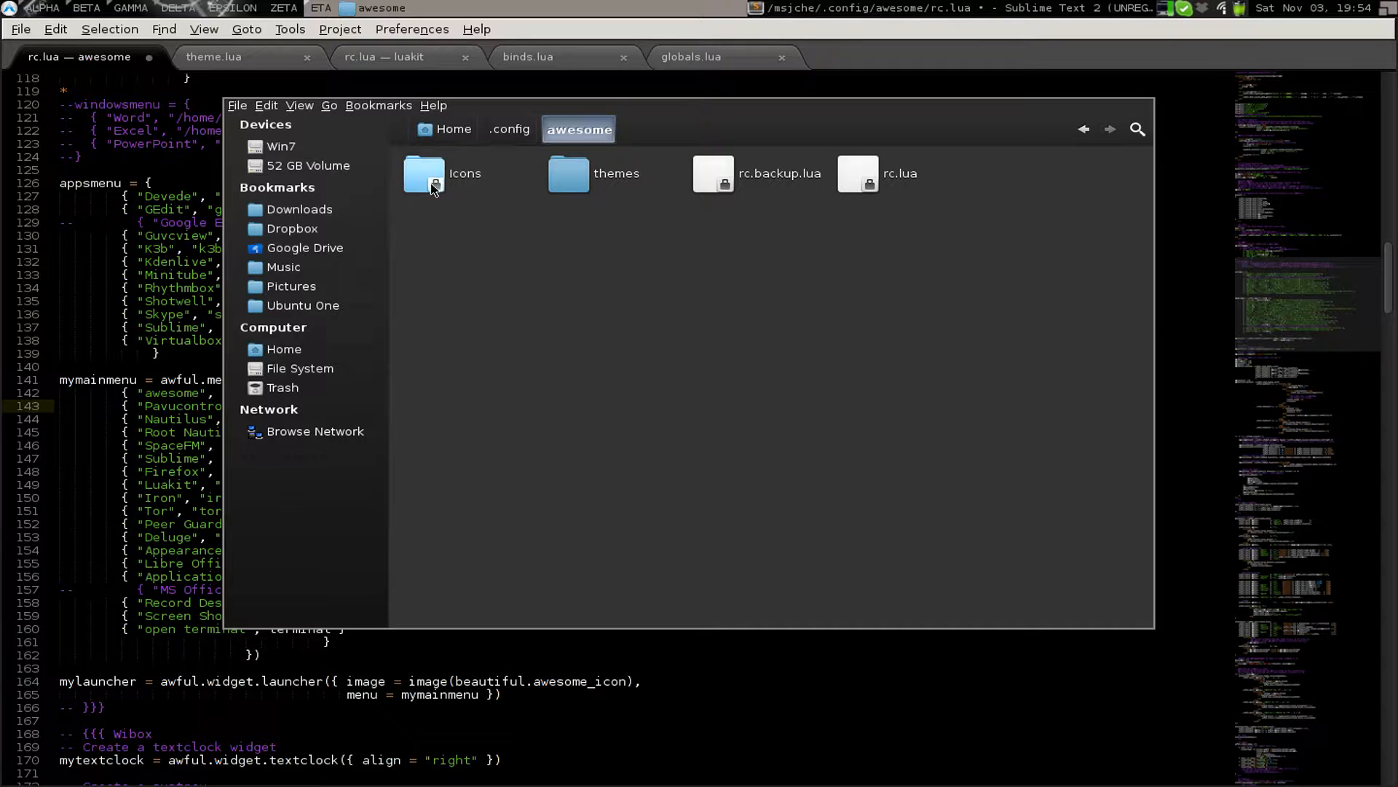
{"action": "mouse_move", "coordinate": [443, 190]}
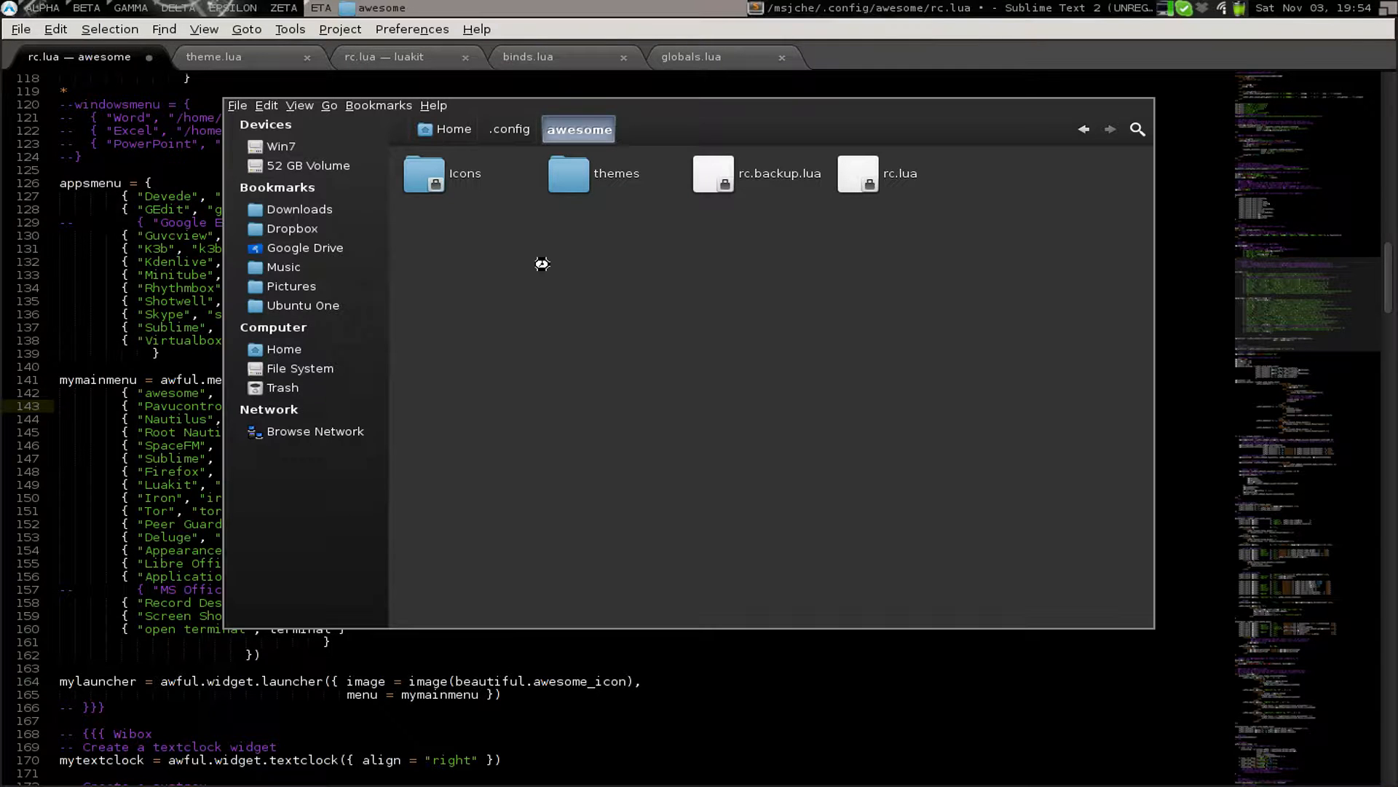
{"action": "left_click", "coordinate": [453, 128]}
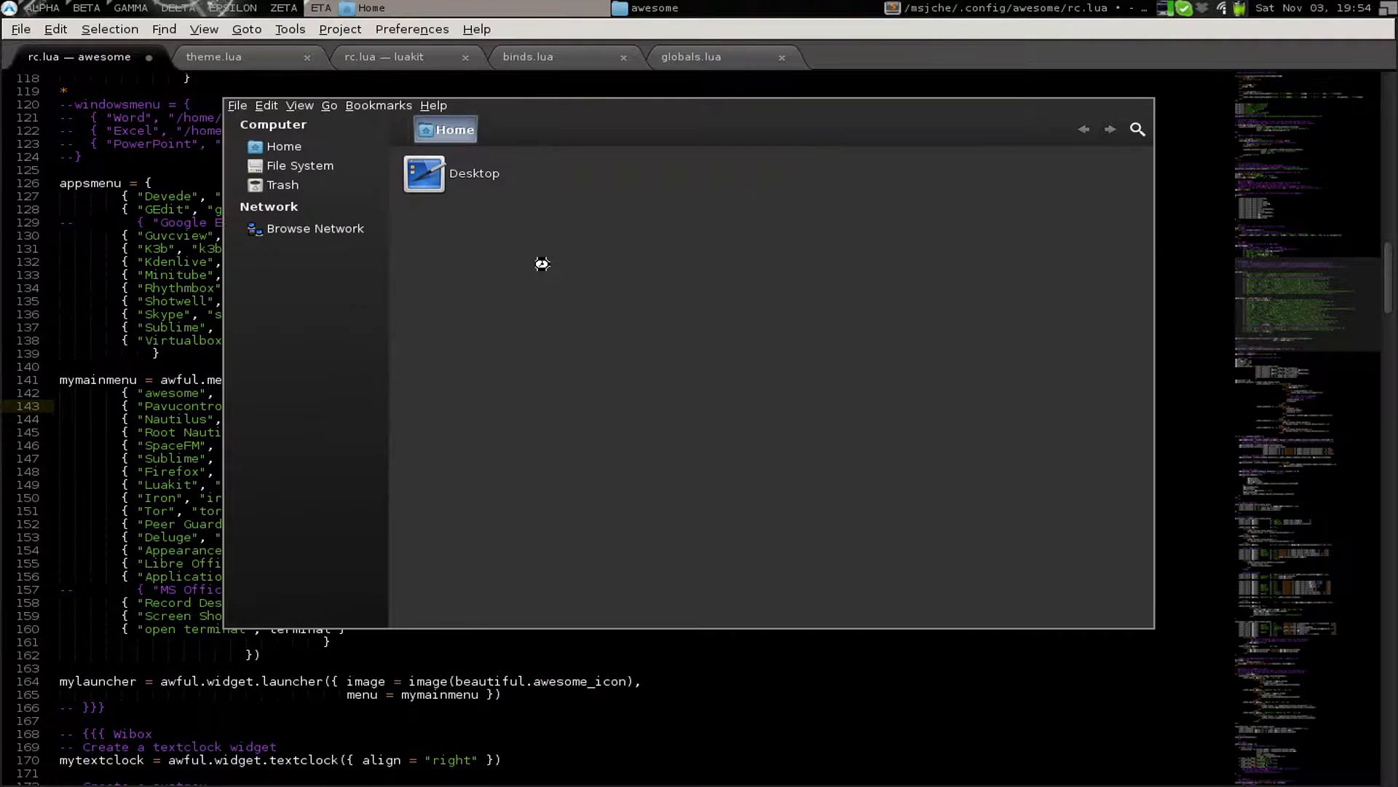
{"action": "mouse_move", "coordinate": [461, 278]}
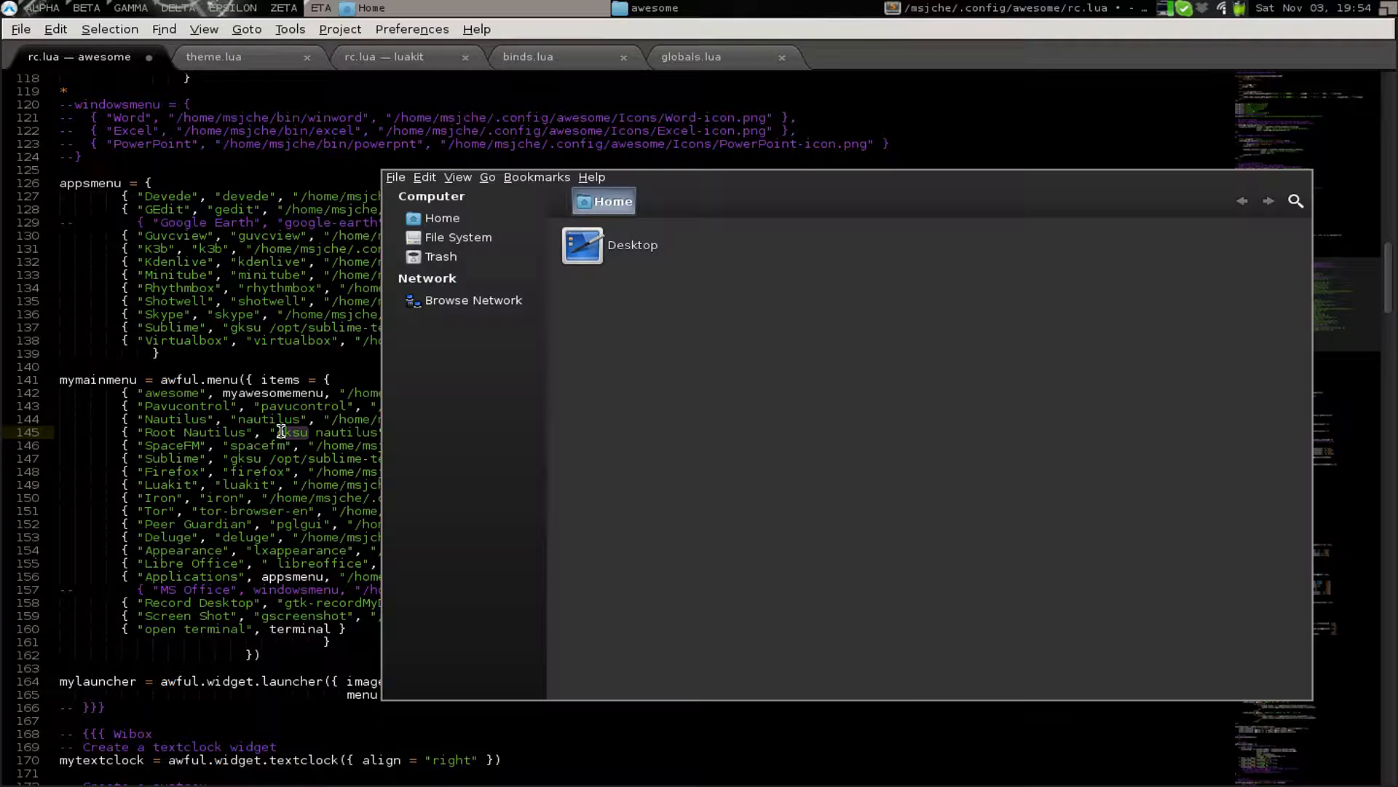
{"action": "mouse_move", "coordinate": [295, 421]}
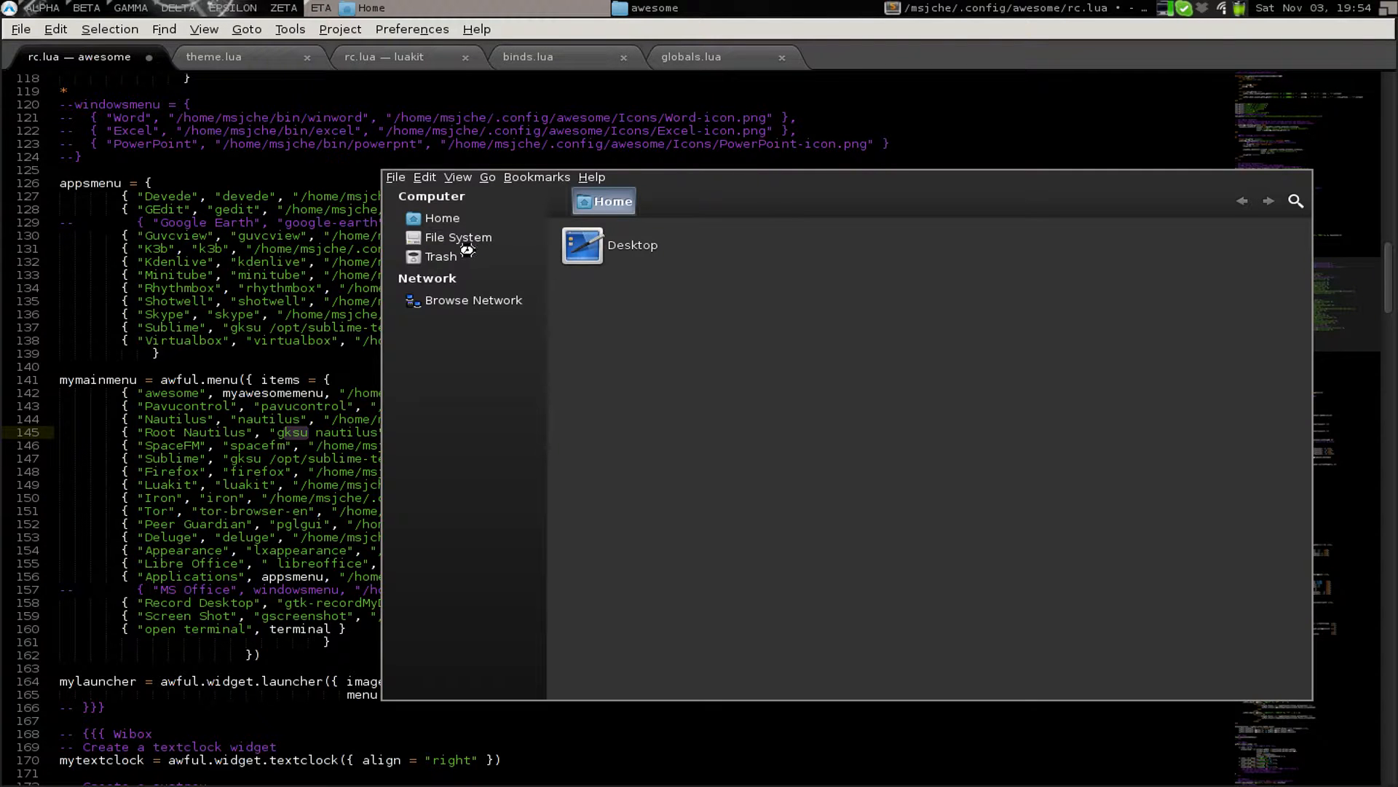
{"action": "mouse_move", "coordinate": [458, 238]}
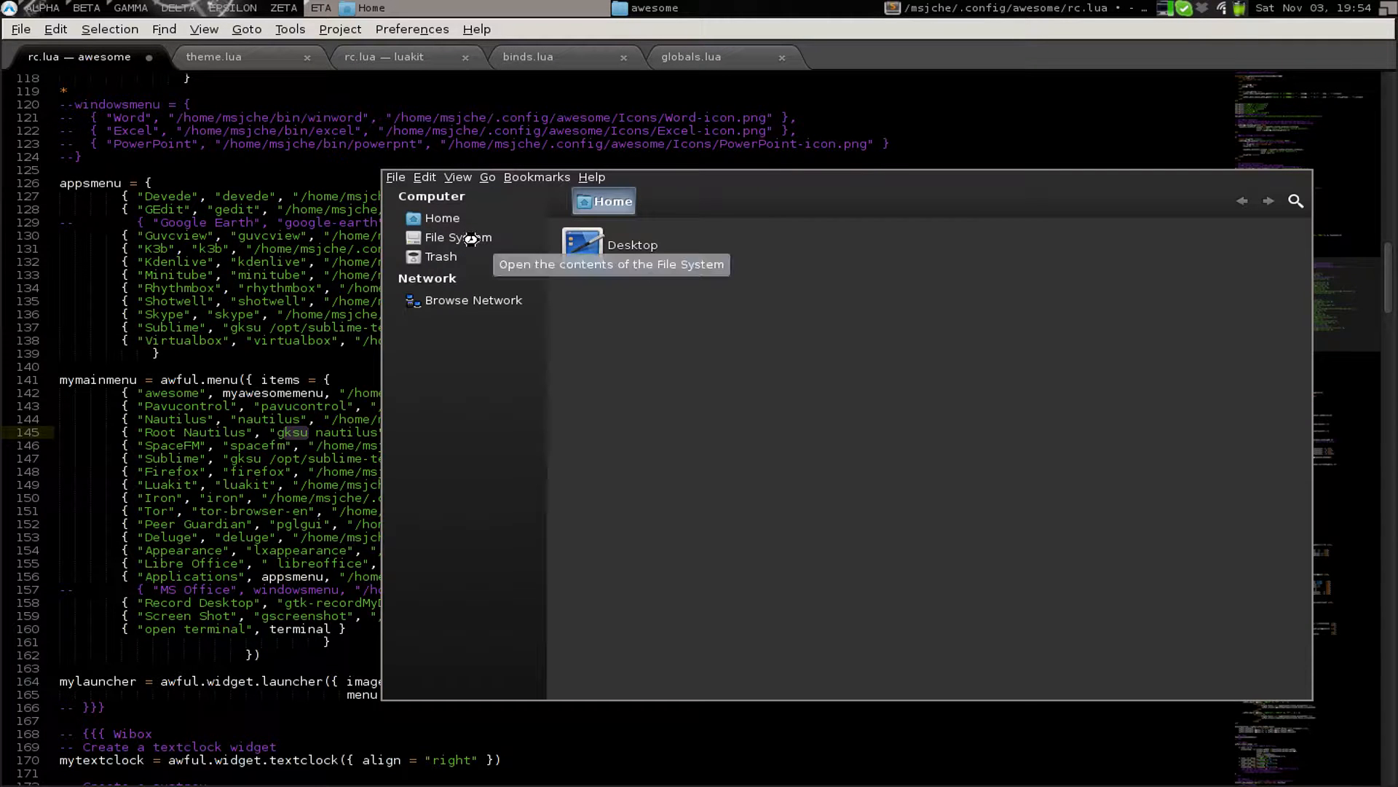
{"action": "left_click", "coordinate": [458, 237]}
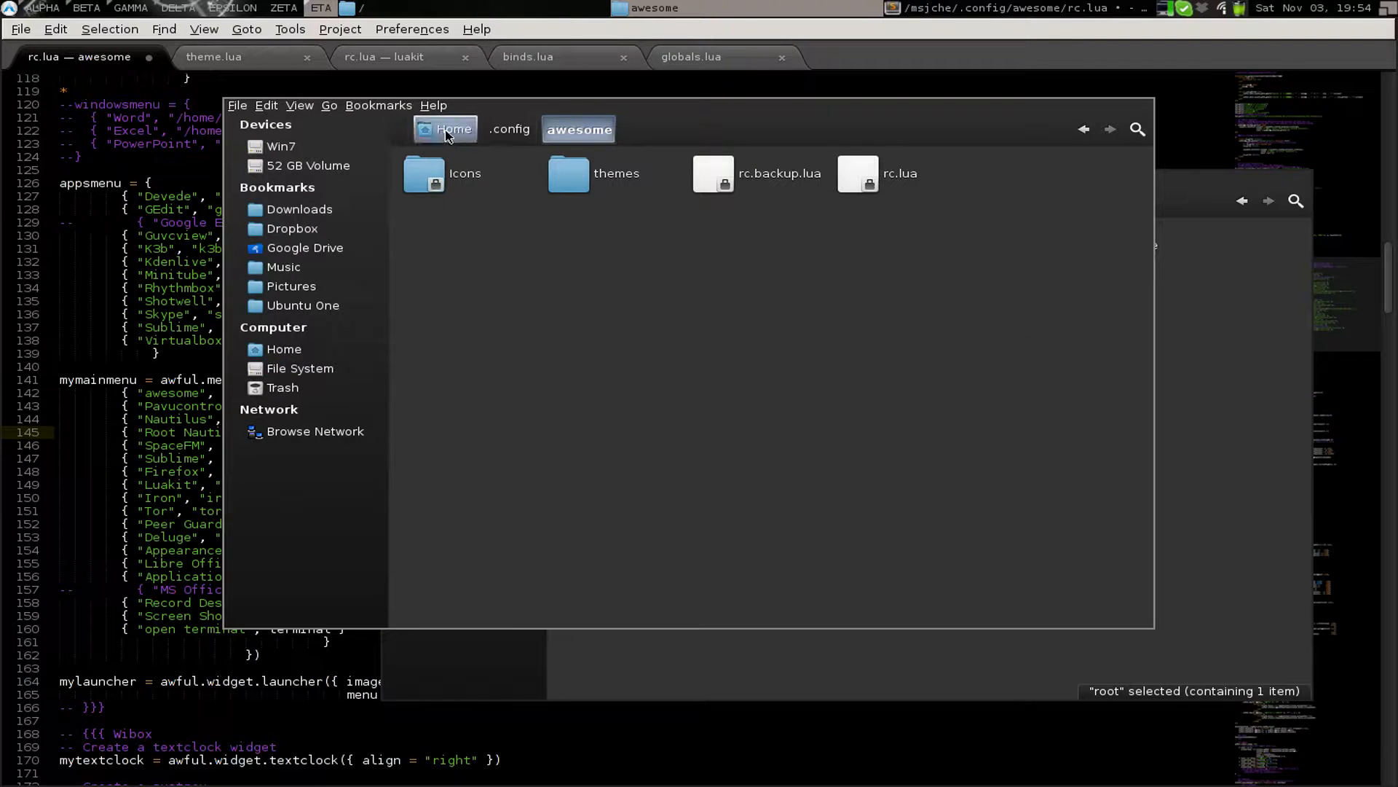
{"action": "left_click", "coordinate": [453, 128]}
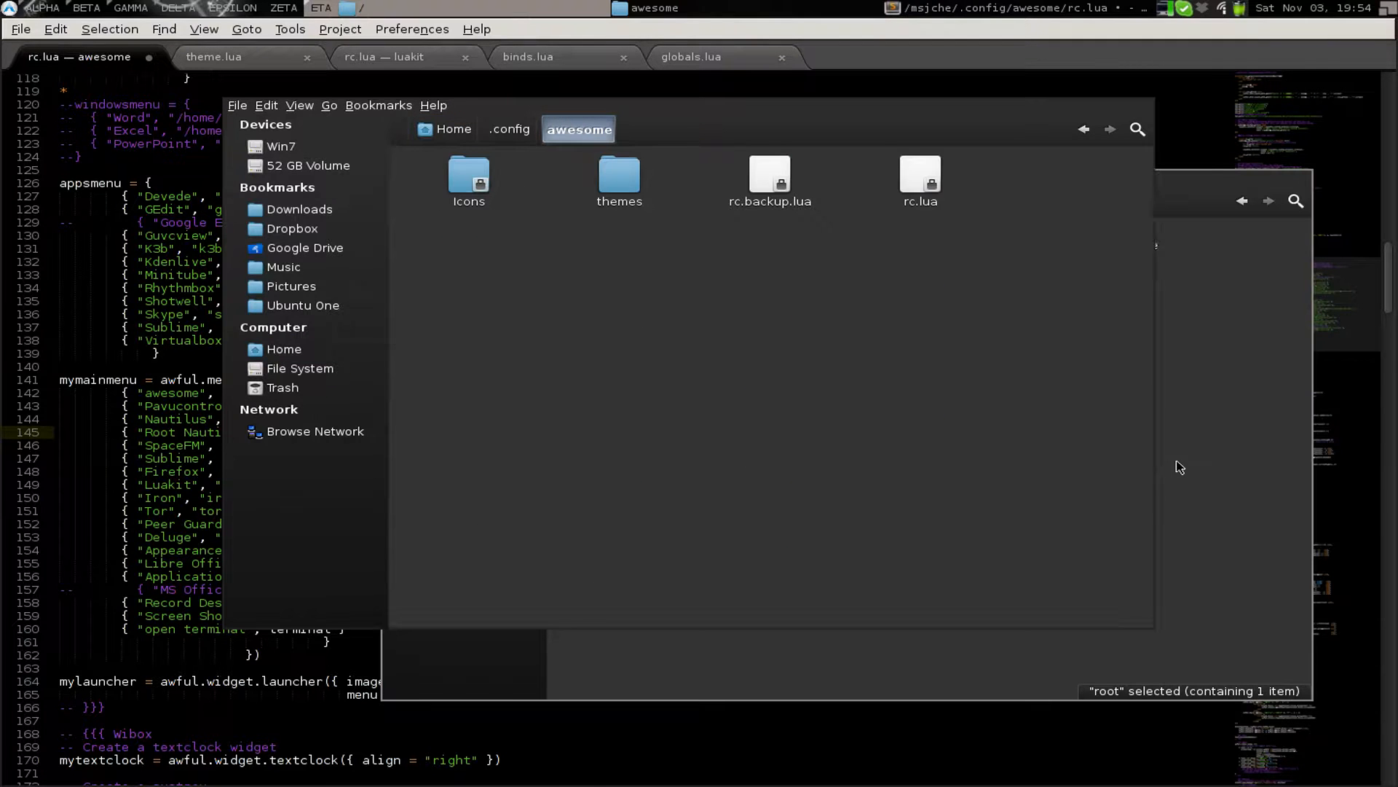
{"action": "left_click", "coordinate": [299, 367]}
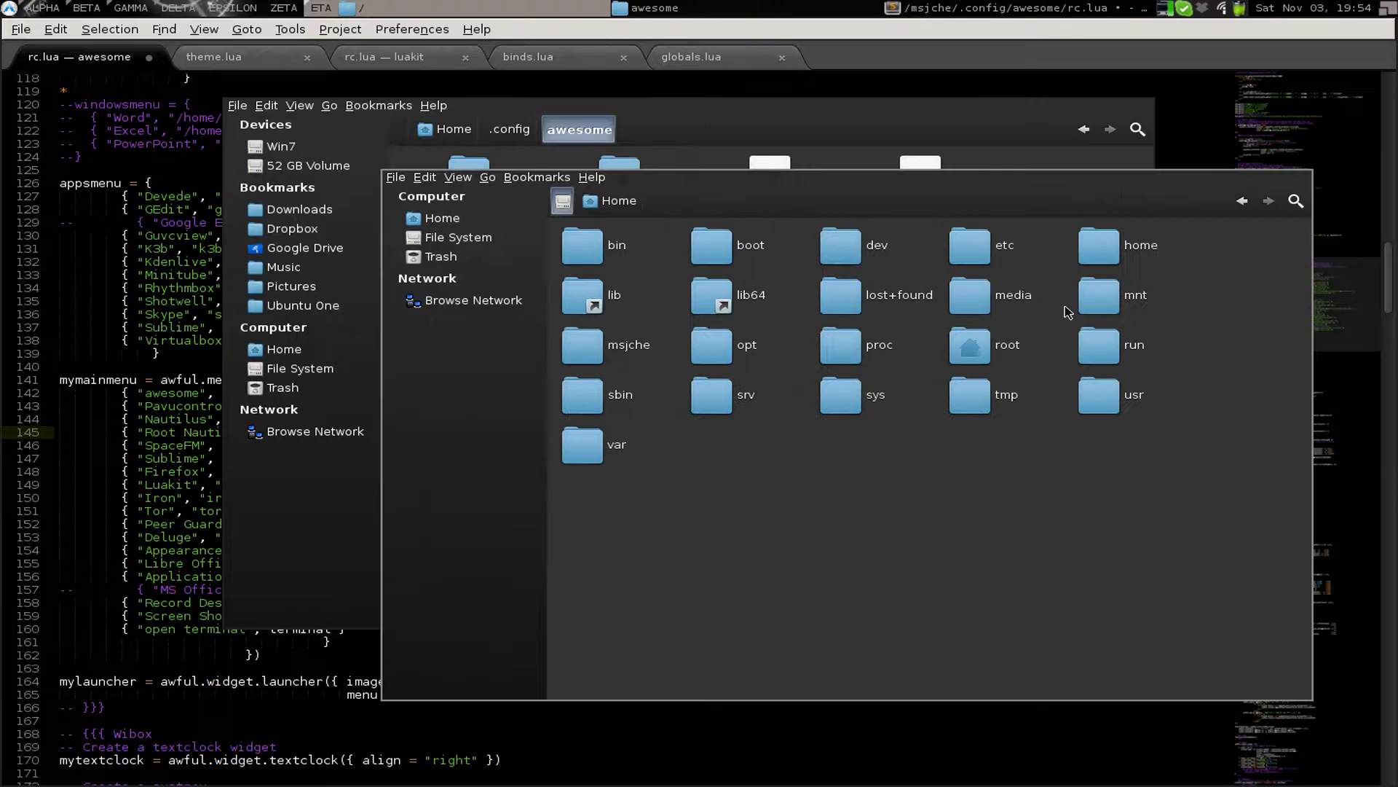
{"action": "double_click", "coordinate": [582, 345]}
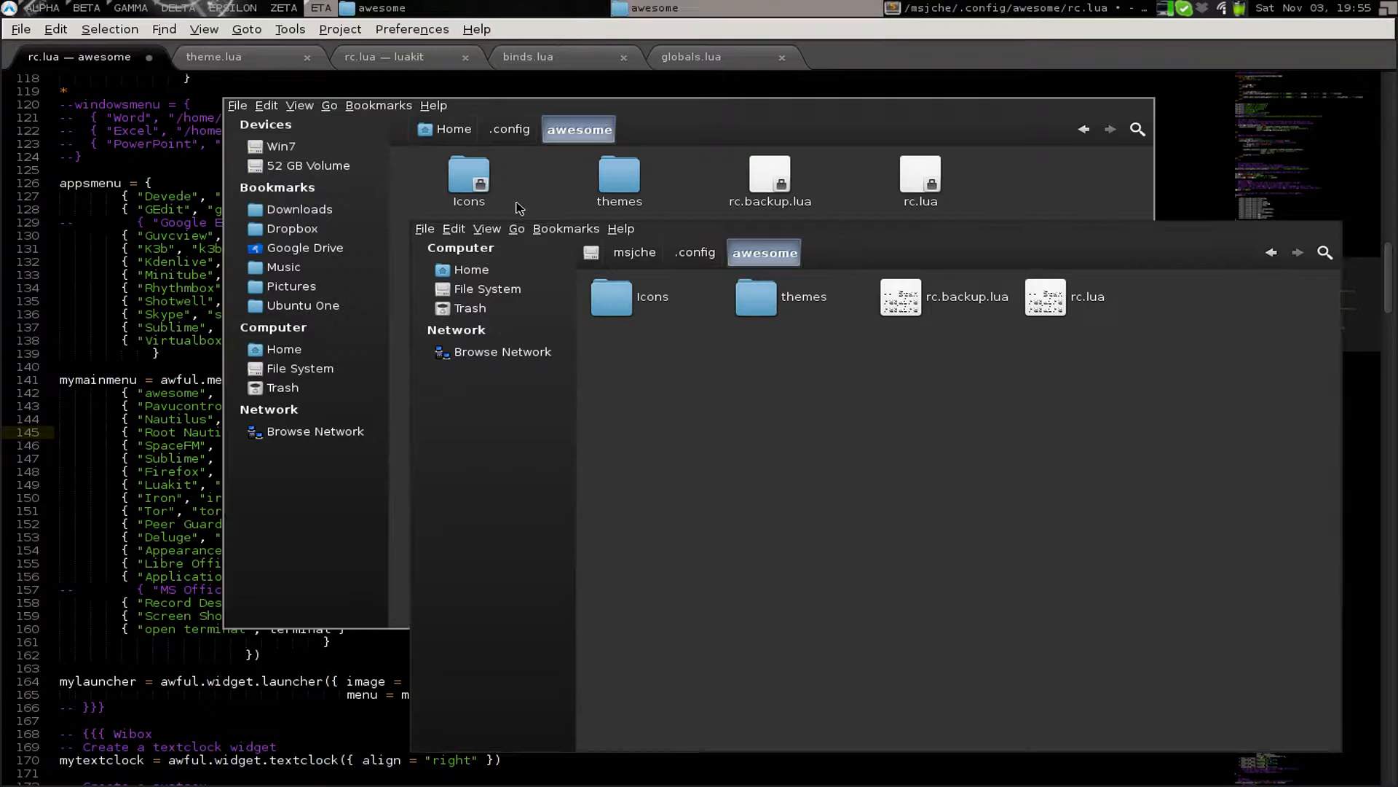
View Apps-Skype-icon.png from the awesome Icons folder, then open rc.lua for editing
{"action": "left_click", "coordinate": [453, 130]}
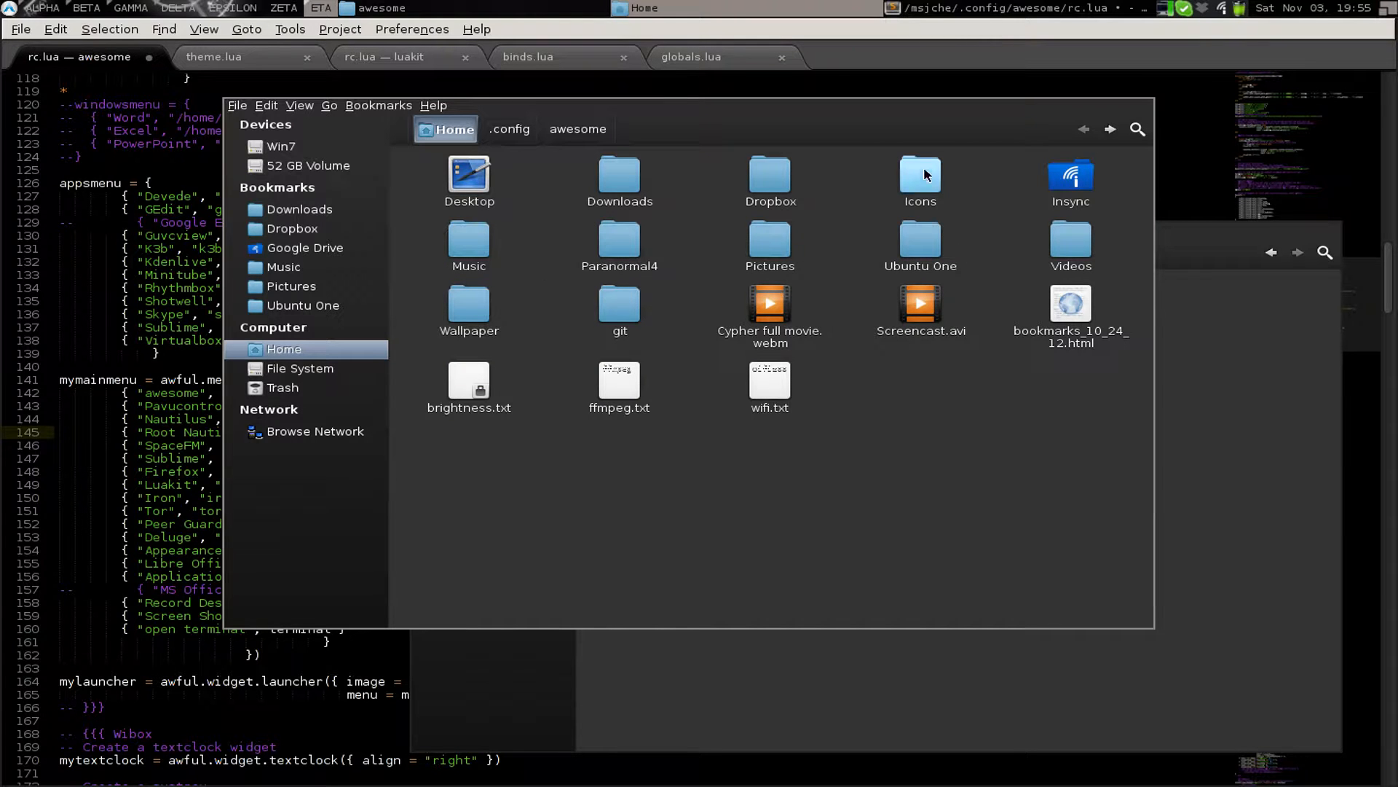
{"action": "double_click", "coordinate": [919, 176]}
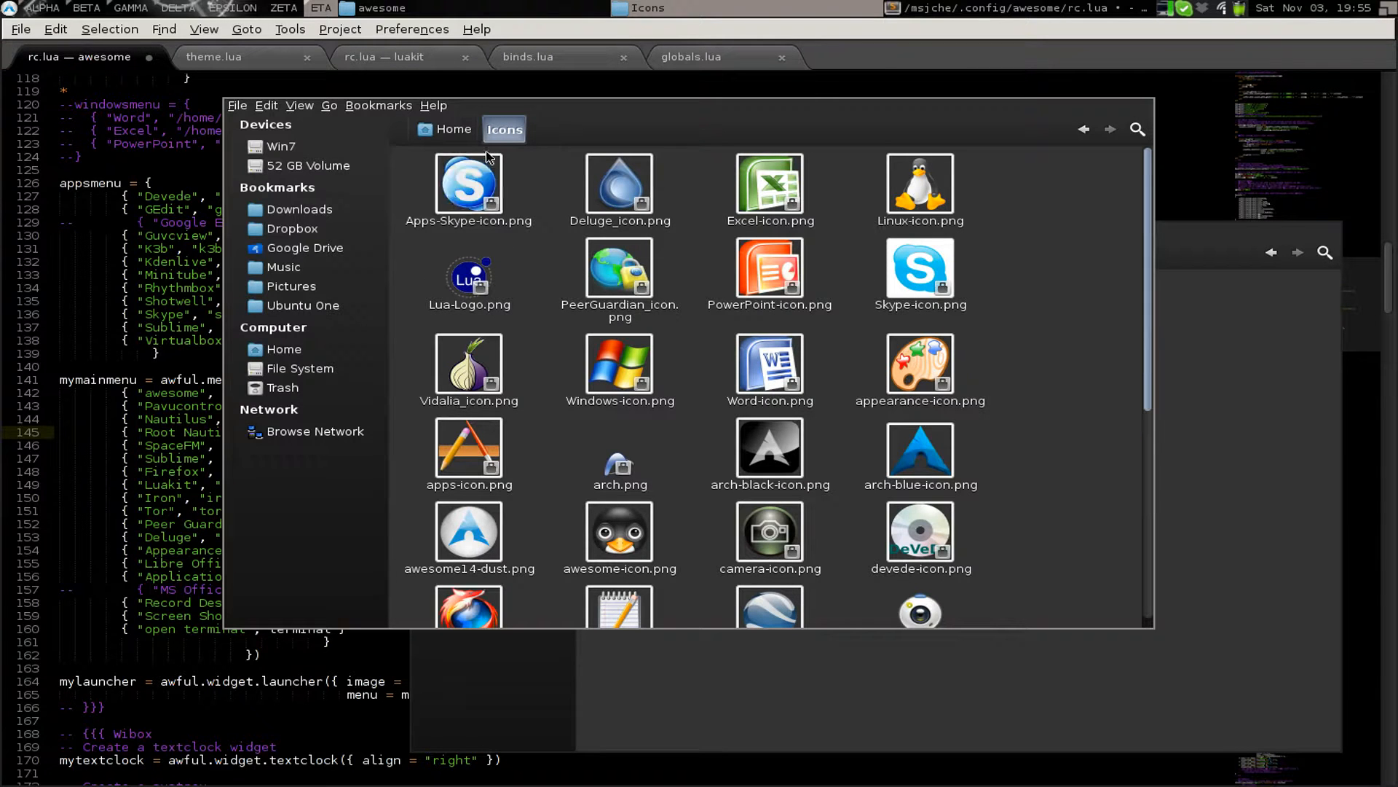
{"action": "left_click", "coordinate": [469, 183]}
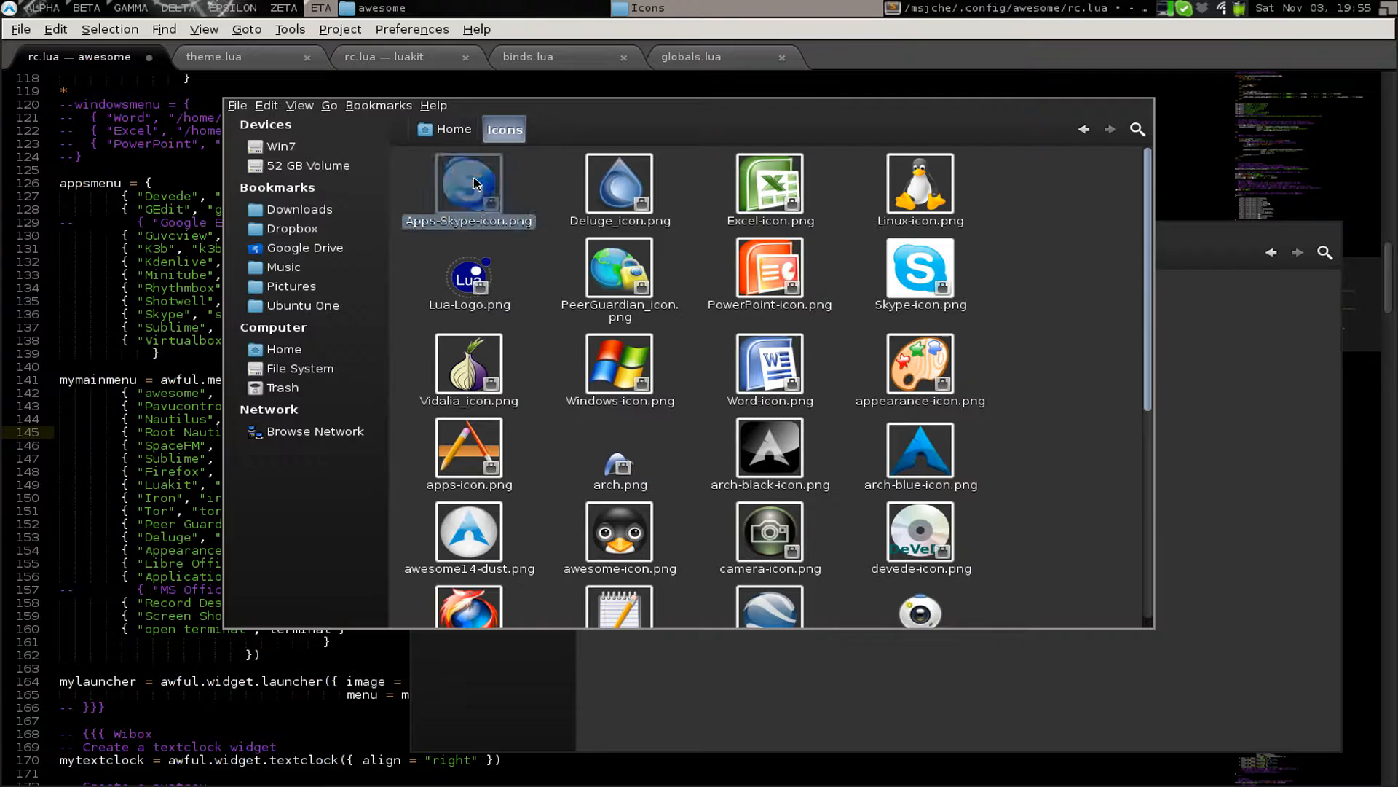
{"action": "left_click", "coordinate": [469, 184]}
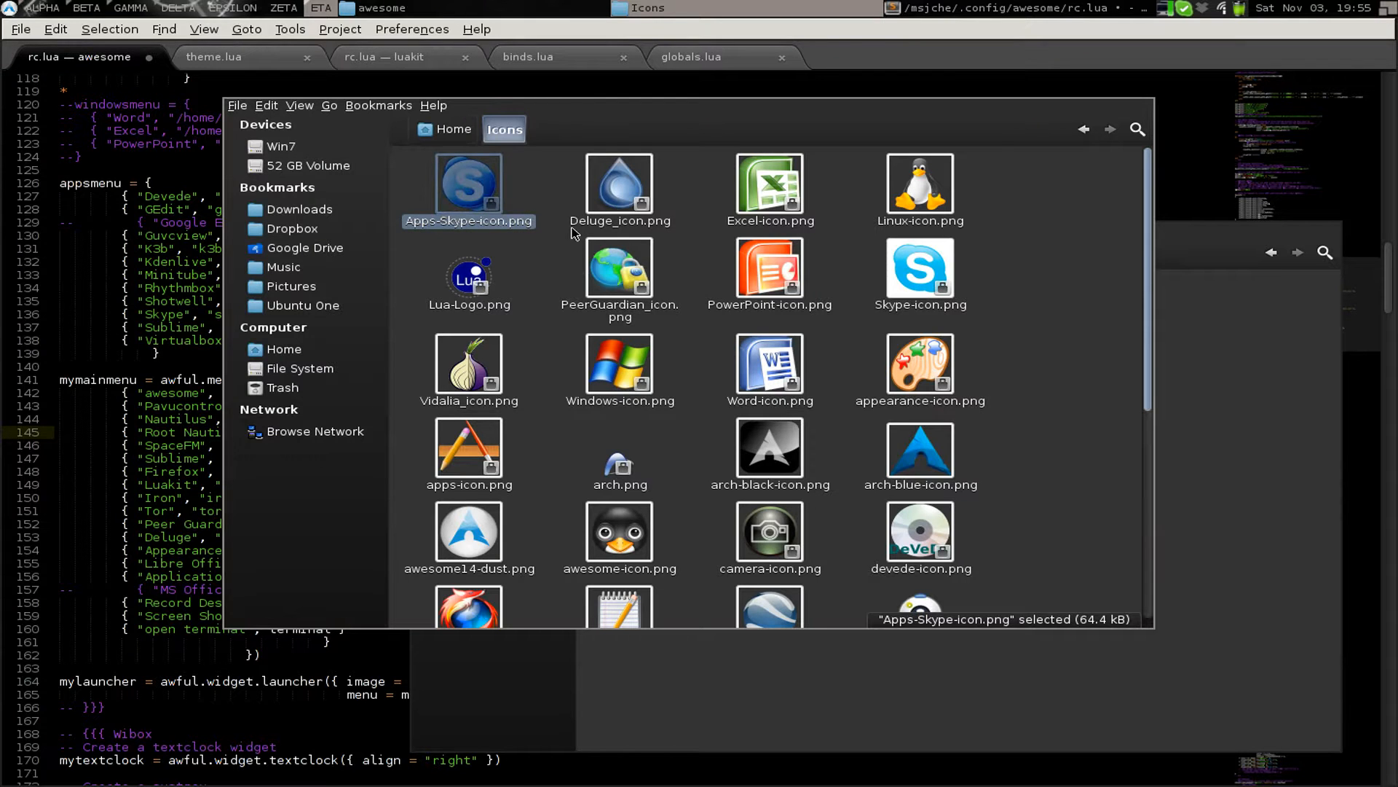
{"action": "double_click", "coordinate": [468, 184]}
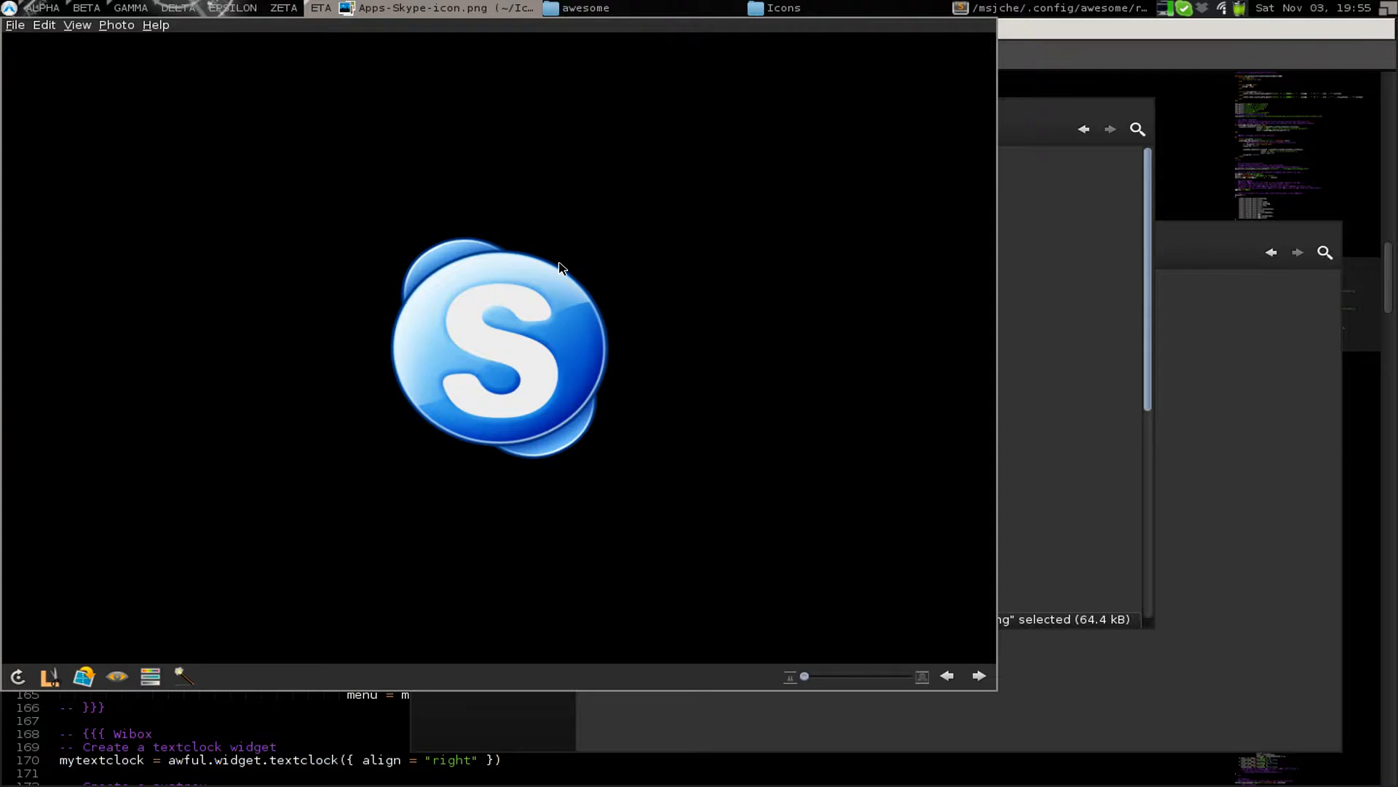
{"action": "left_click", "coordinate": [782, 8]}
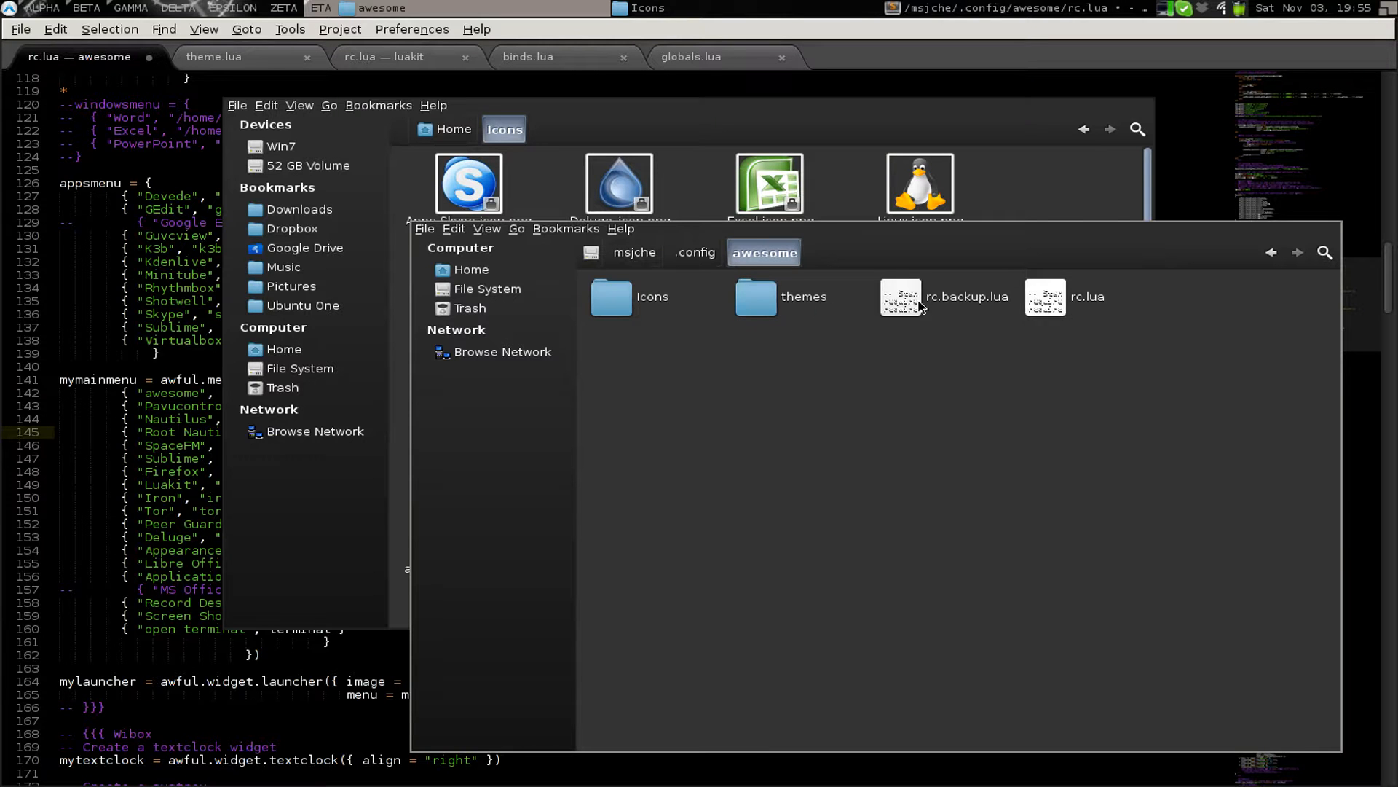
{"action": "double_click", "coordinate": [611, 296]}
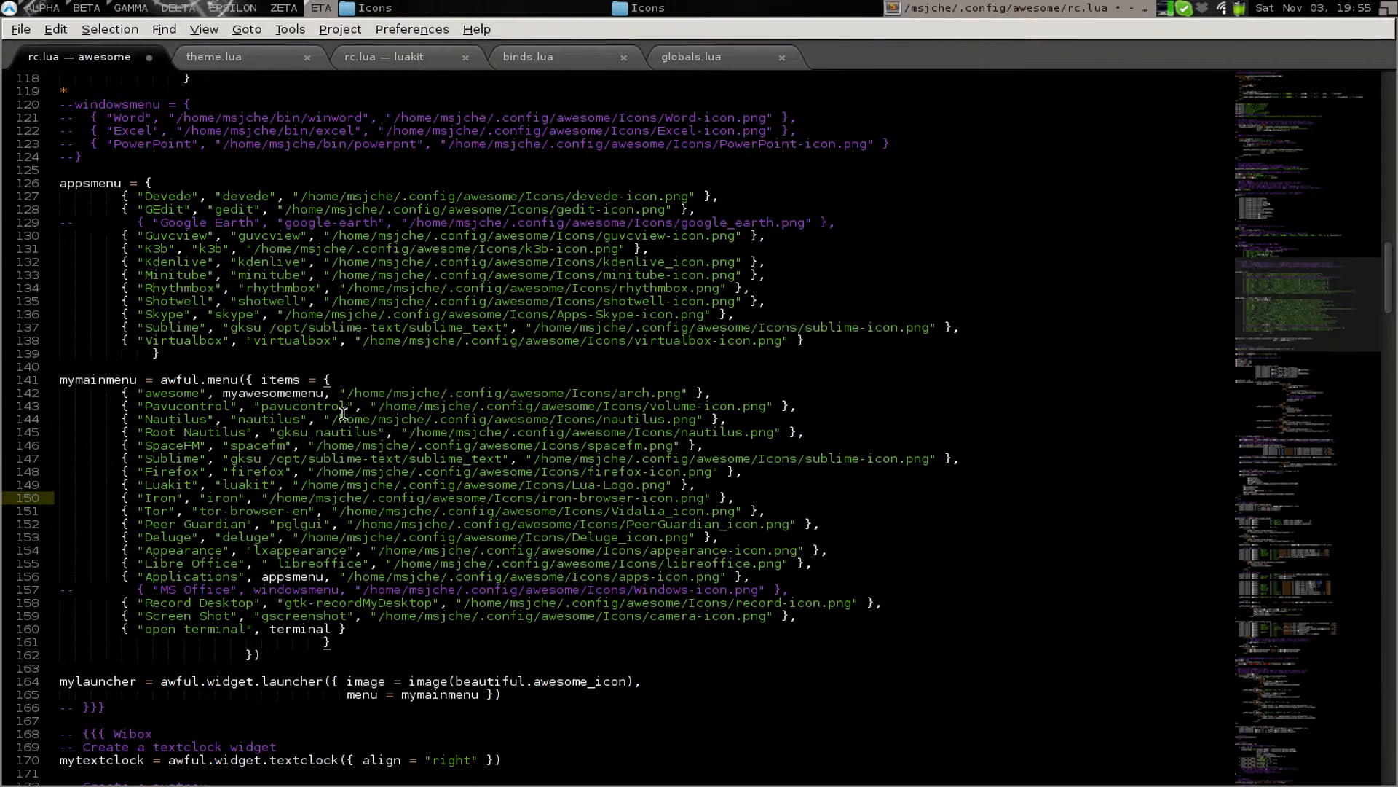
{"action": "mouse_move", "coordinate": [575, 424]}
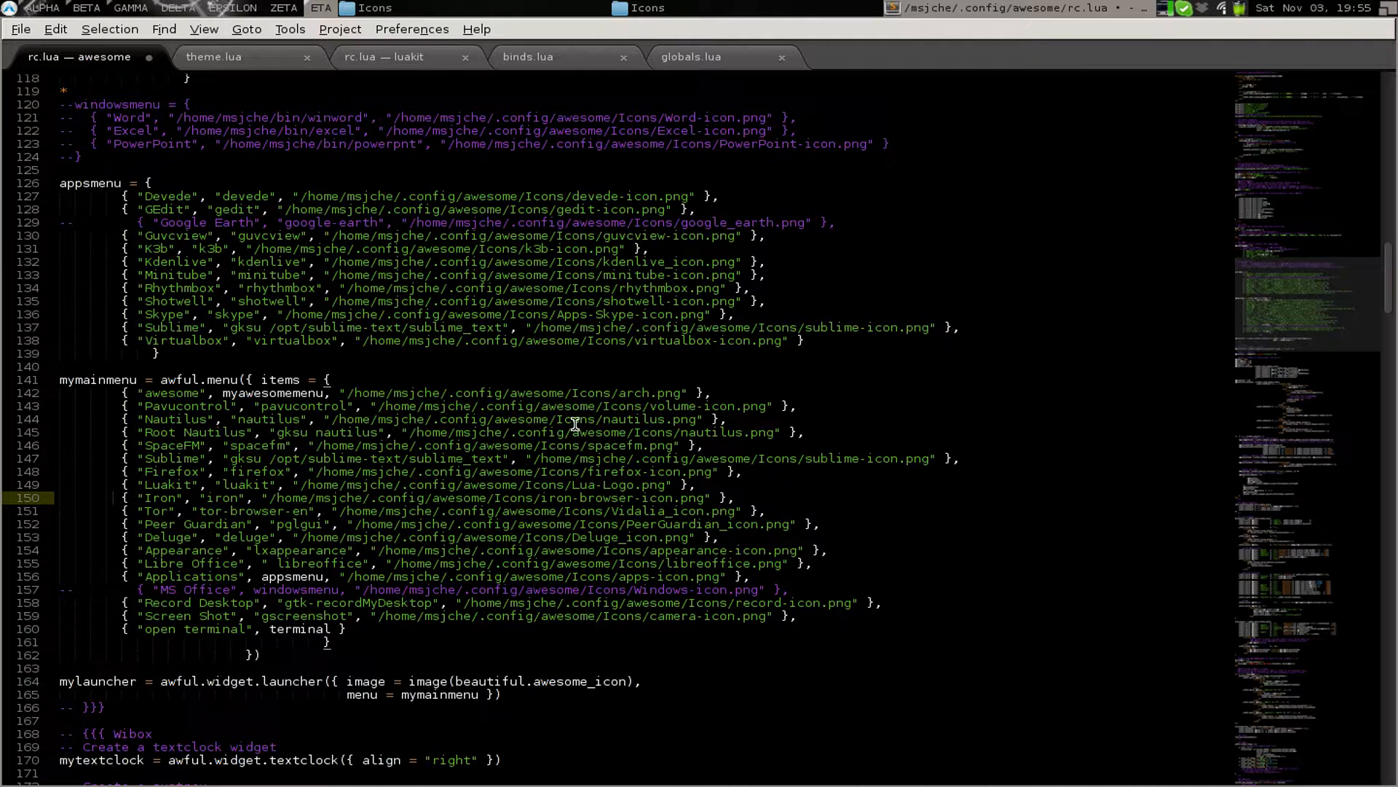
{"action": "mouse_move", "coordinate": [640, 405]}
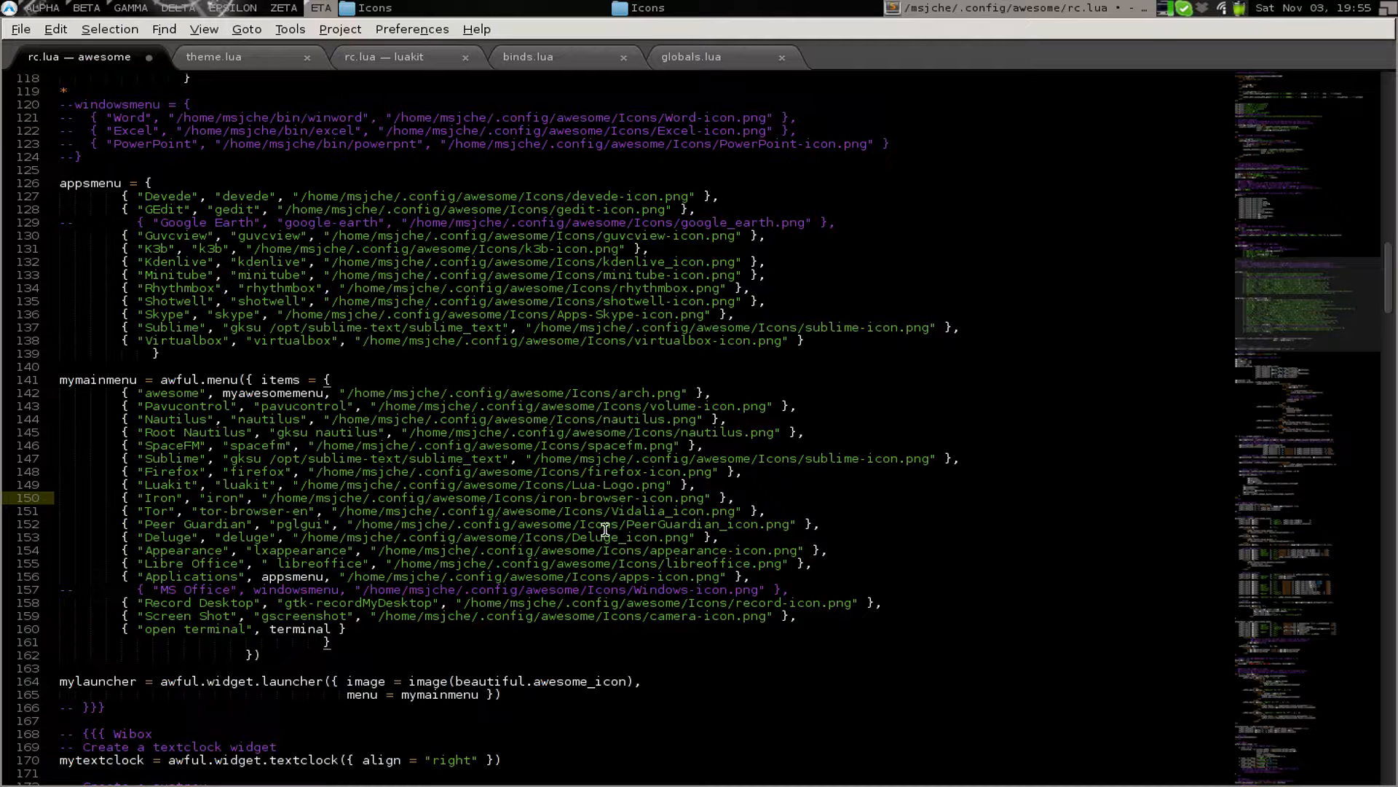
{"action": "mouse_move", "coordinate": [85, 446]}
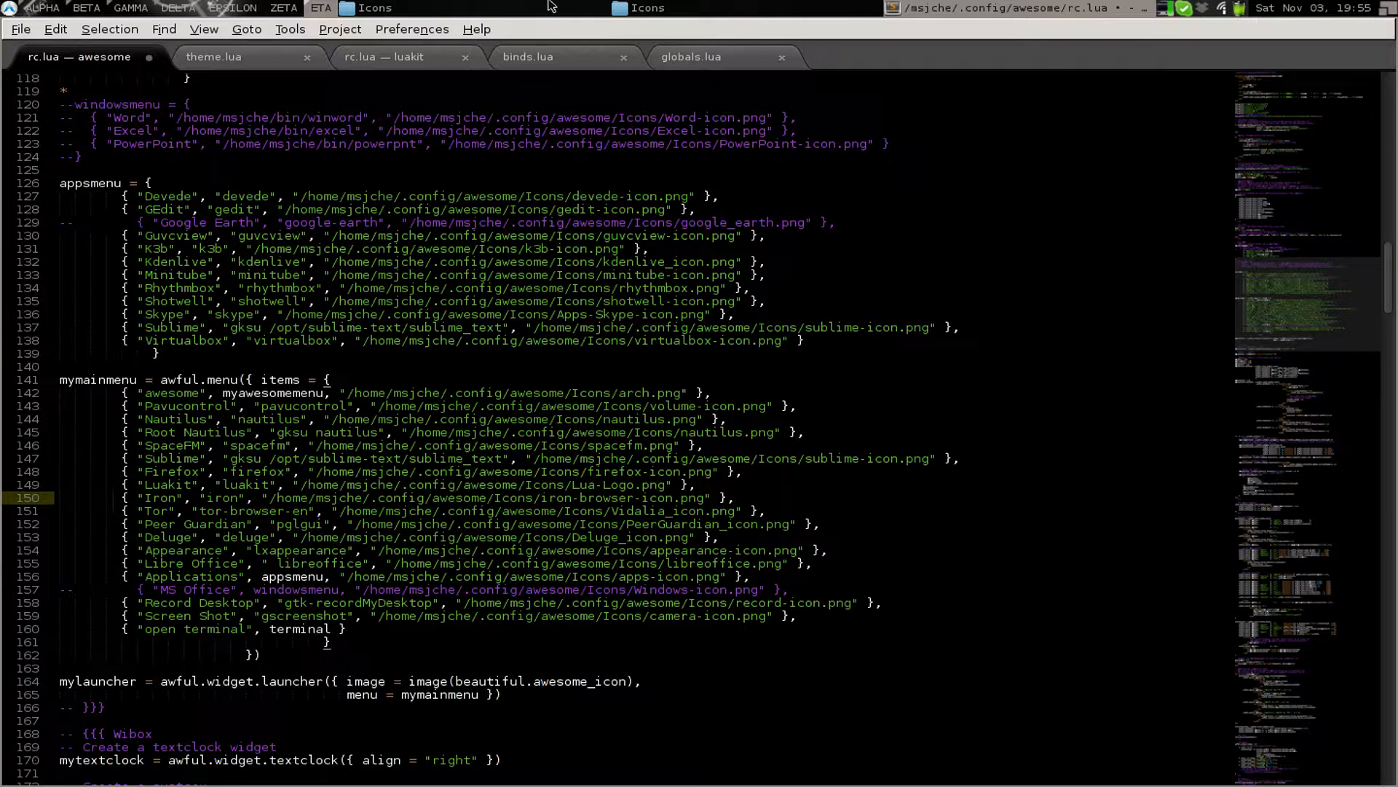
{"action": "mouse_move", "coordinate": [941, 18]}
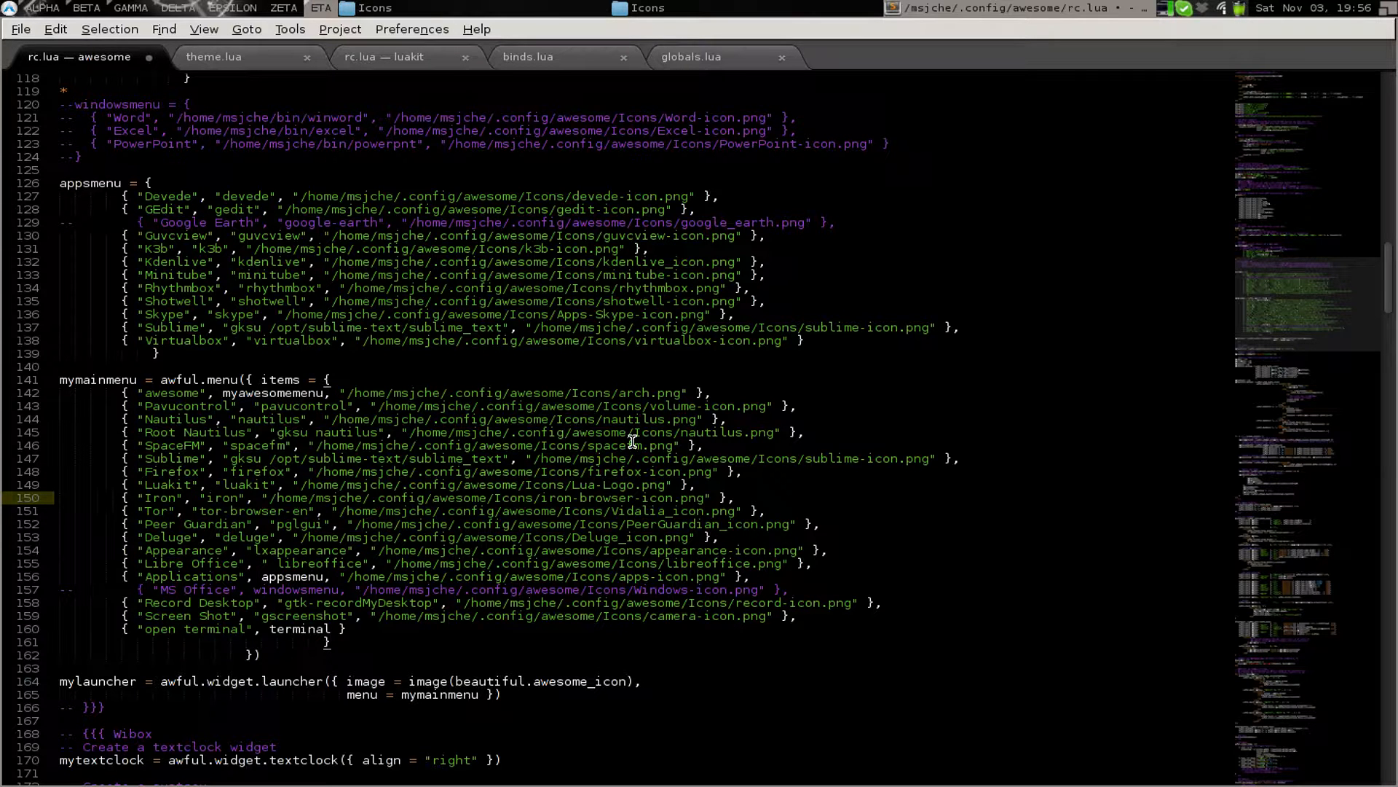
{"action": "mouse_move", "coordinate": [588, 437]}
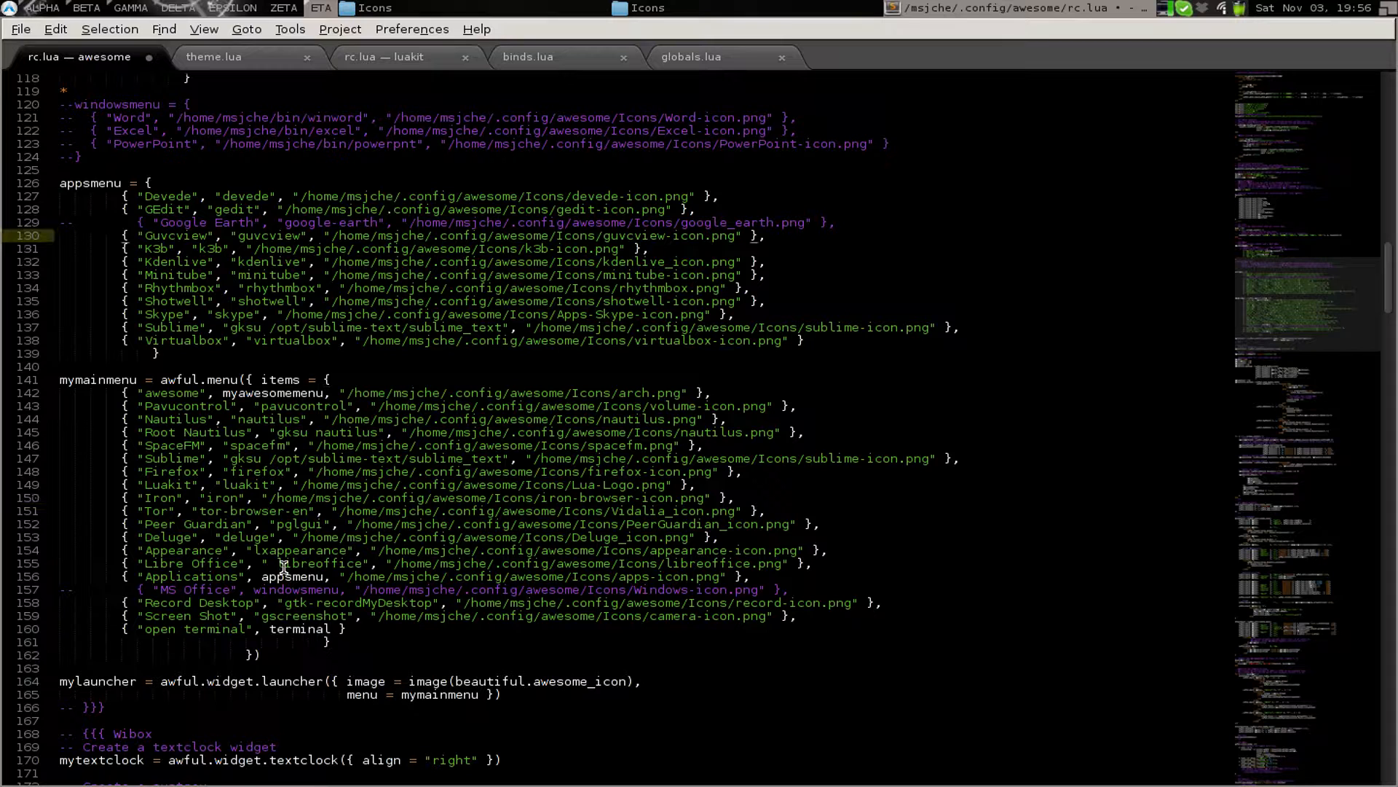
{"action": "double_click", "coordinate": [293, 576]}
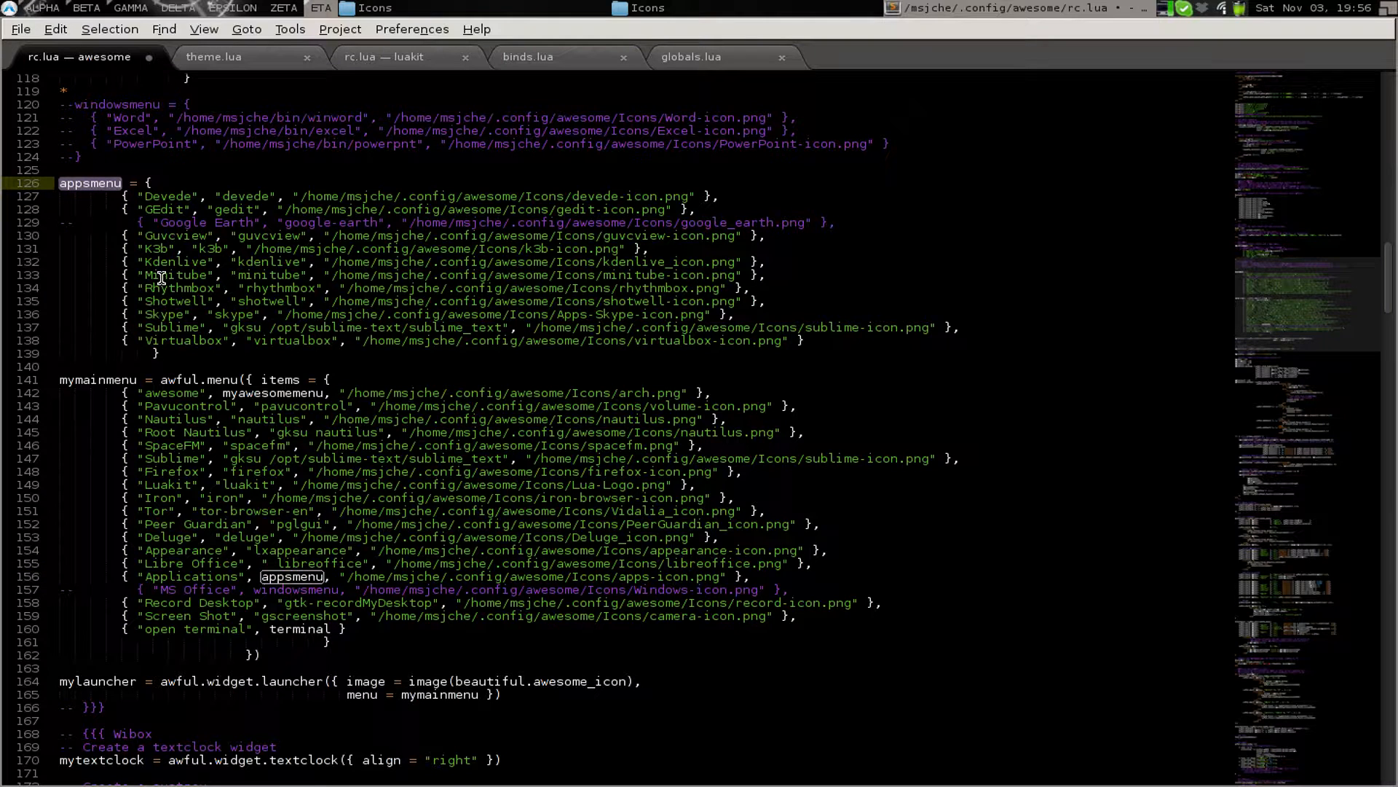
{"action": "mouse_move", "coordinate": [362, 480]}
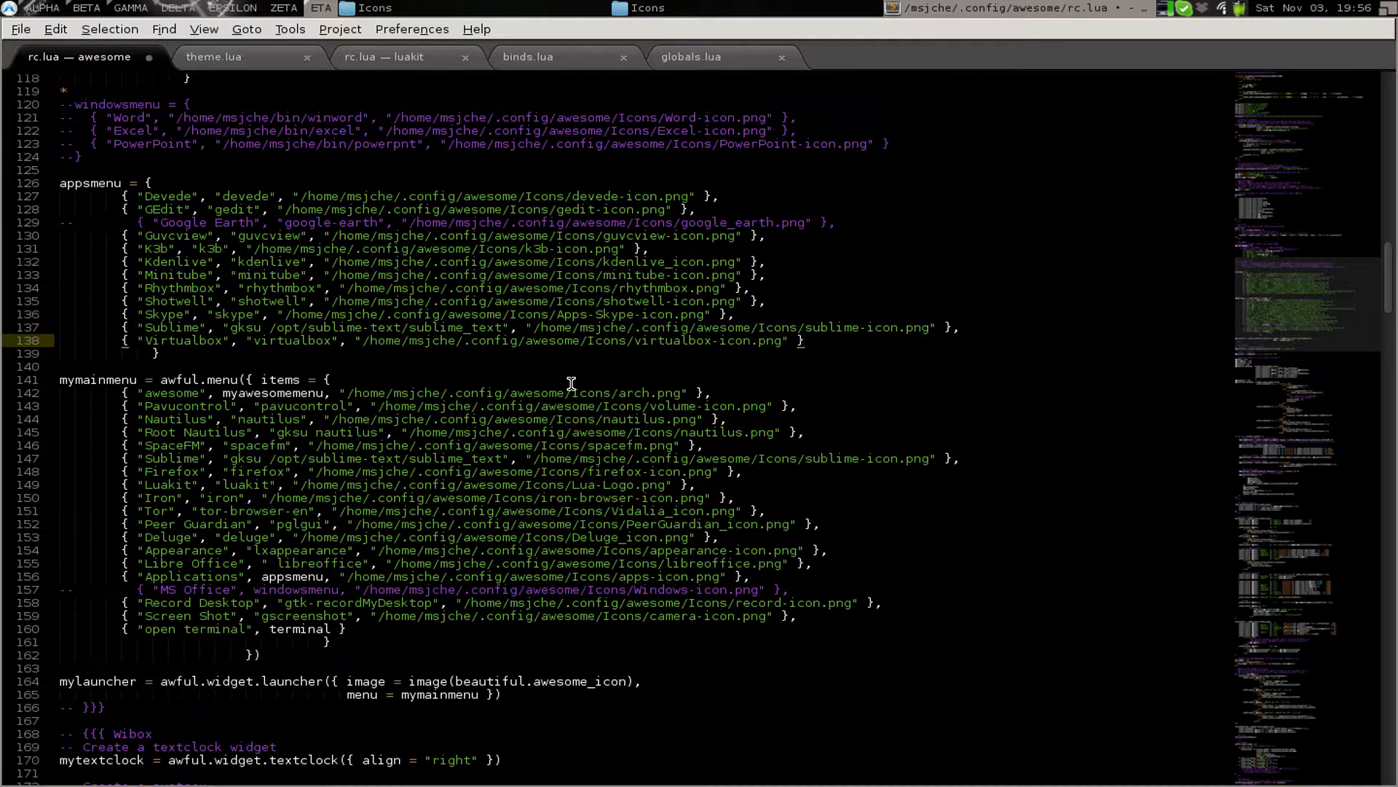
{"action": "scroll", "scroll_direction": "down", "scroll_amount": 3}
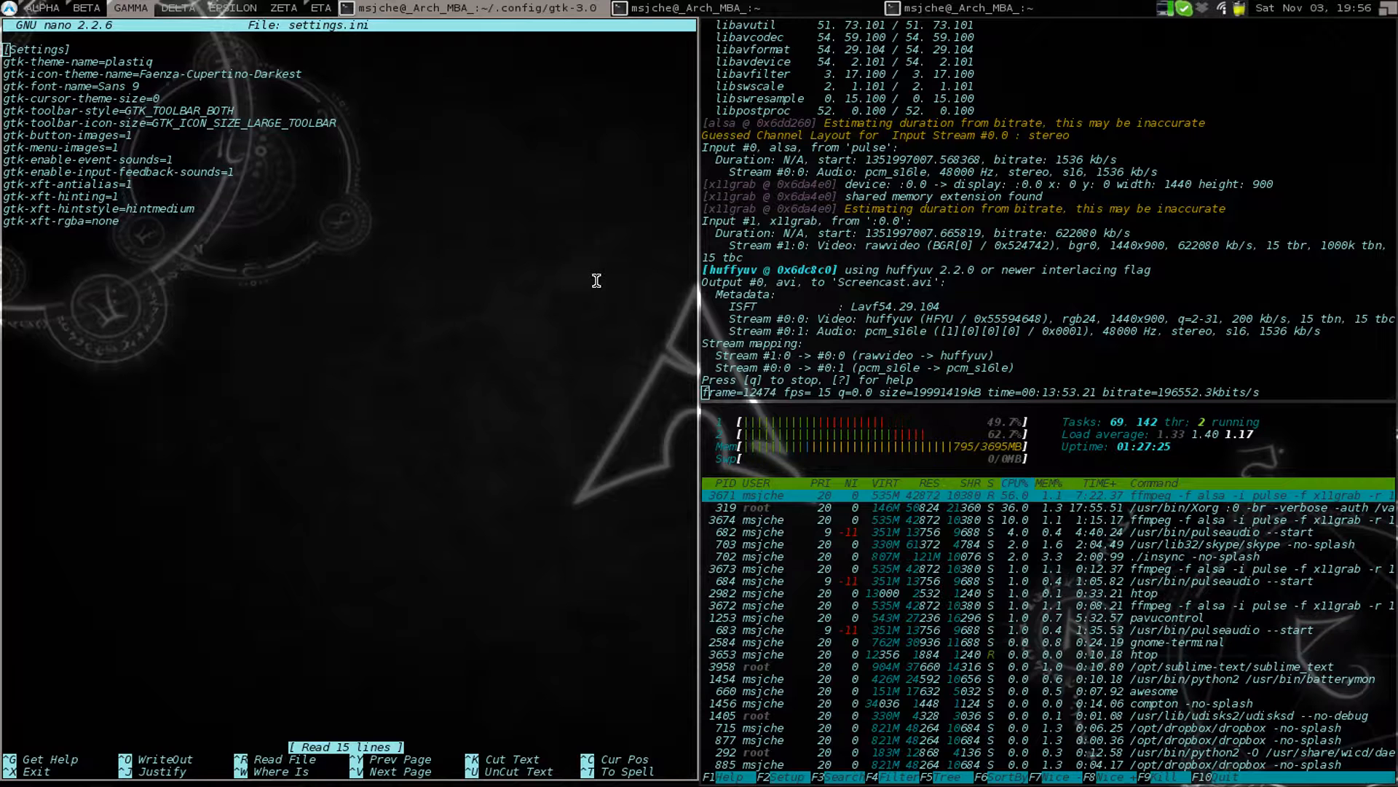
Close nano and run links gentoo.org/main/en/mirrors.xml to load Gentoo's mirrors page
{"action": "key", "text": "ctrl+w"}
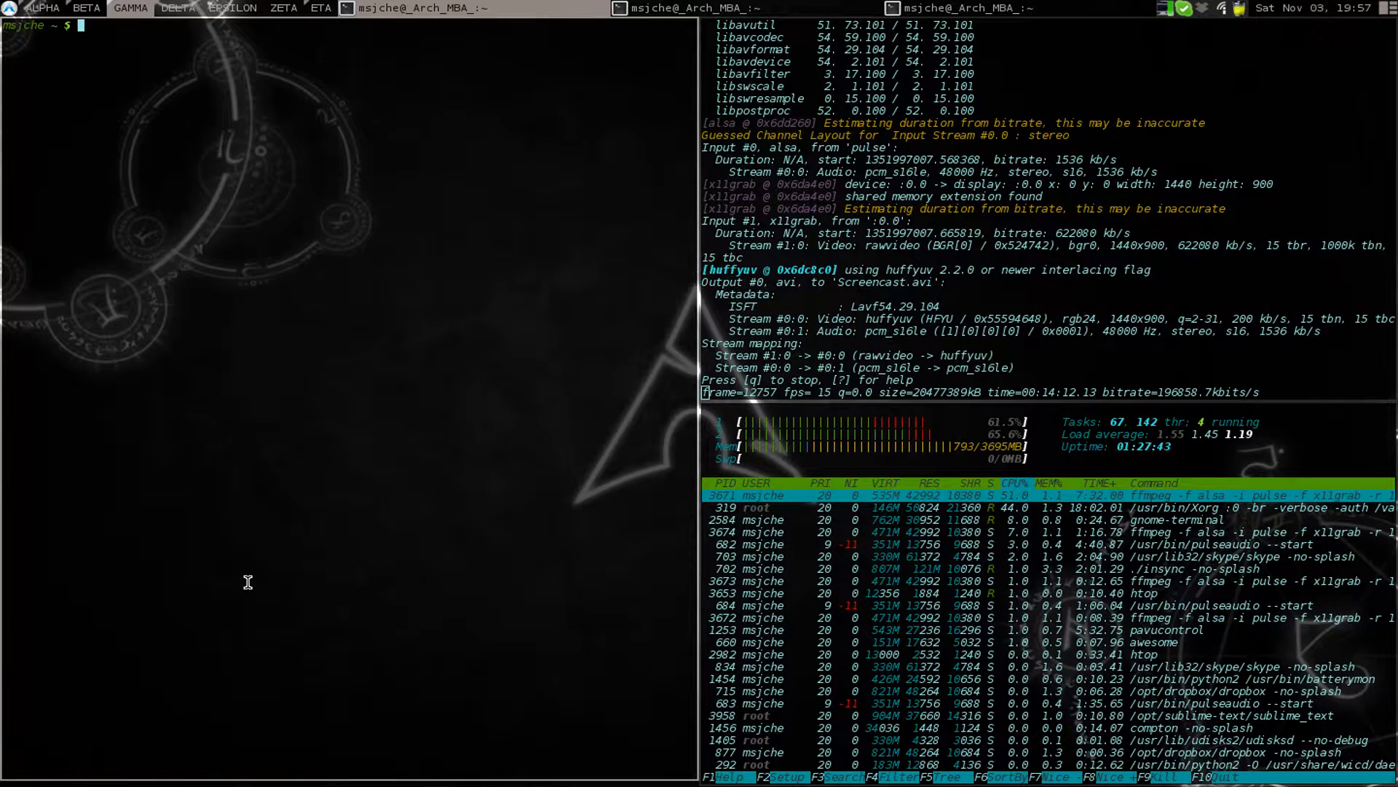
{"action": "type", "text": "links"}
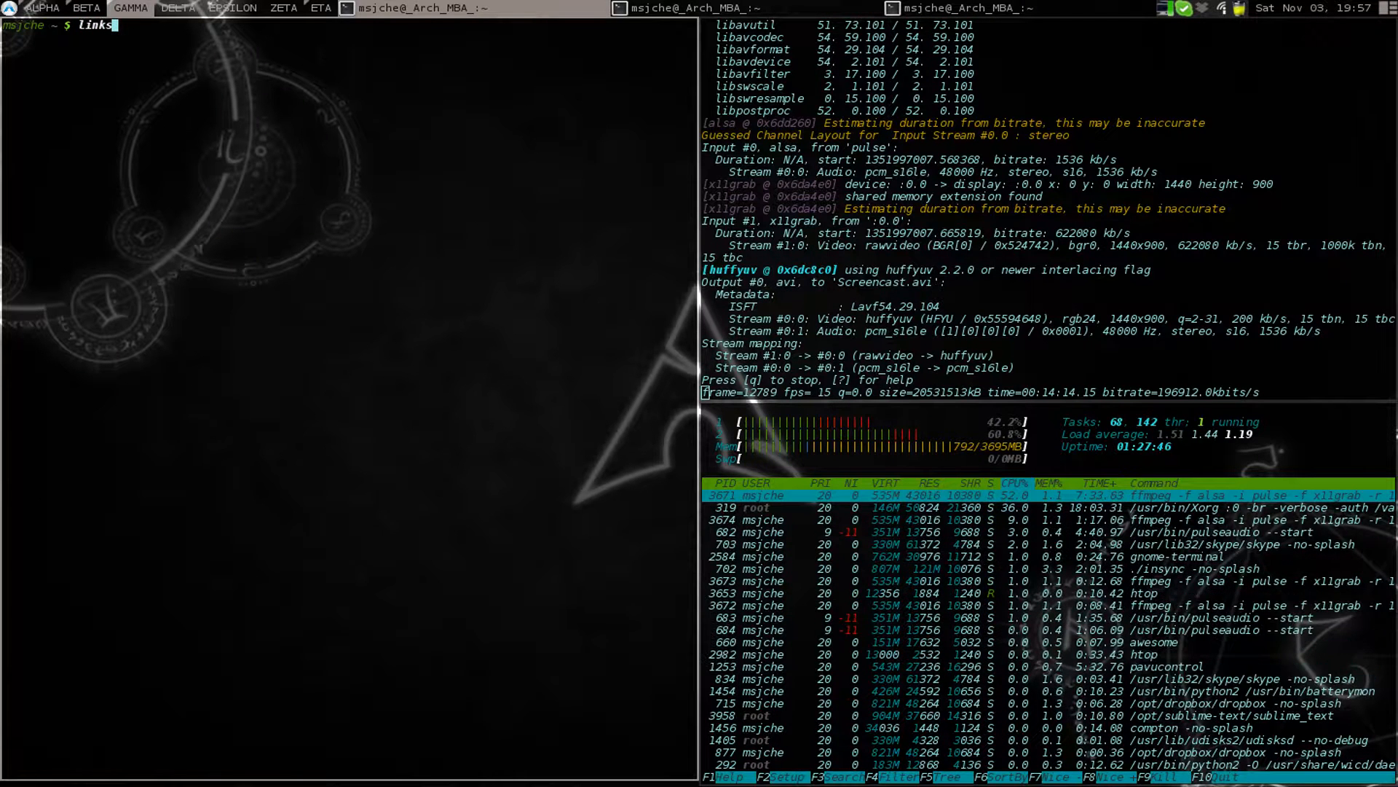
{"action": "type", "text": "gentoo.org/main/en/mirrors"}
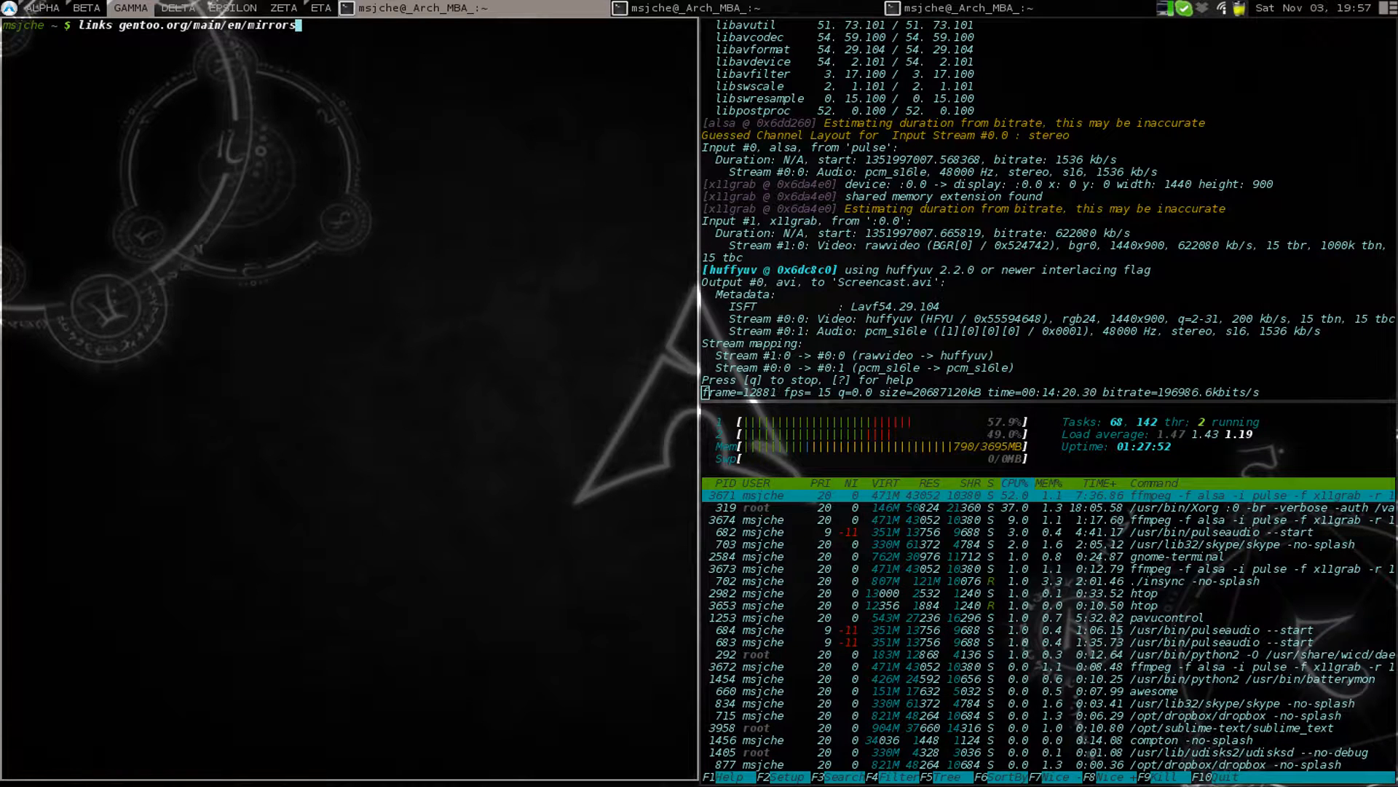
{"action": "type", "text": ".xml"}
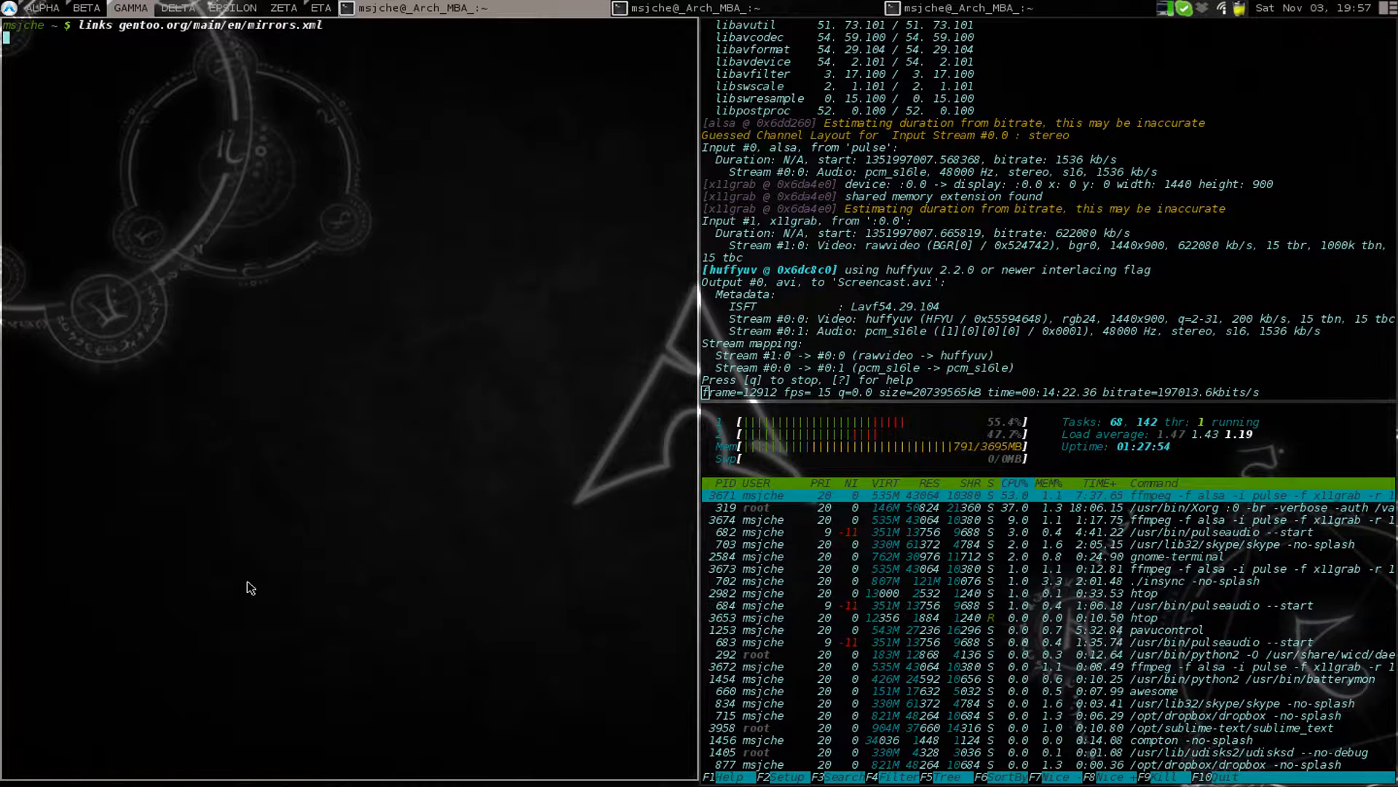
{"action": "key", "text": "Return"}
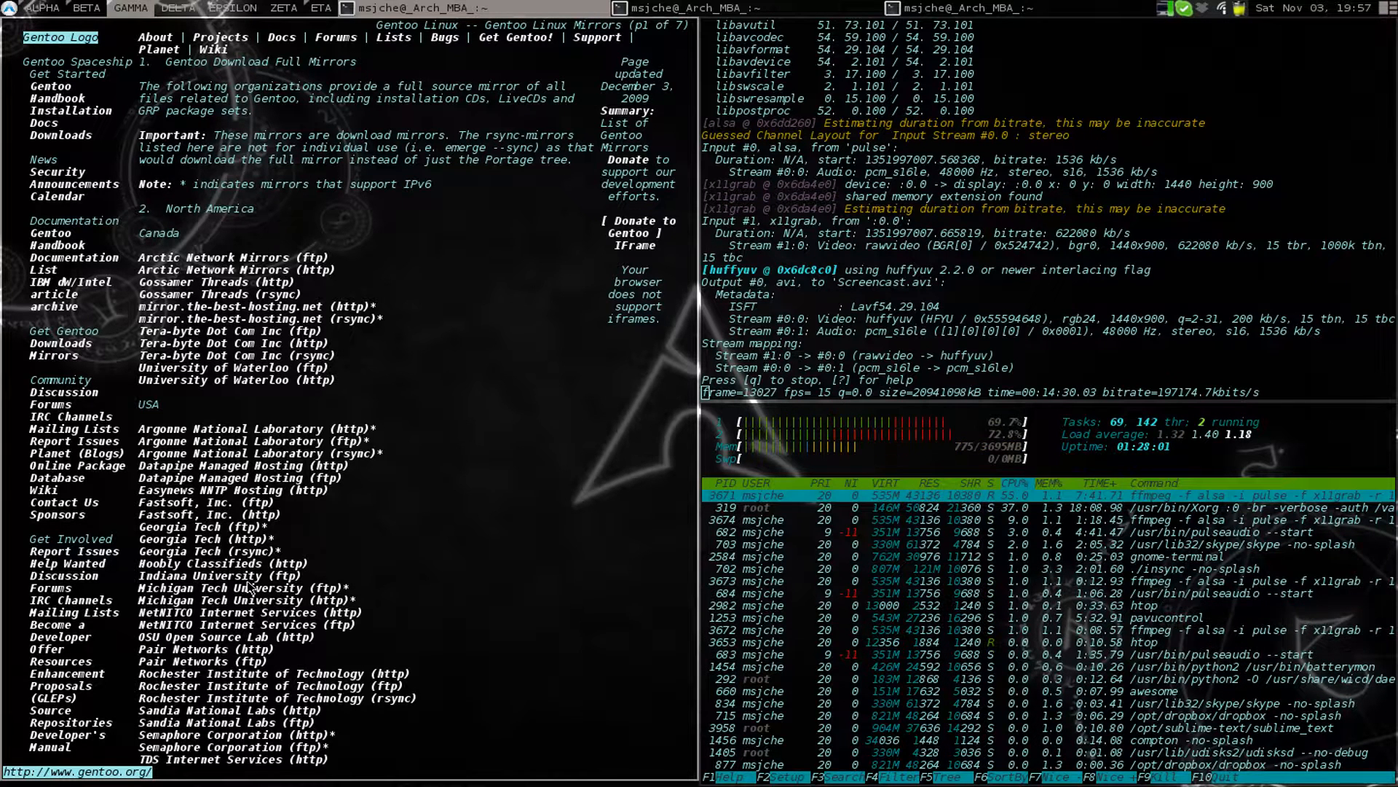
Scroll the mirrors list and follow the University of California, Santa Barbara ftp link
{"action": "scroll", "scroll_direction": "down", "scroll_amount": 3}
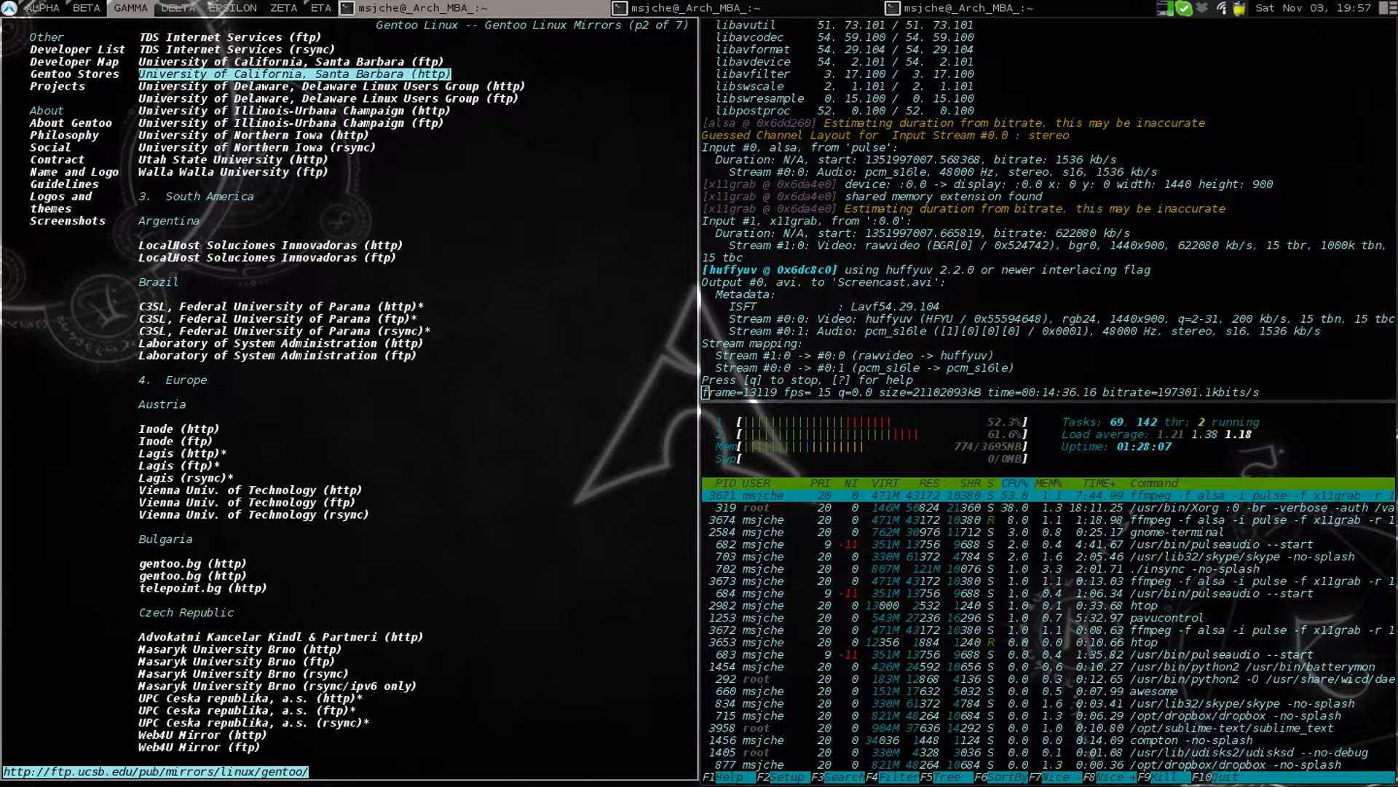
{"action": "left_click", "coordinate": [295, 72]}
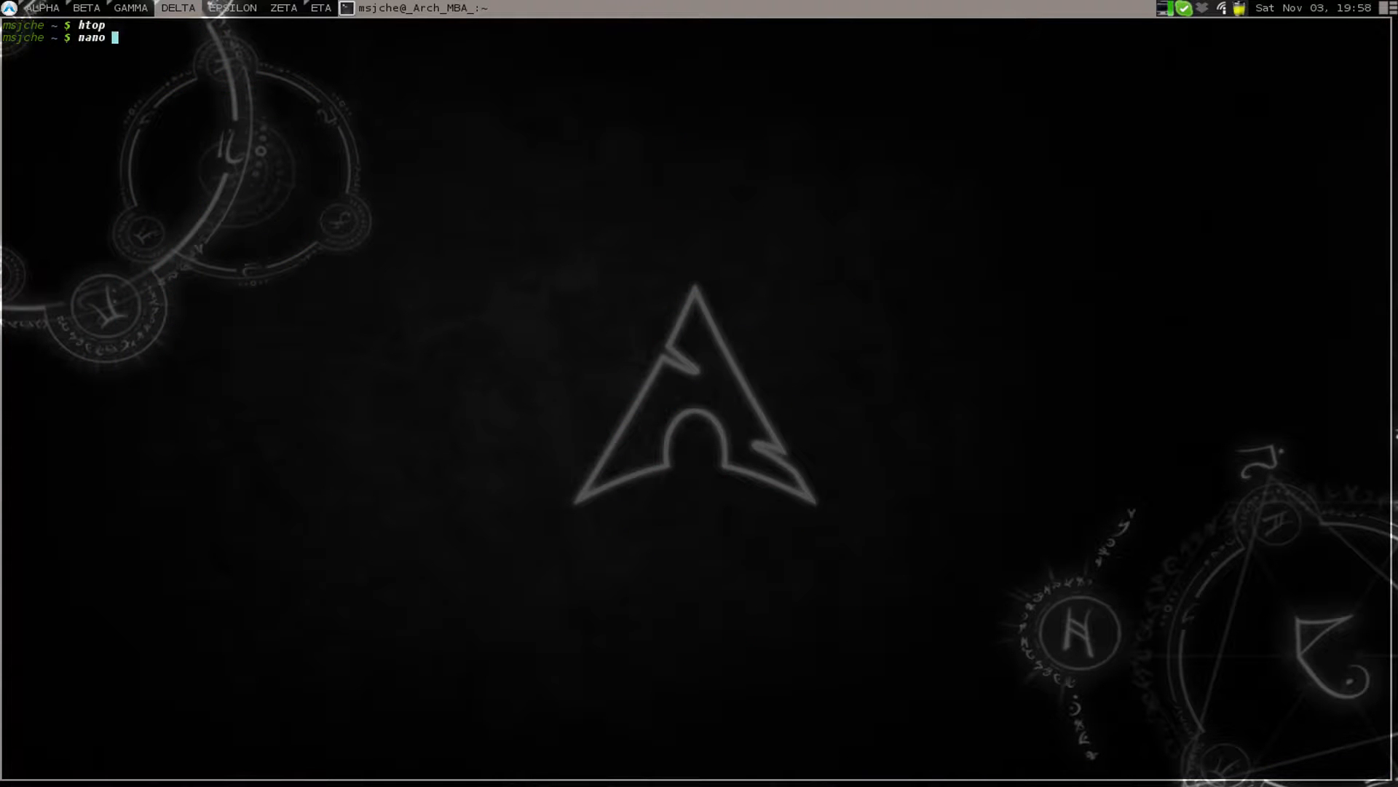
Open /boot/grub/grub.cfg in nano with sudo and review the Gentoo entry's root=/dev/sda3
{"action": "type", "text": "/"}
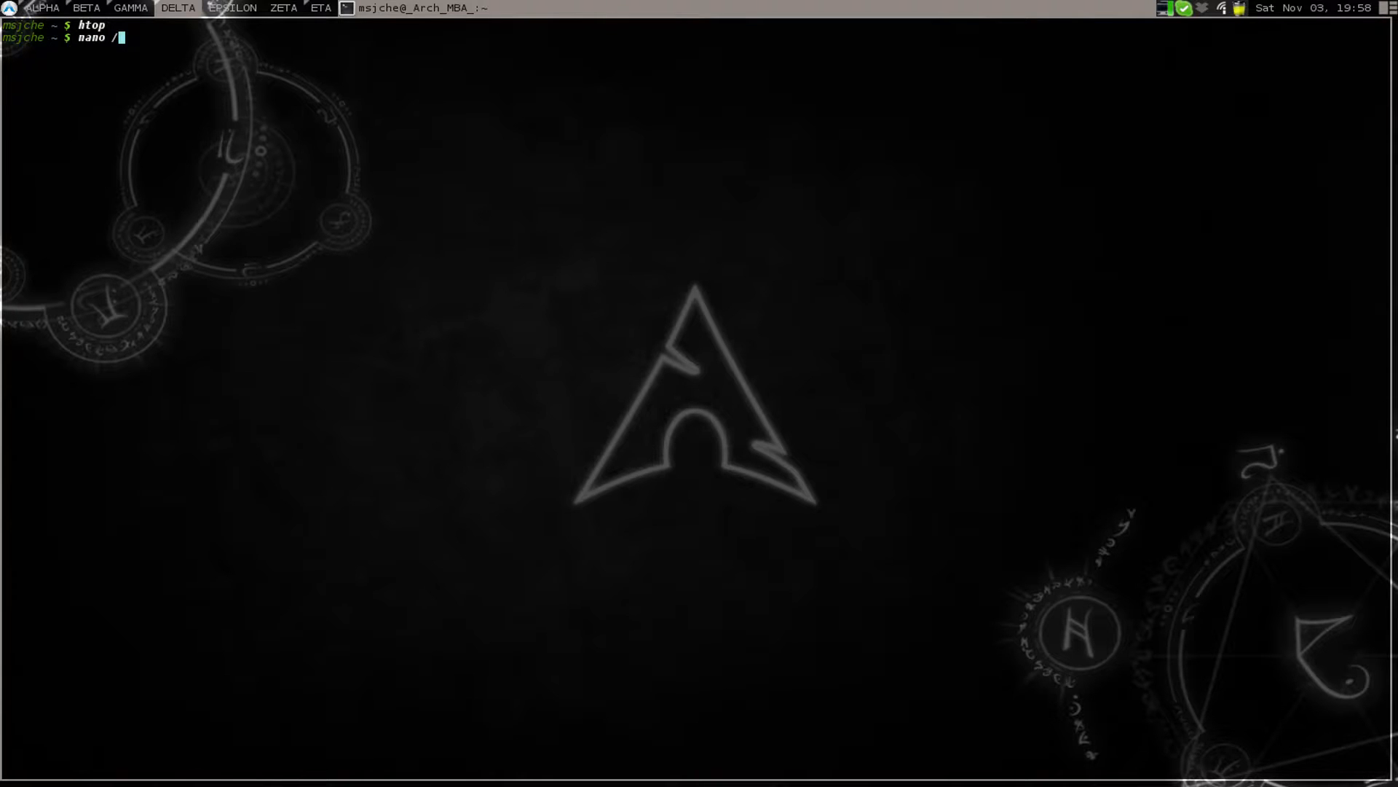
{"action": "type", "text": "boot/grub/gr"}
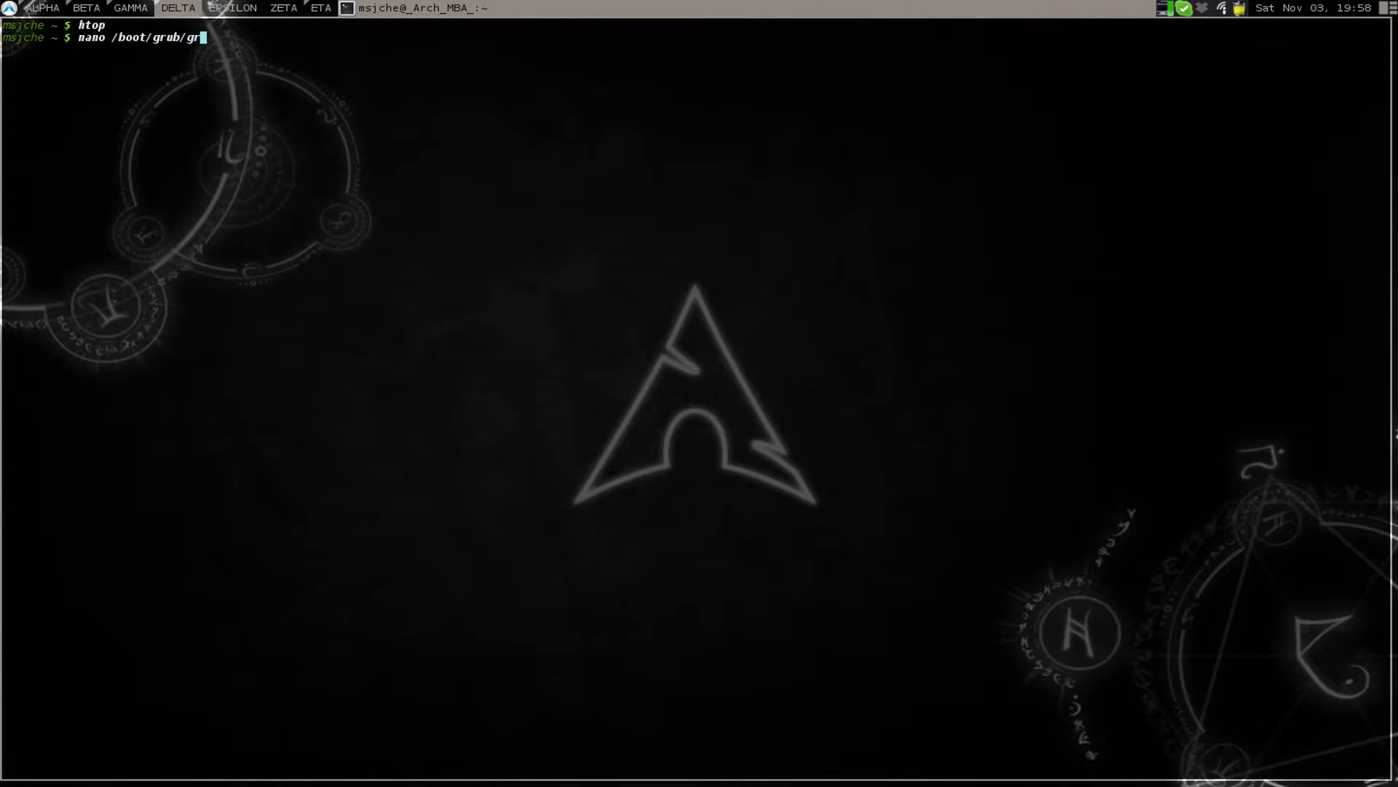
{"action": "key", "text": "Return"}
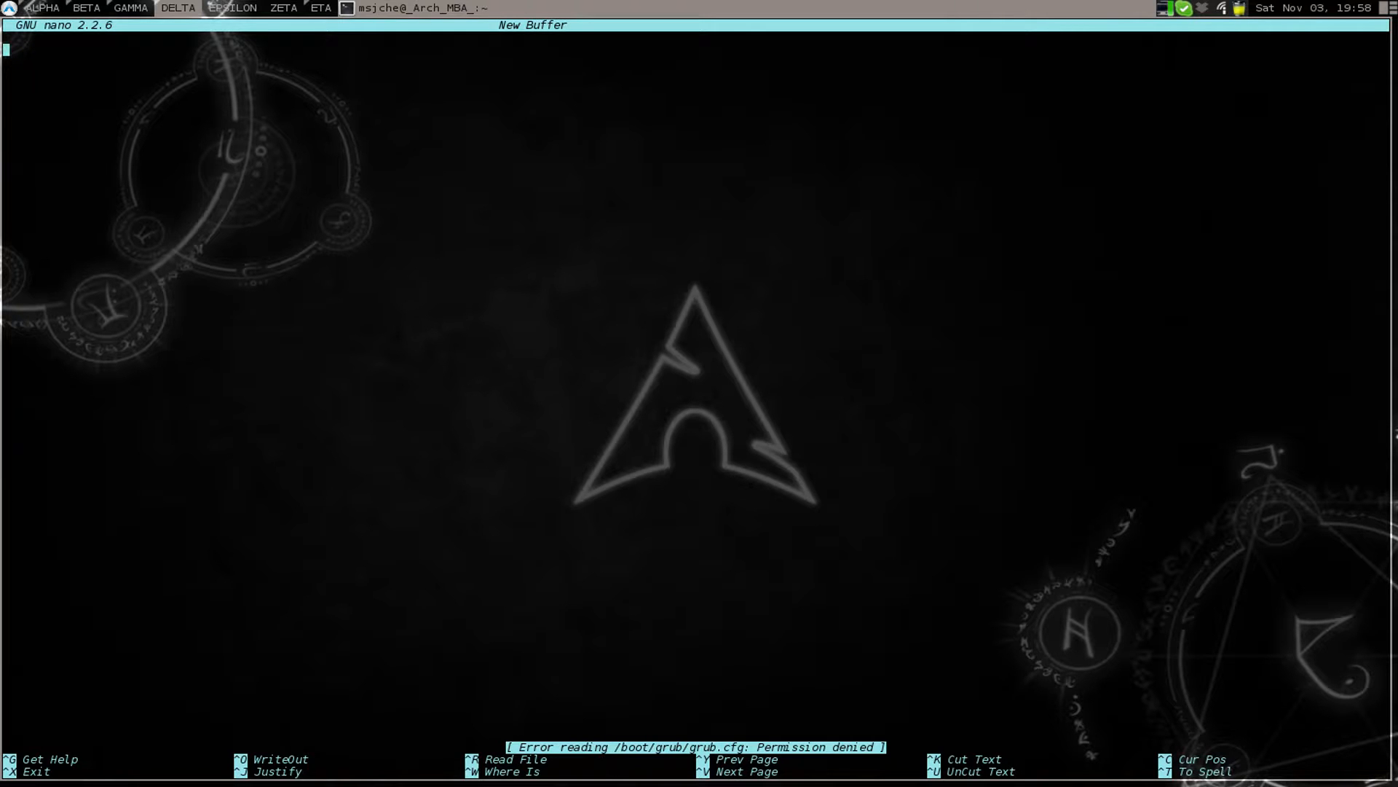
{"action": "key", "text": "ctrl+x"}
{"action": "type", "text": "sudo nano /boot/grub/grub.cfg"}
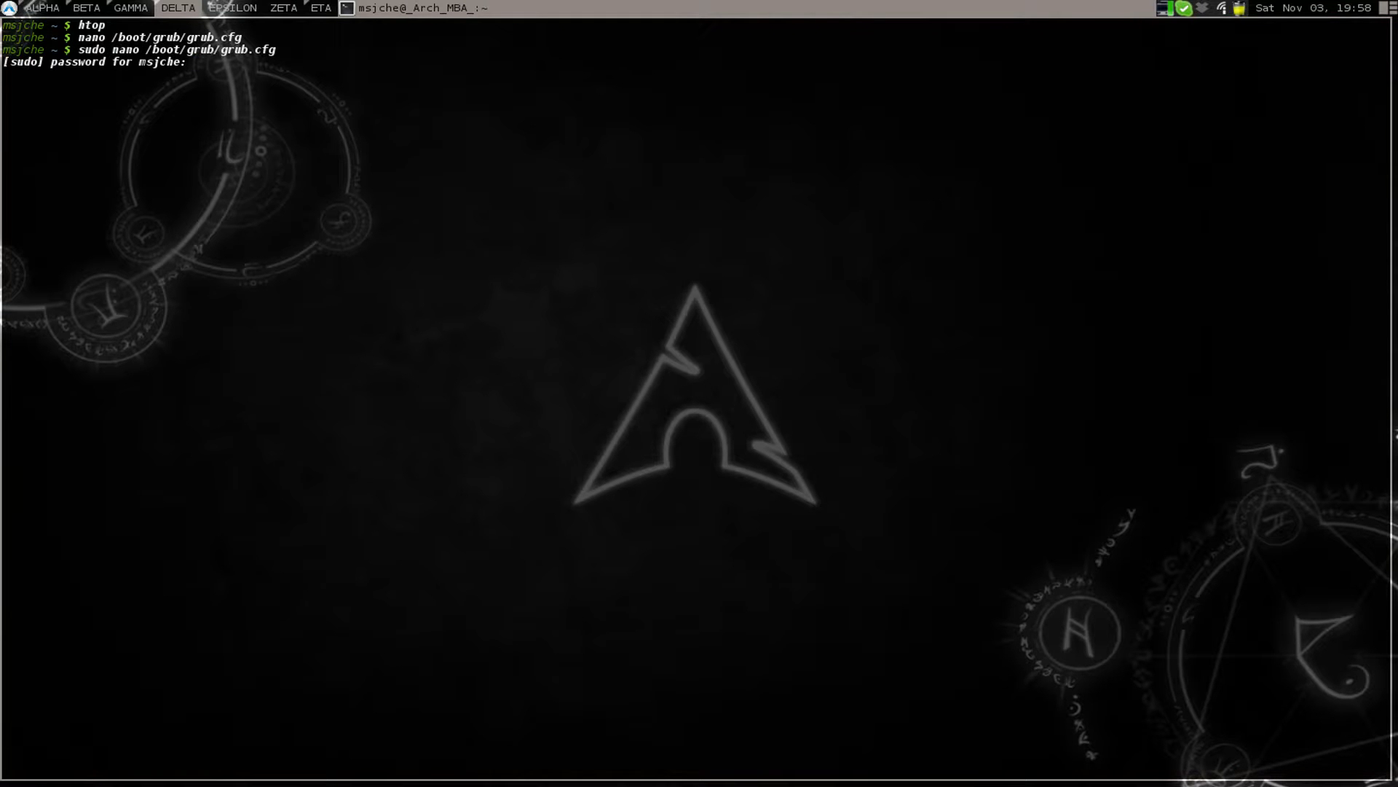
{"action": "key", "text": "Return"}
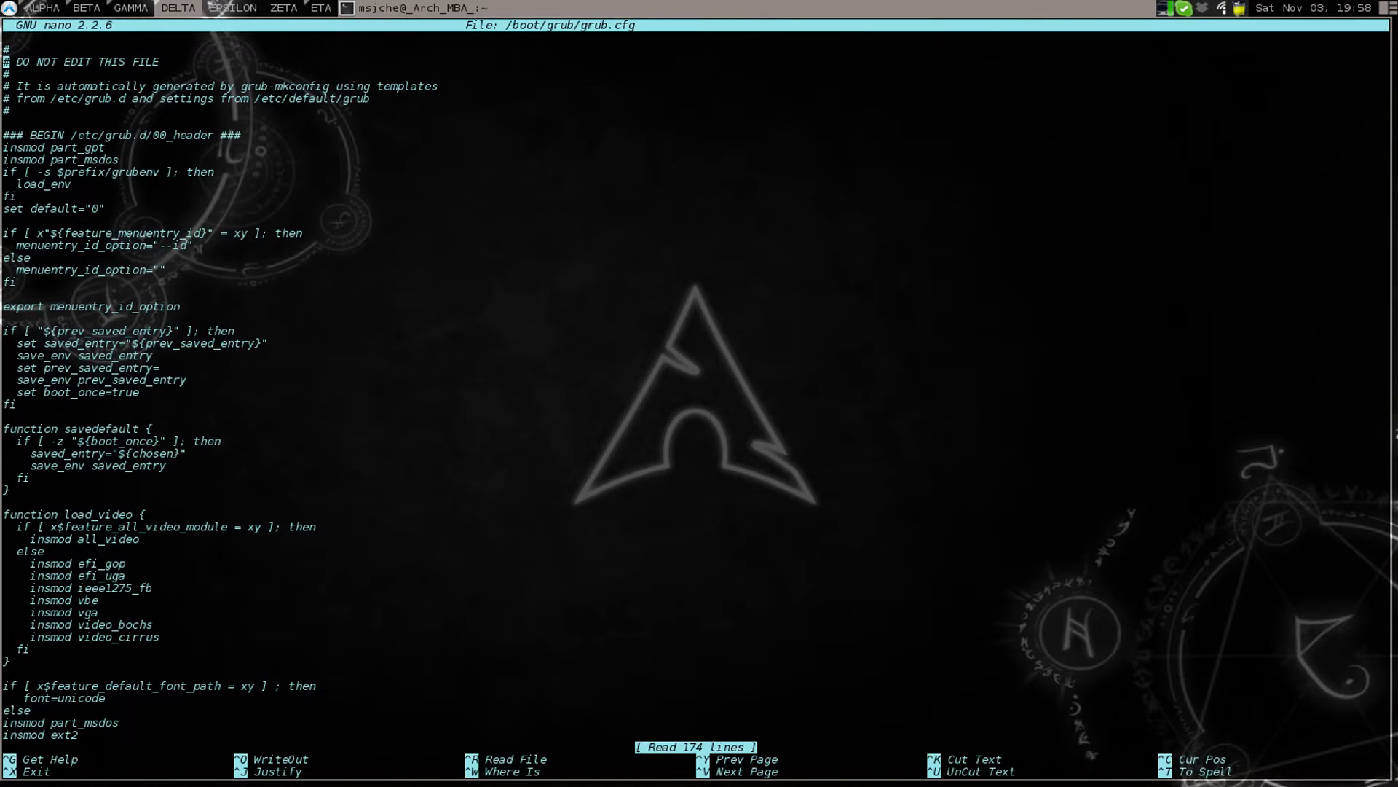
{"action": "scroll", "scroll_direction": "down", "scroll_amount": 3}
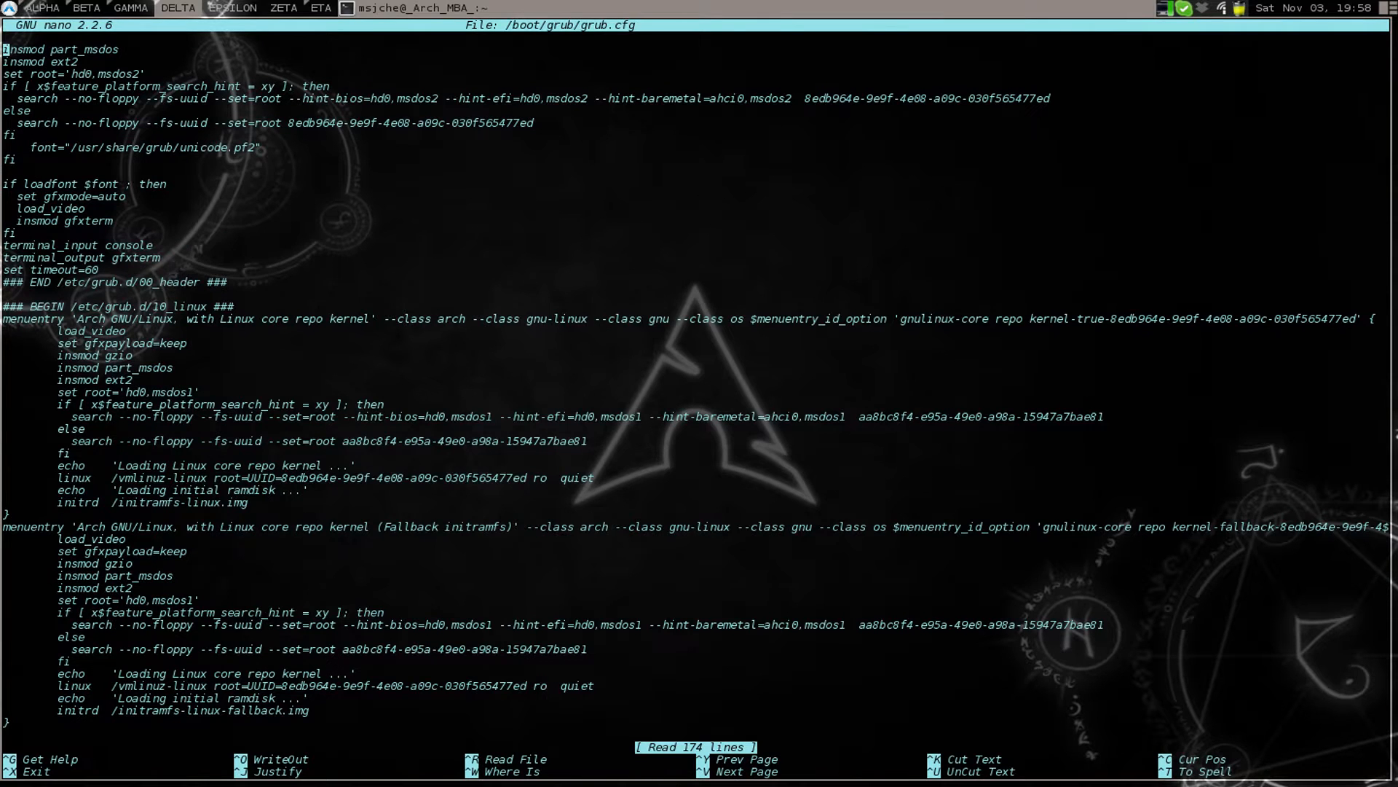
{"action": "scroll", "scroll_direction": "down", "scroll_amount": 3}
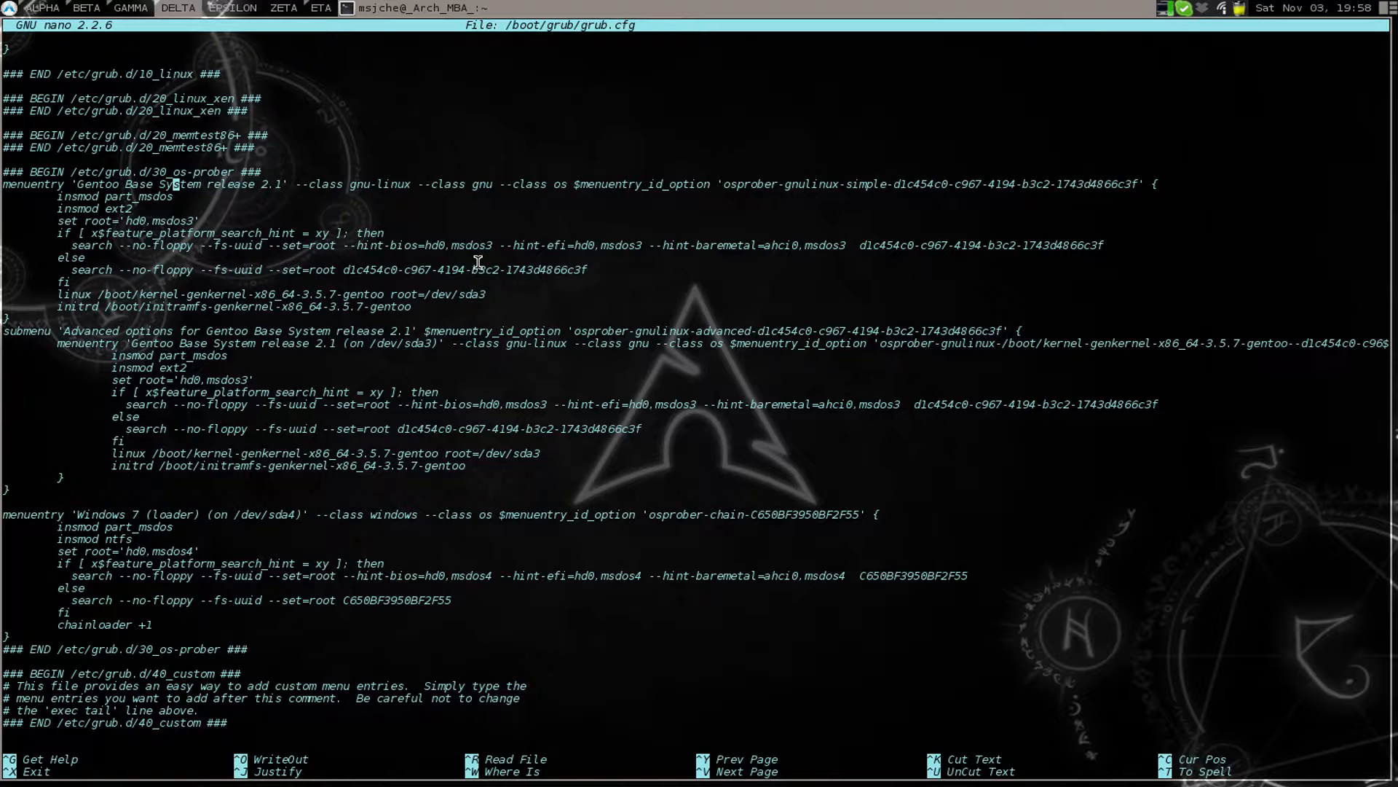
{"action": "mouse_move", "coordinate": [357, 248]}
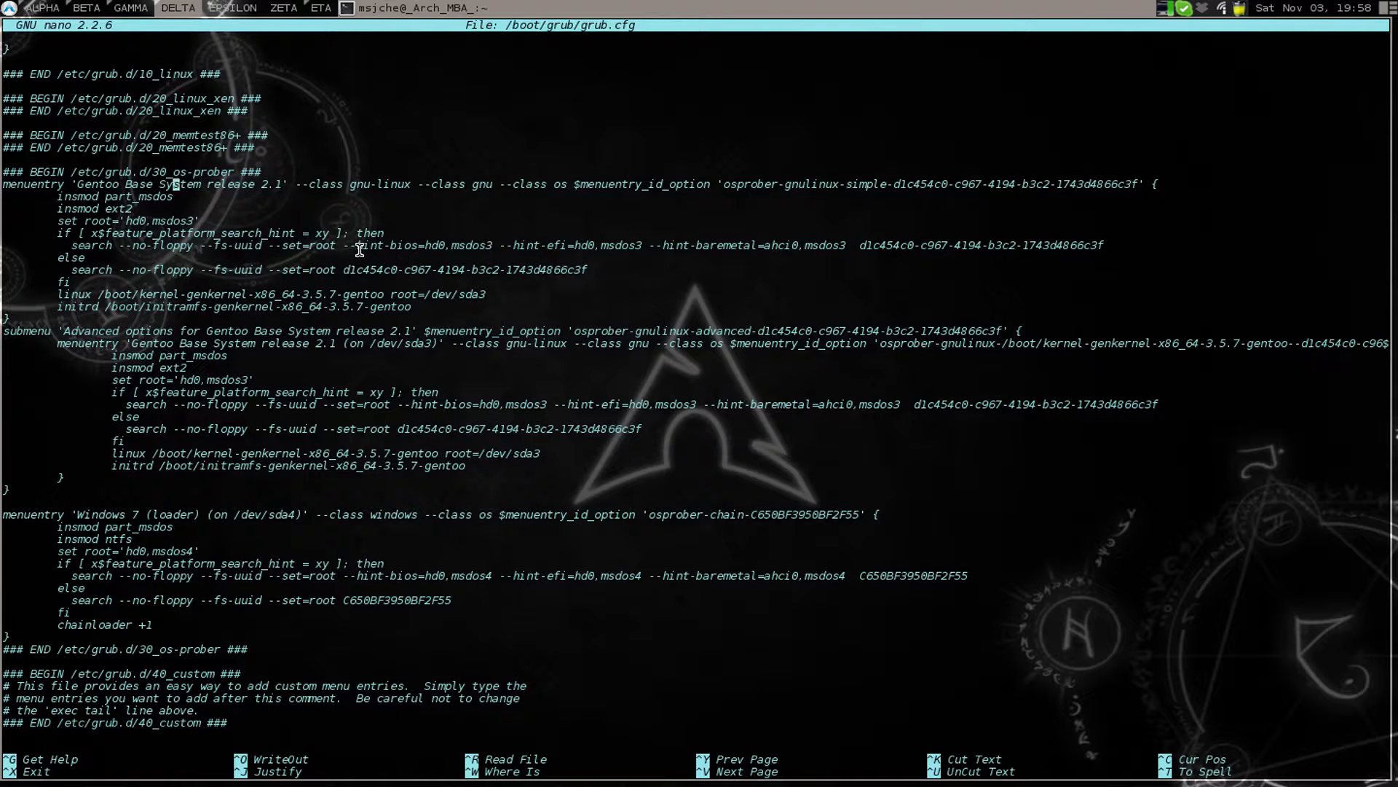
{"action": "mouse_move", "coordinate": [851, 238]}
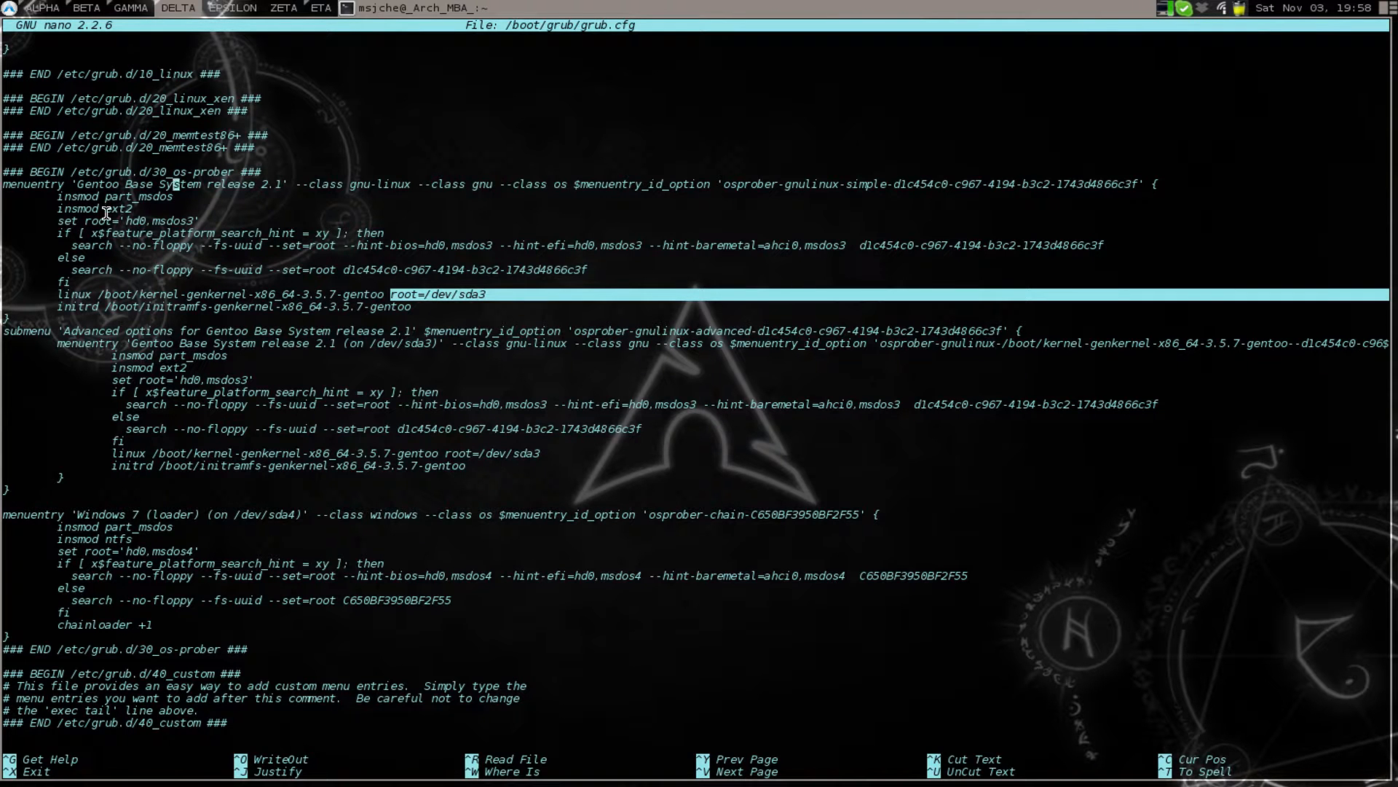
{"action": "mouse_move", "coordinate": [565, 365]}
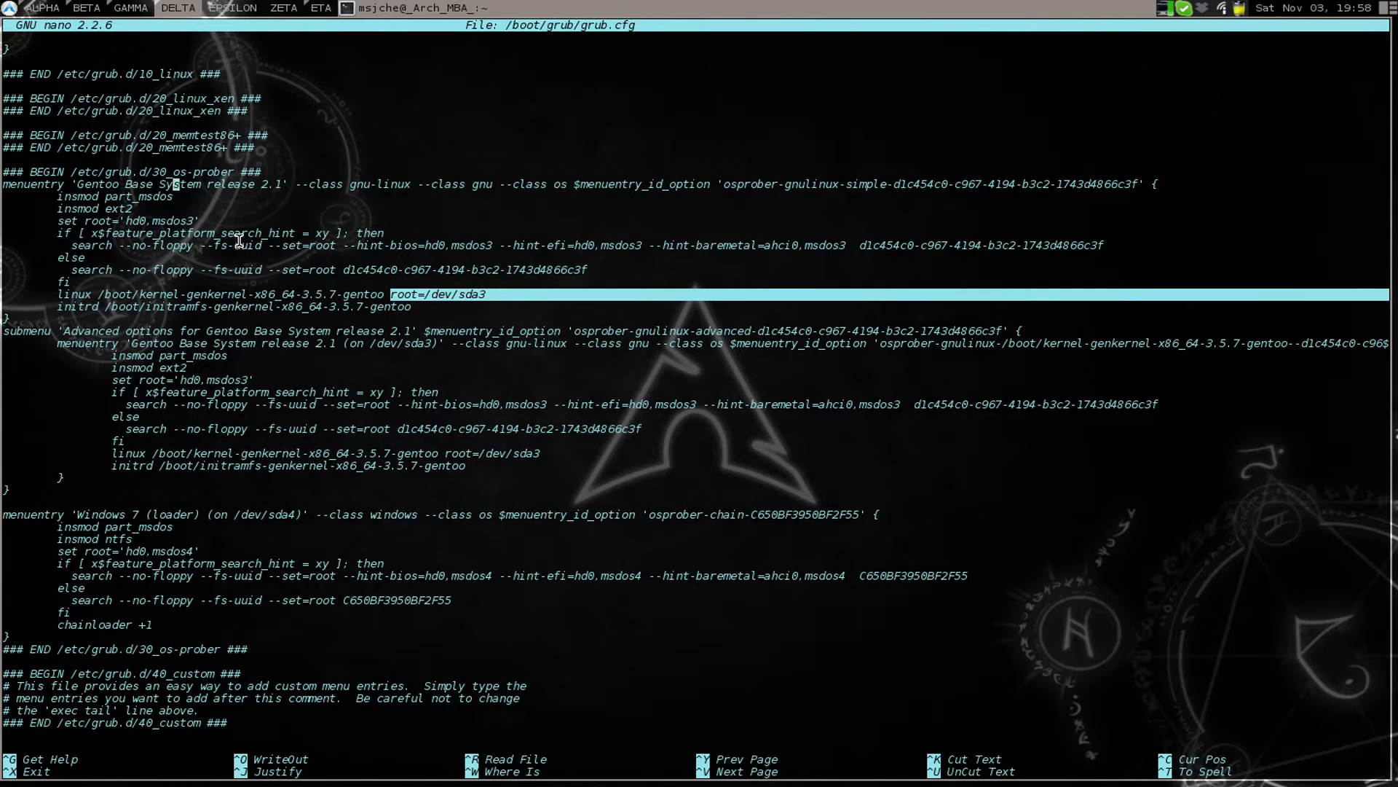
{"action": "key", "text": "ctrl+x"}
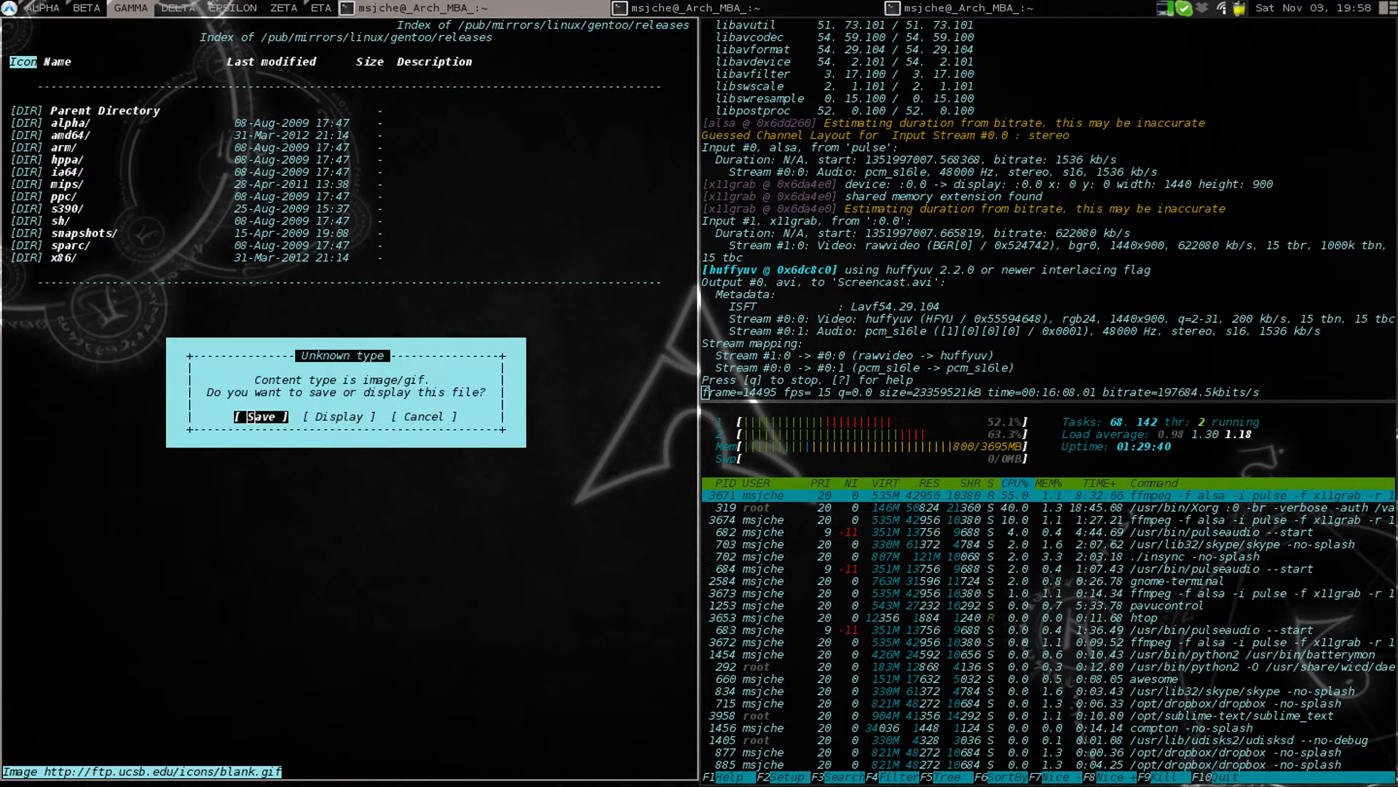
Download install-amd64-minimal-20121013.iso from the amd64 current-iso folder
{"action": "left_click", "coordinate": [423, 416]}
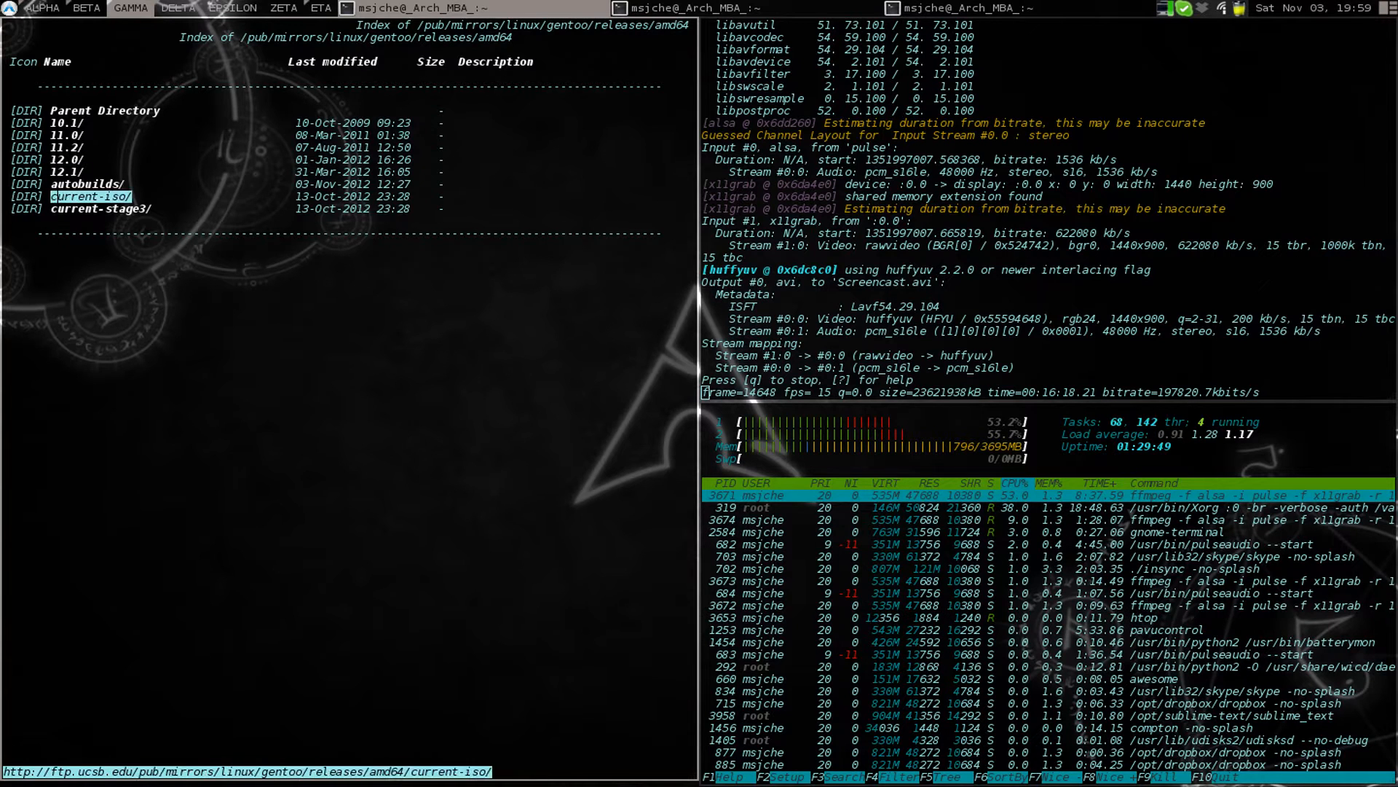
{"action": "left_click", "coordinate": [88, 195]}
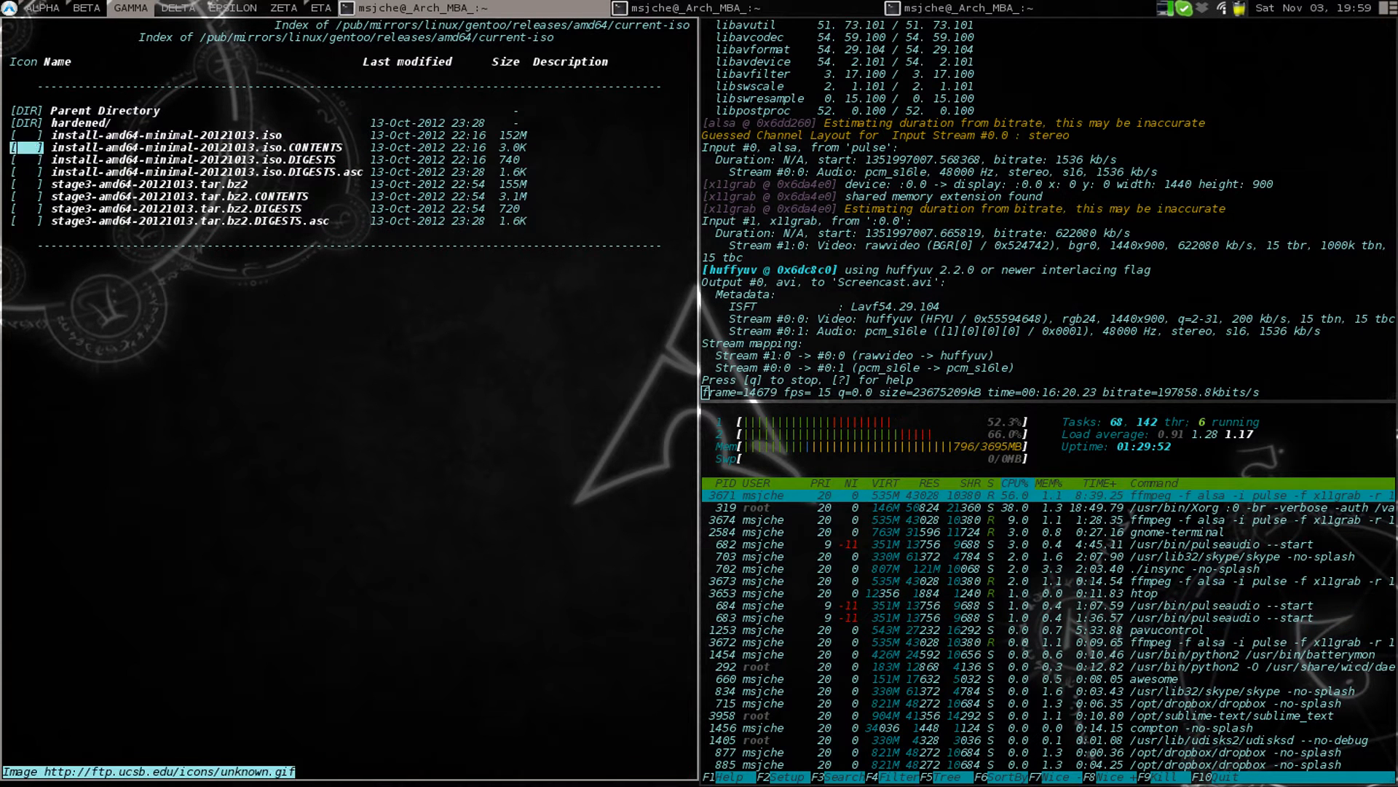
{"action": "left_click", "coordinate": [166, 135]}
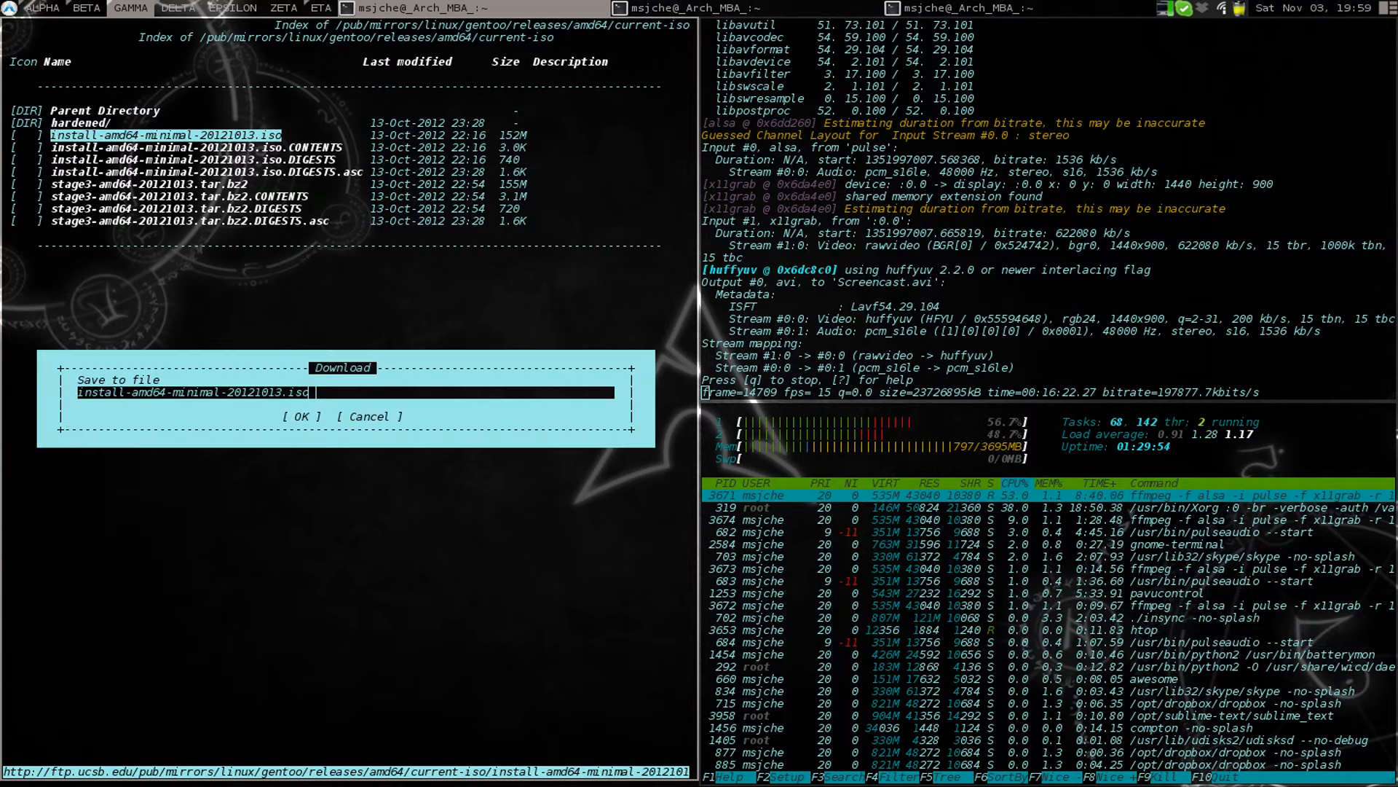
{"action": "left_click", "coordinate": [302, 415]}
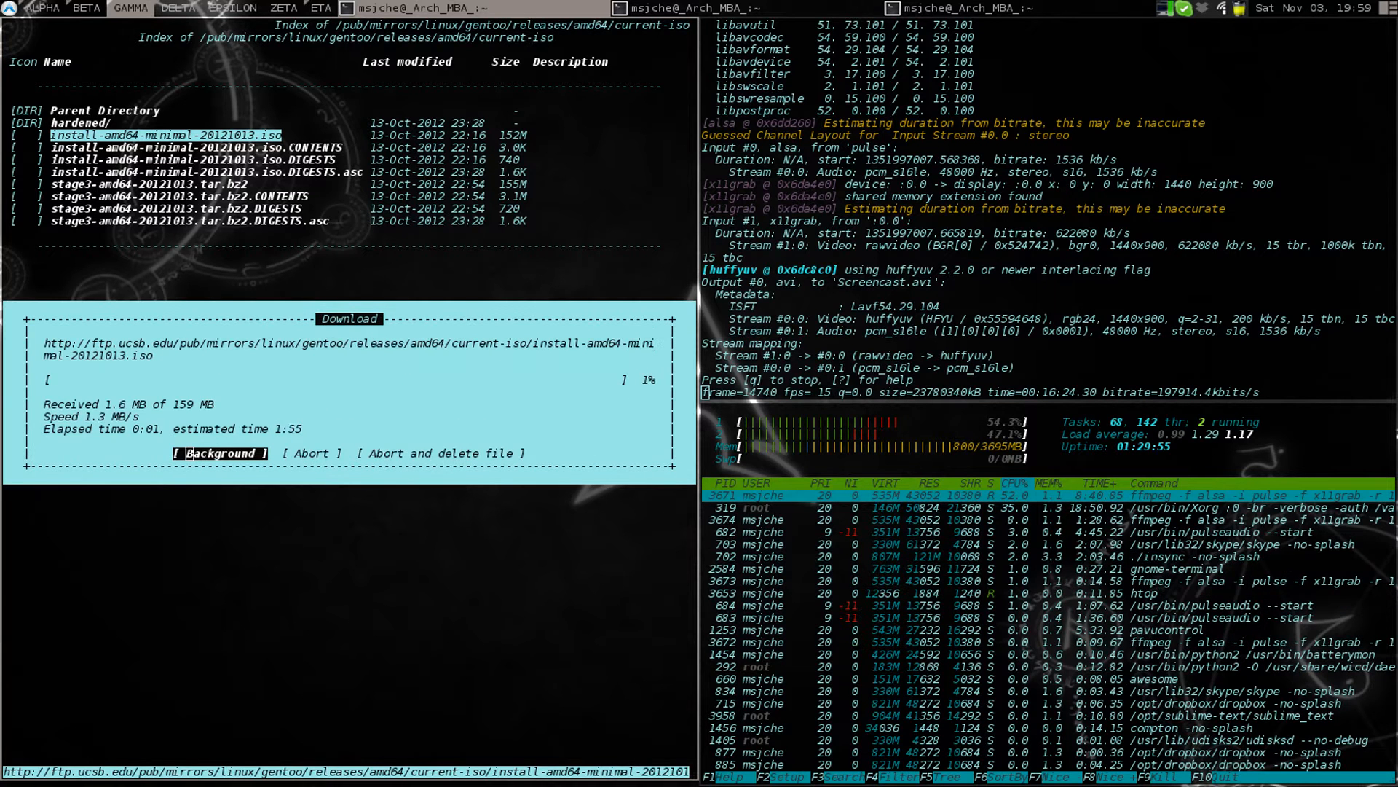